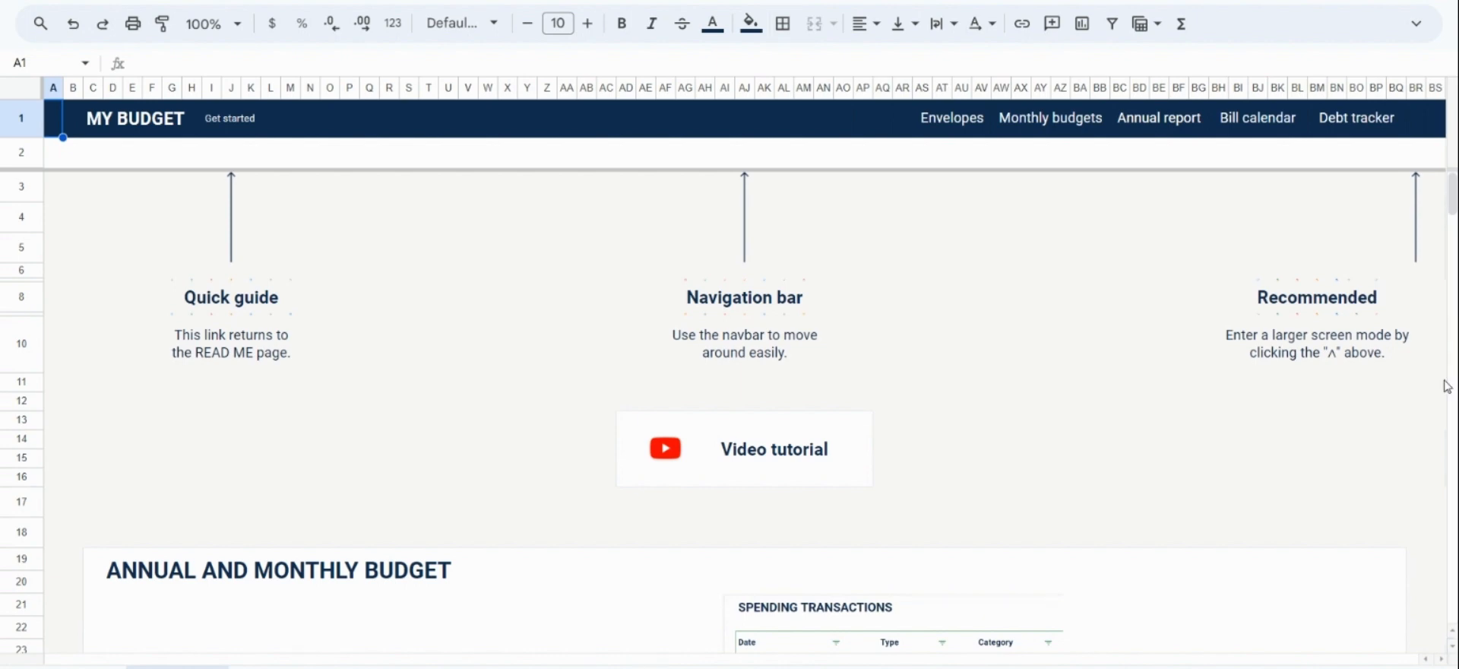
mouse_move(1052, 395)
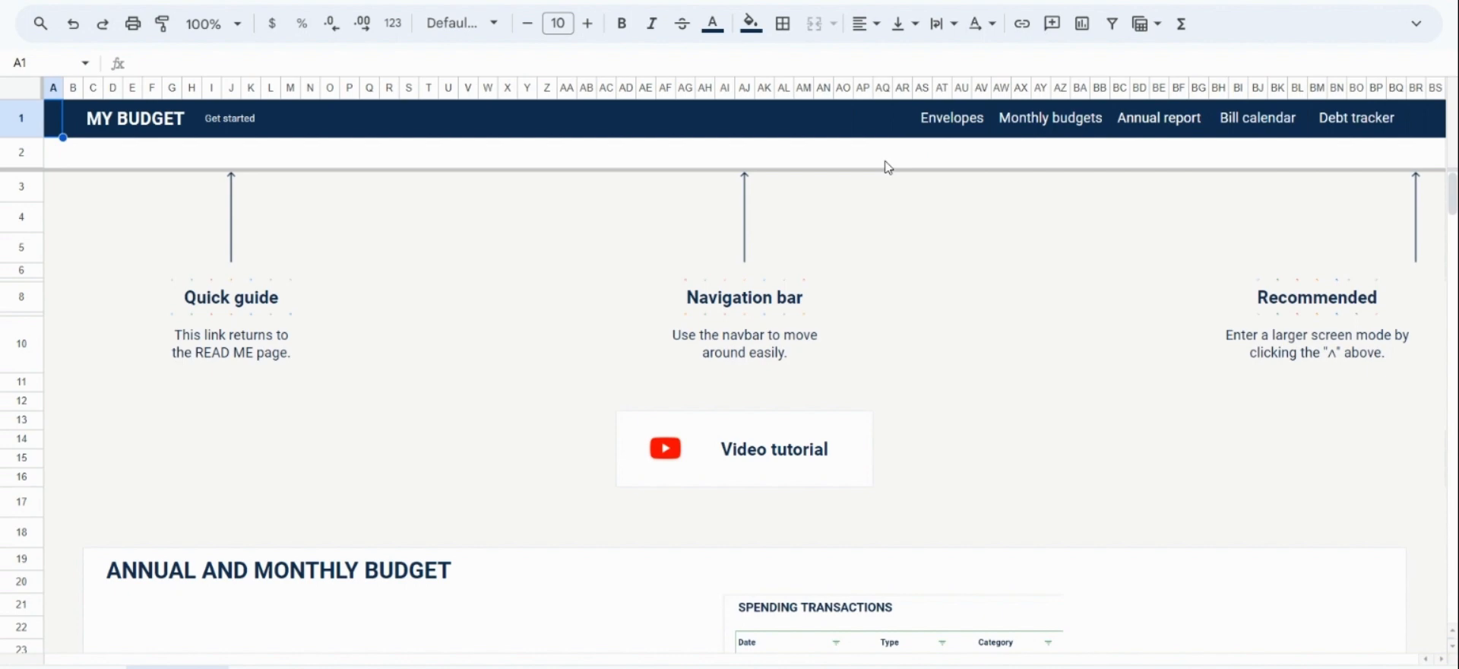
Step: Show the January 2023 monthly budget dashboard from the Monthly budgets navigation link
click(1051, 117)
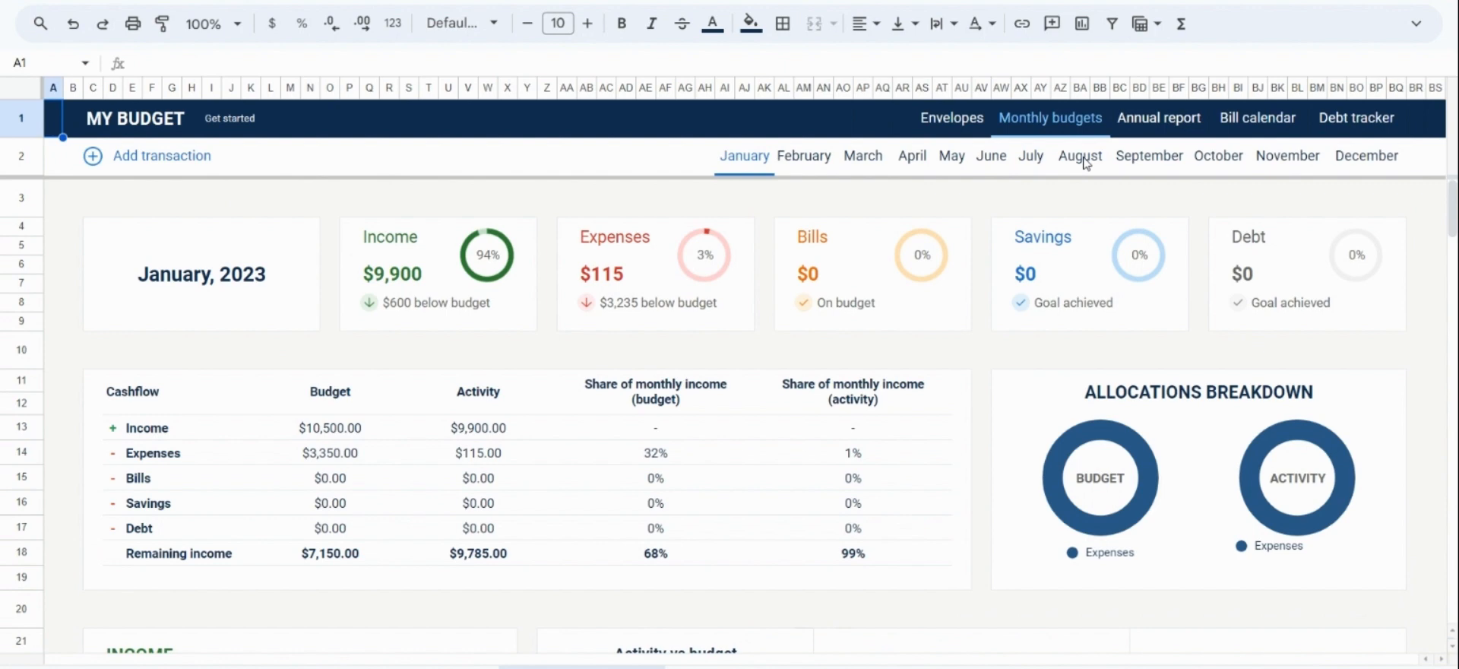
mouse_move(987, 208)
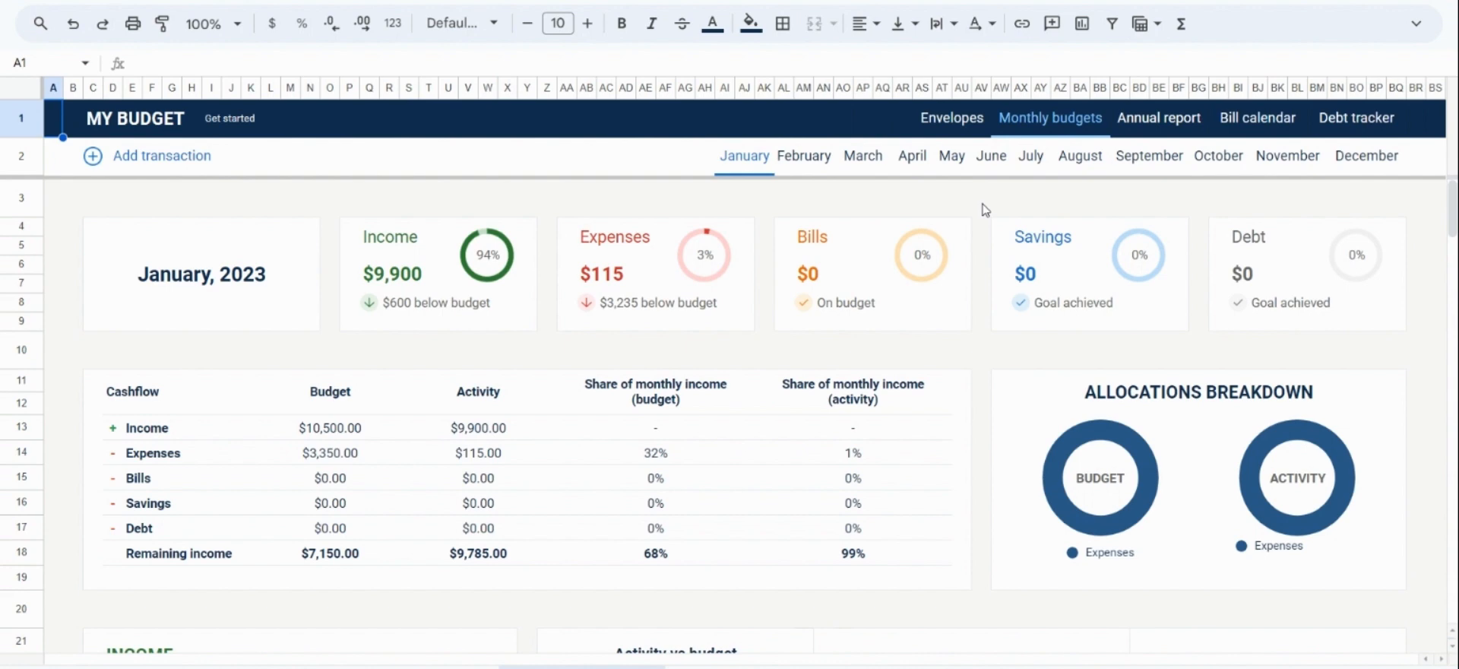
mouse_move(824, 217)
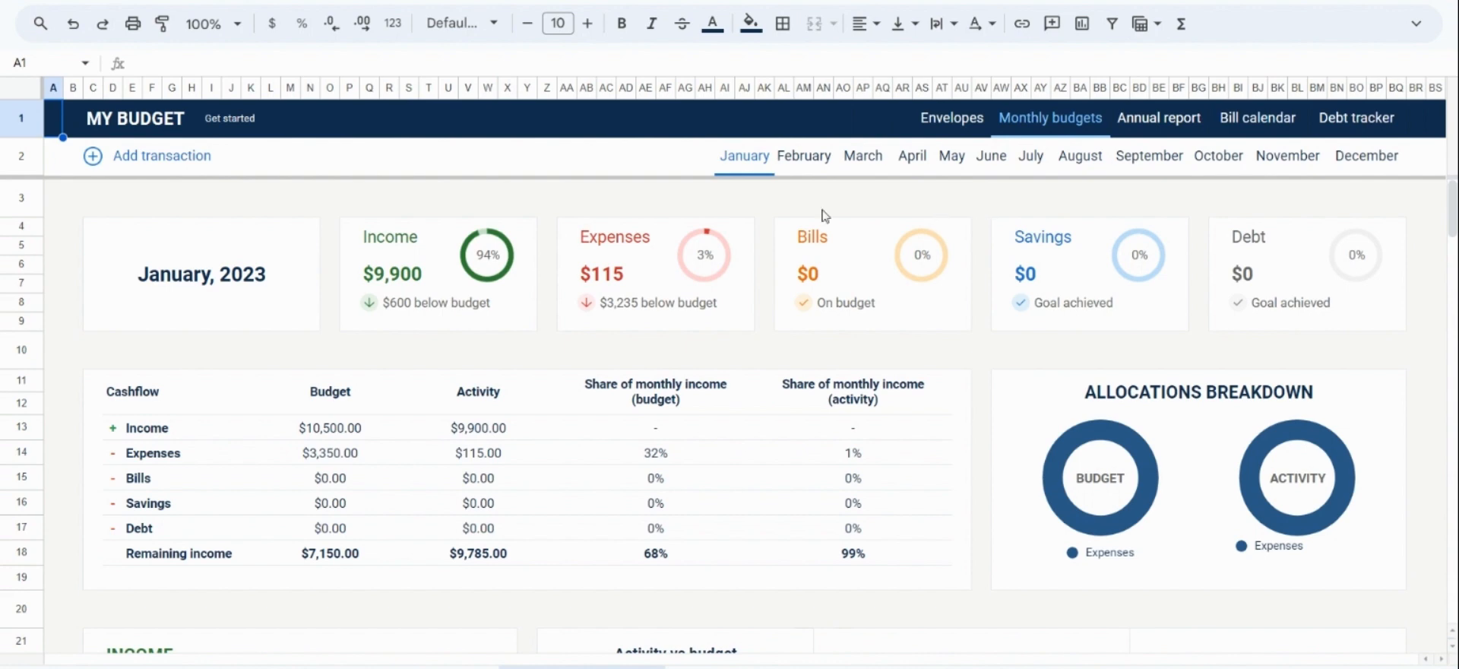
Step: Return to the Get started guide and review its budget, bill calendar and debt tracker sections
click(230, 118)
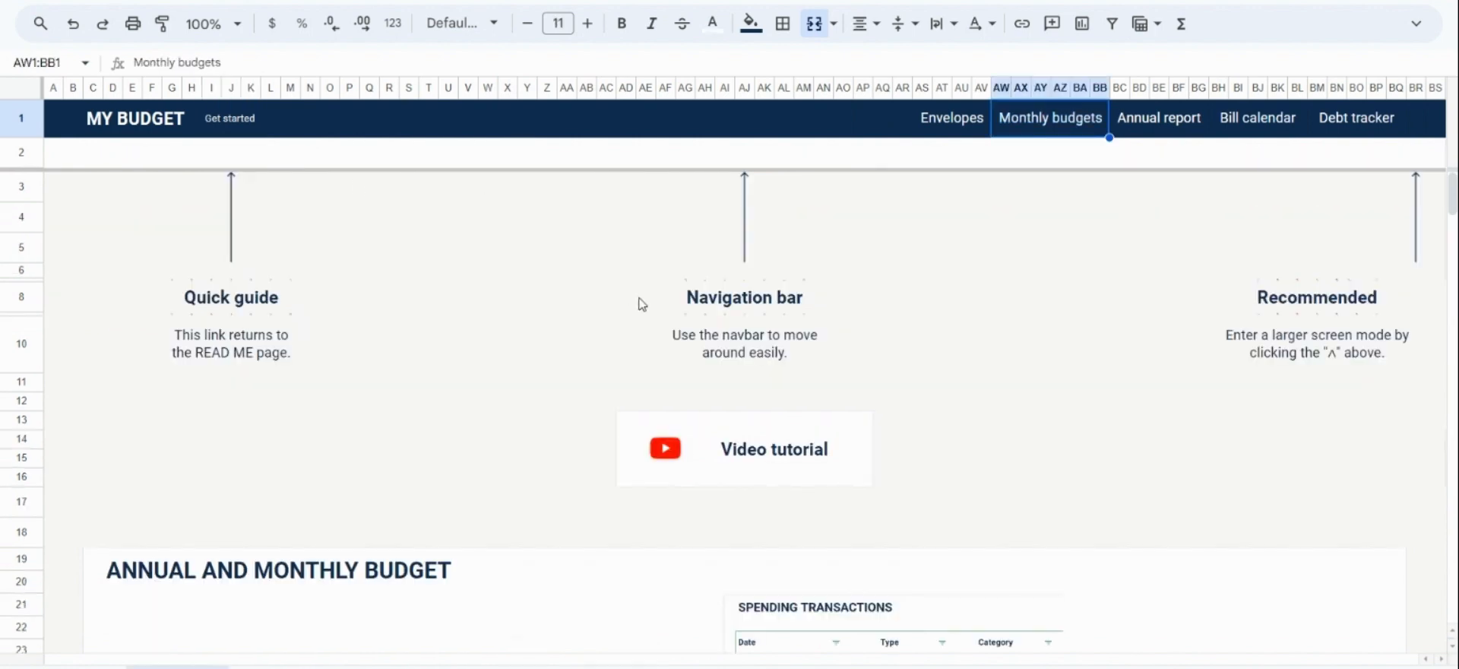
scroll(down, 3)
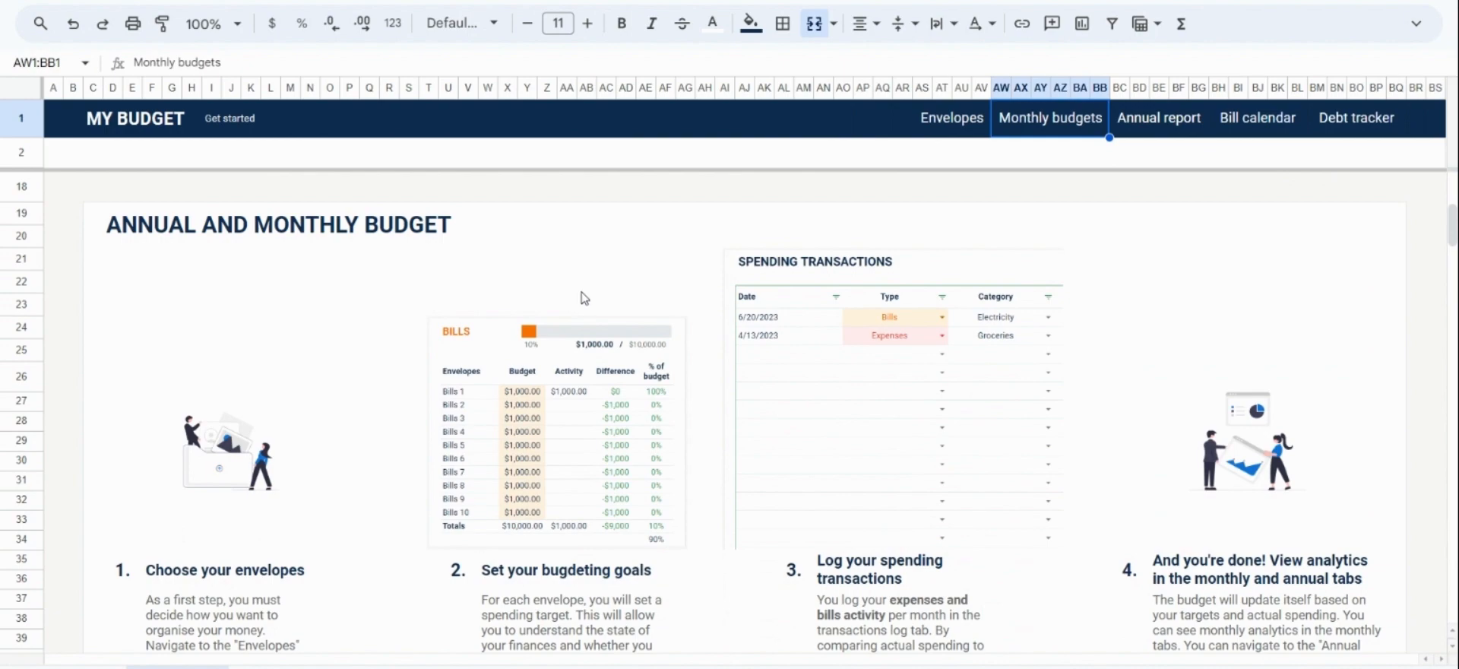
scroll(down, 3)
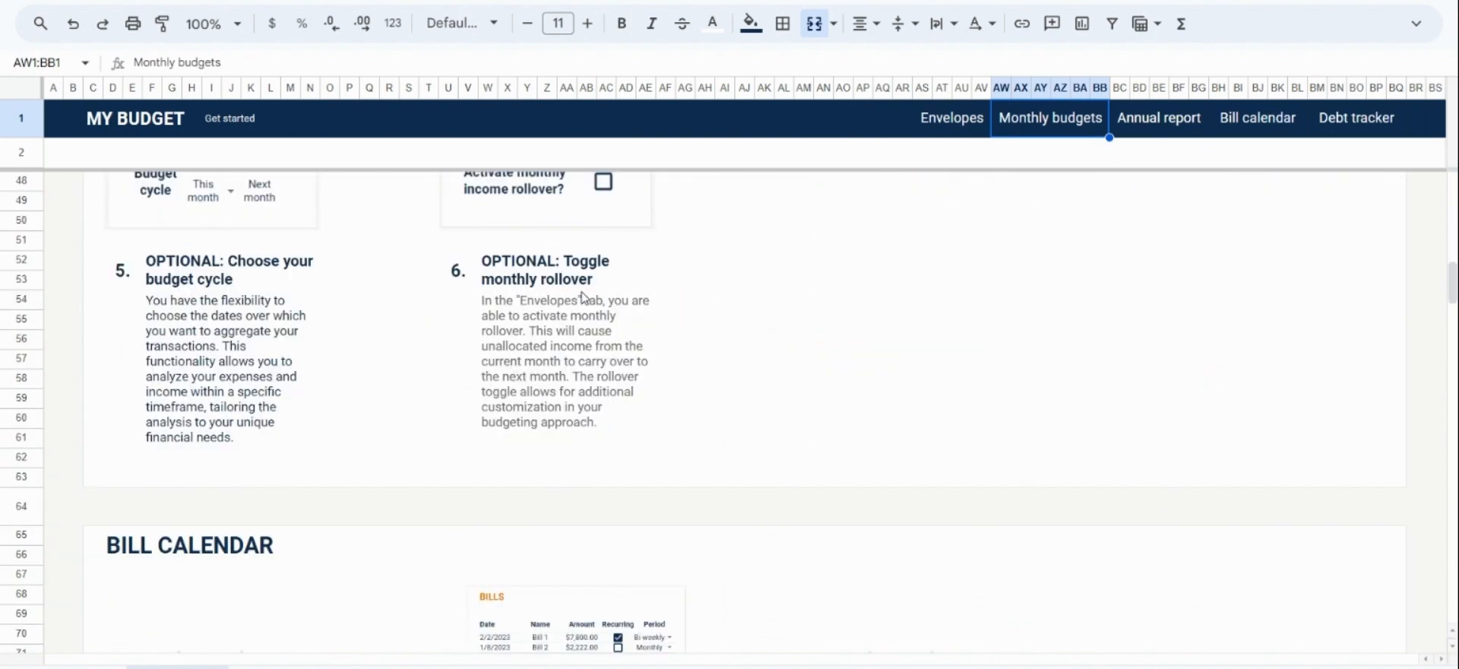
scroll(down, 3)
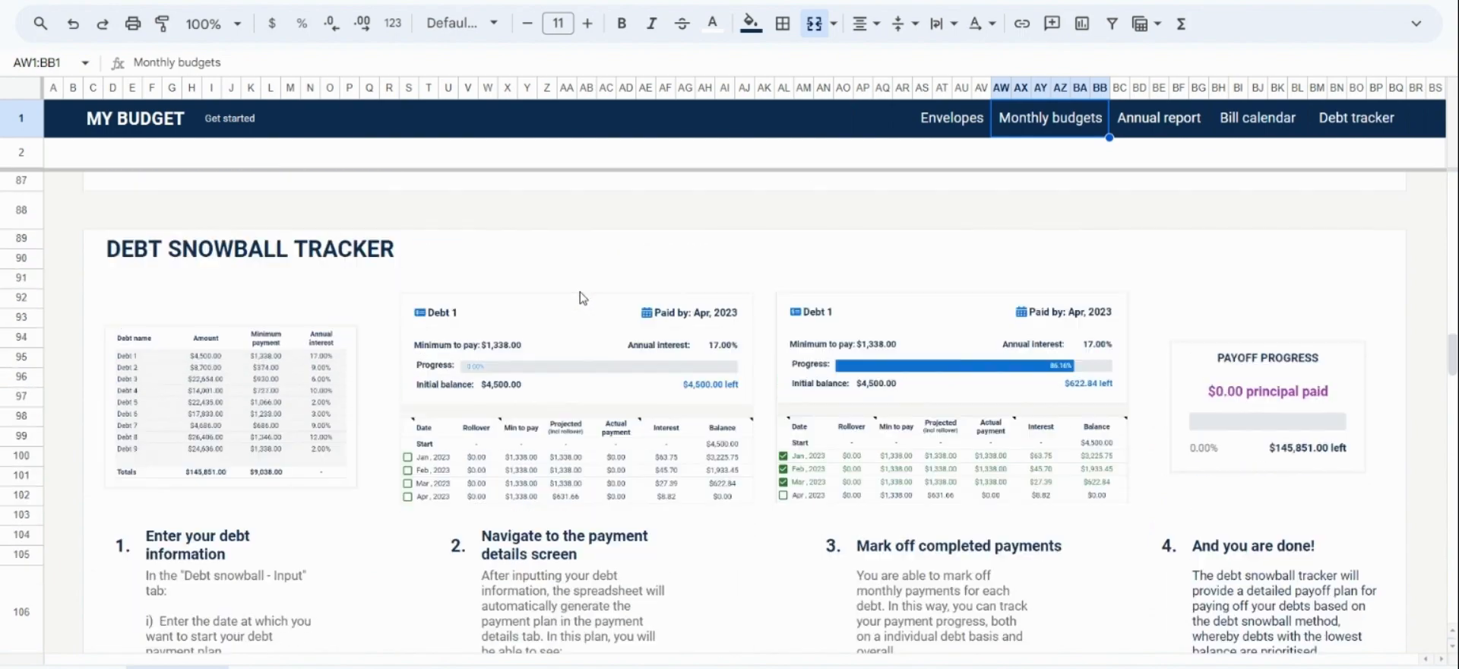
scroll(down, 3)
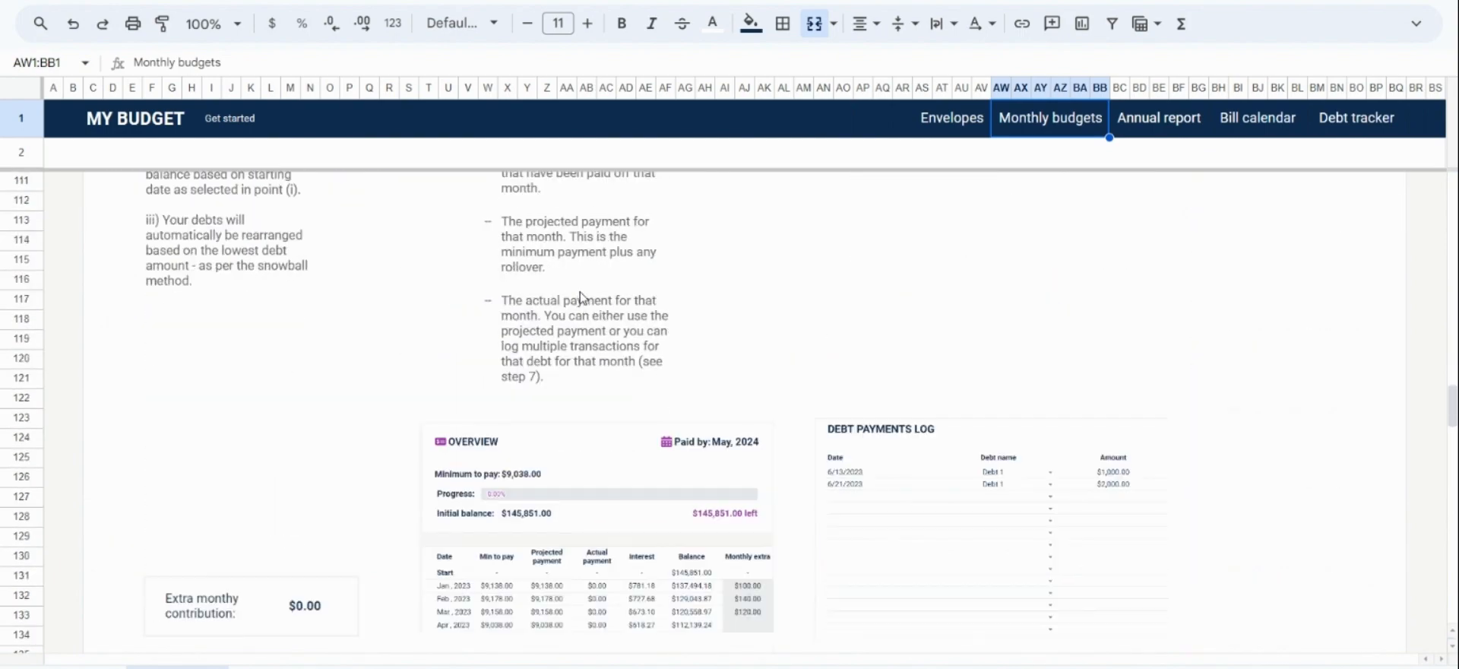
scroll(up, 3)
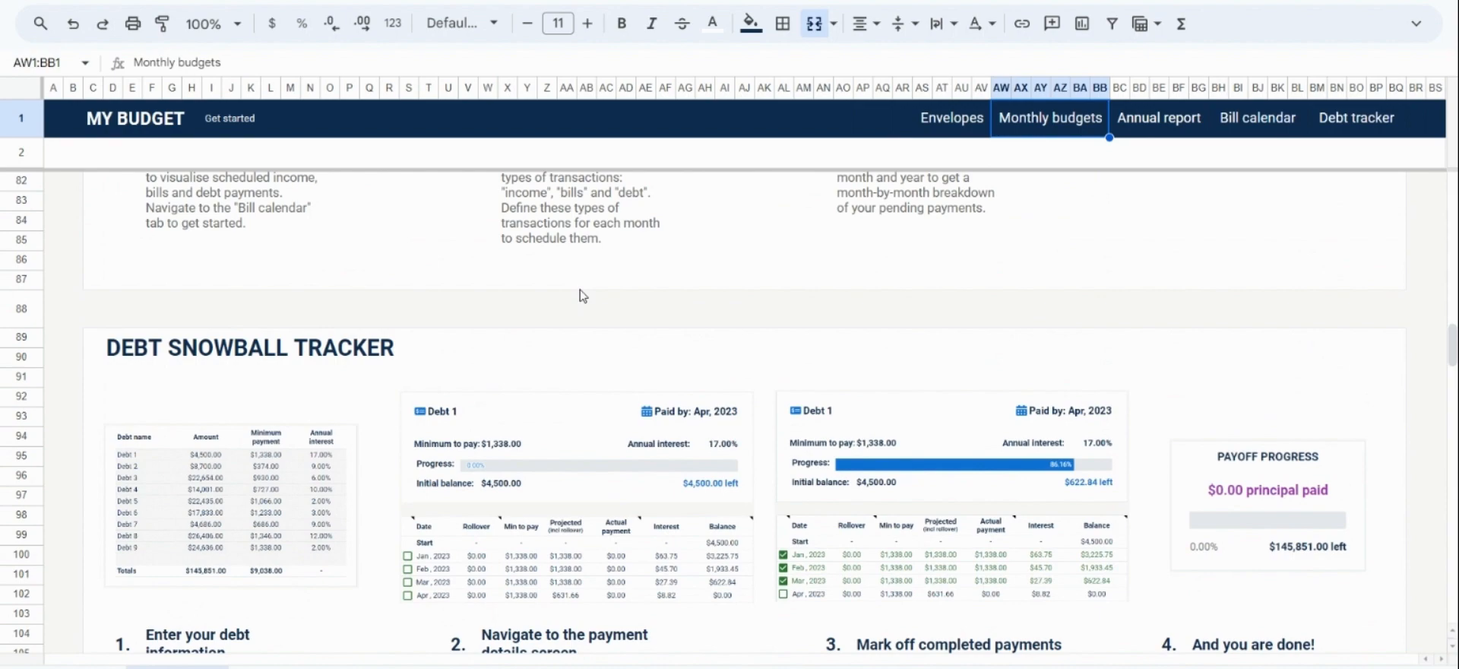
scroll(up, 3)
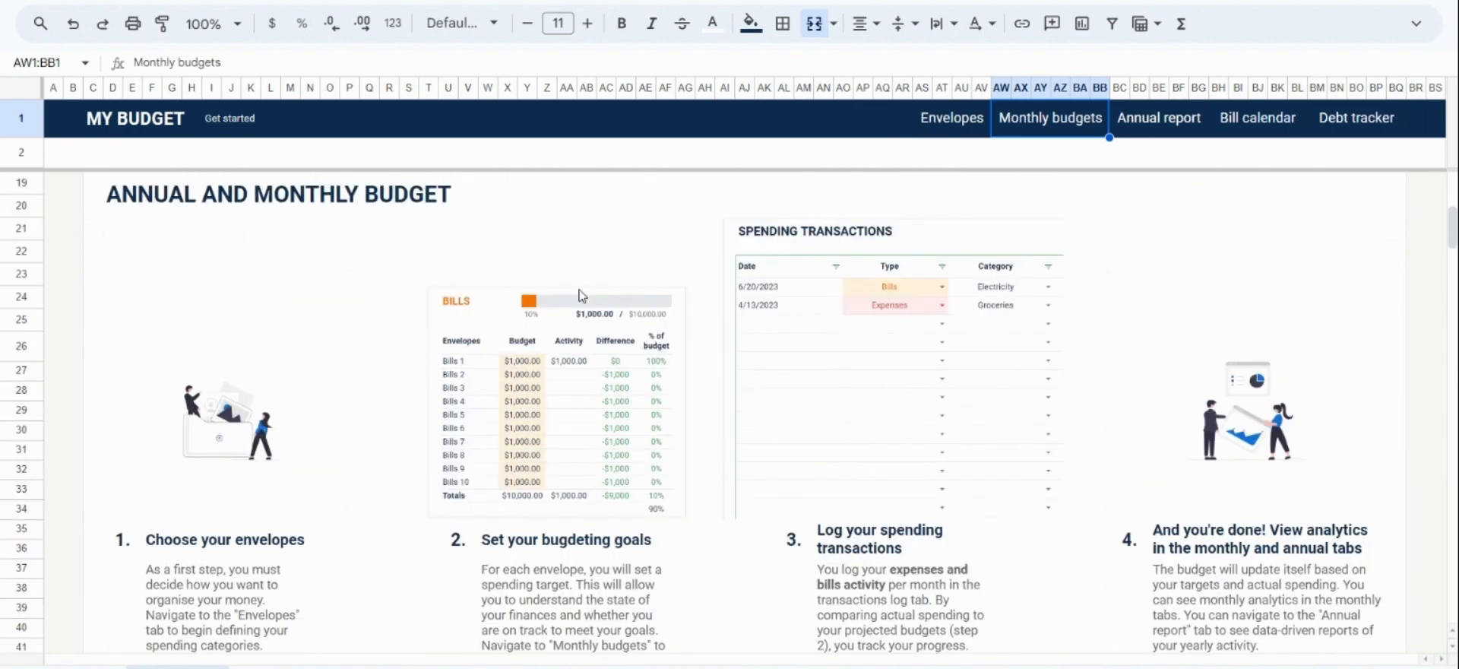
scroll(up, 3)
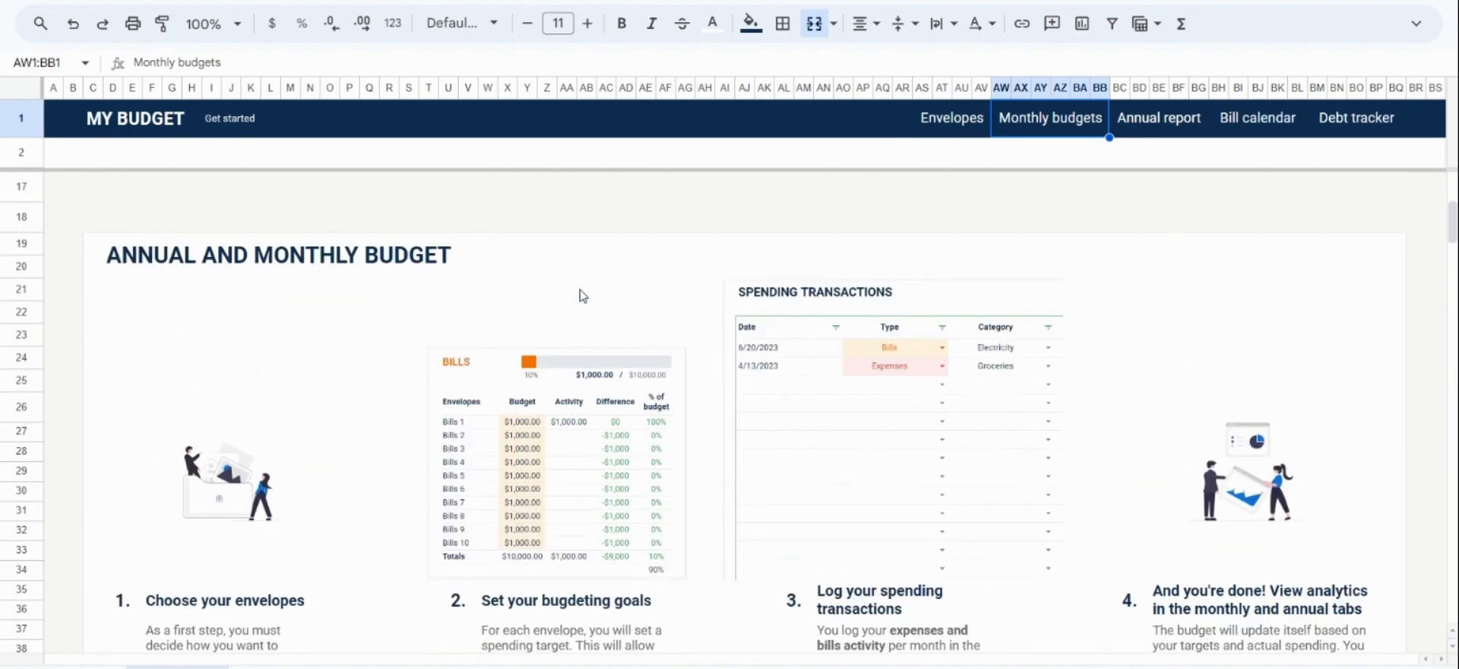
scroll(up, 3)
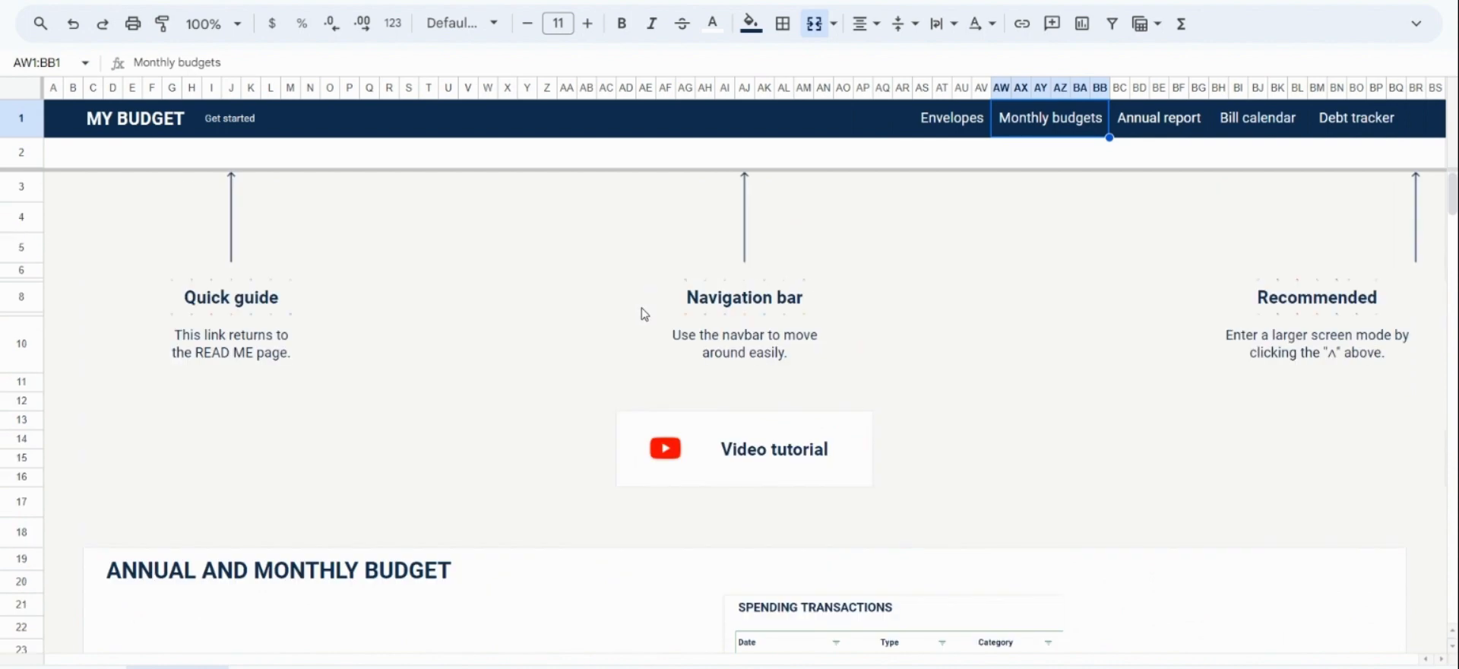
mouse_move(1354, 256)
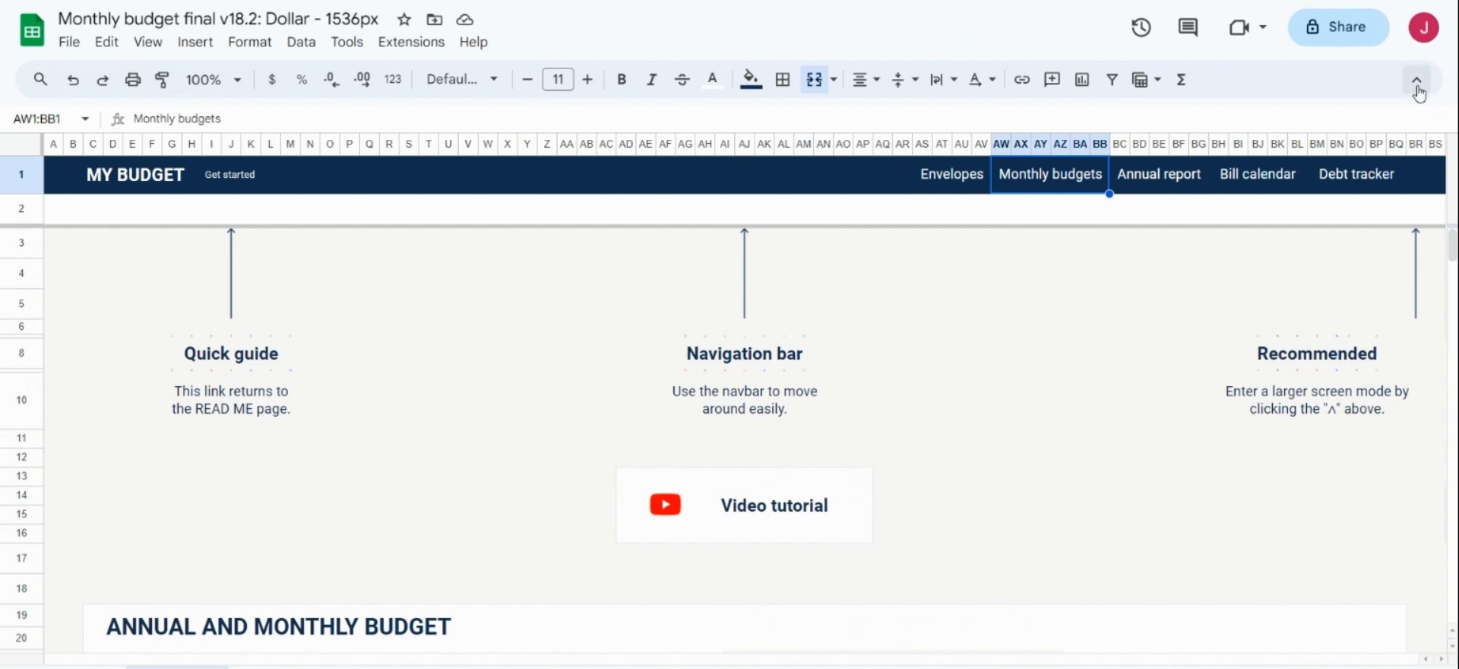
Step: Collapse the title and menus so the getting-started guide fills the window
click(1417, 82)
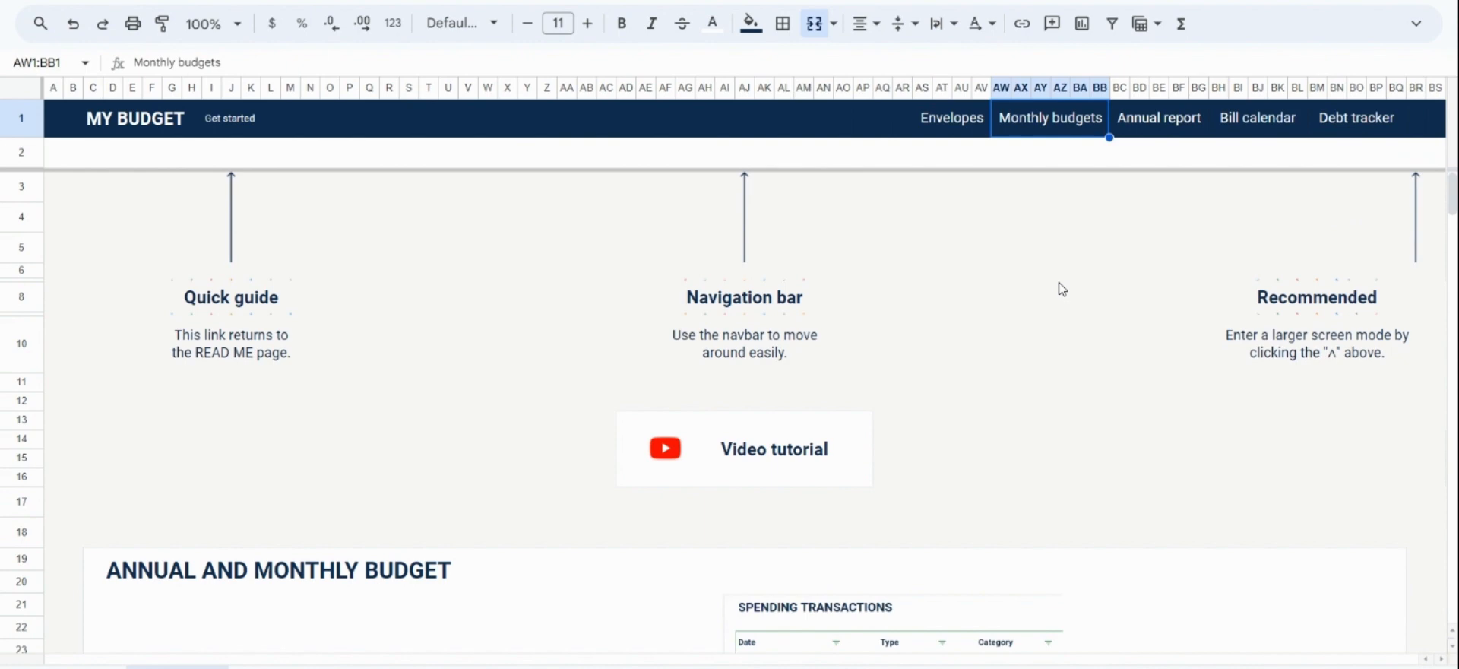
mouse_move(1062, 288)
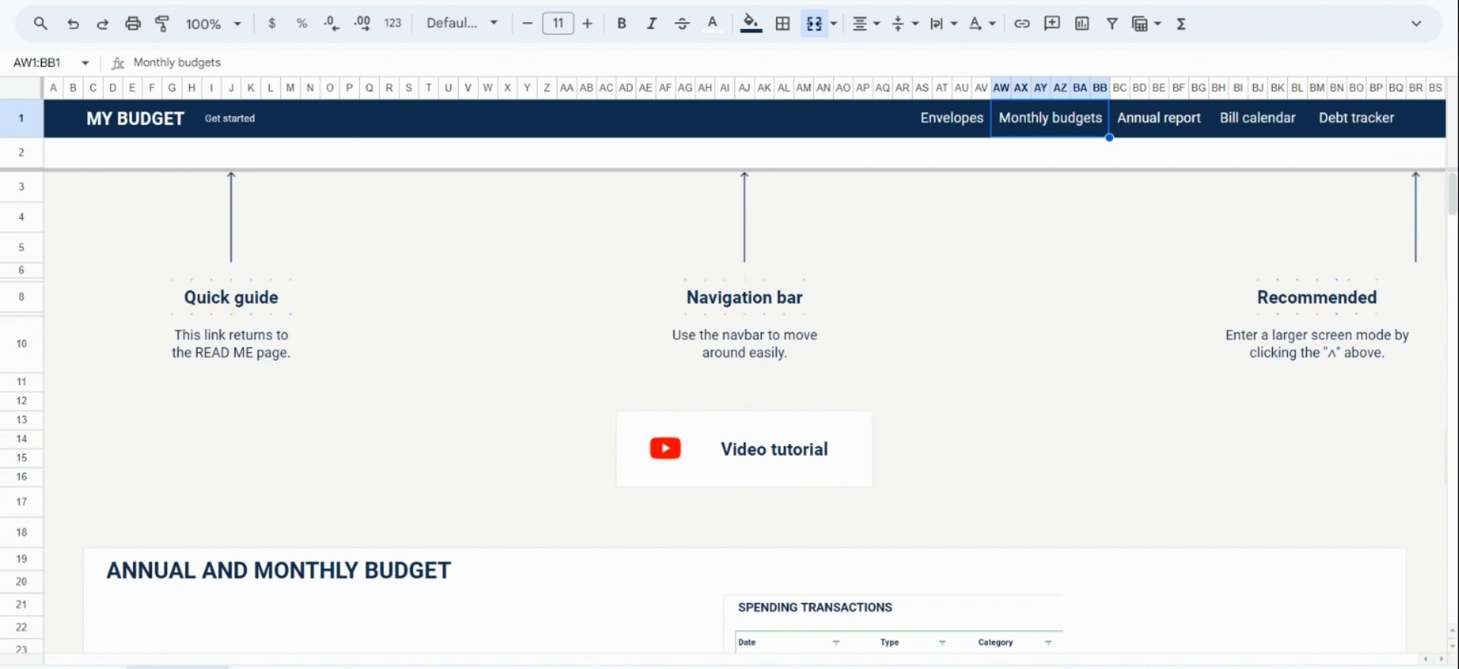
mouse_move(914, 146)
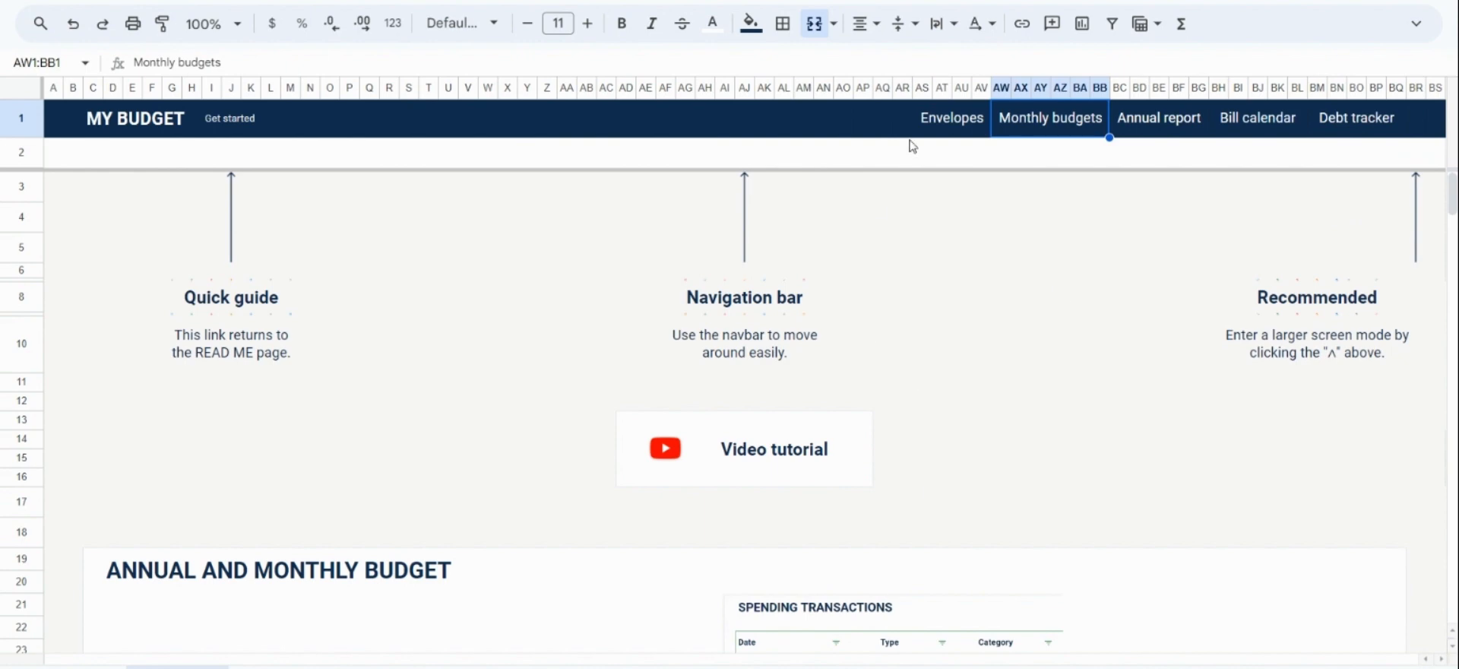
Step: Show the Envelopes sheet with the 2023 income, expense, bill, savings and debt categories
click(951, 118)
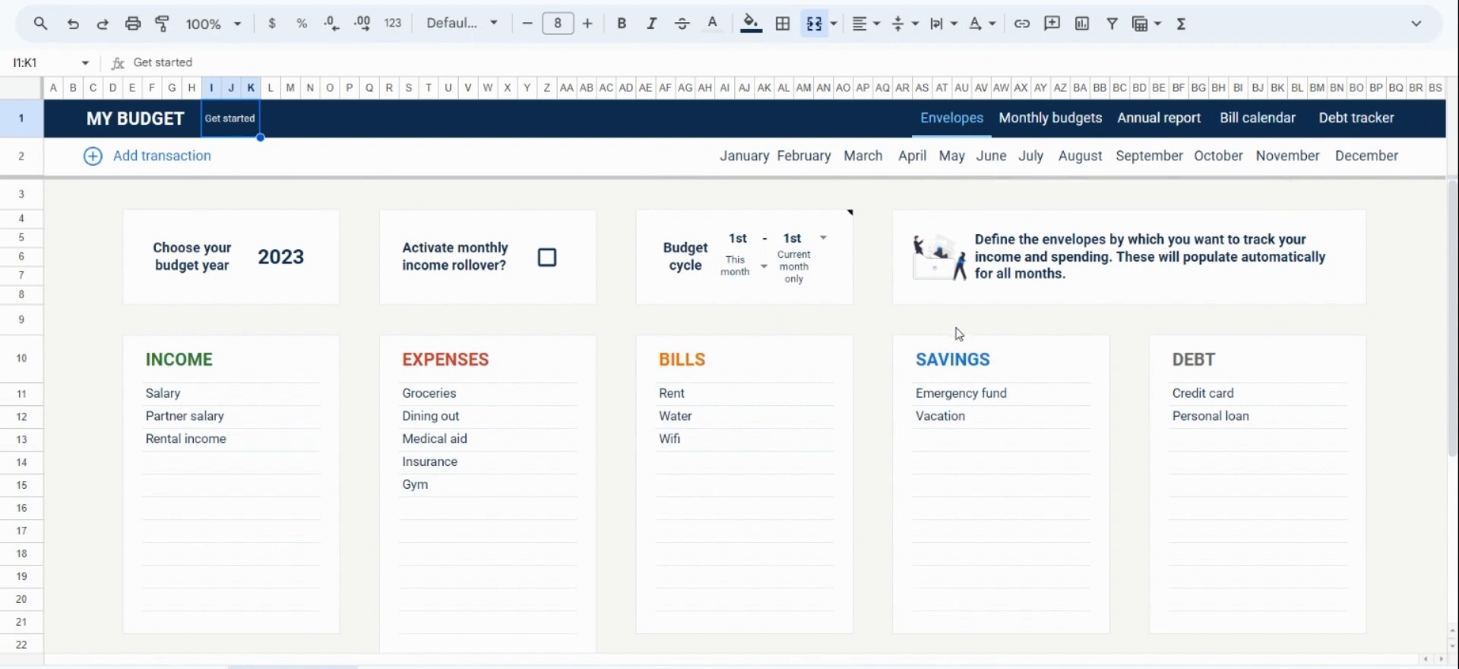
mouse_move(197, 479)
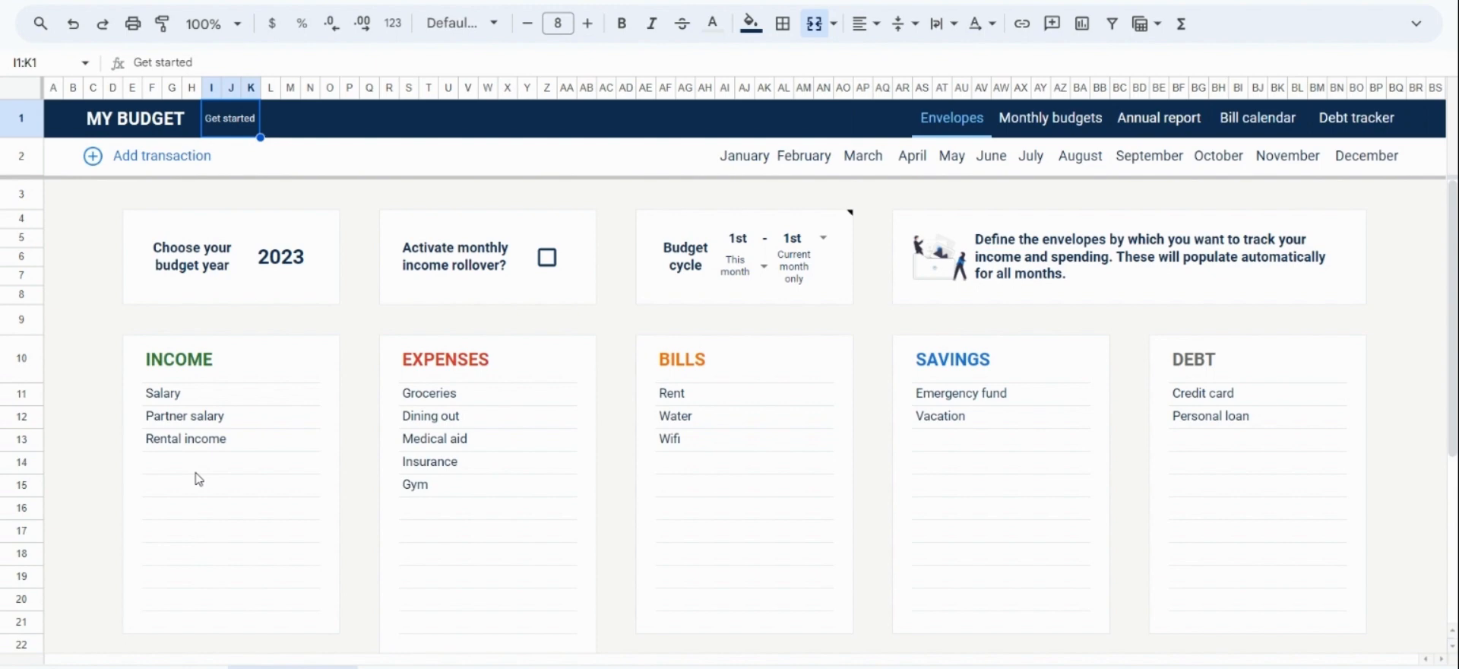
mouse_move(1439, 227)
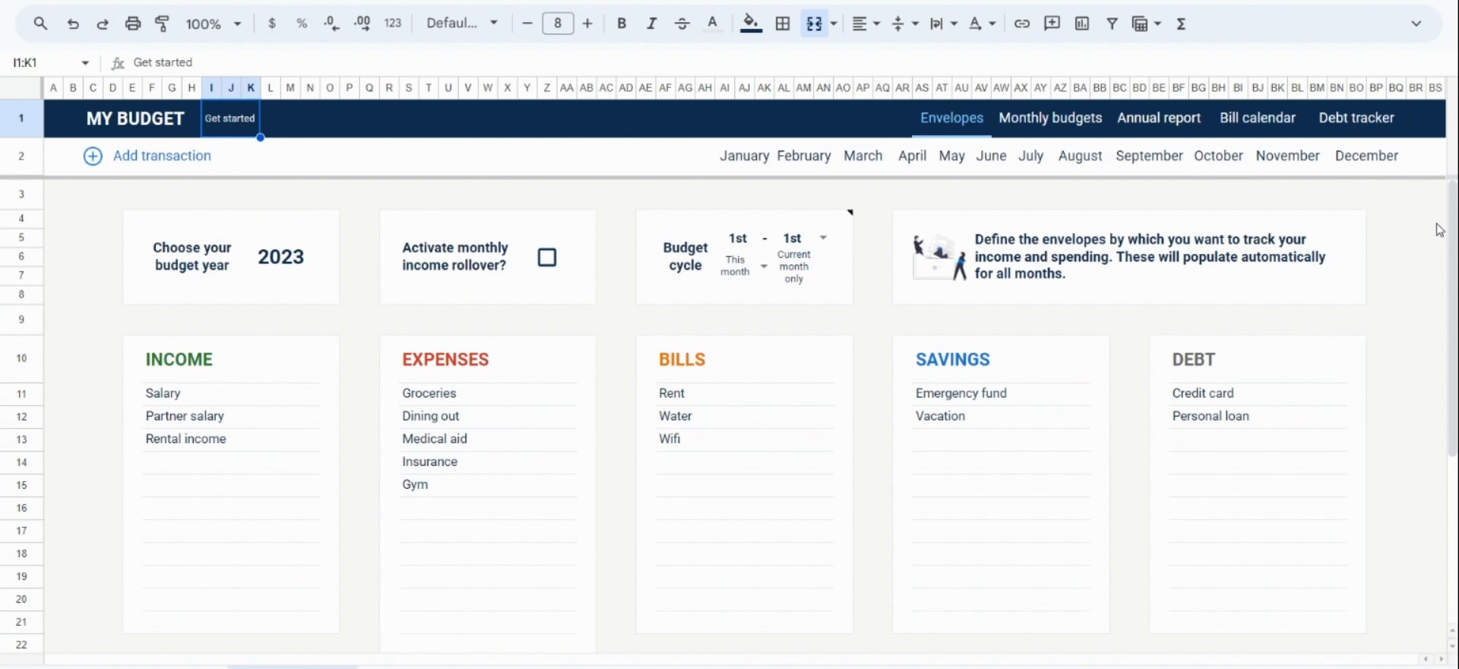
mouse_move(795, 231)
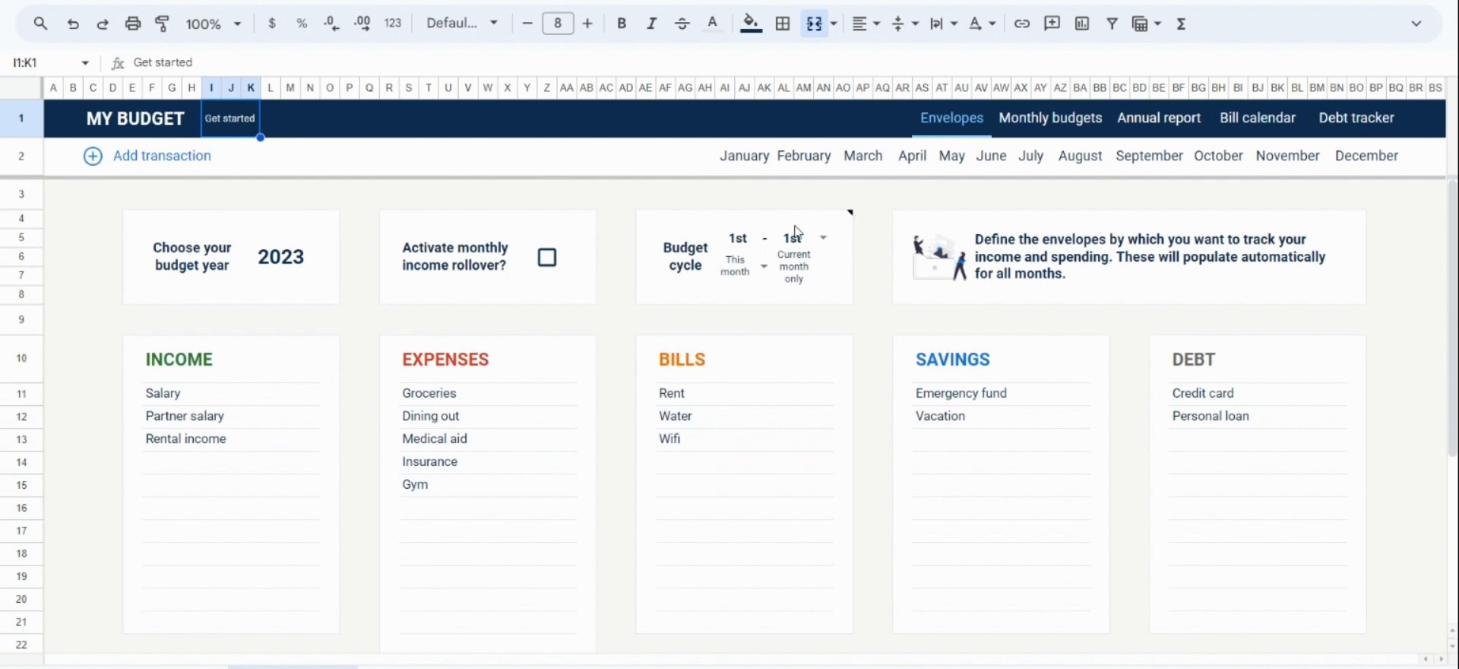
mouse_move(740, 196)
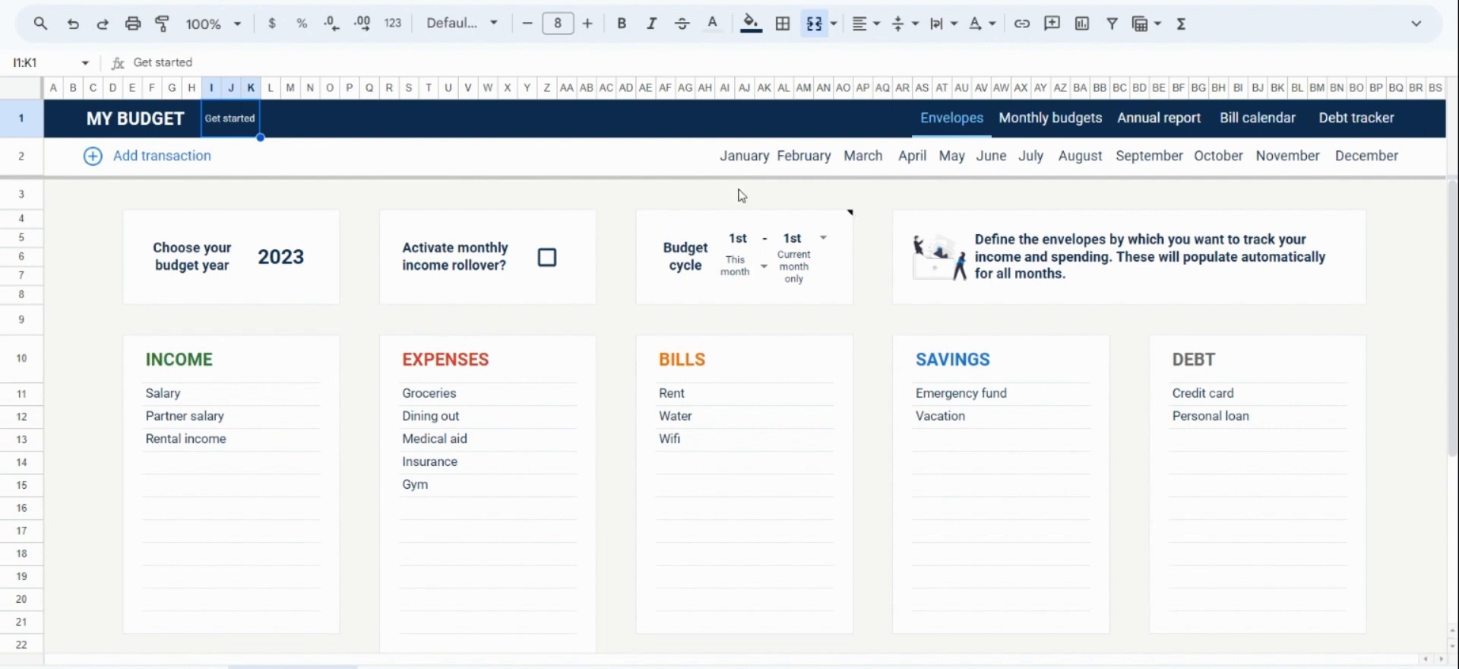
mouse_move(874, 199)
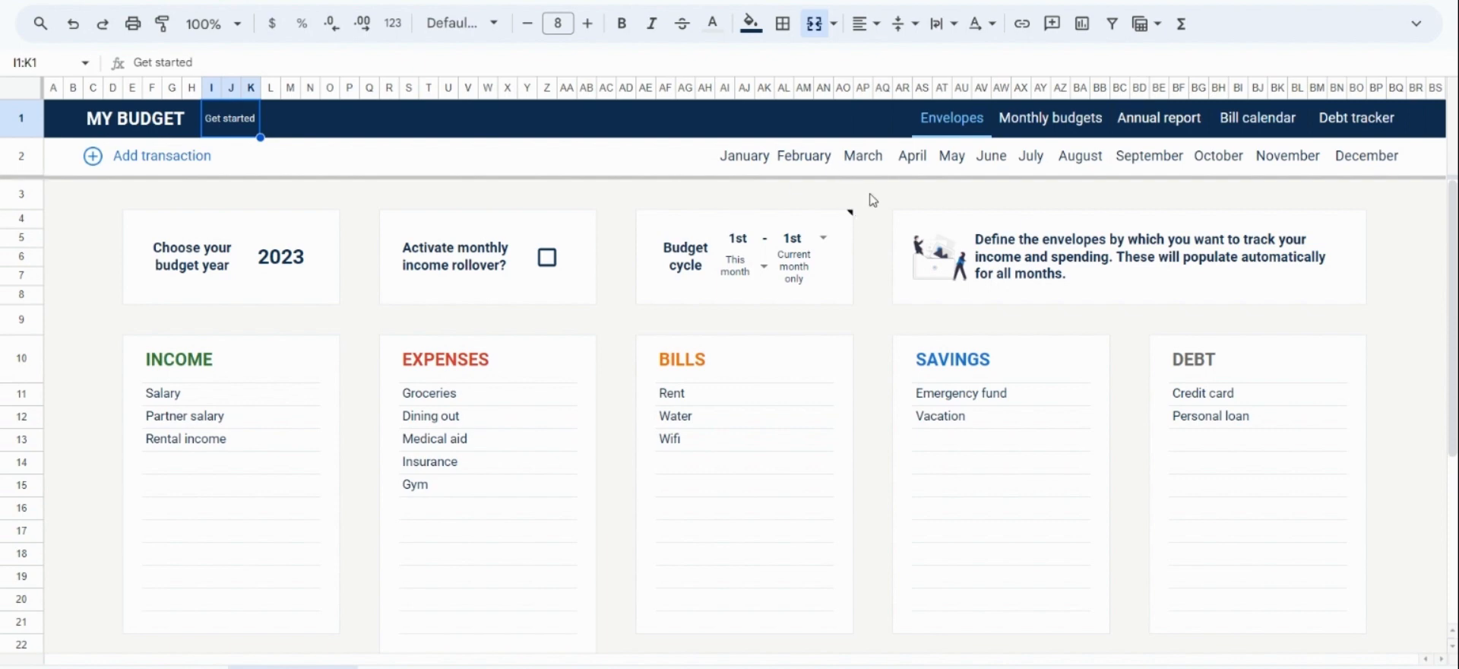
Step: Review the January monthly budget dashboard, then switch to the February budget
click(1050, 117)
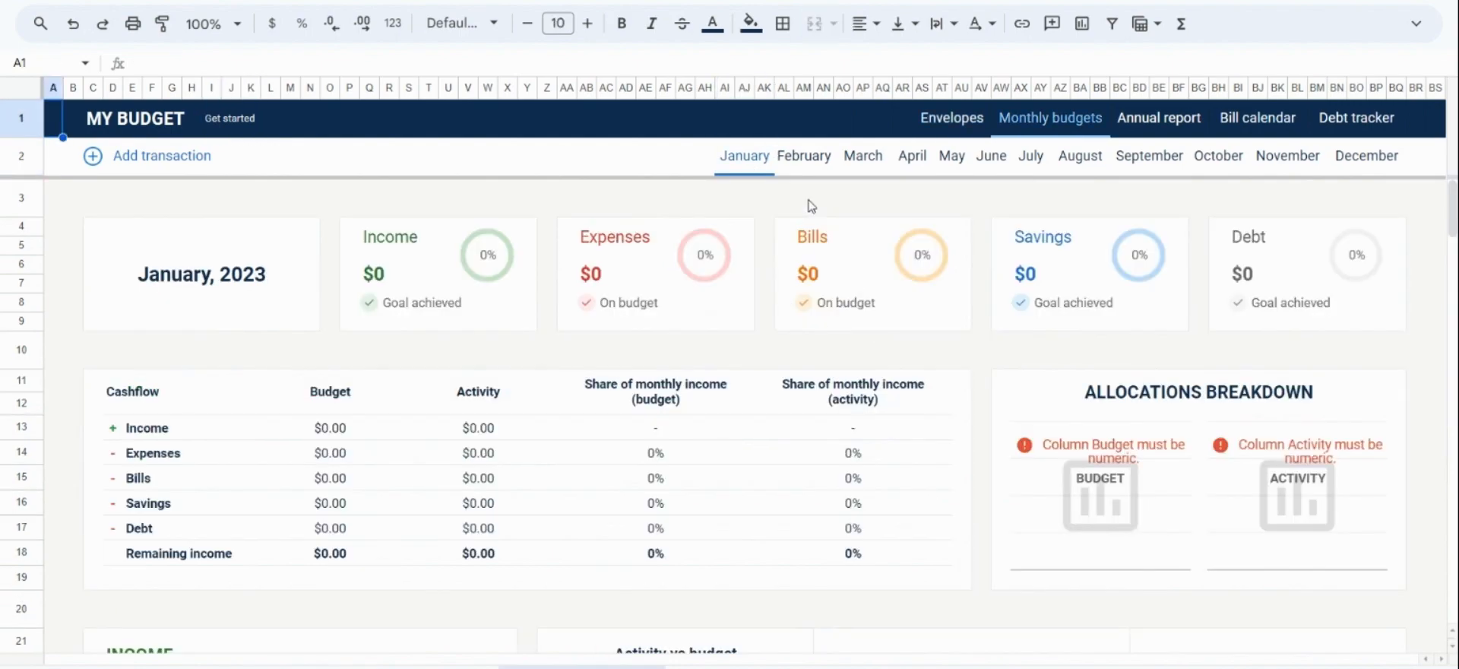
mouse_move(562, 334)
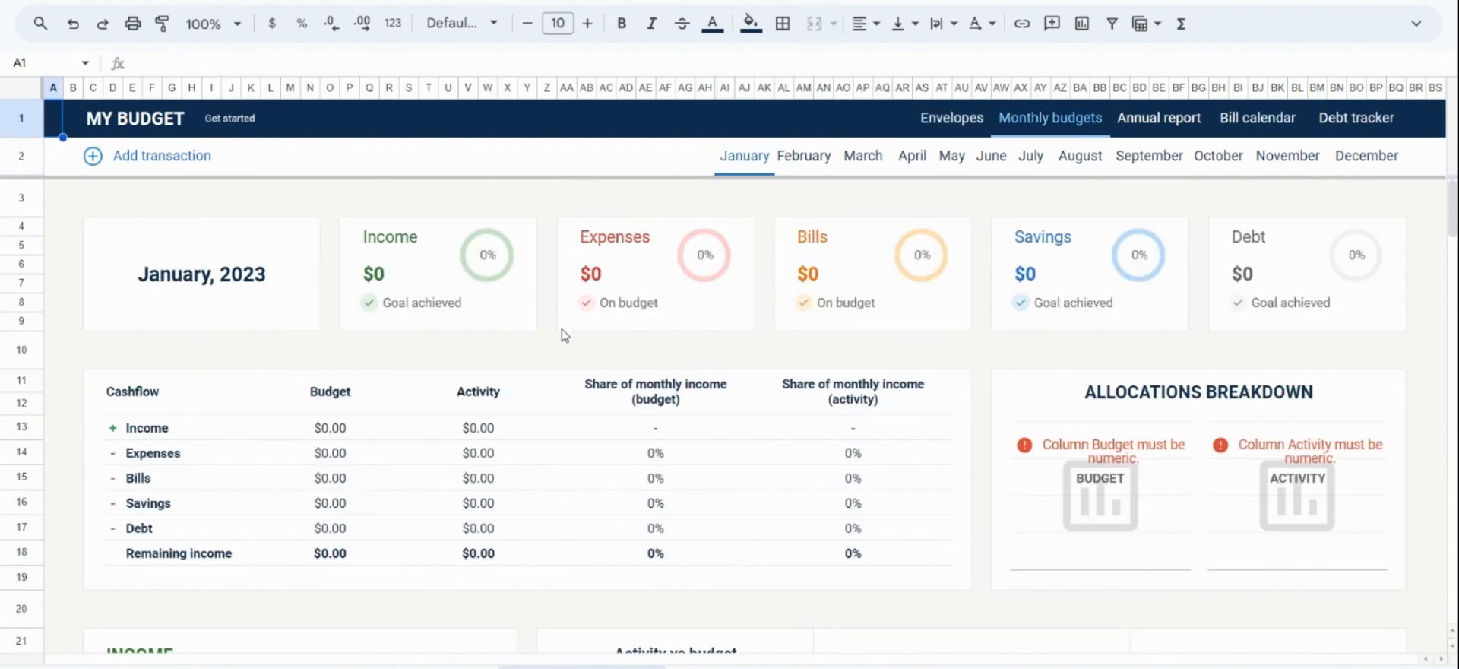
scroll(down, 3)
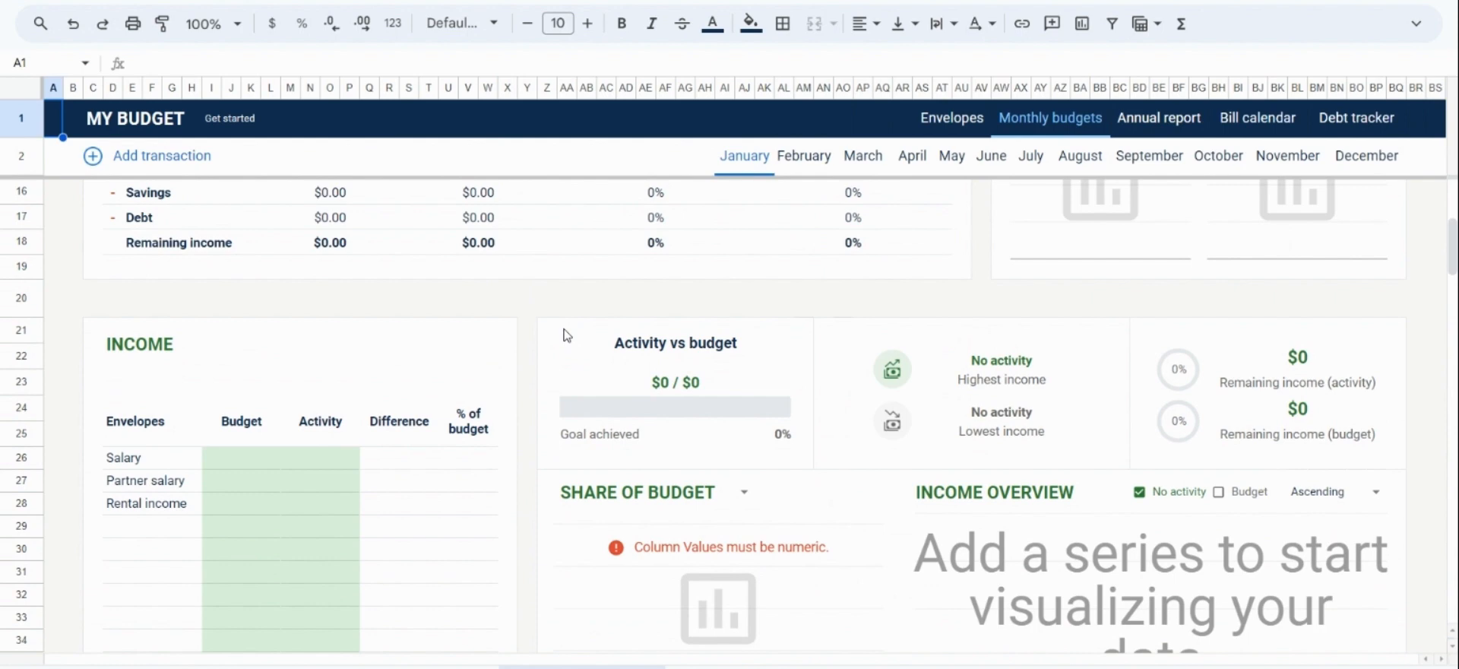
scroll(down, 3)
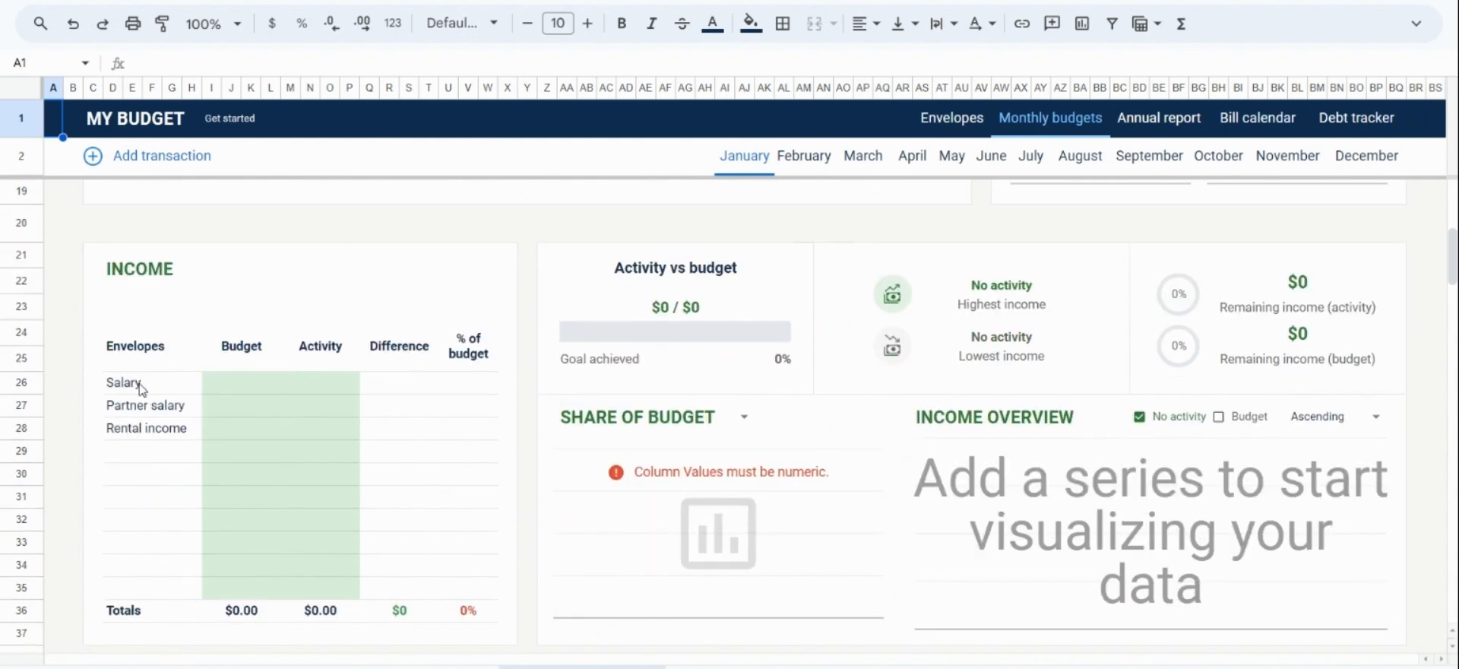
click(803, 155)
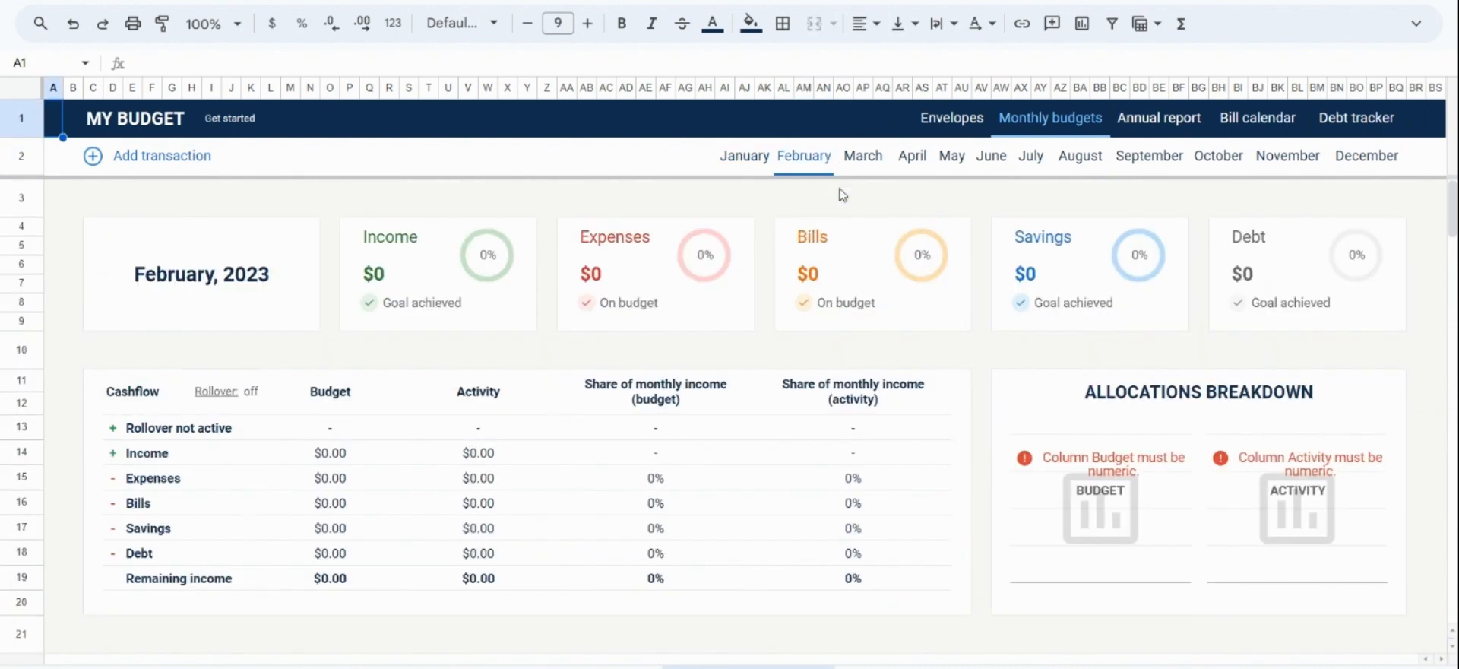
Step: Jump back to the Envelopes page via the MY BUDGET header link
click(951, 117)
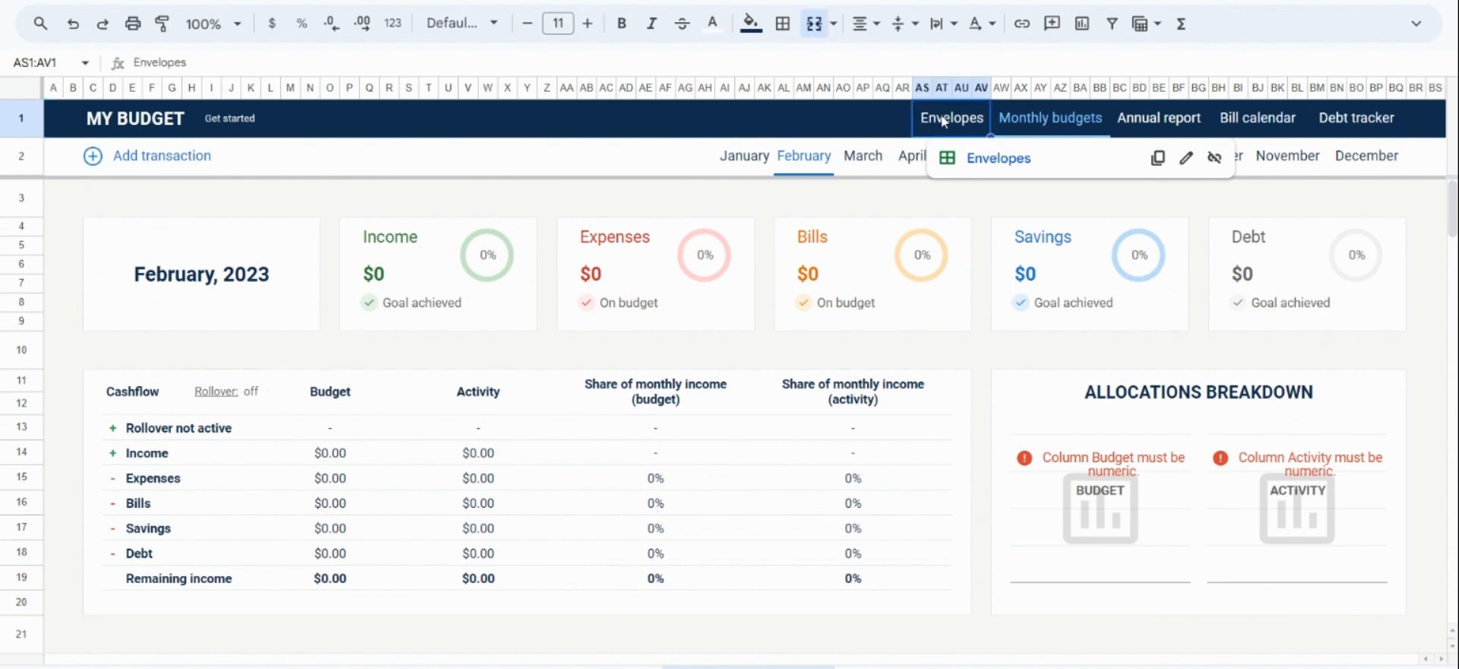
click(951, 117)
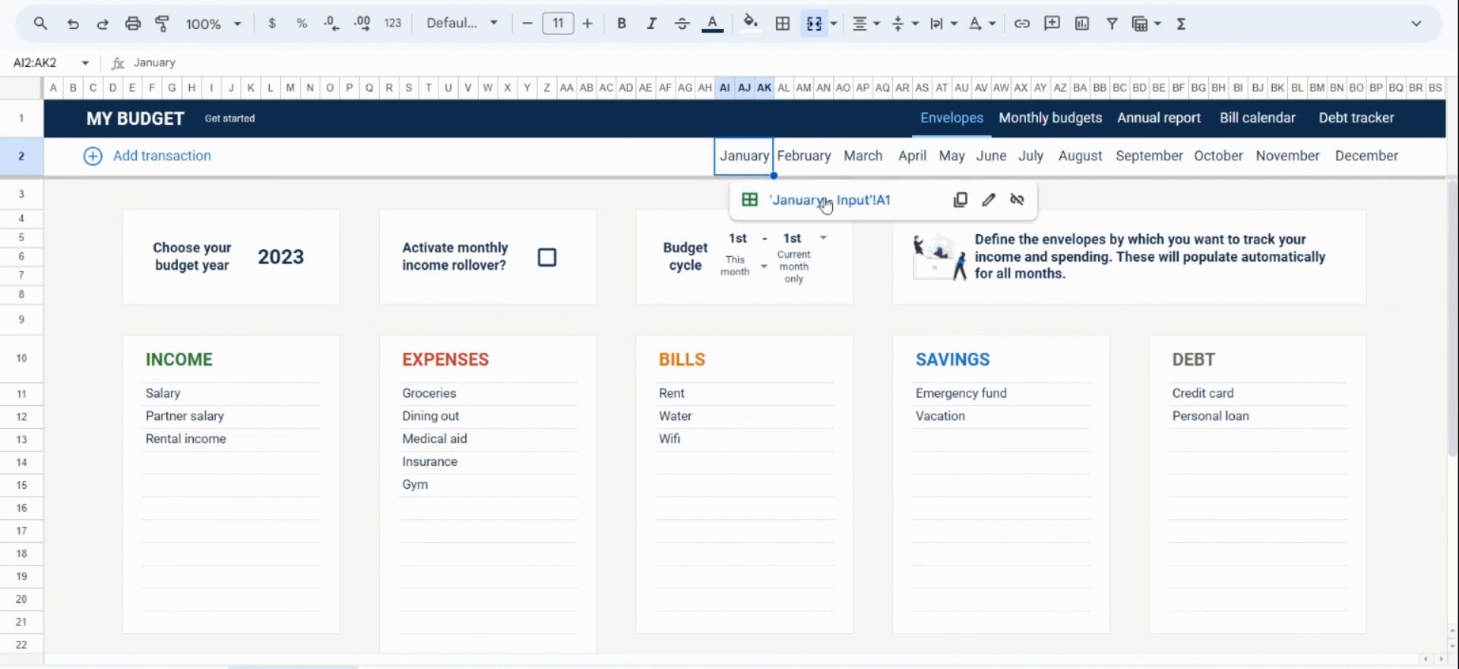
Step: Enter January income: Salary $4,500, Partner salary $4,800, Rental income $1,200 budgeted with $600 received
click(1051, 119)
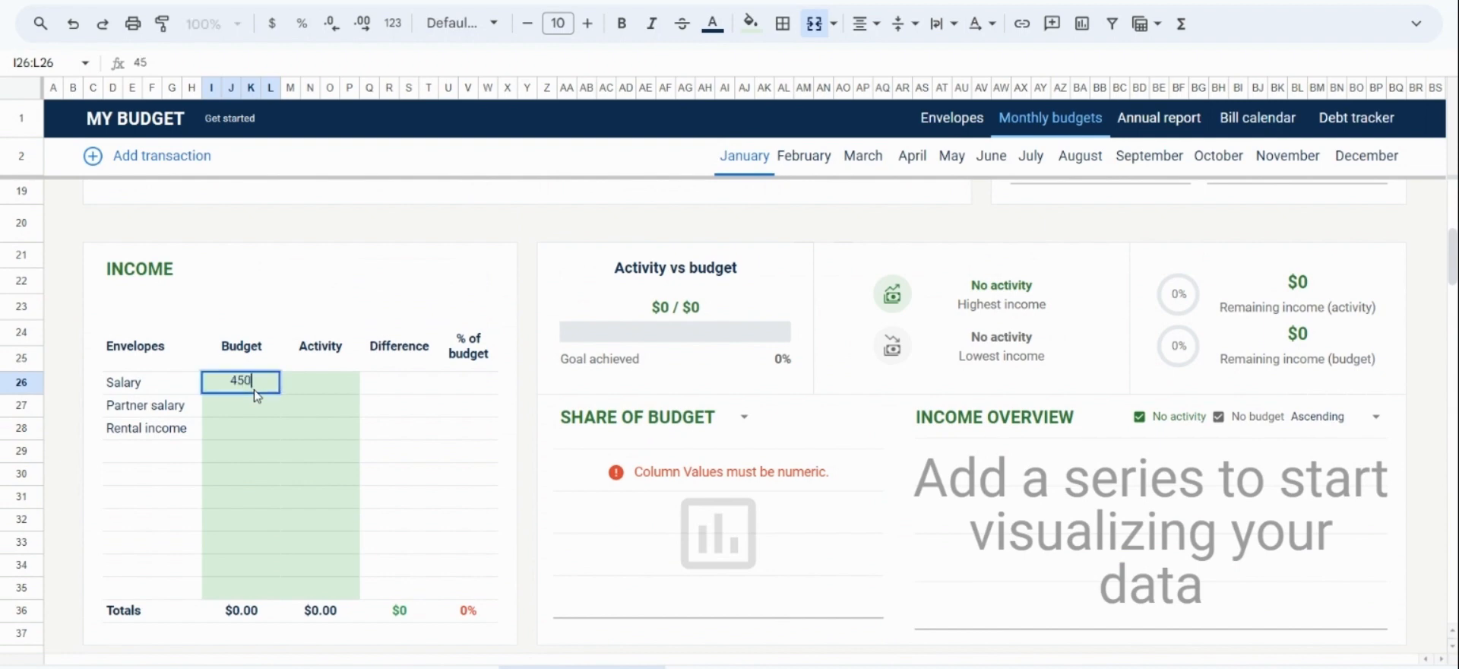
text(4500)
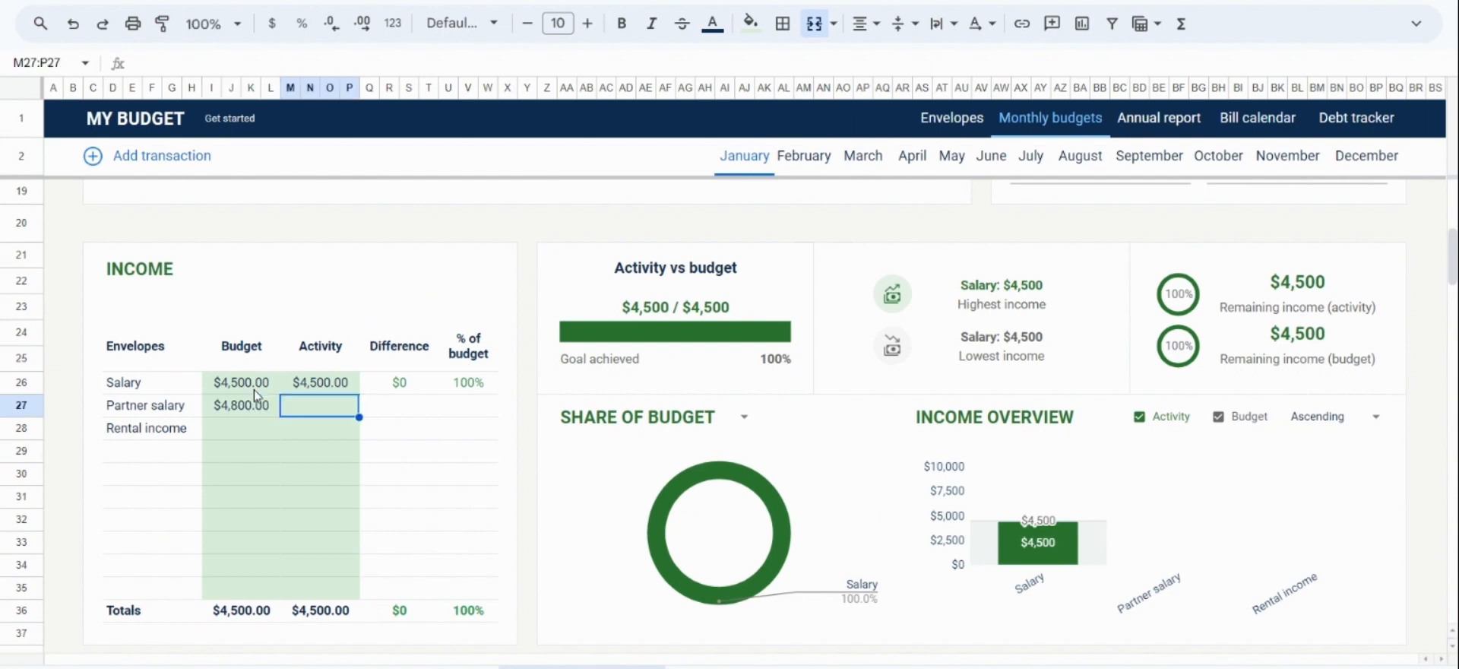
text(4800)
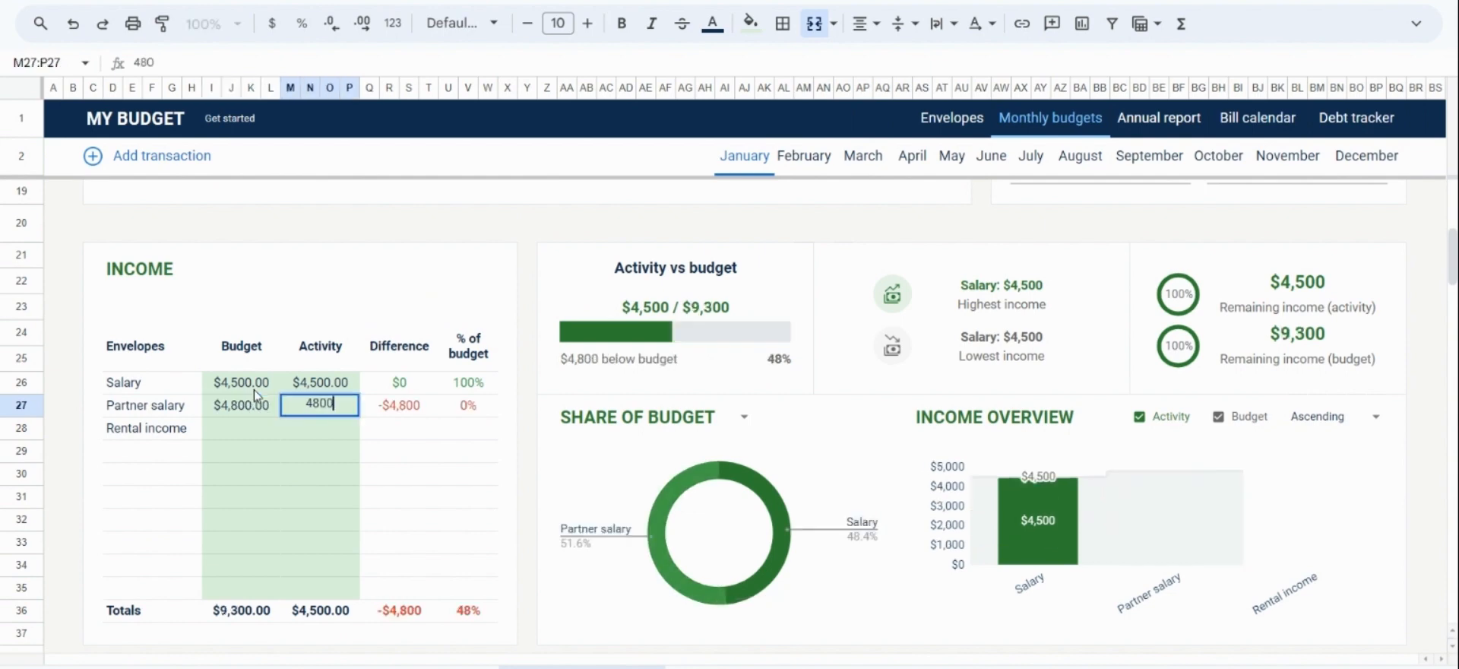
key(Return)
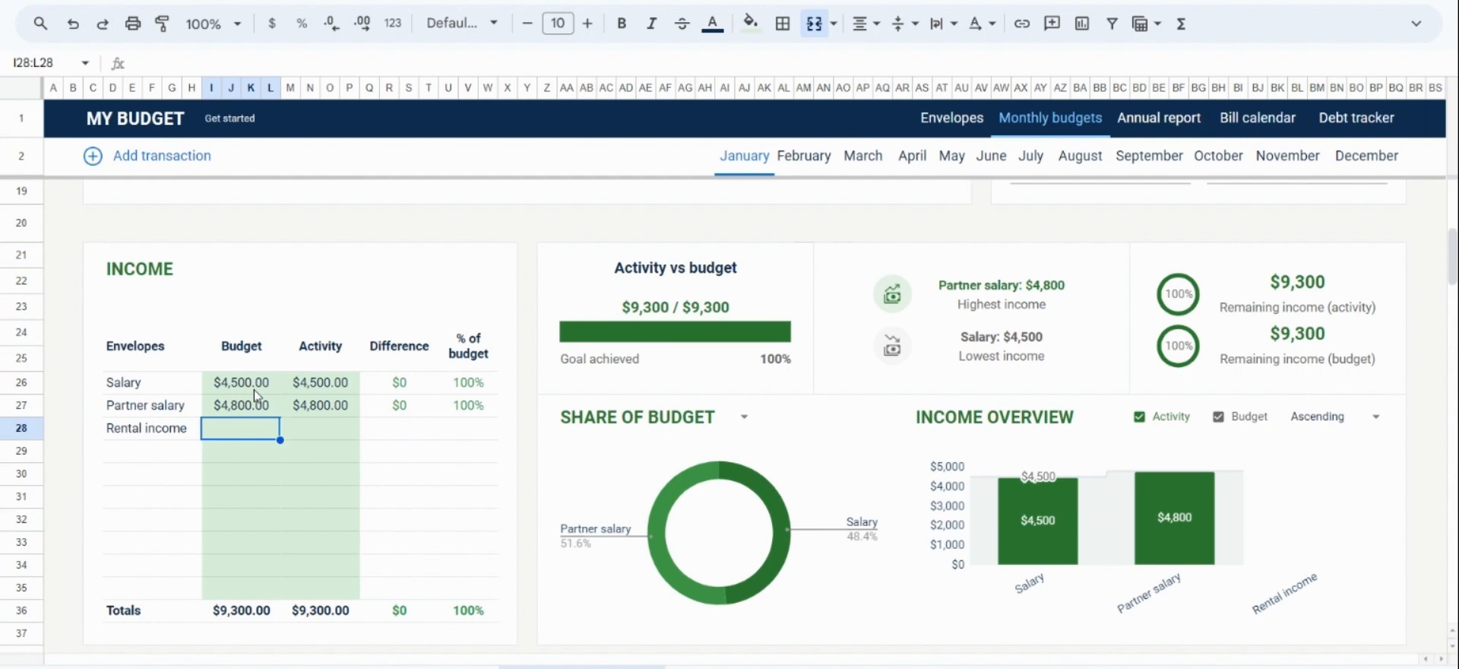
text(12)
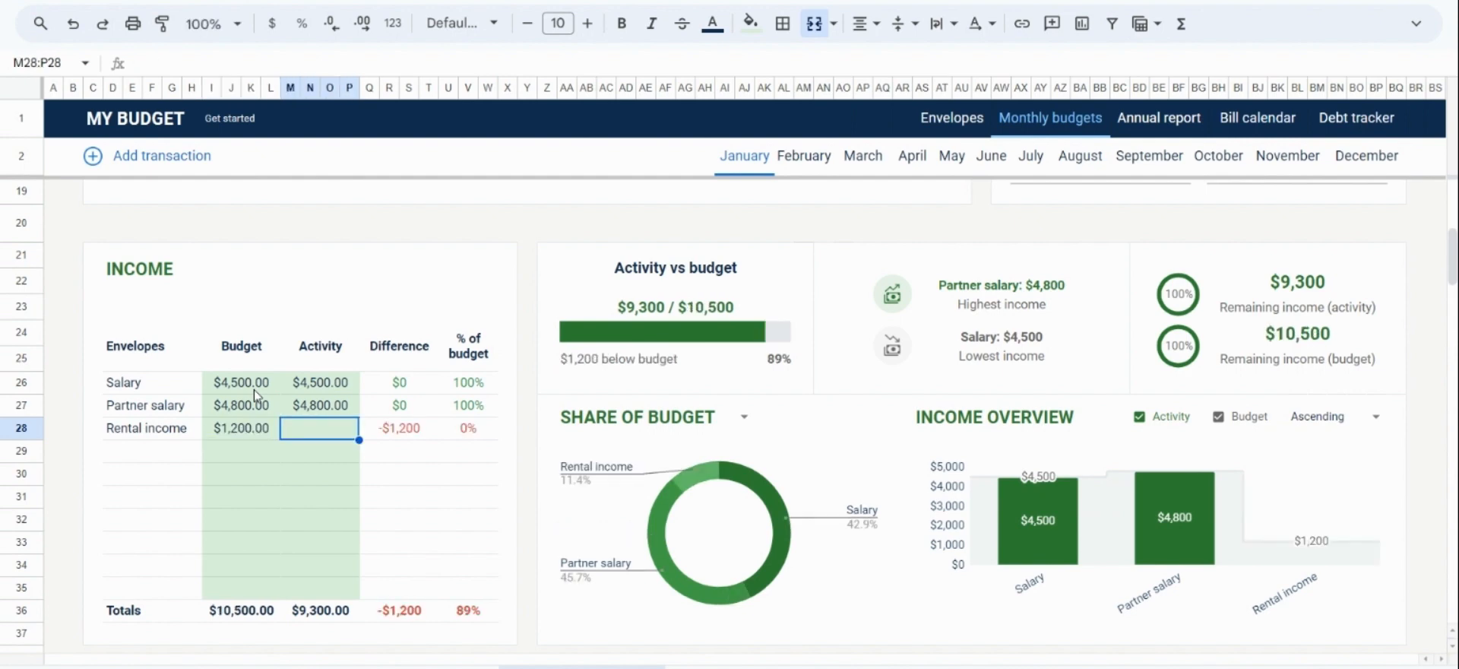
text(60)
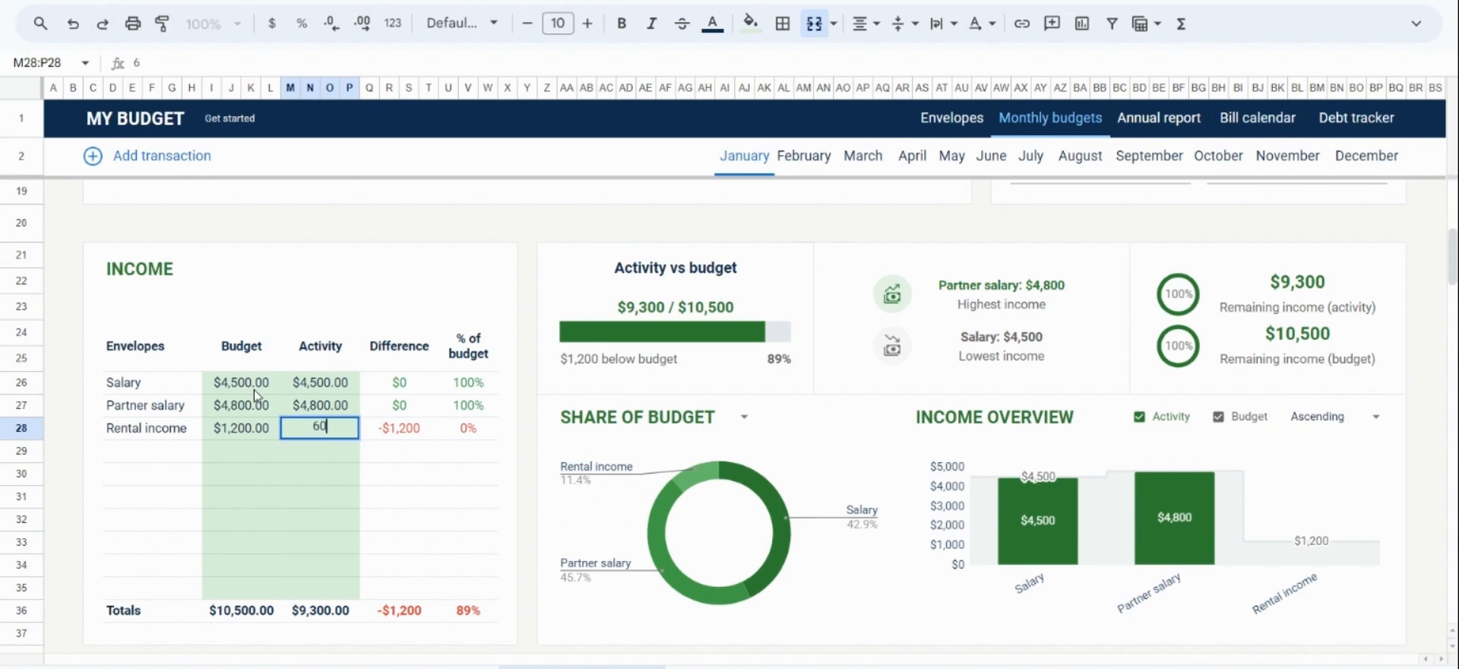
key(Return)
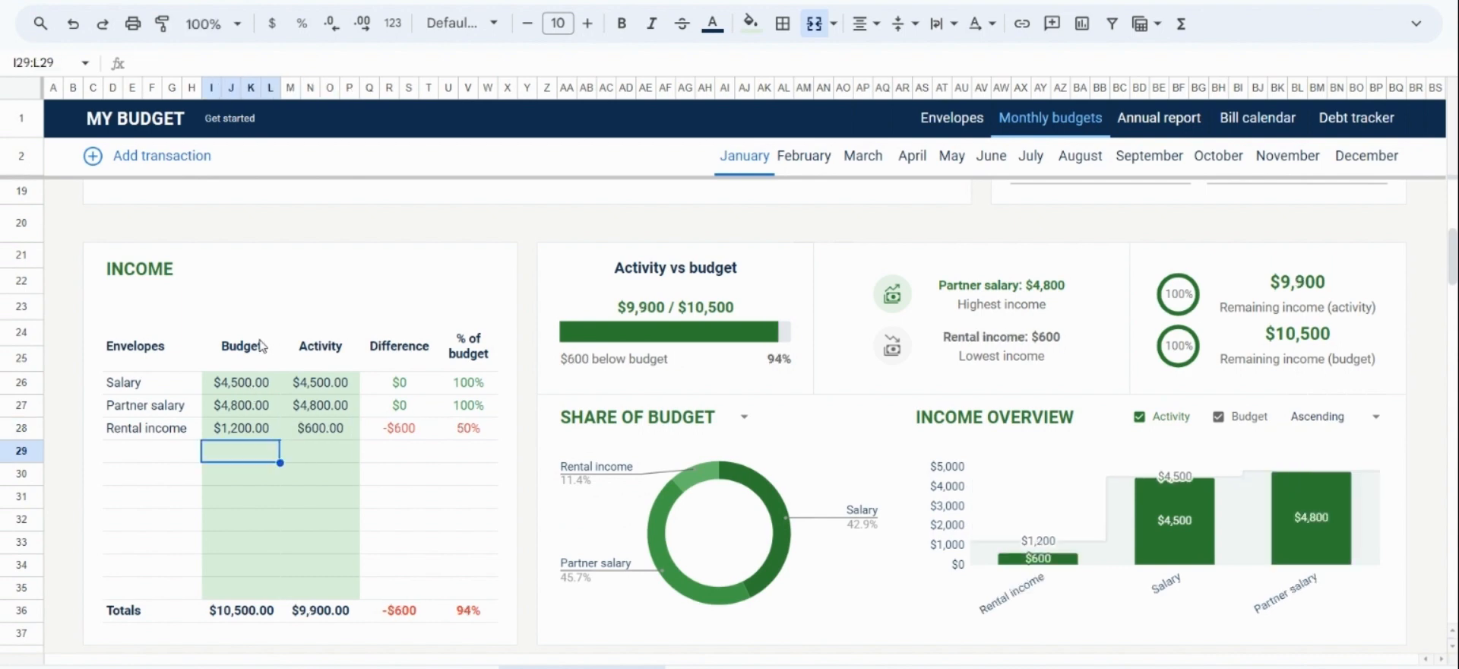
mouse_move(767, 297)
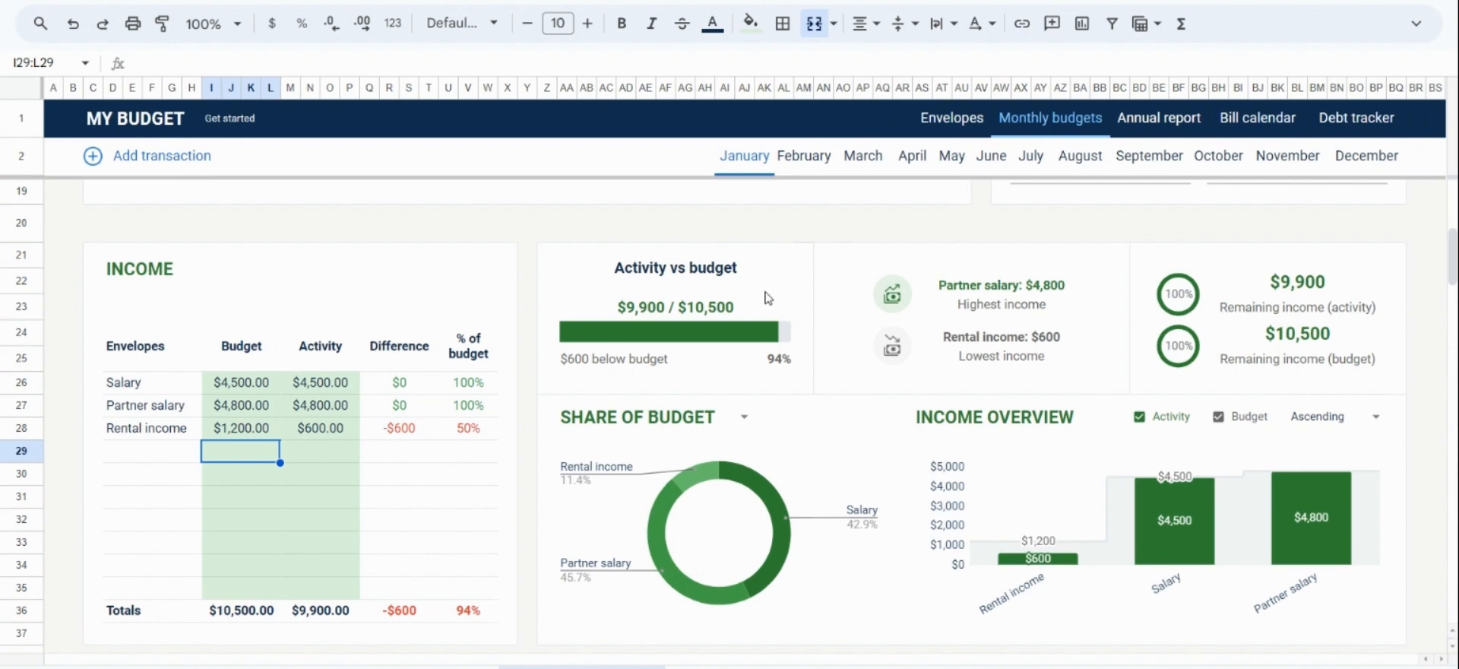
mouse_move(785, 292)
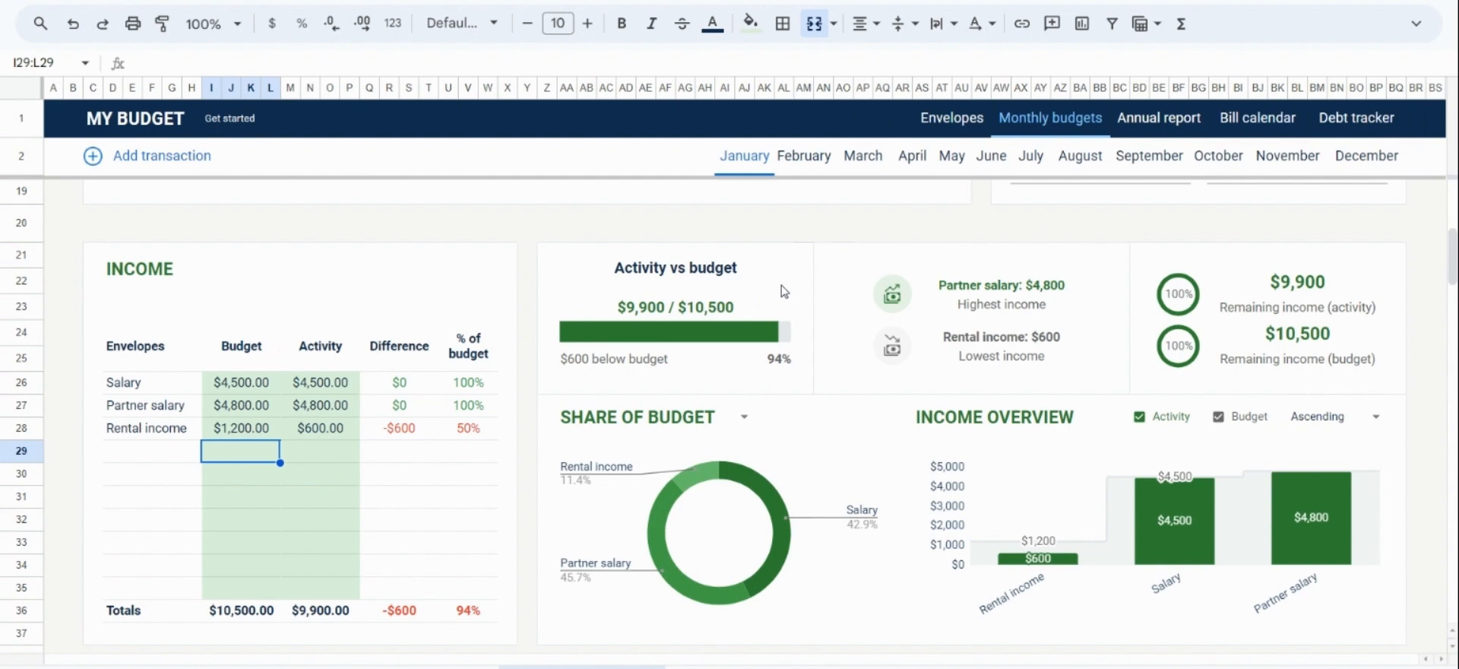
mouse_move(757, 269)
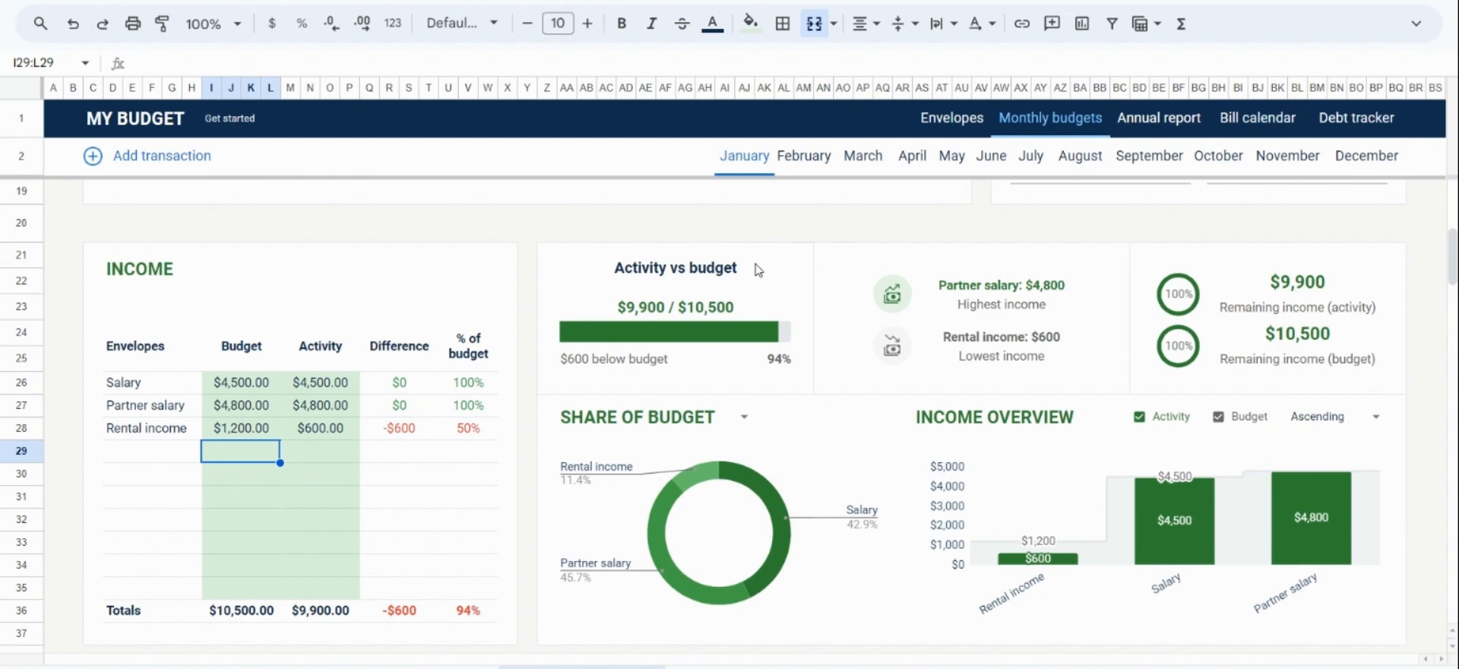
mouse_move(762, 339)
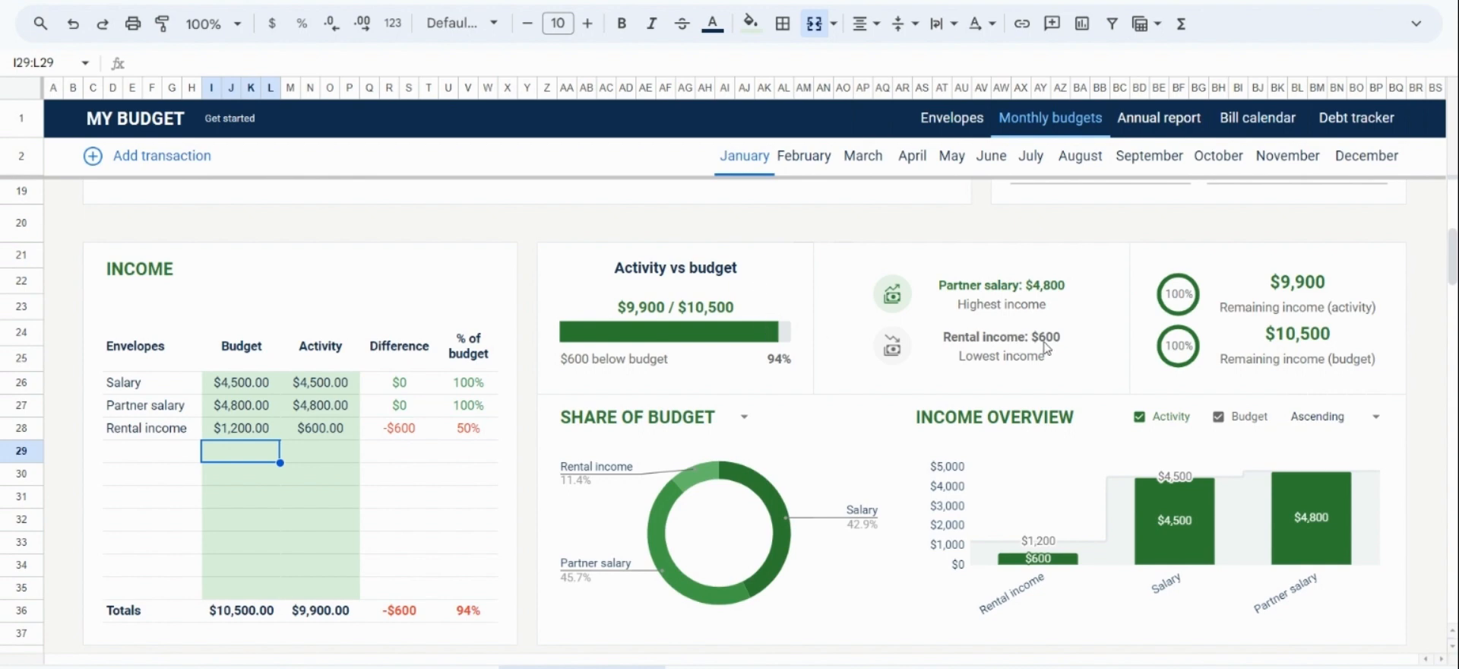
mouse_move(1002, 295)
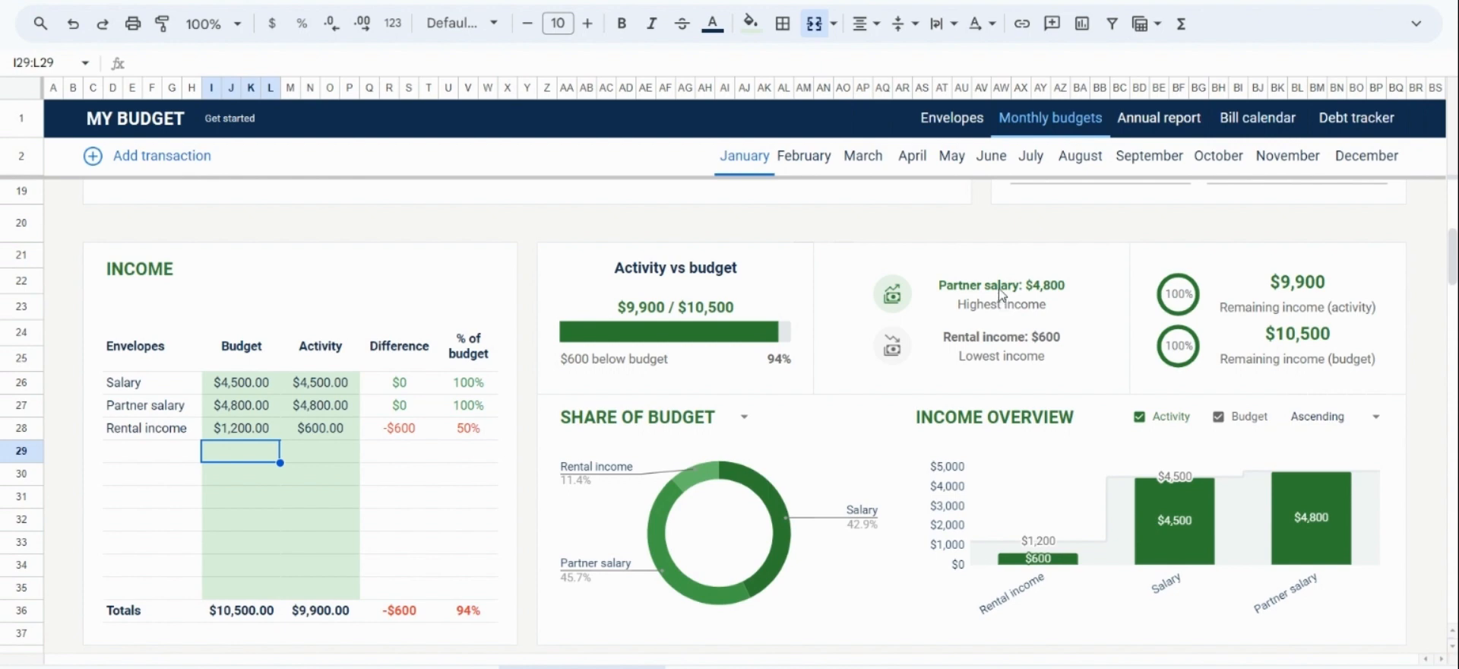
mouse_move(725, 524)
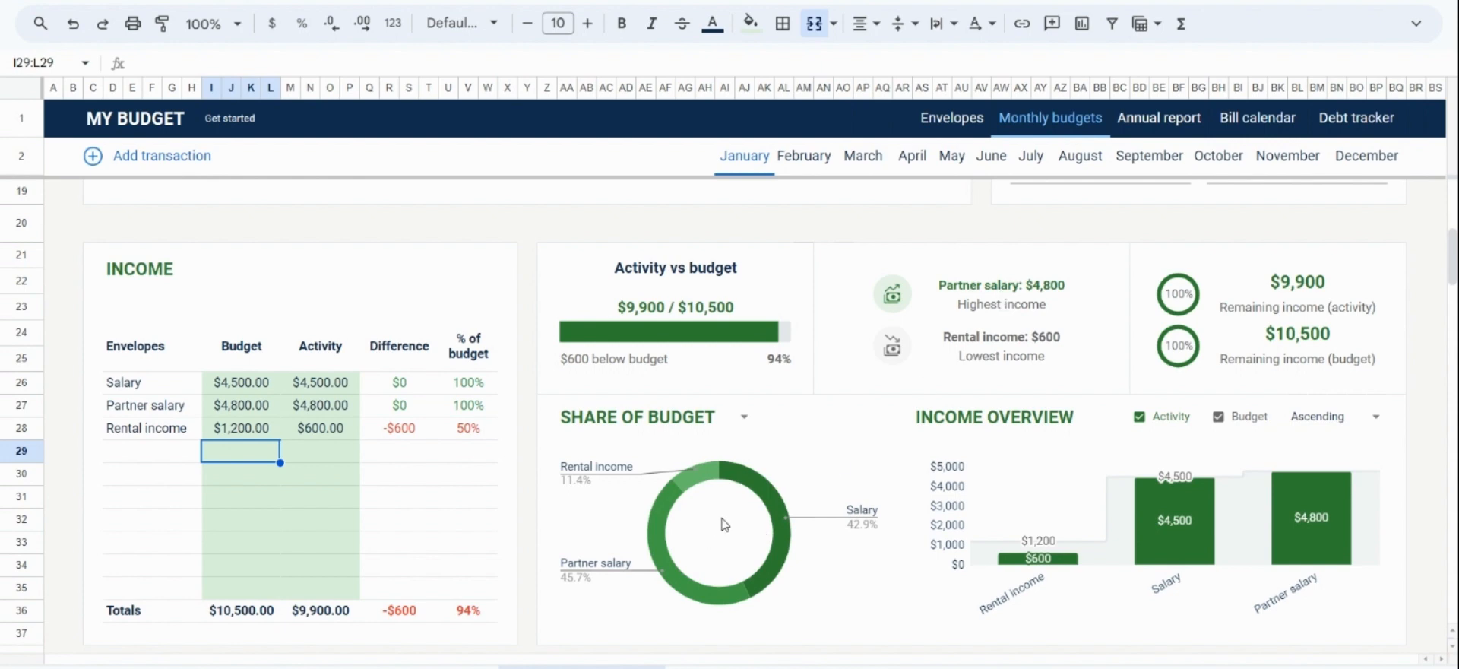
mouse_move(1189, 491)
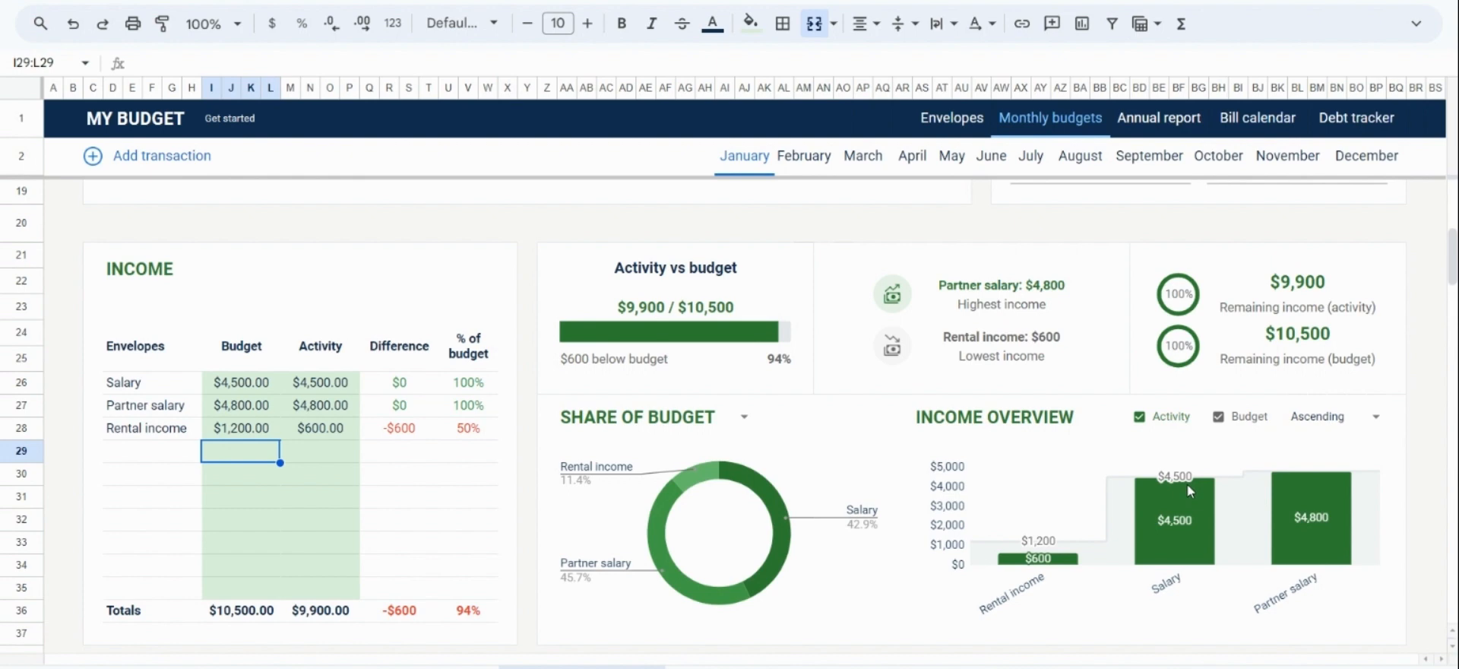
mouse_move(1242, 455)
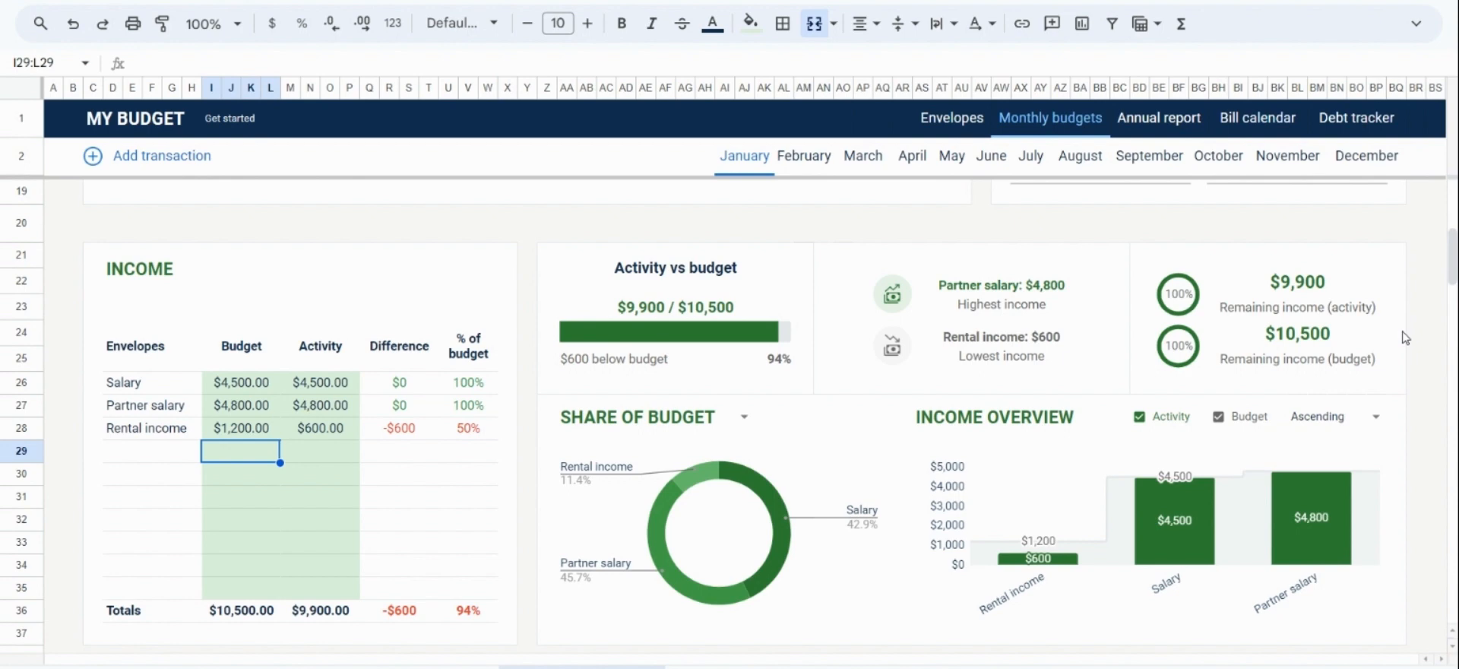
mouse_move(1416, 351)
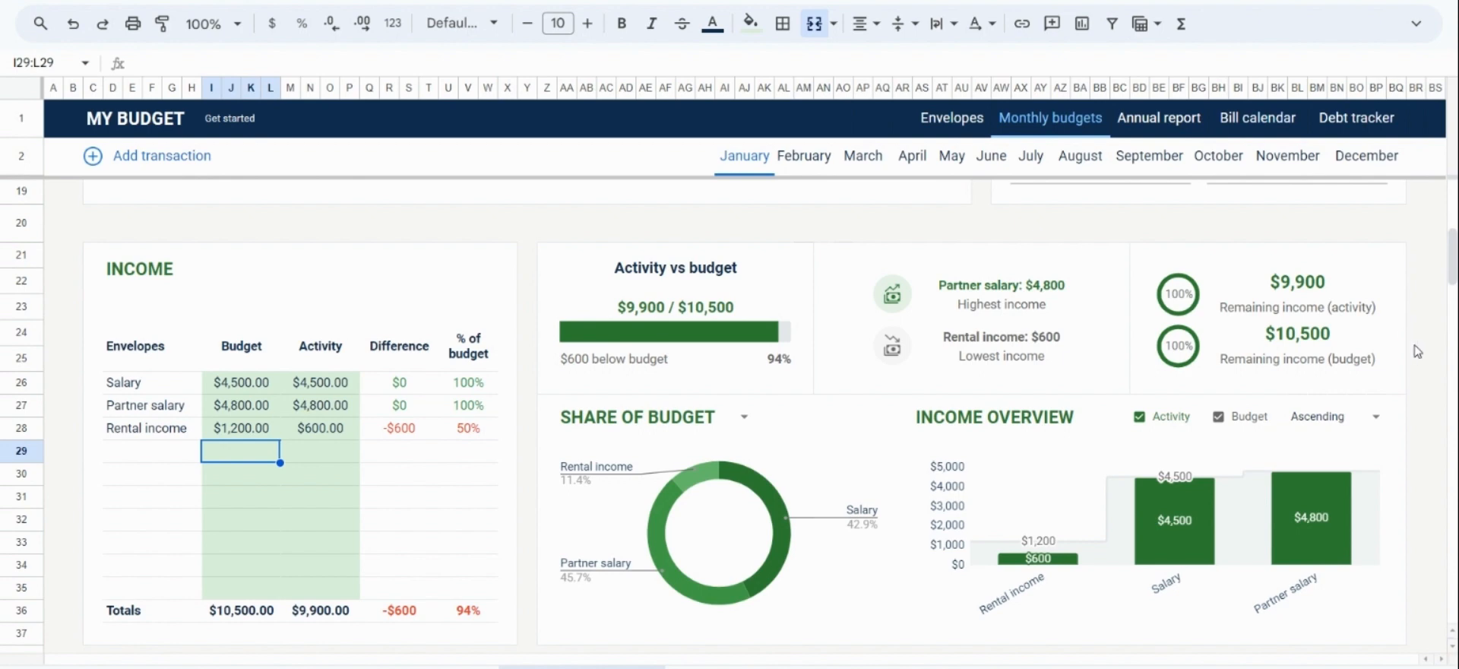
mouse_move(716, 431)
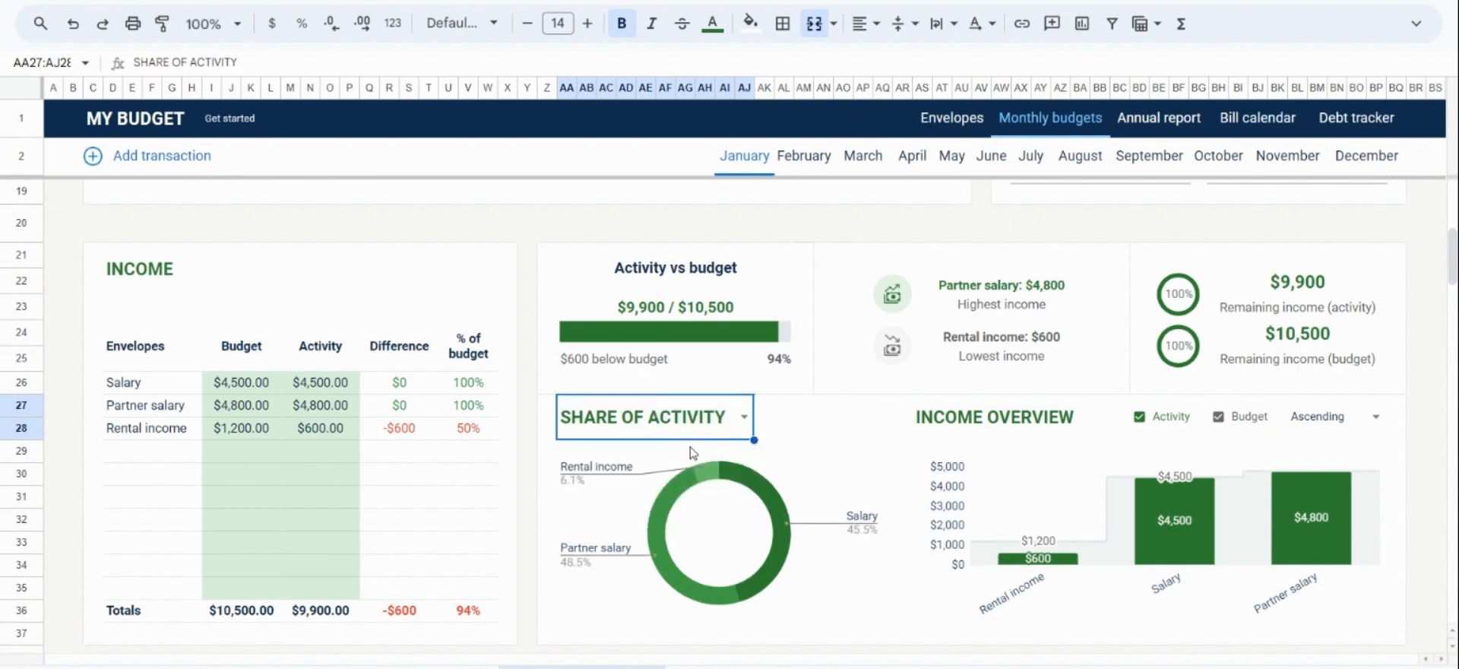
Step: Keep the share chart on Budget and sort the income overview in original order
click(743, 417)
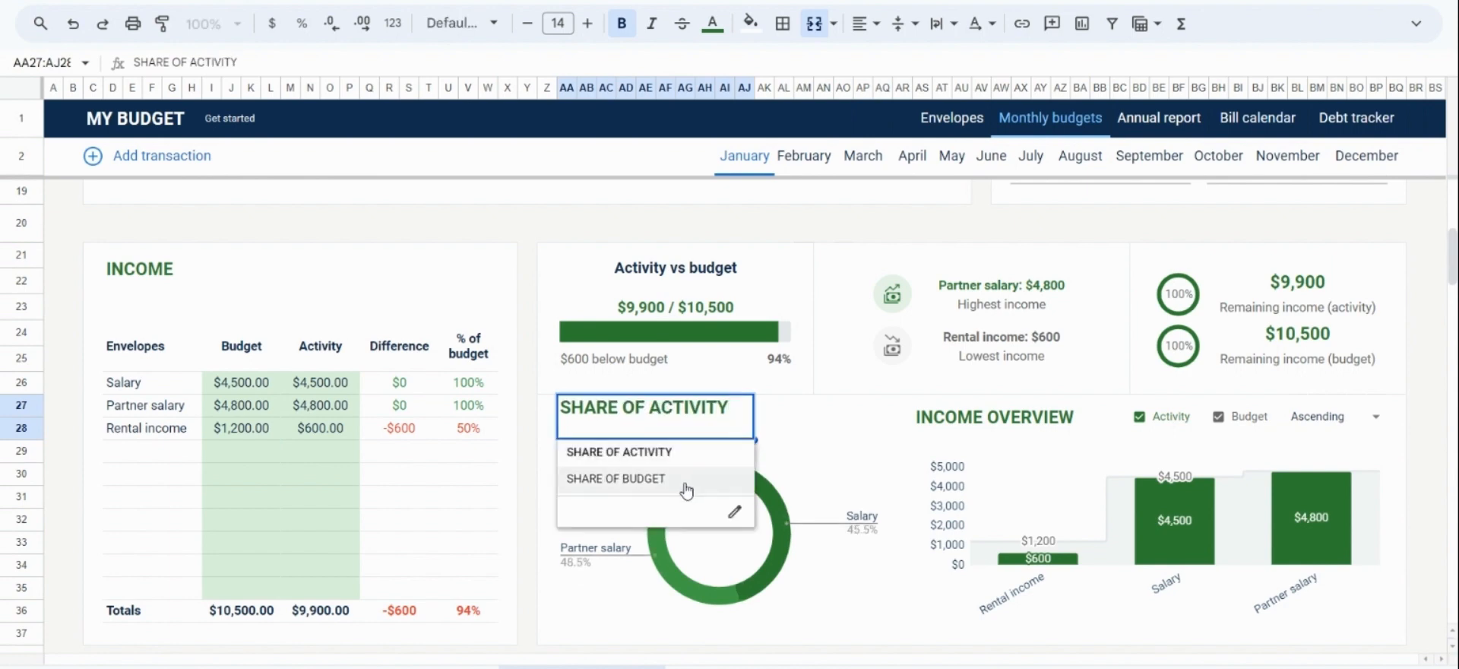
click(616, 479)
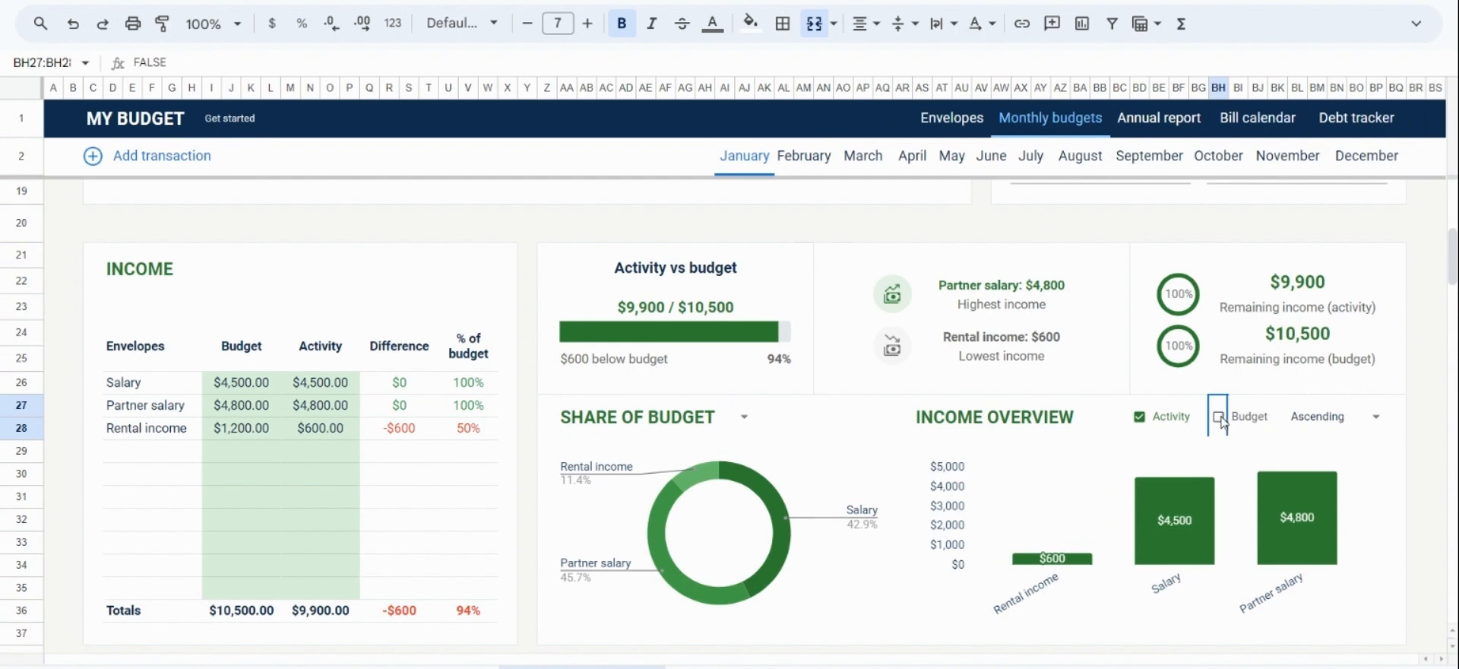
click(1374, 417)
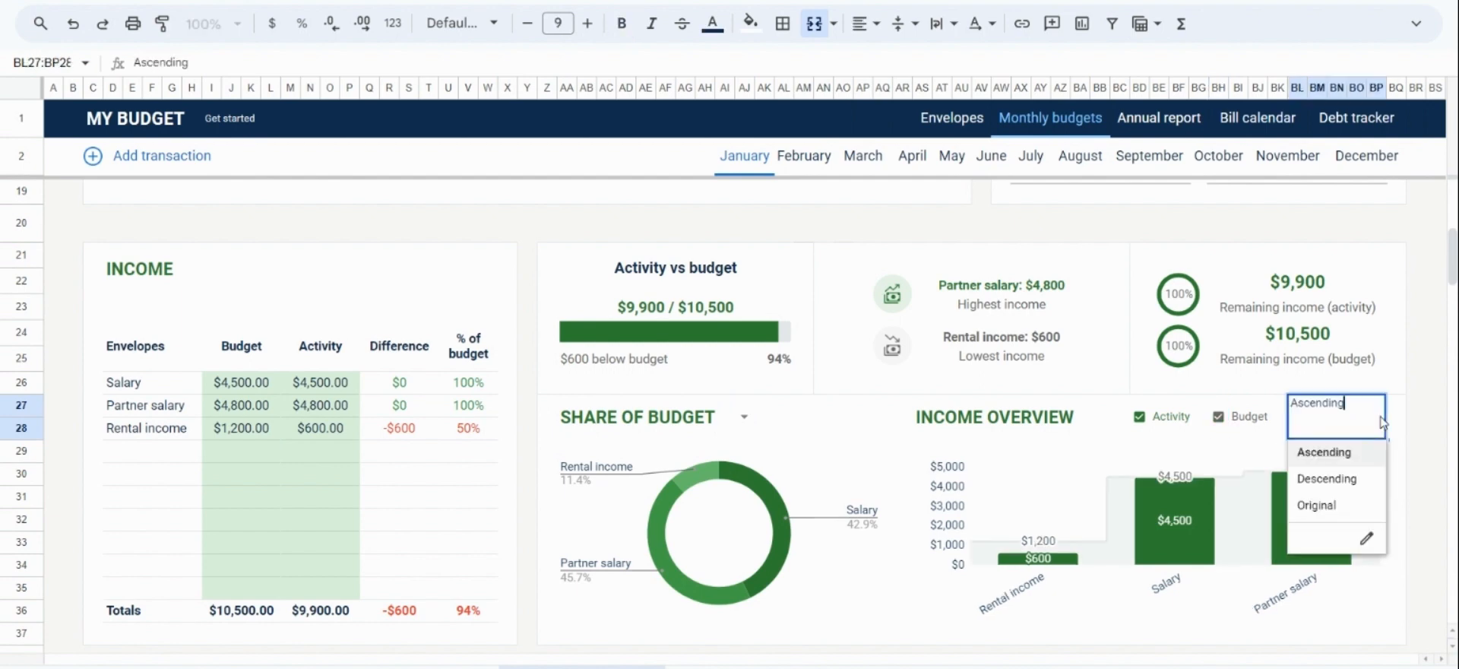
click(1317, 504)
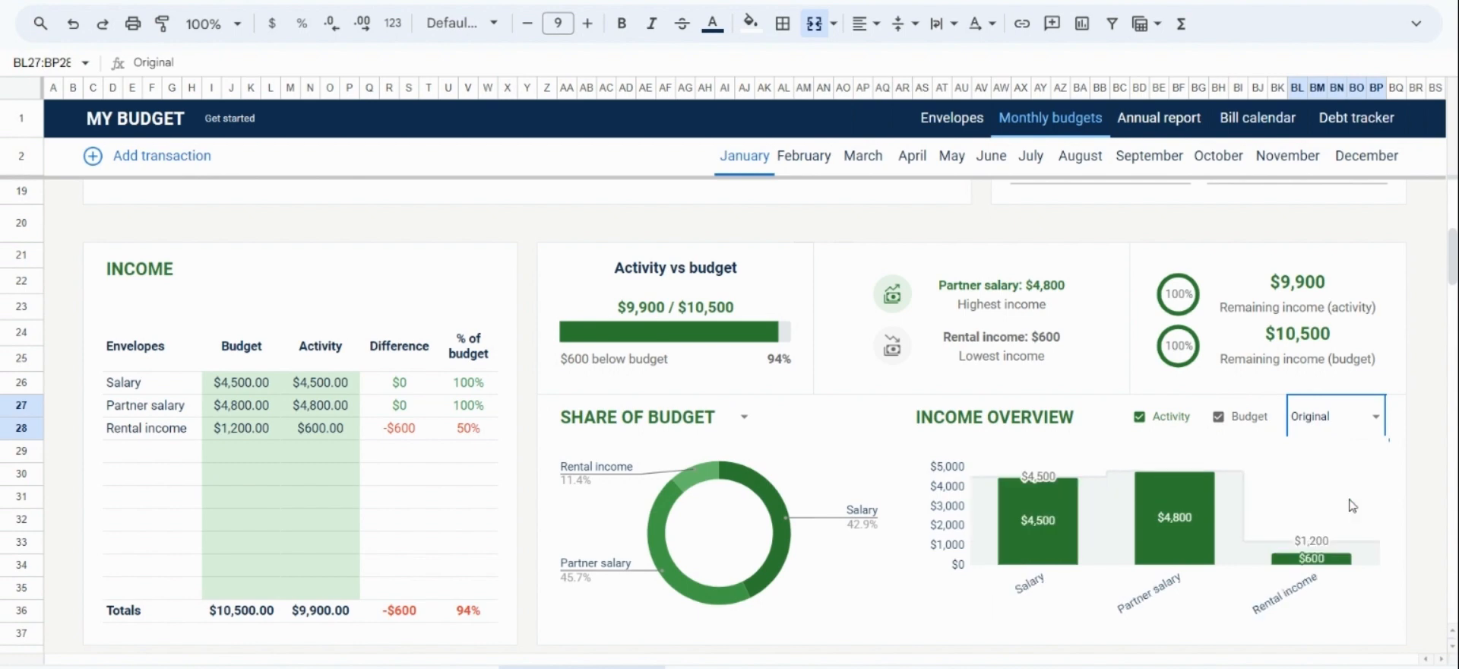
mouse_move(1432, 453)
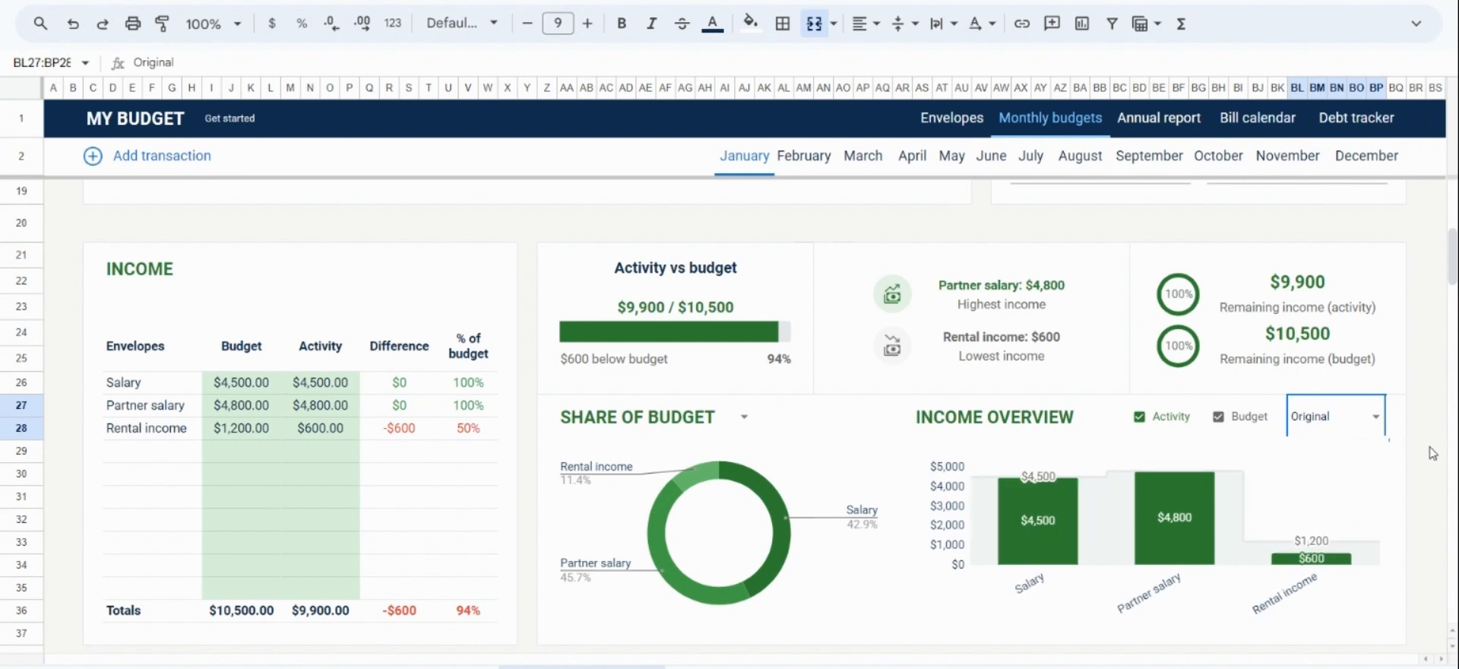
mouse_move(1432, 453)
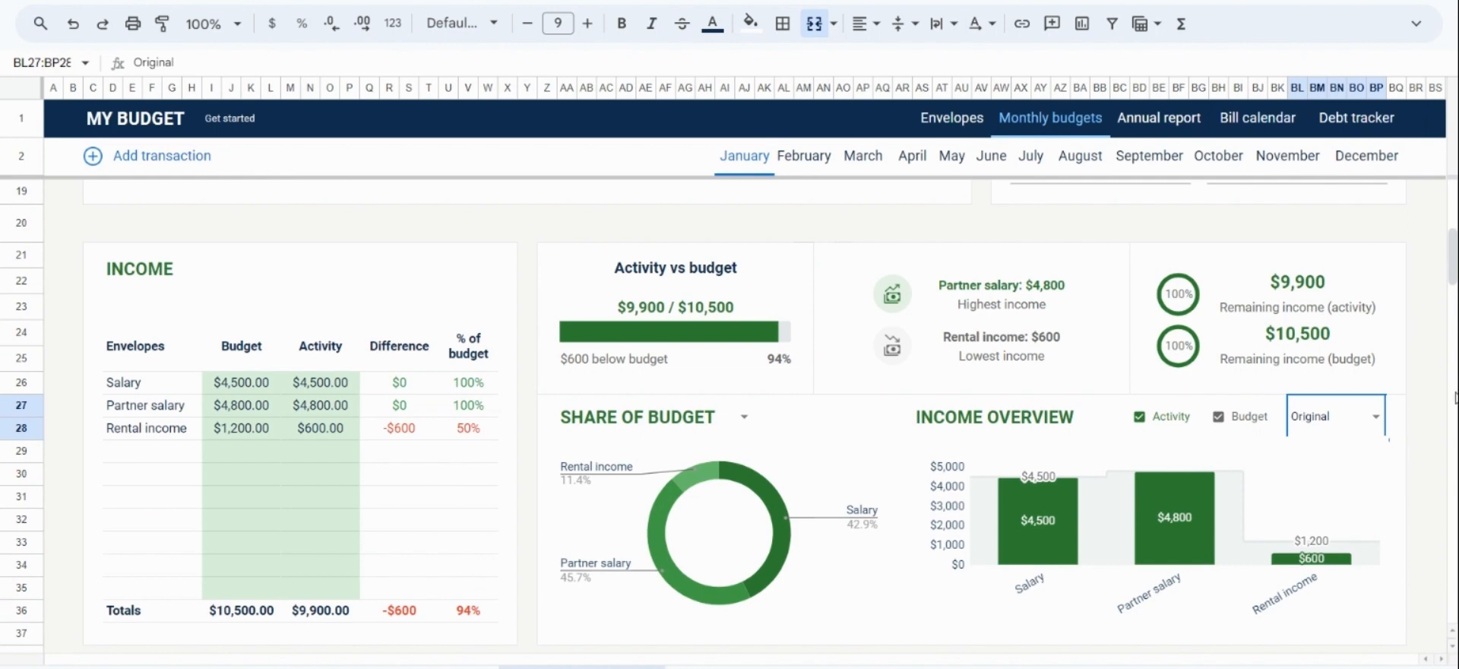
Step: Enter January expense budgets of Groceries $1,500 and Dining out $150, confirming the Insurance amount
scroll(down, 3)
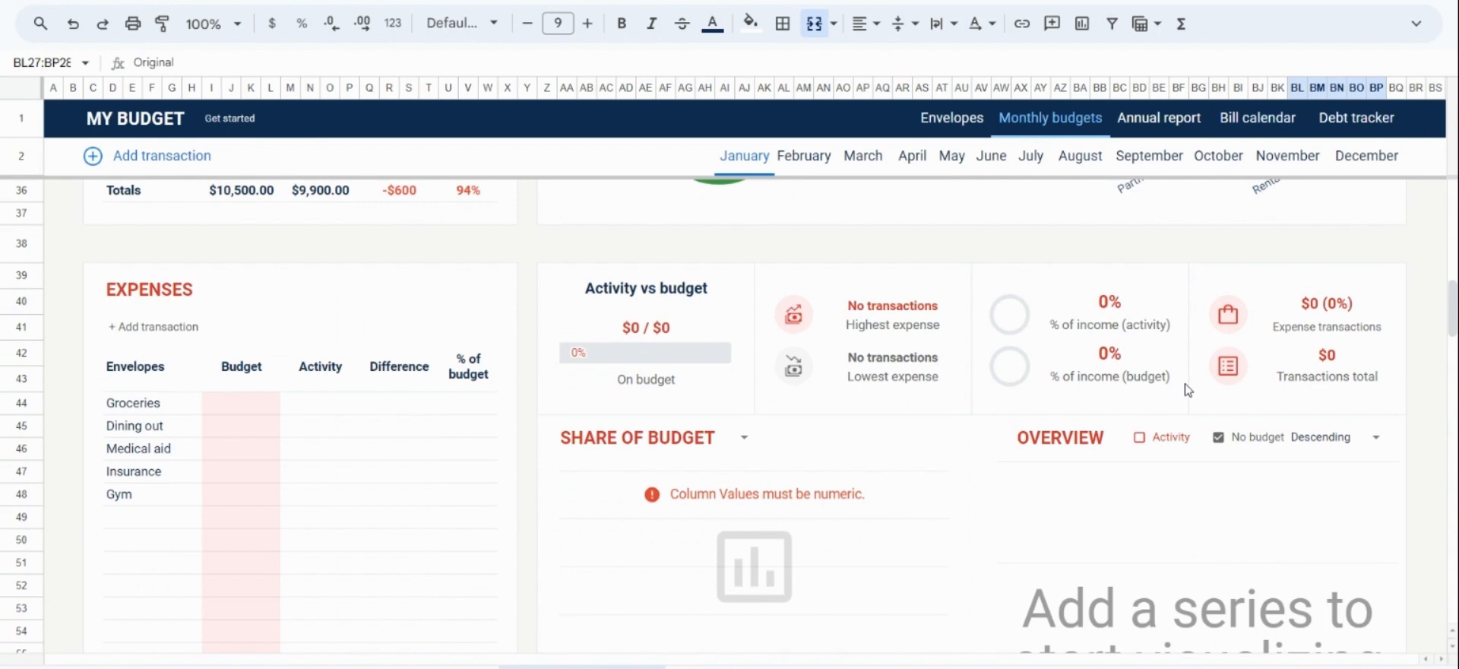
scroll(down, 3)
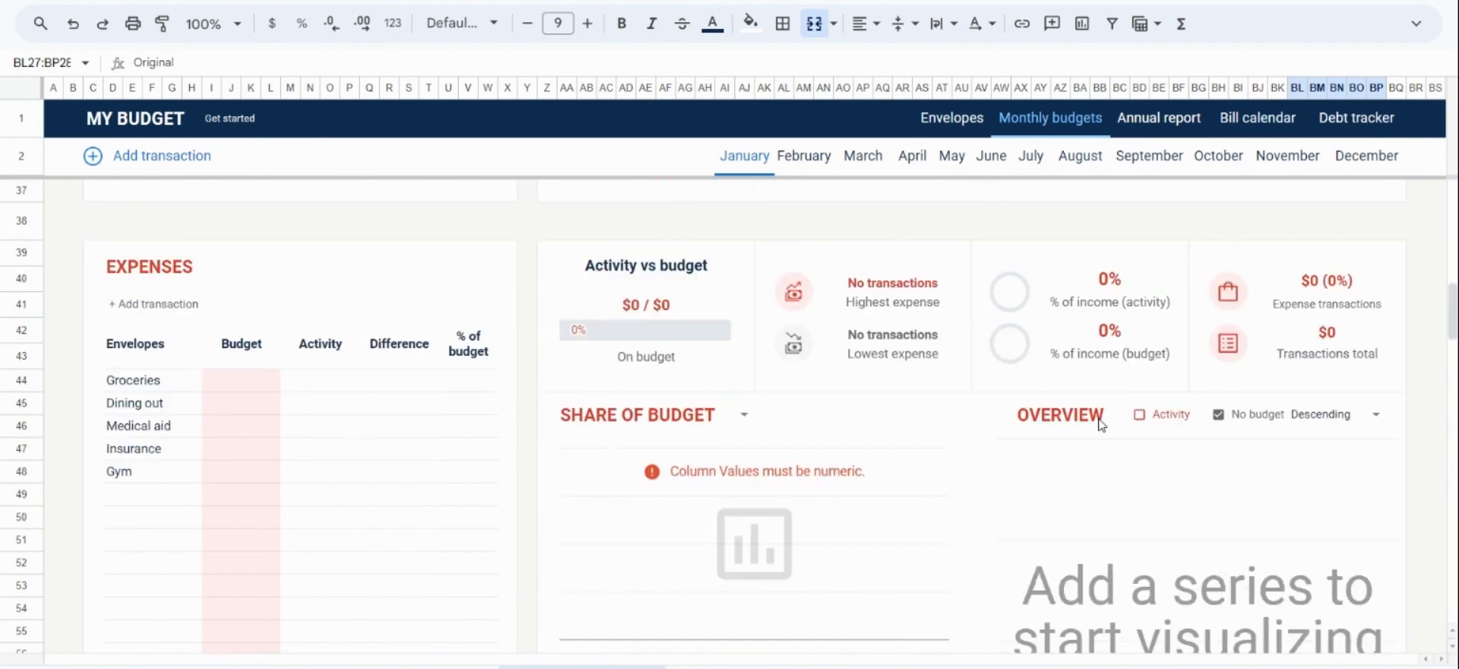
click(240, 380)
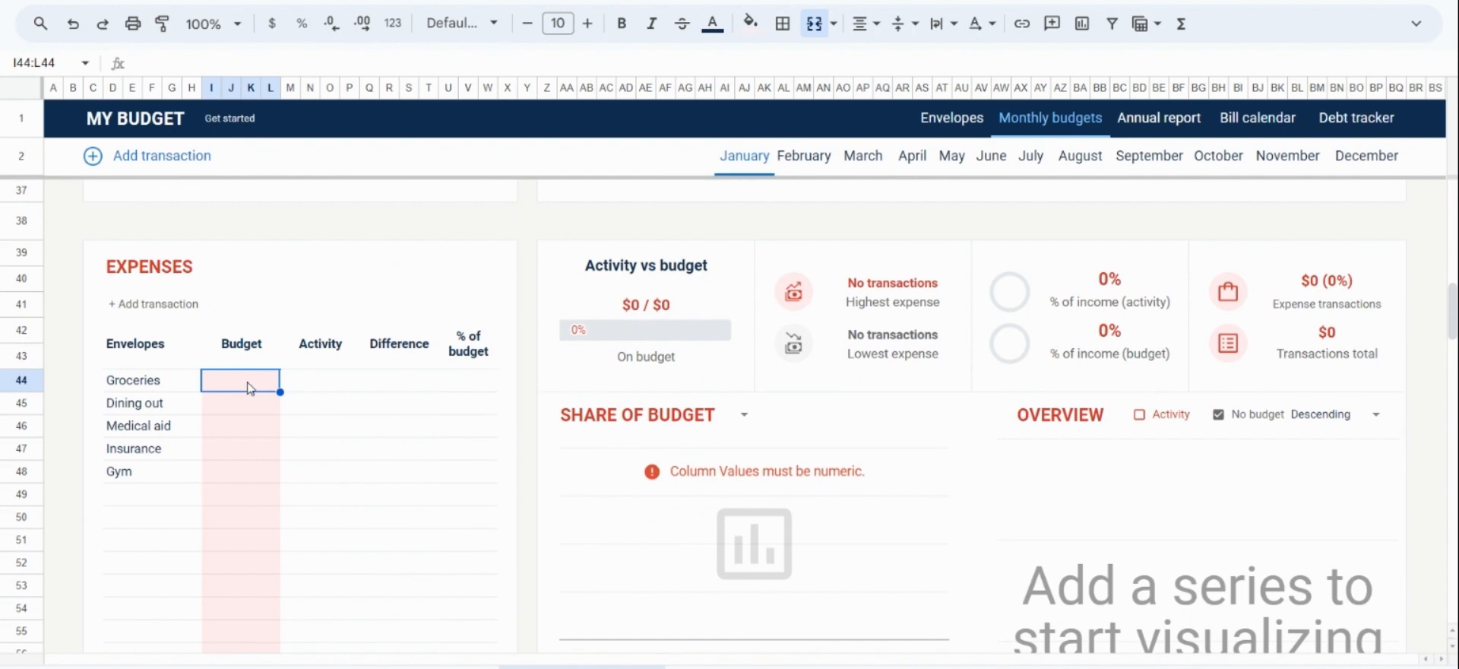
text(1500)
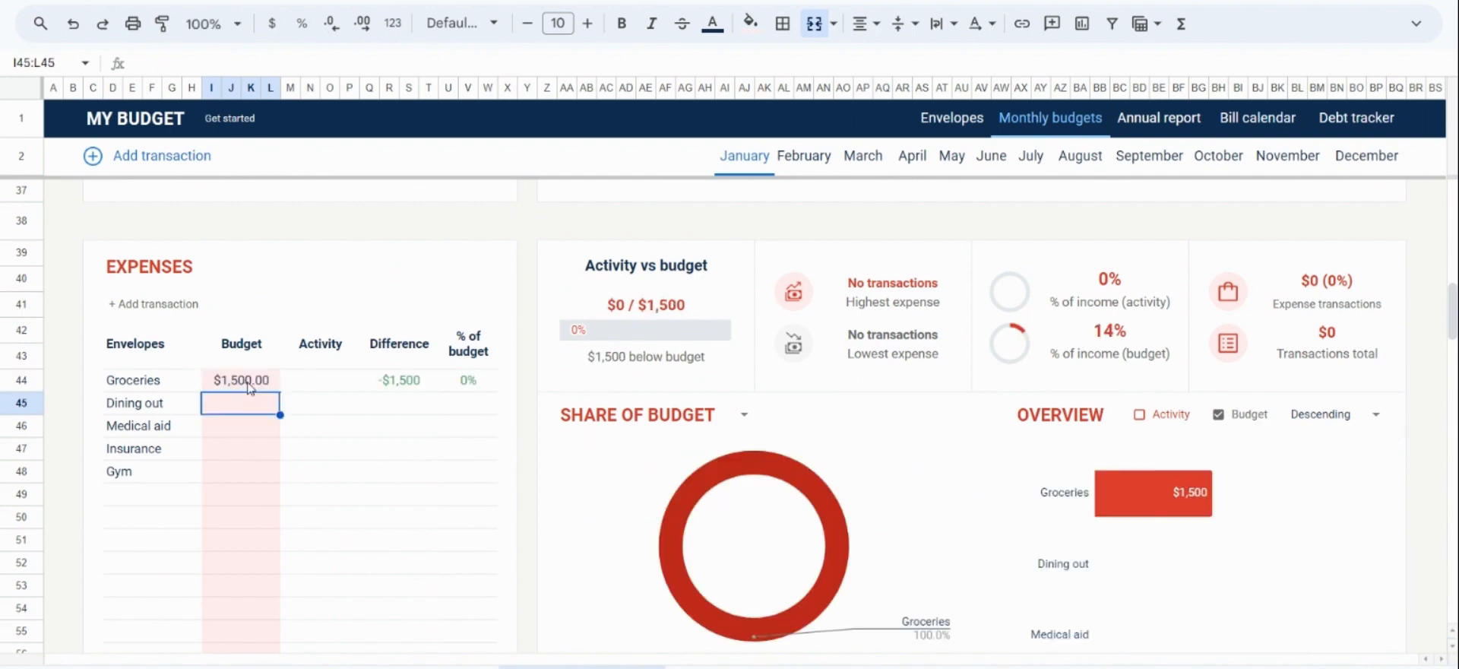
text(150.00)
click(240, 448)
text(60)
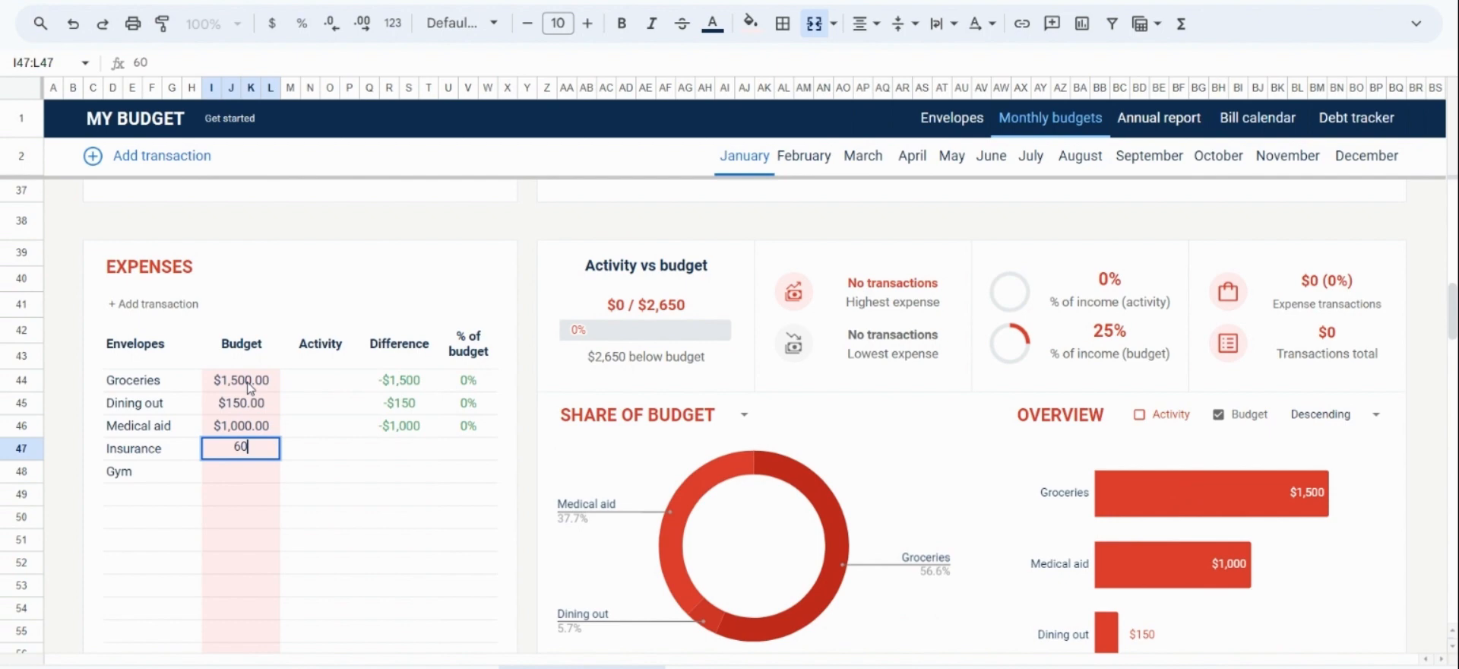
key(Return)
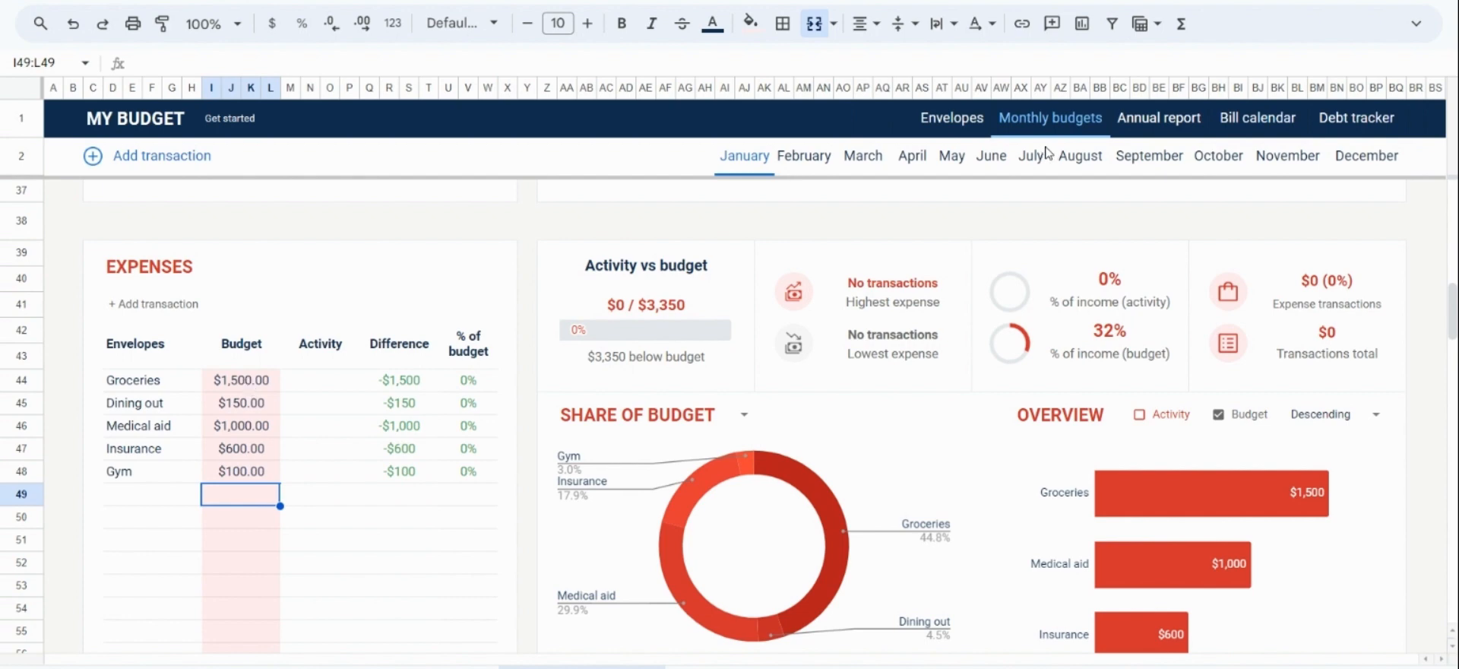
mouse_move(1315, 455)
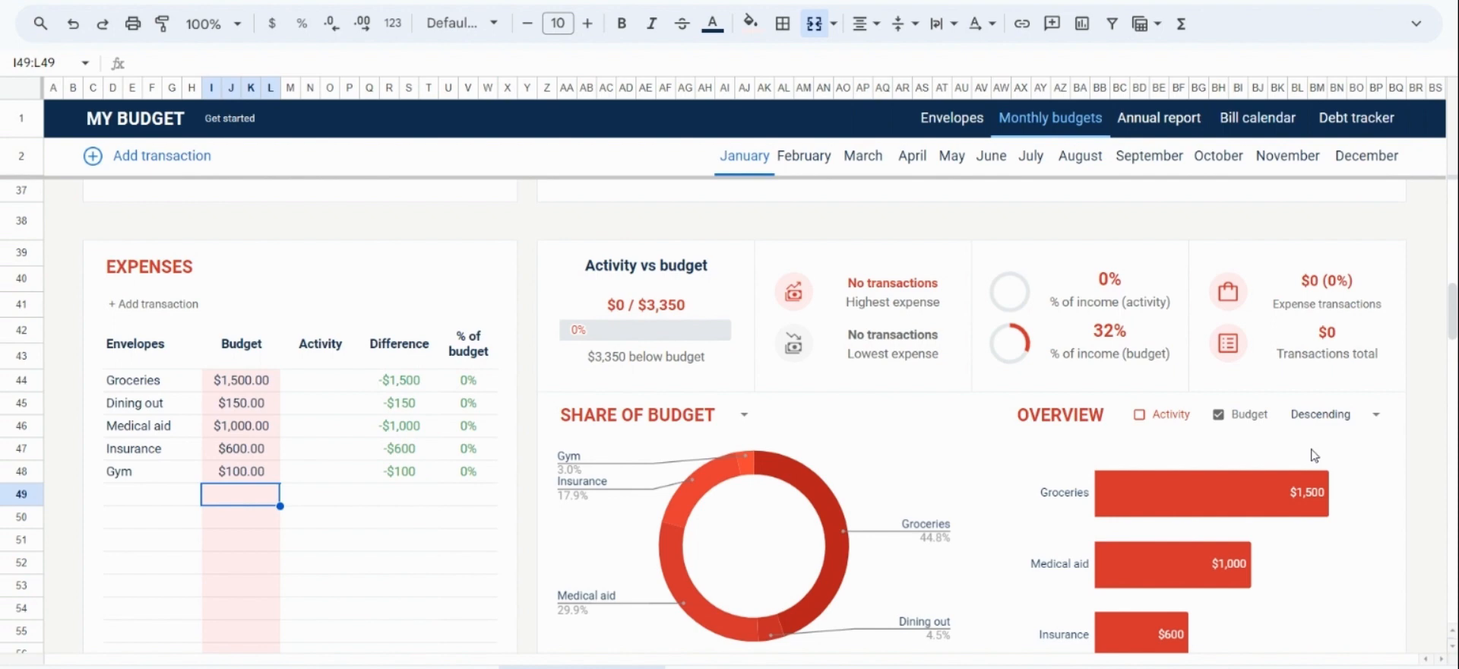
mouse_move(272, 303)
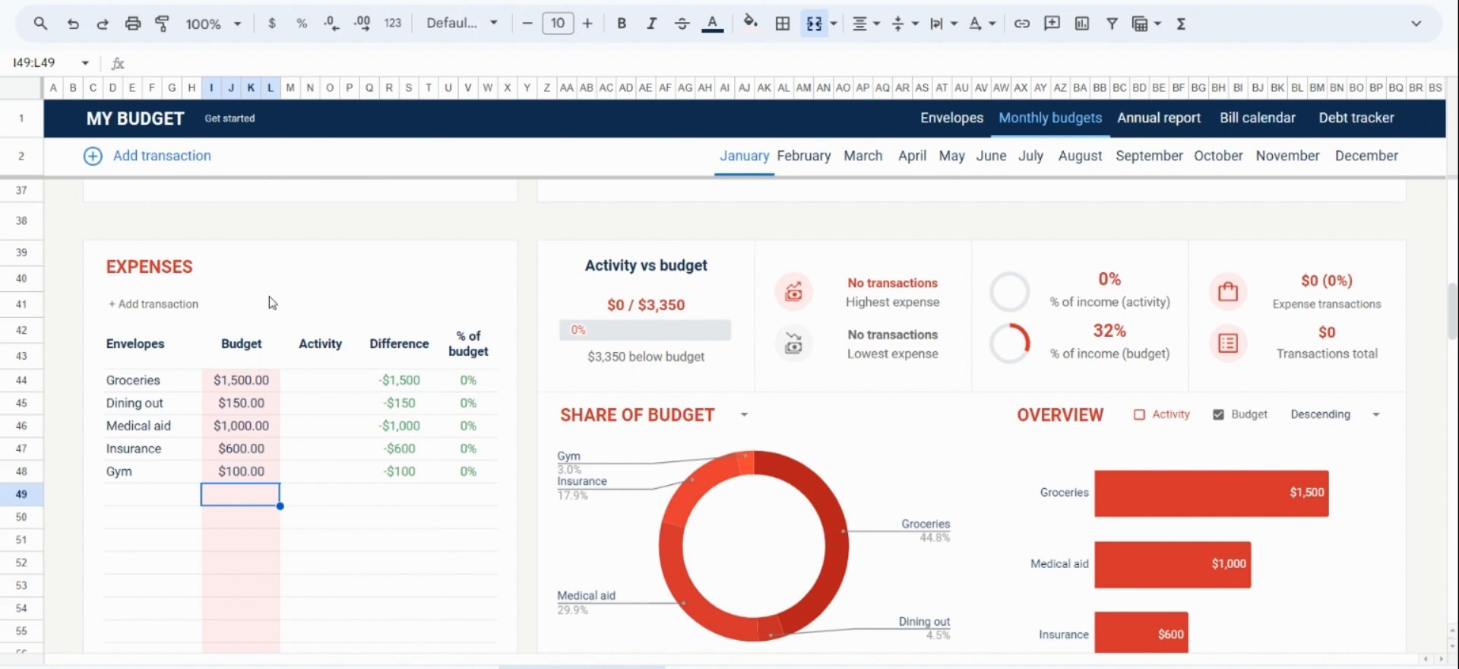
Step: Follow the '+ Add transaction' popup link to the spending Transaction log sheet
click(161, 155)
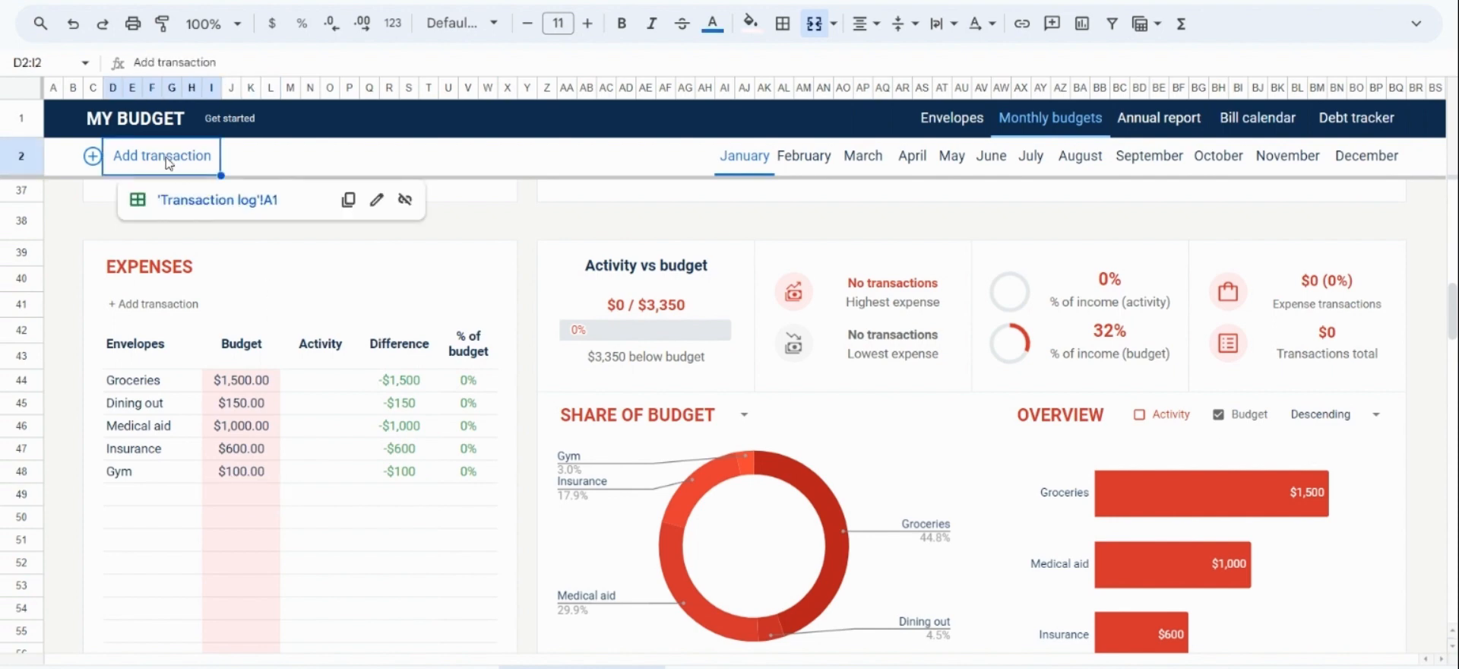
click(163, 303)
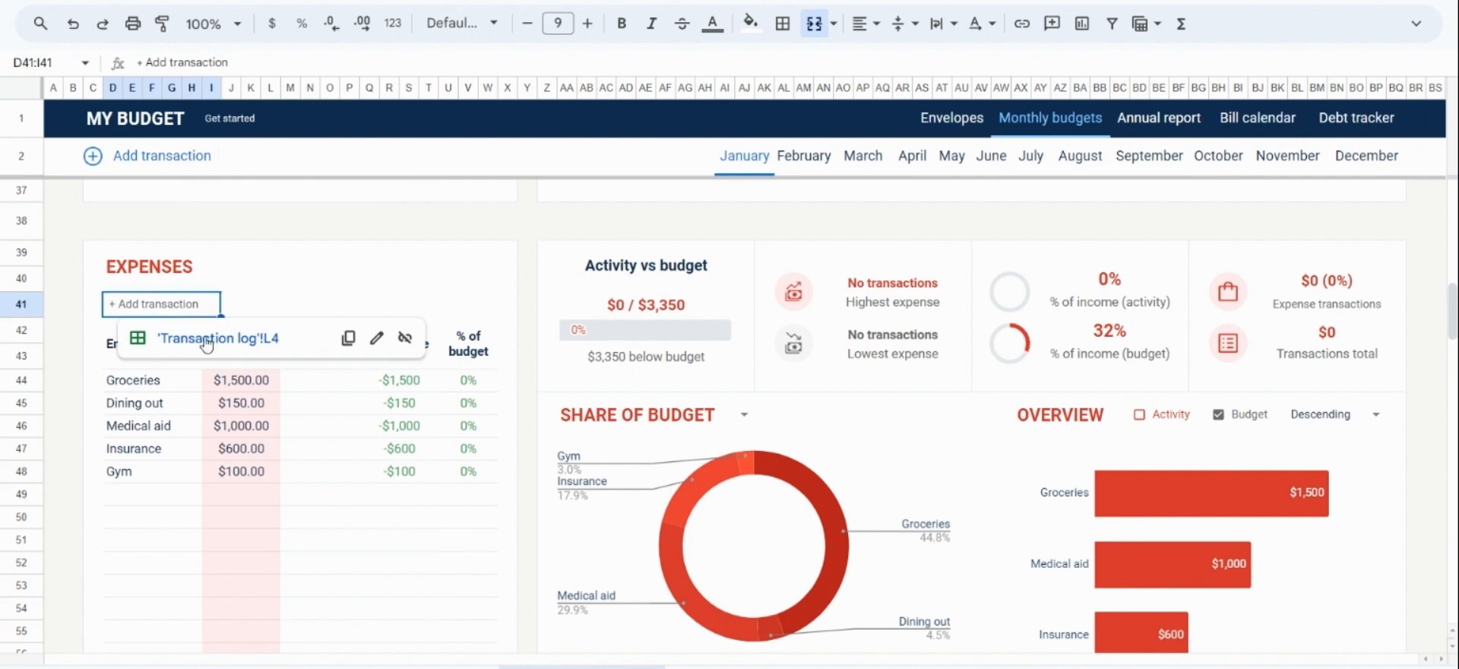
click(218, 337)
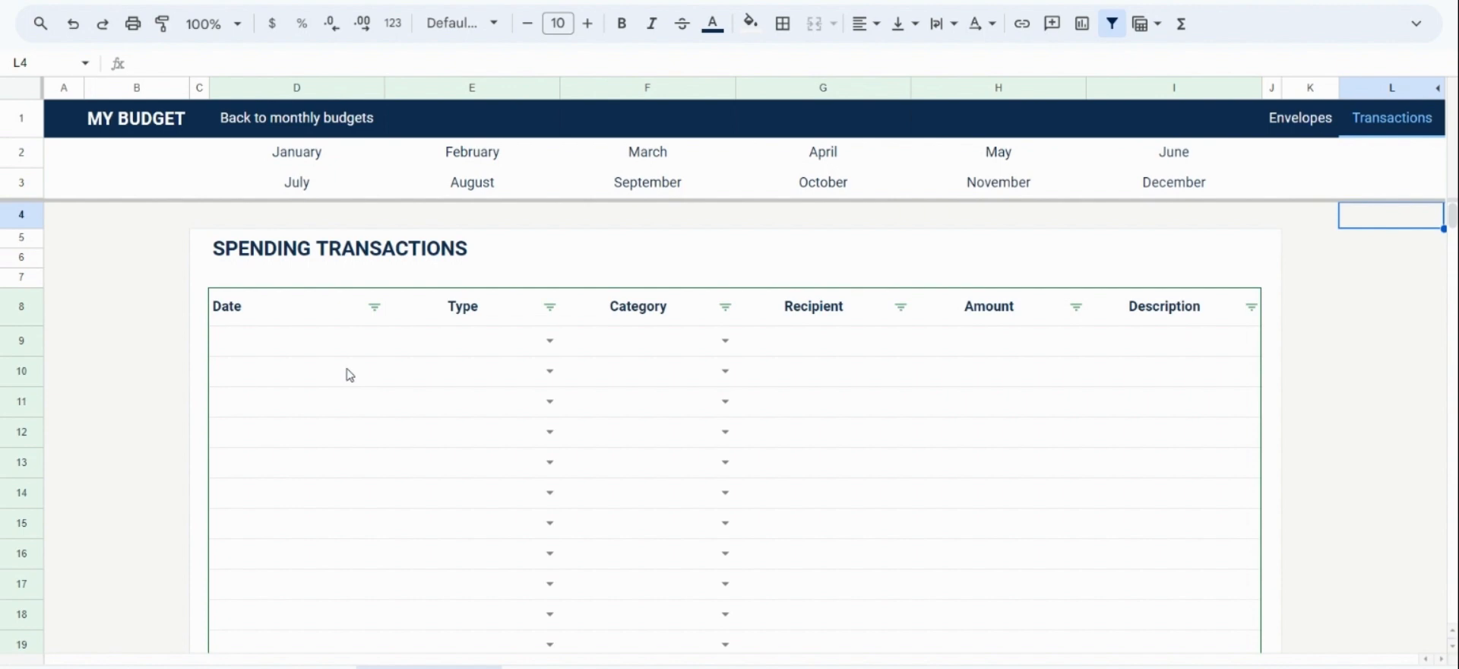
mouse_move(1126, 368)
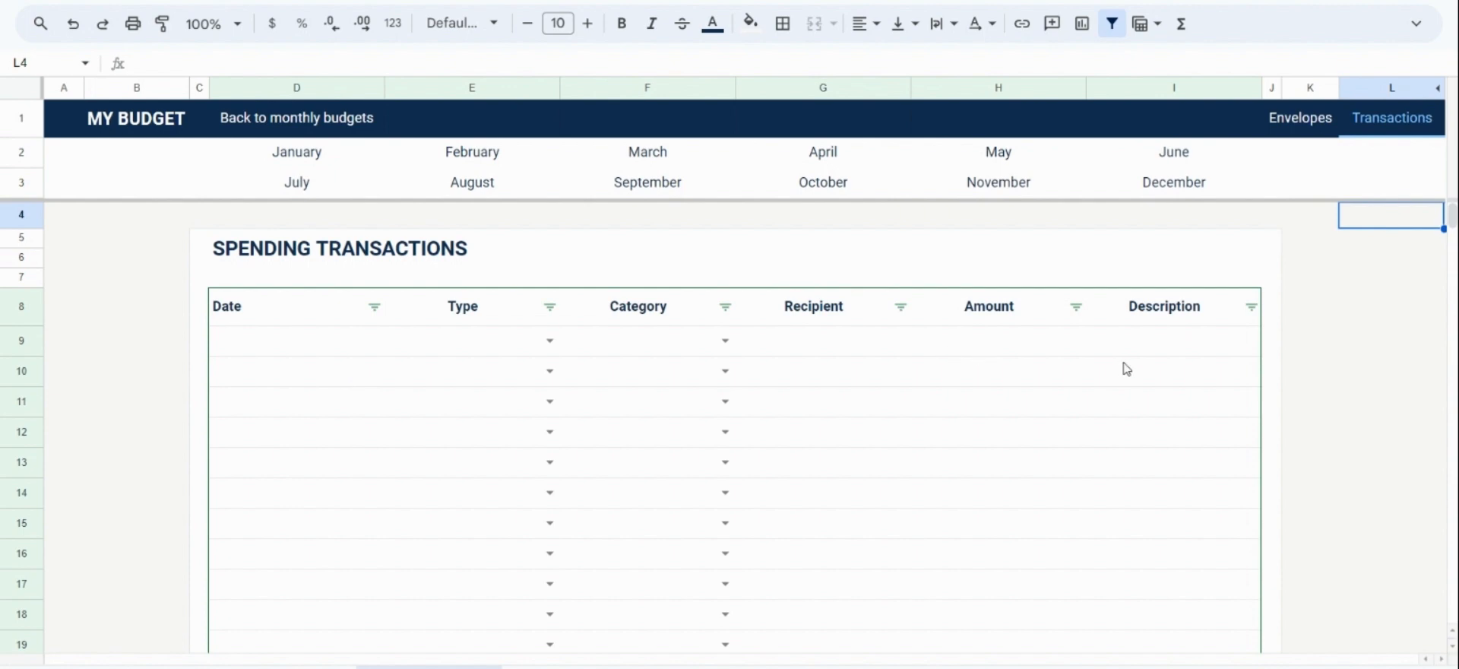
mouse_move(328, 363)
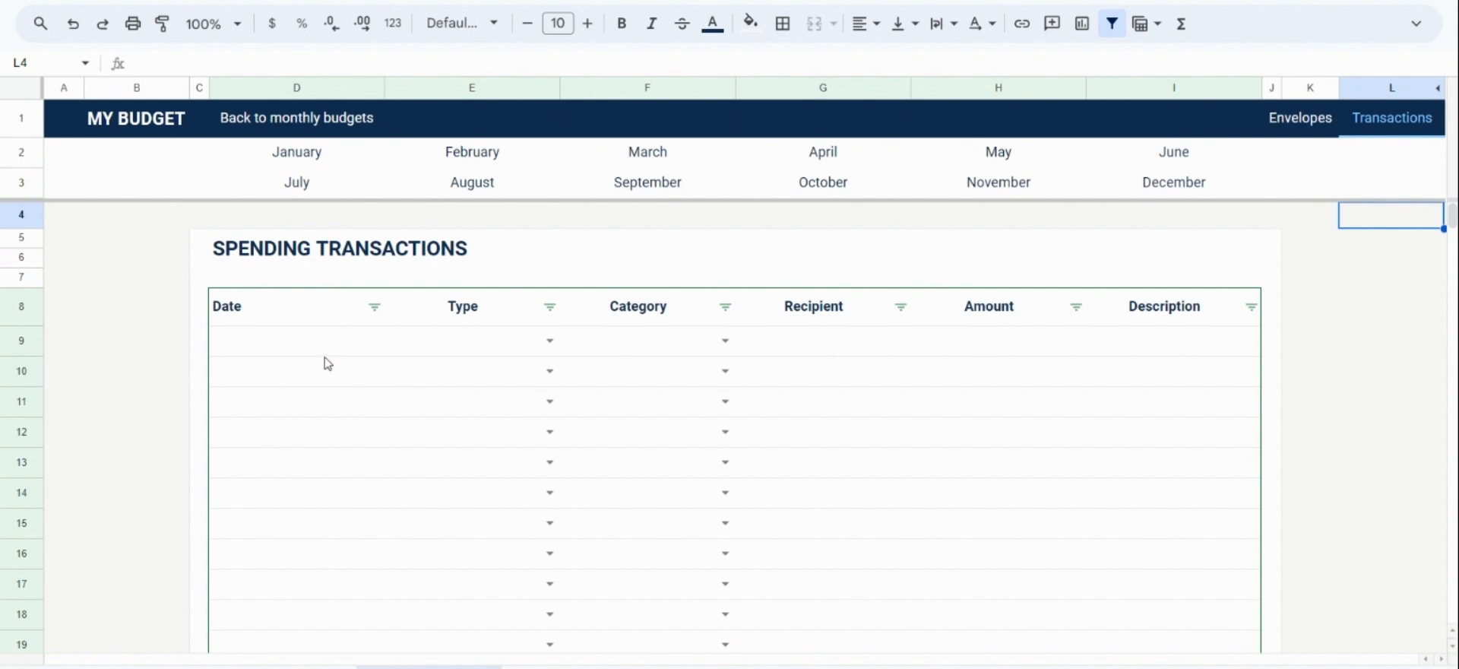
Step: Log a $15 Walmart groceries transaction for eggs and milk
click(296, 340)
text(1/12/2023)
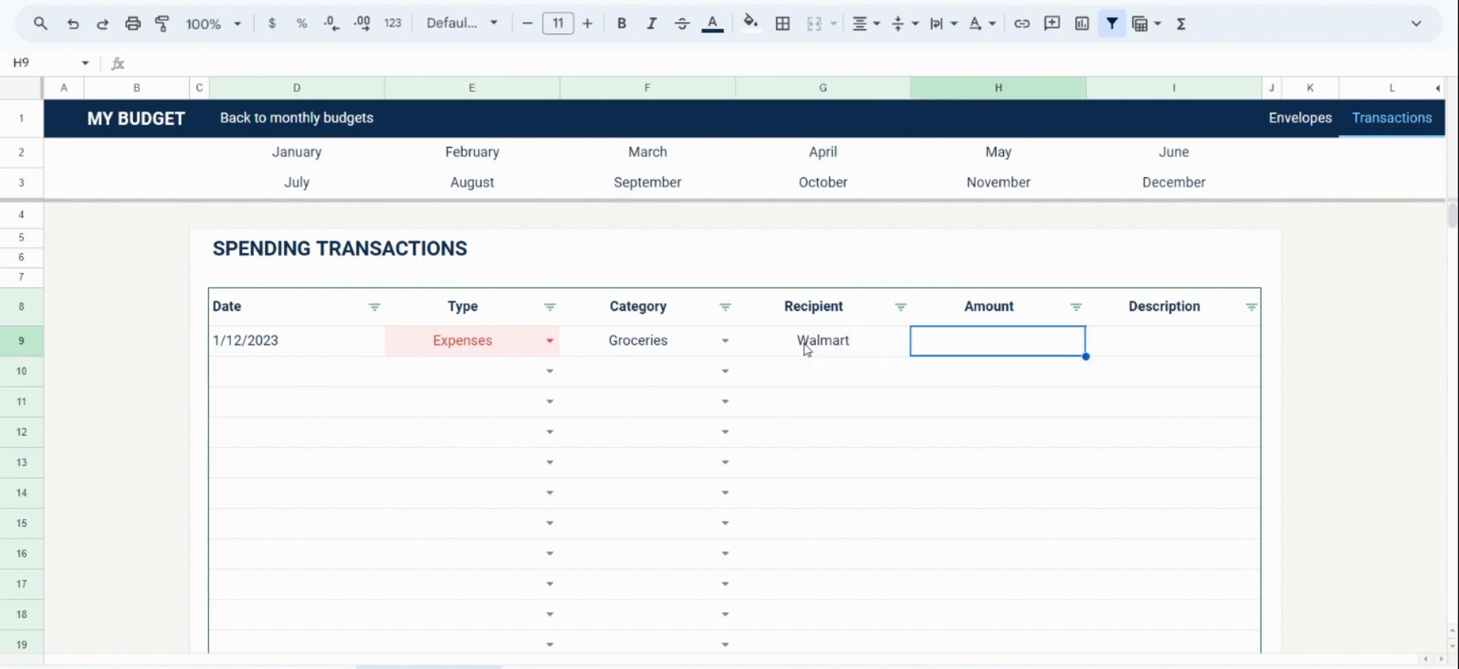
text(Eggs, milk)
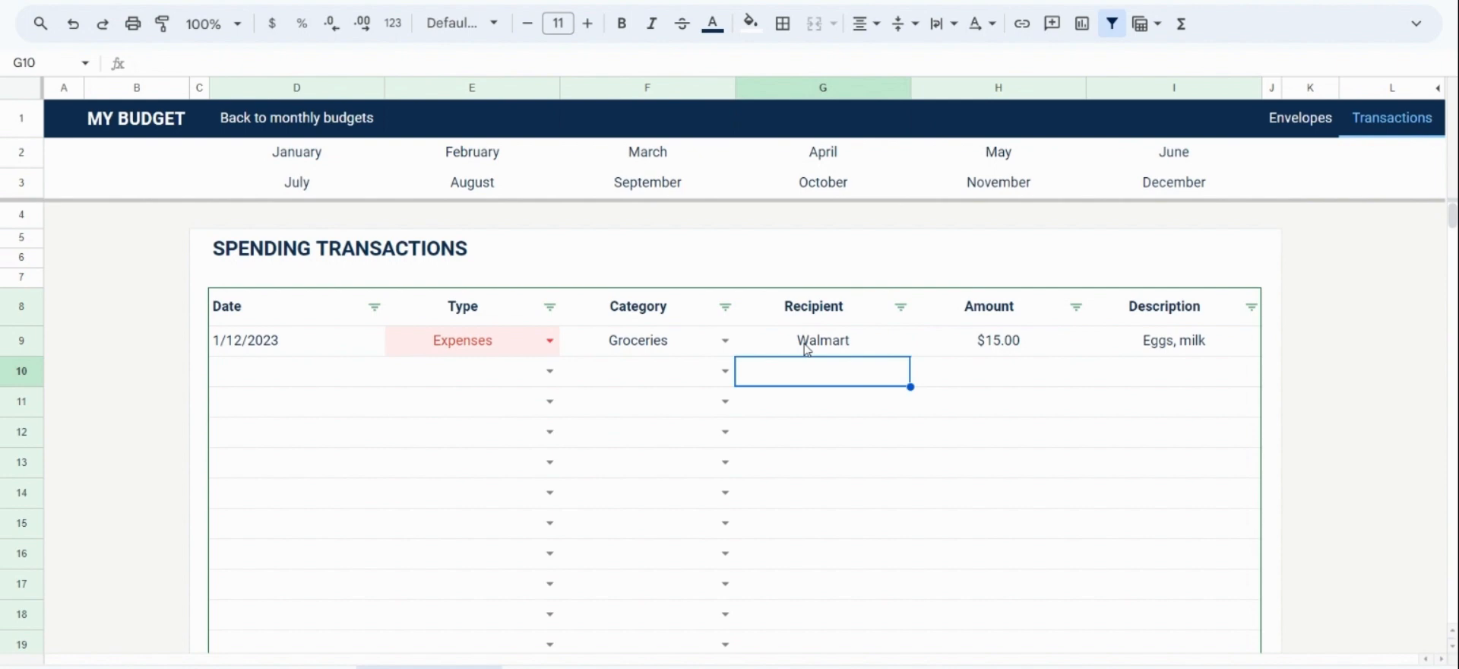
mouse_move(400, 405)
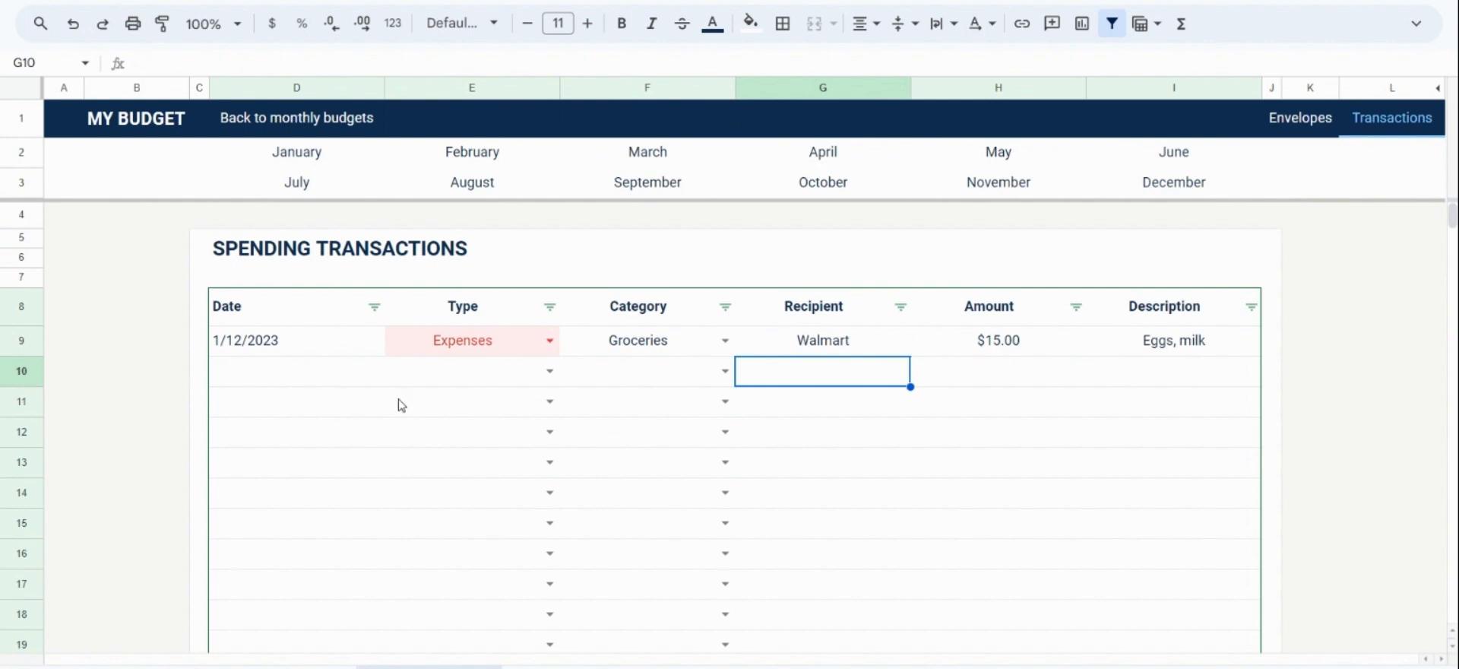
Step: Log a $100 Gym payment dated January 15, then reveal the link back to the January budget
click(297, 371)
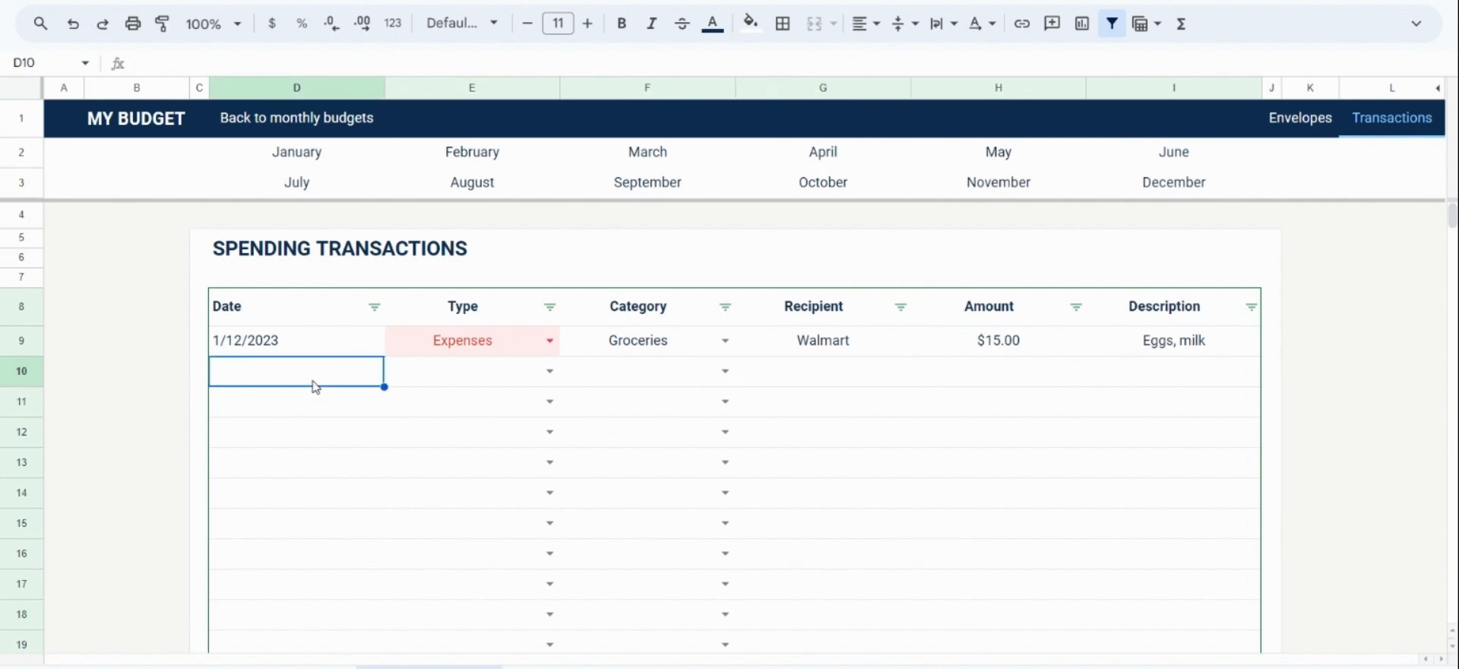
click(296, 371)
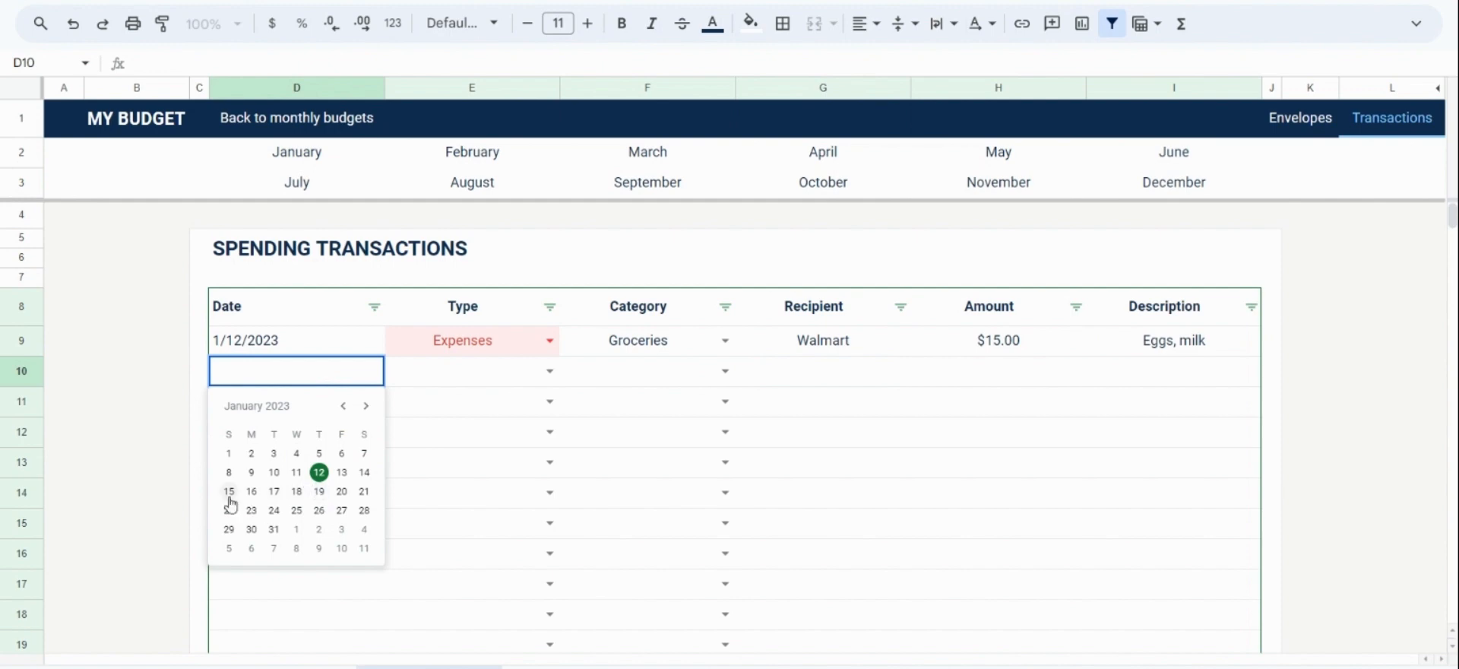
click(228, 491)
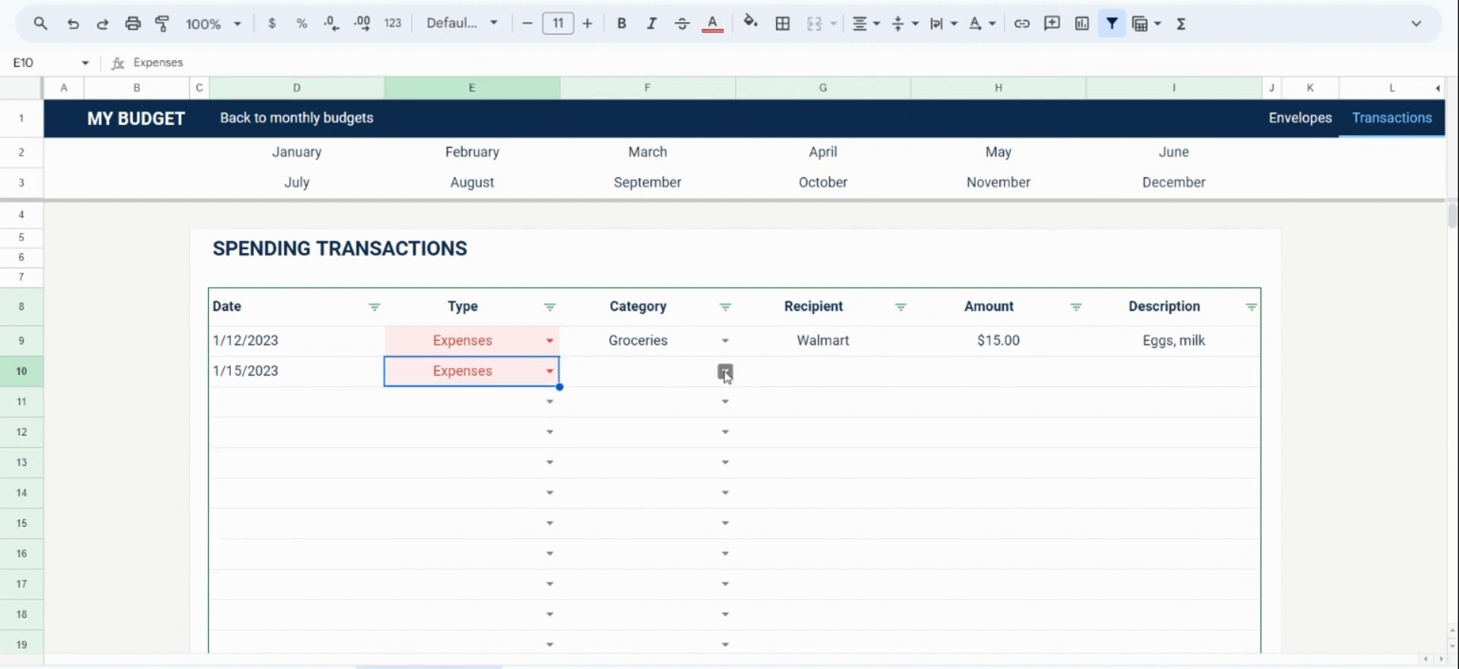
click(725, 373)
text(Gym)
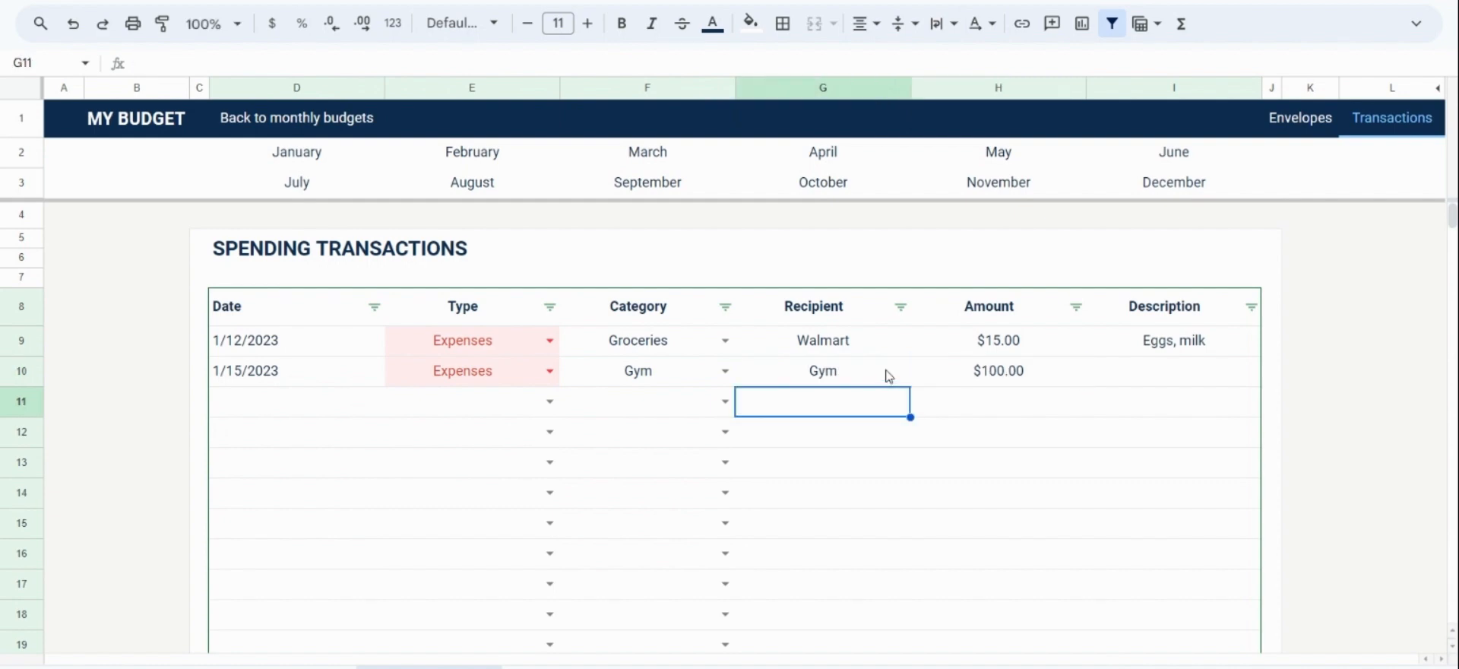
mouse_move(346, 196)
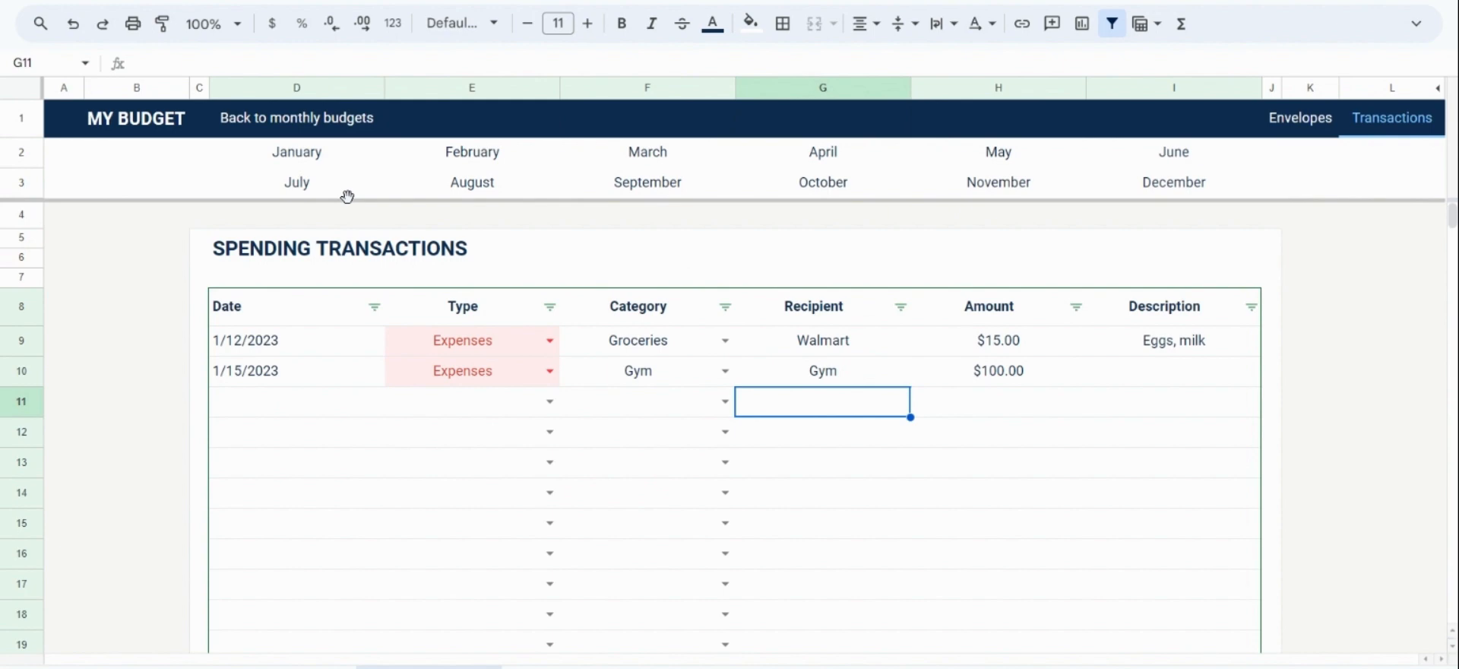
click(297, 152)
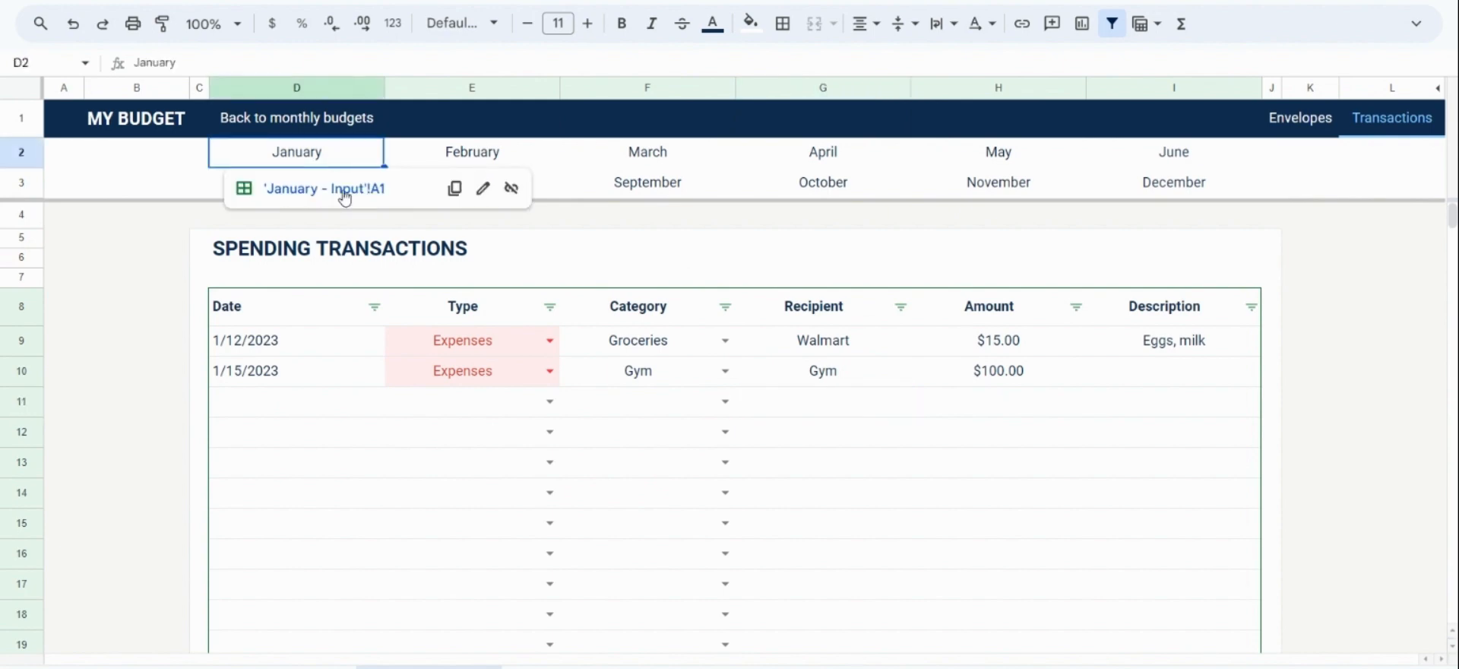
Step: Review January's expense activity showing $15 Groceries and $100 Gym, then reopen the transactions log
click(325, 189)
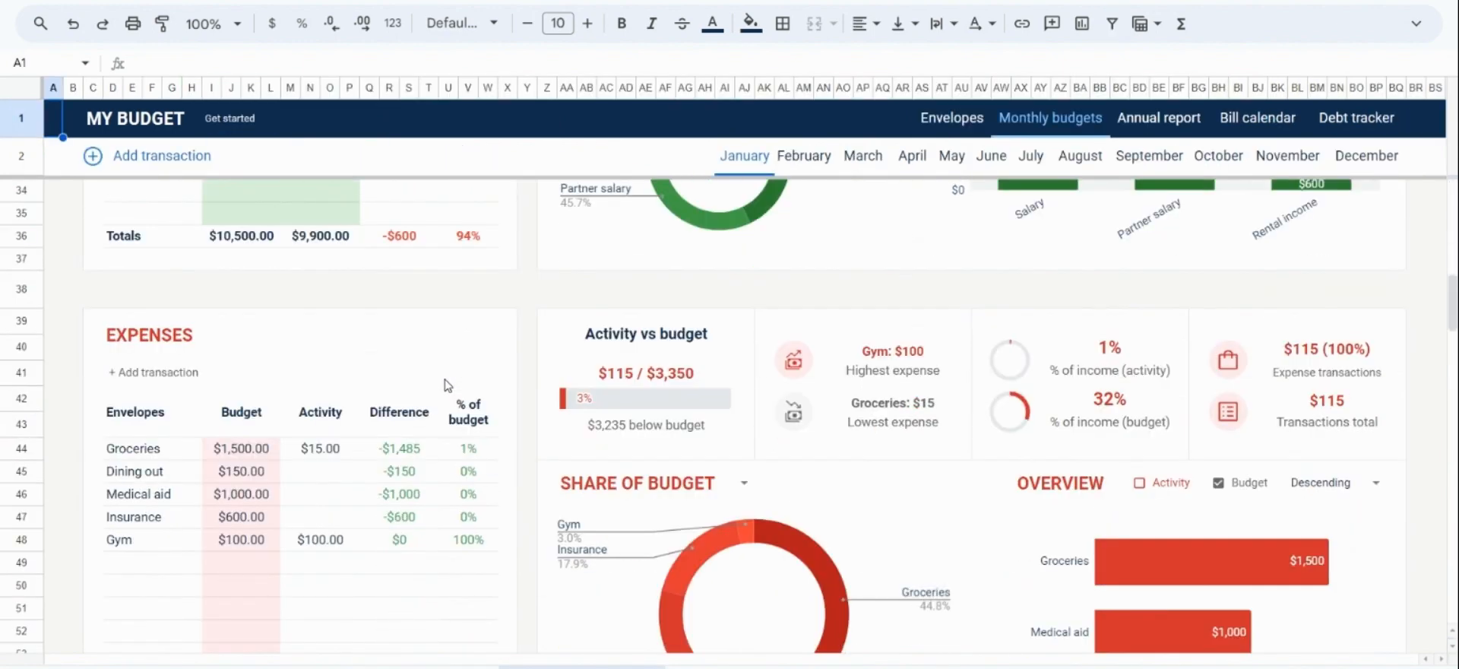
scroll(down, 3)
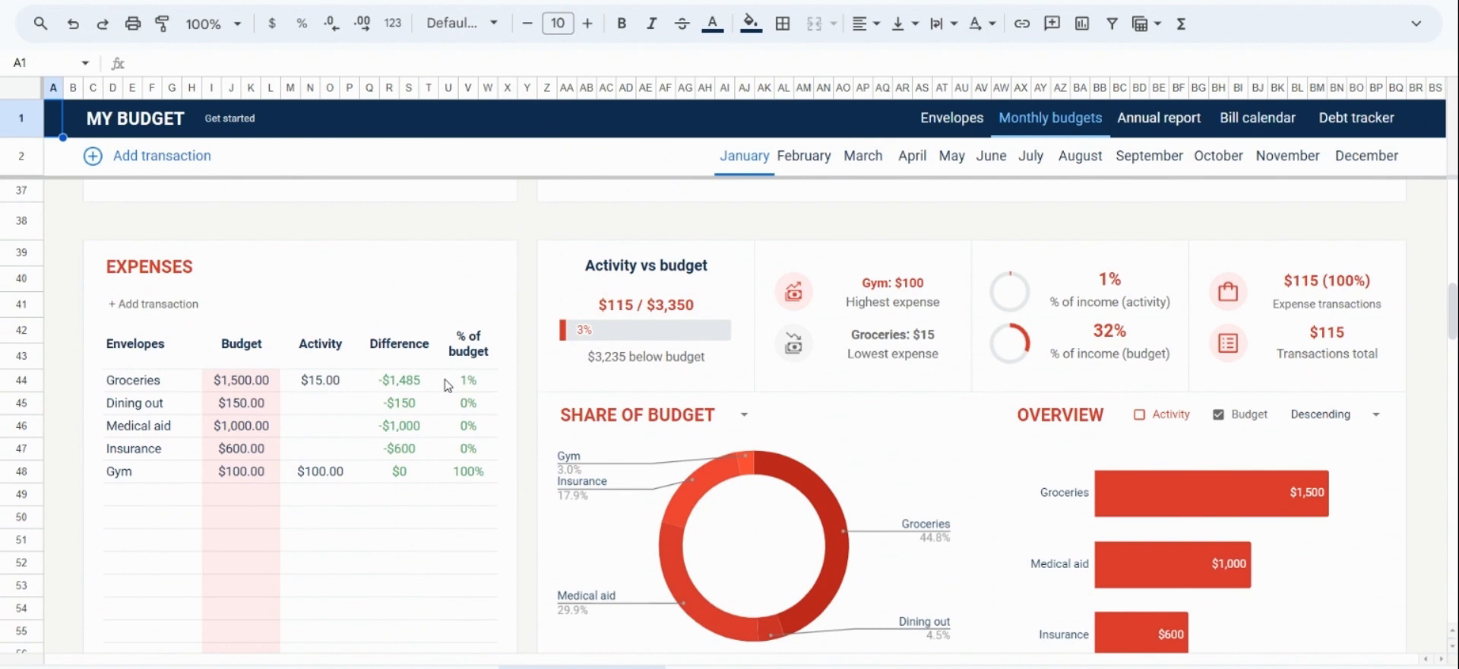
mouse_move(332, 429)
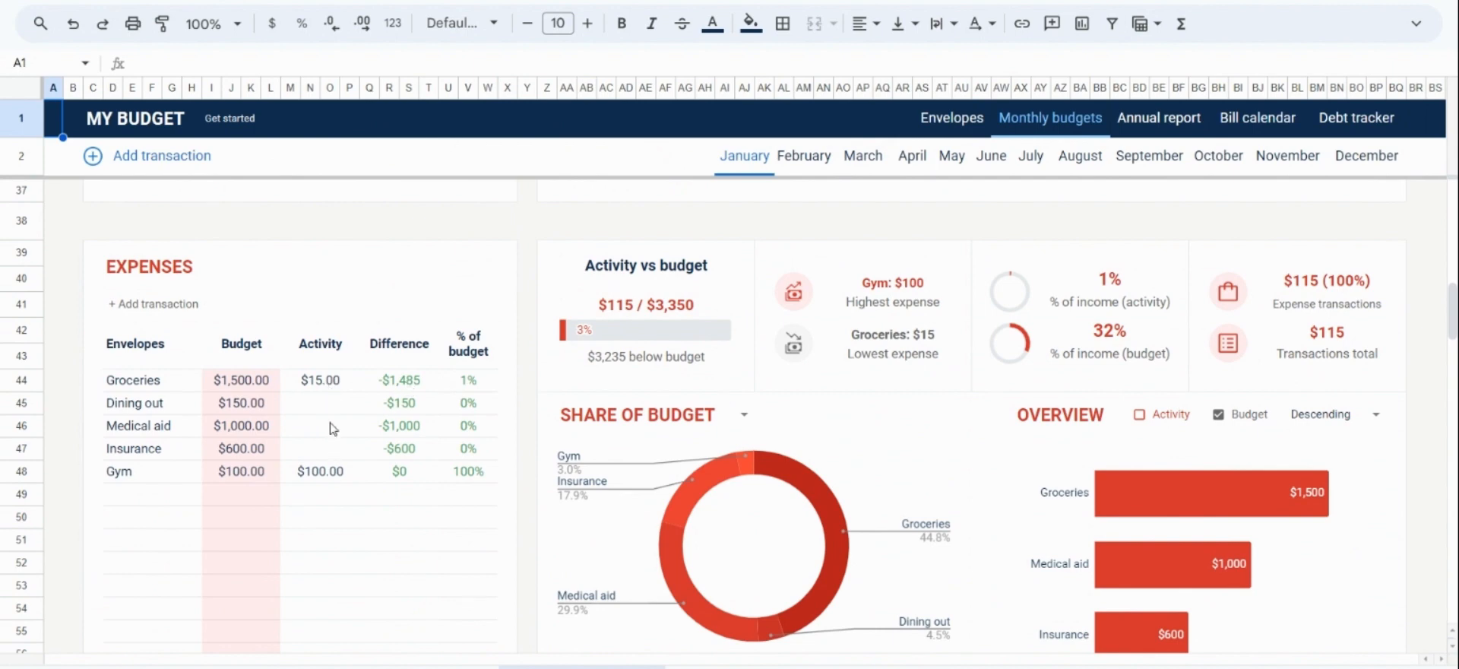
mouse_move(307, 282)
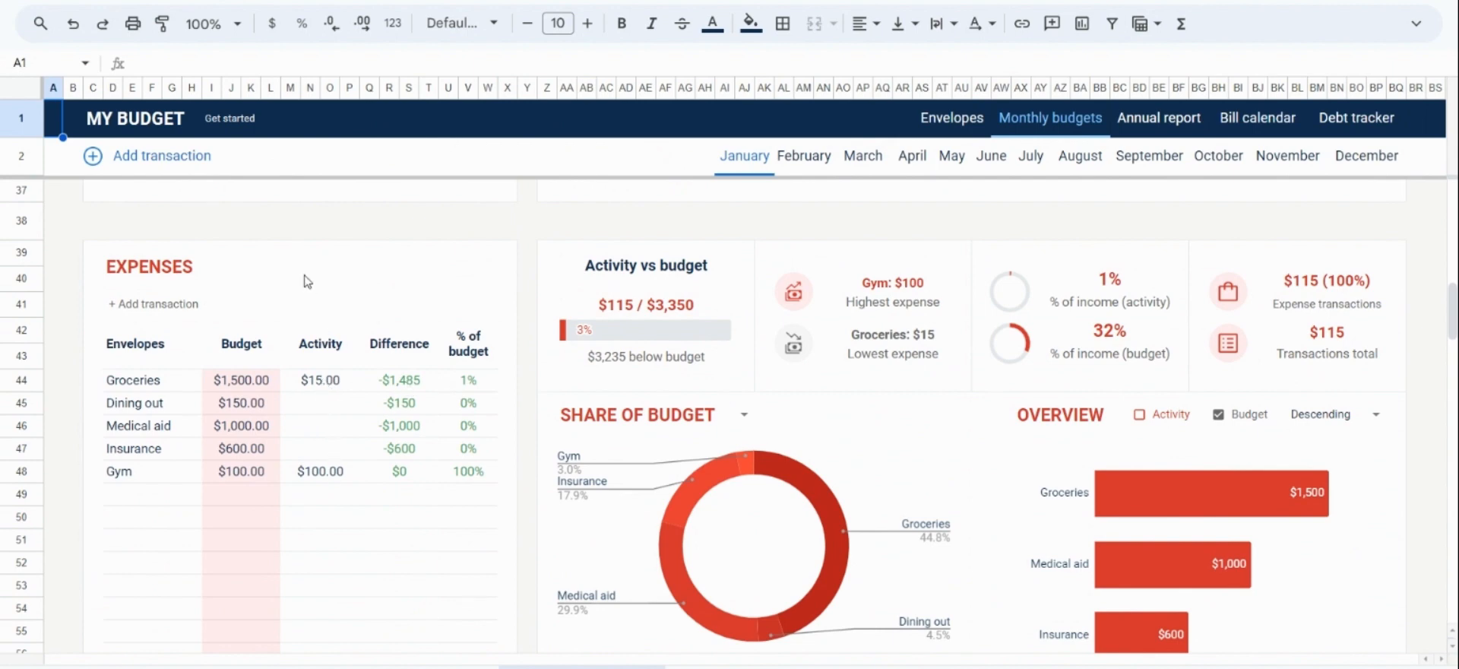
click(161, 155)
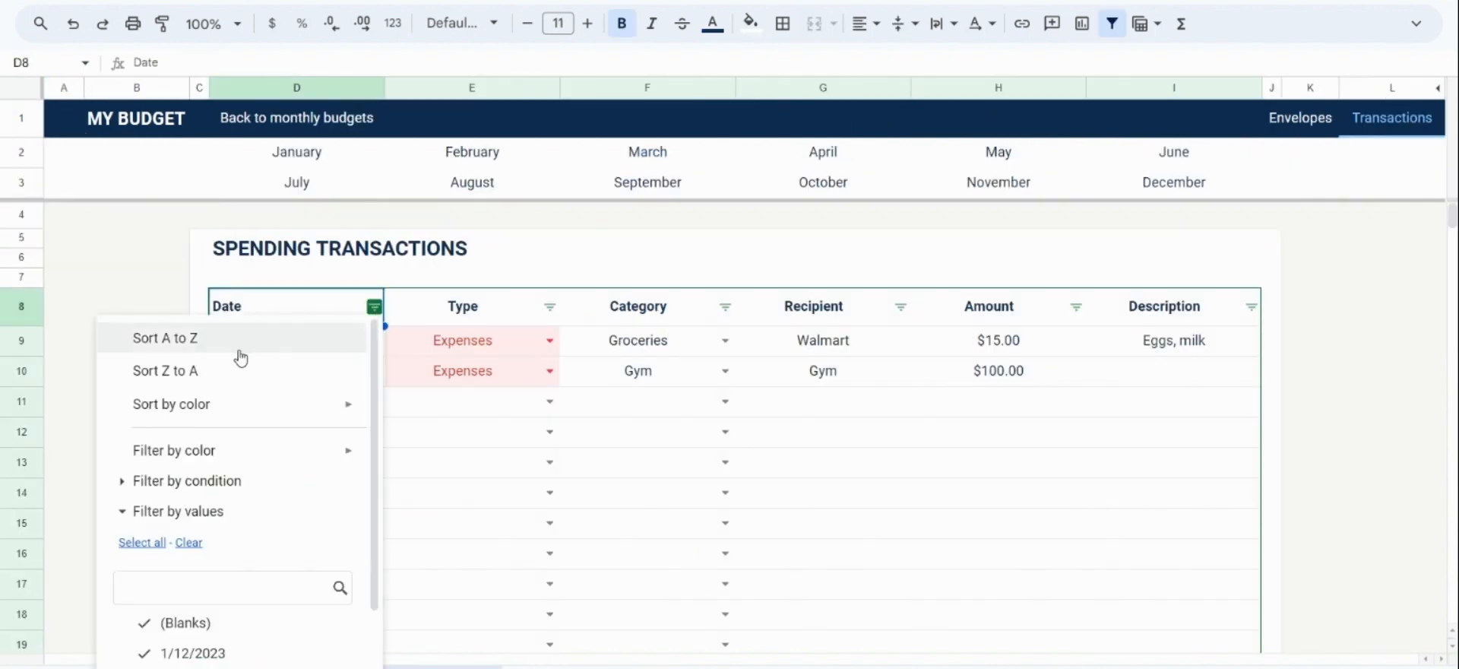
mouse_move(243, 375)
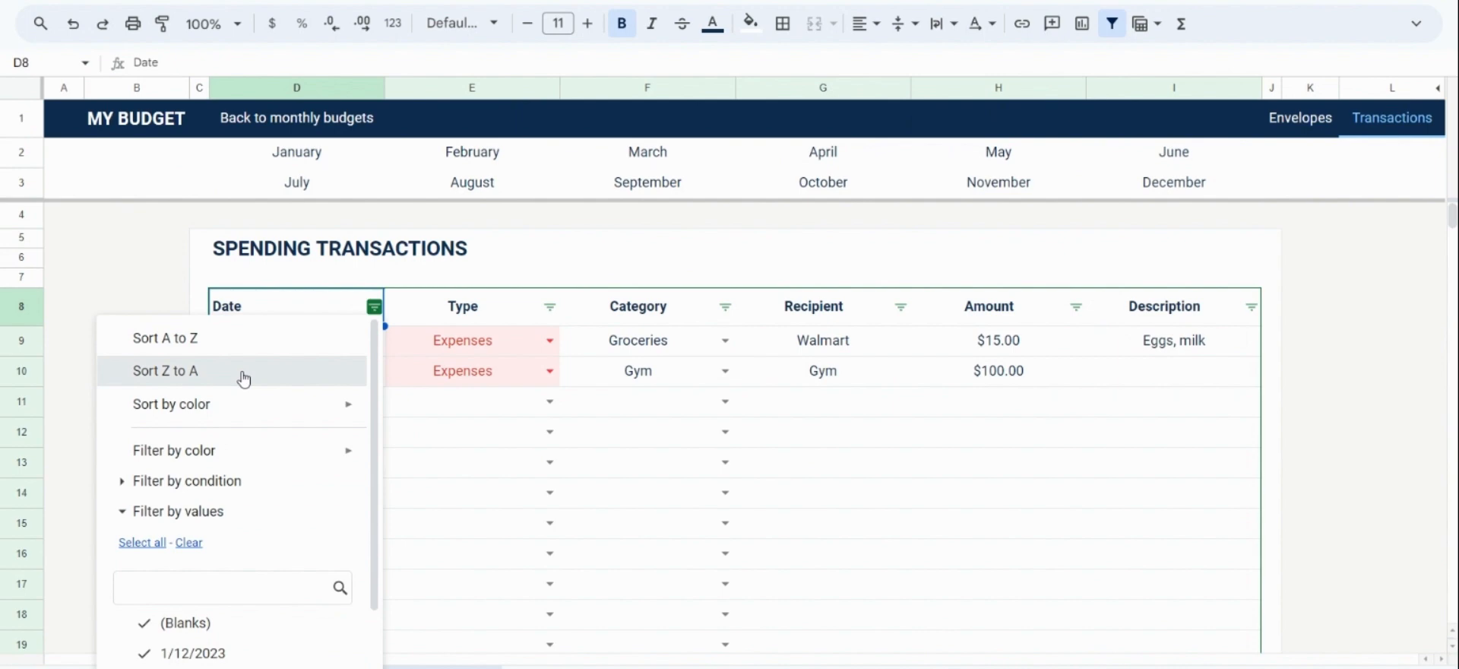
Step: Sort transactions by date Z to A (newest first) and go back to the monthly budget overview
click(164, 371)
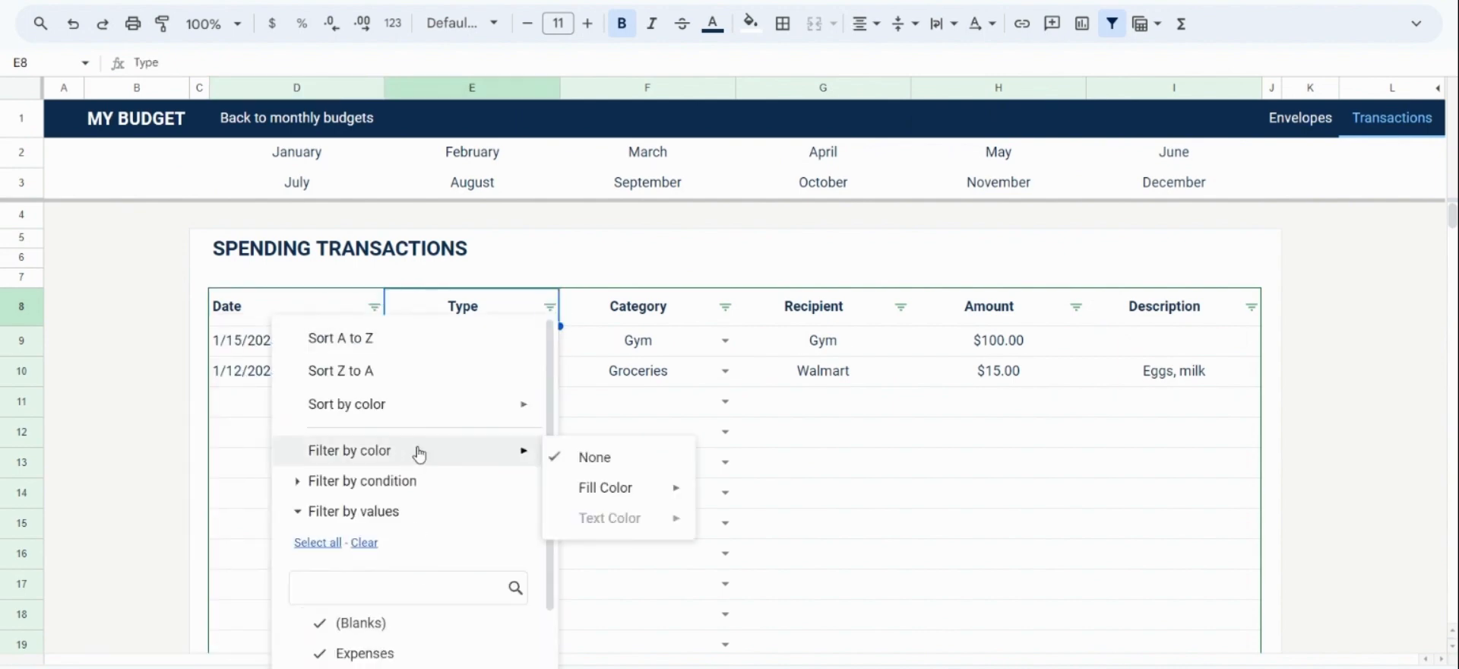
click(823, 401)
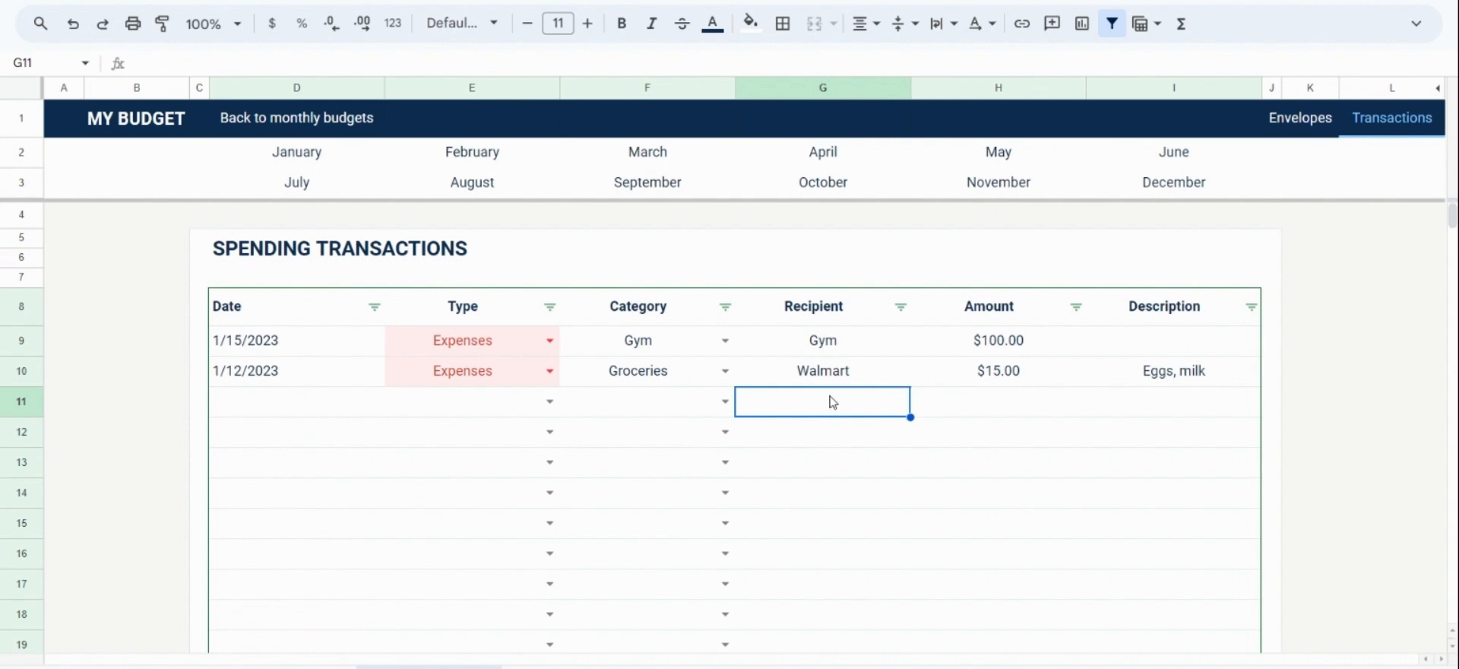
mouse_move(832, 402)
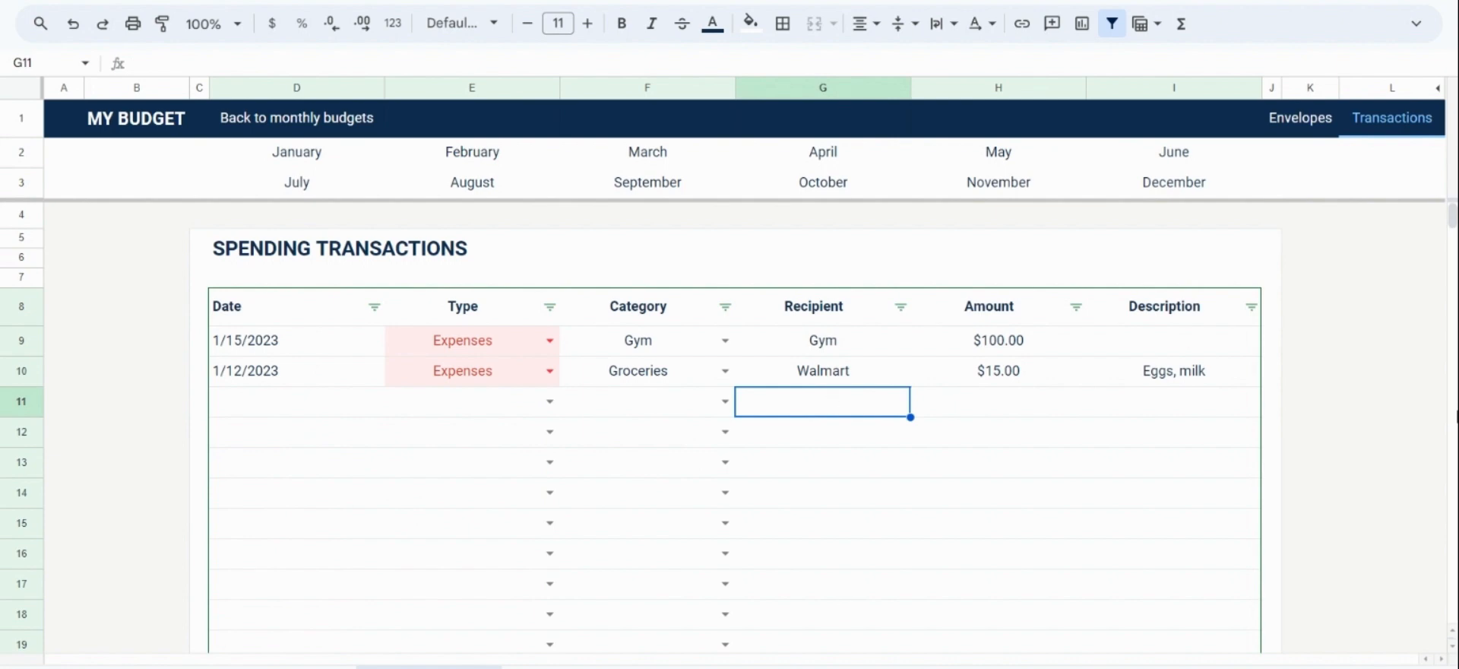
click(296, 152)
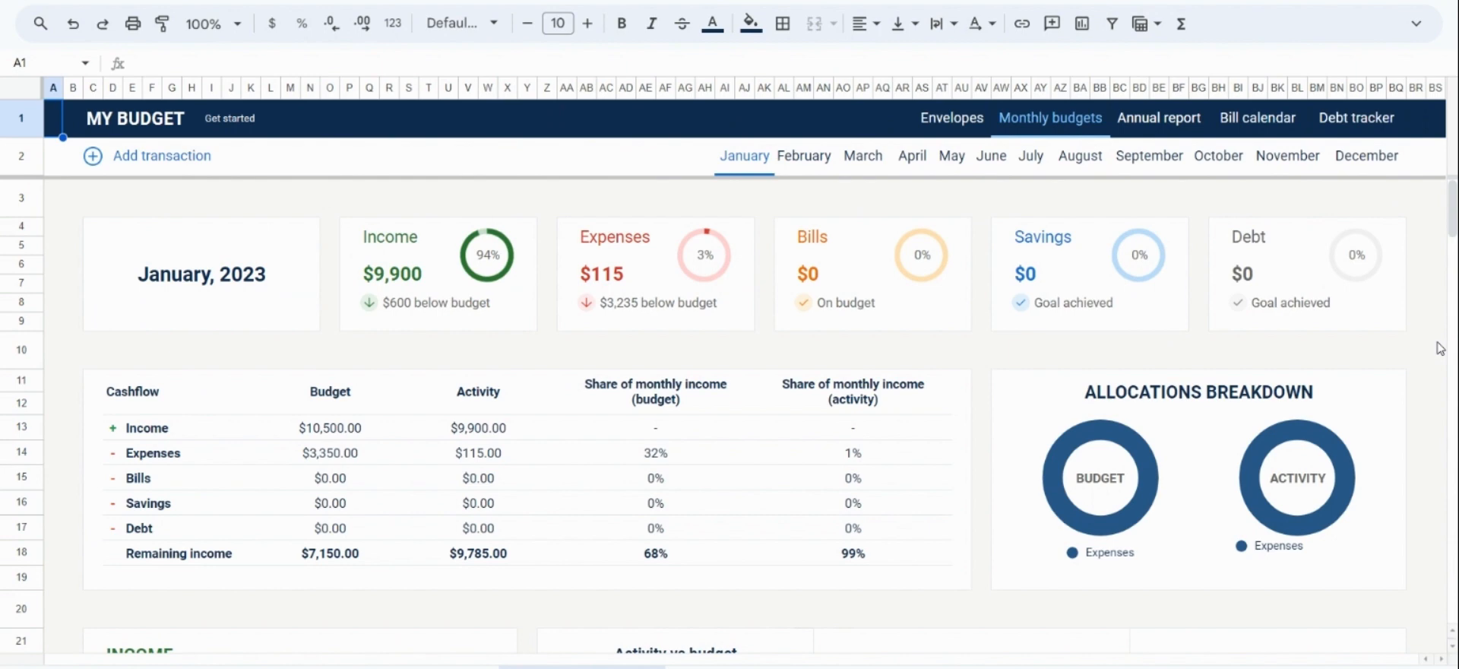
click(952, 118)
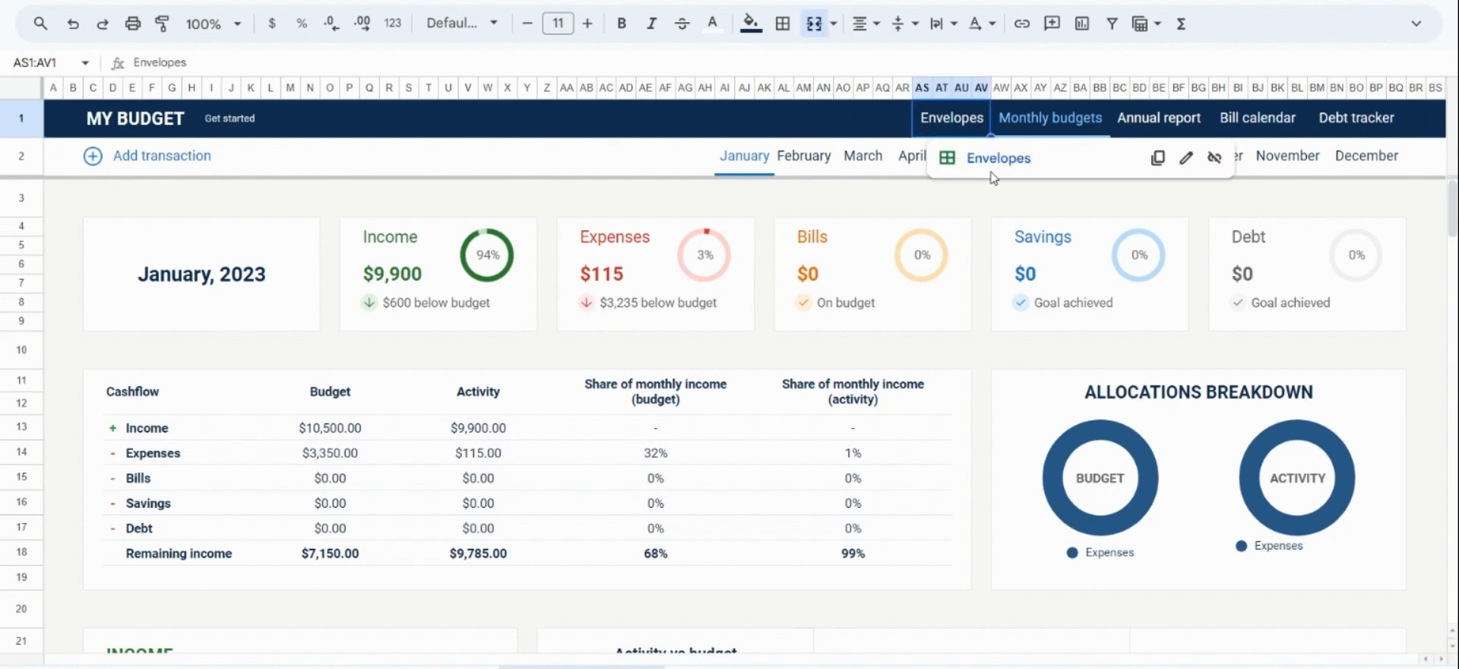
click(952, 117)
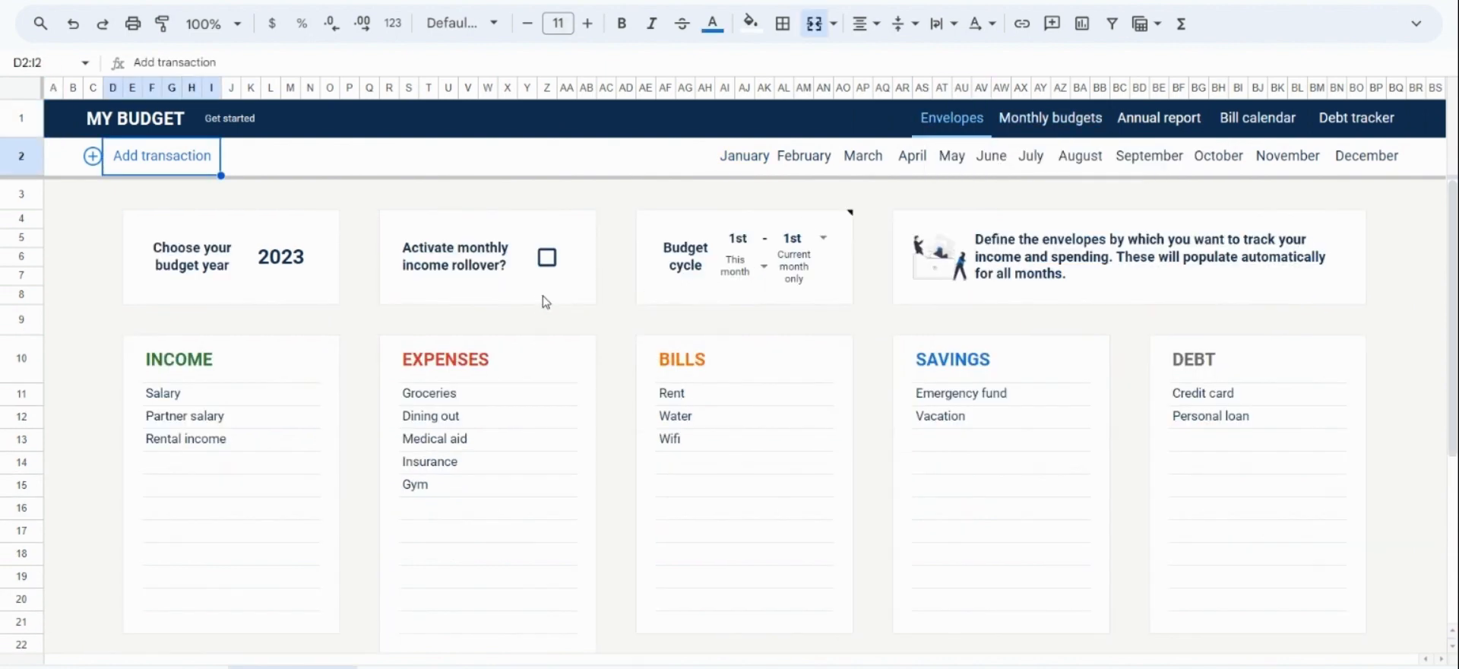
click(456, 258)
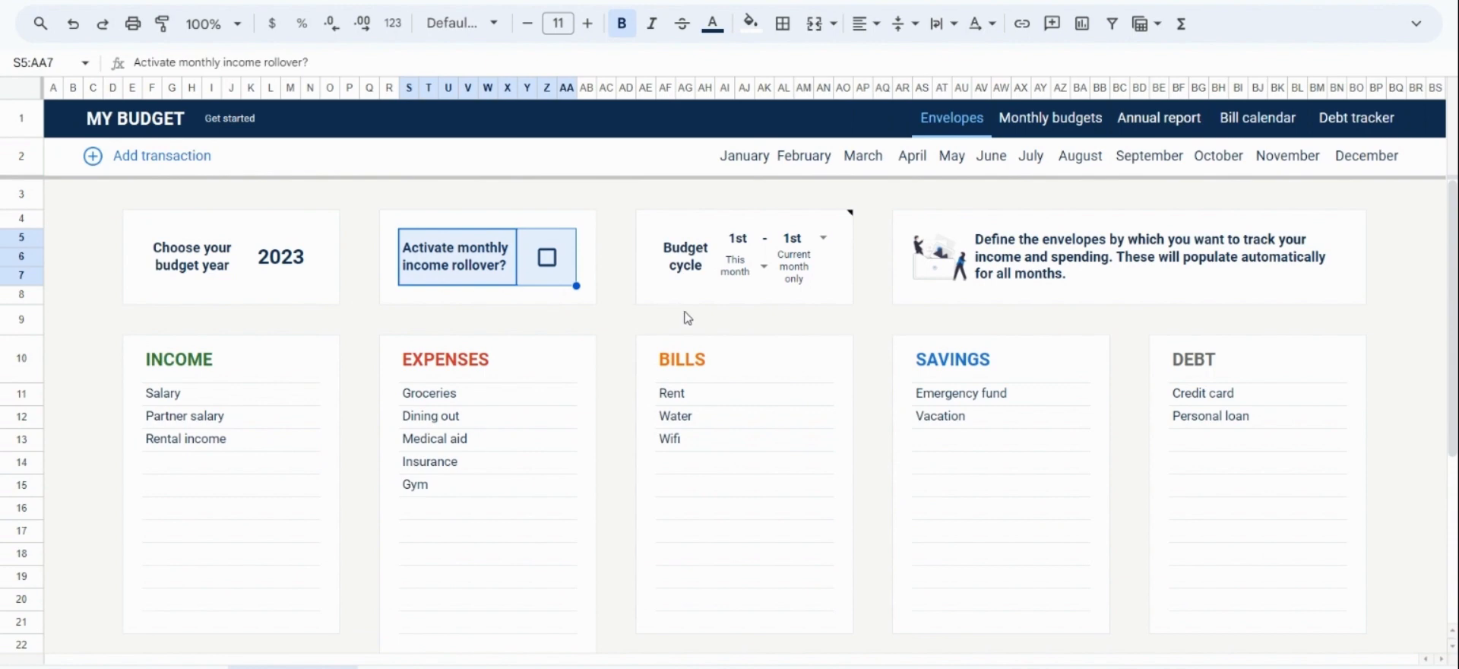
click(685, 257)
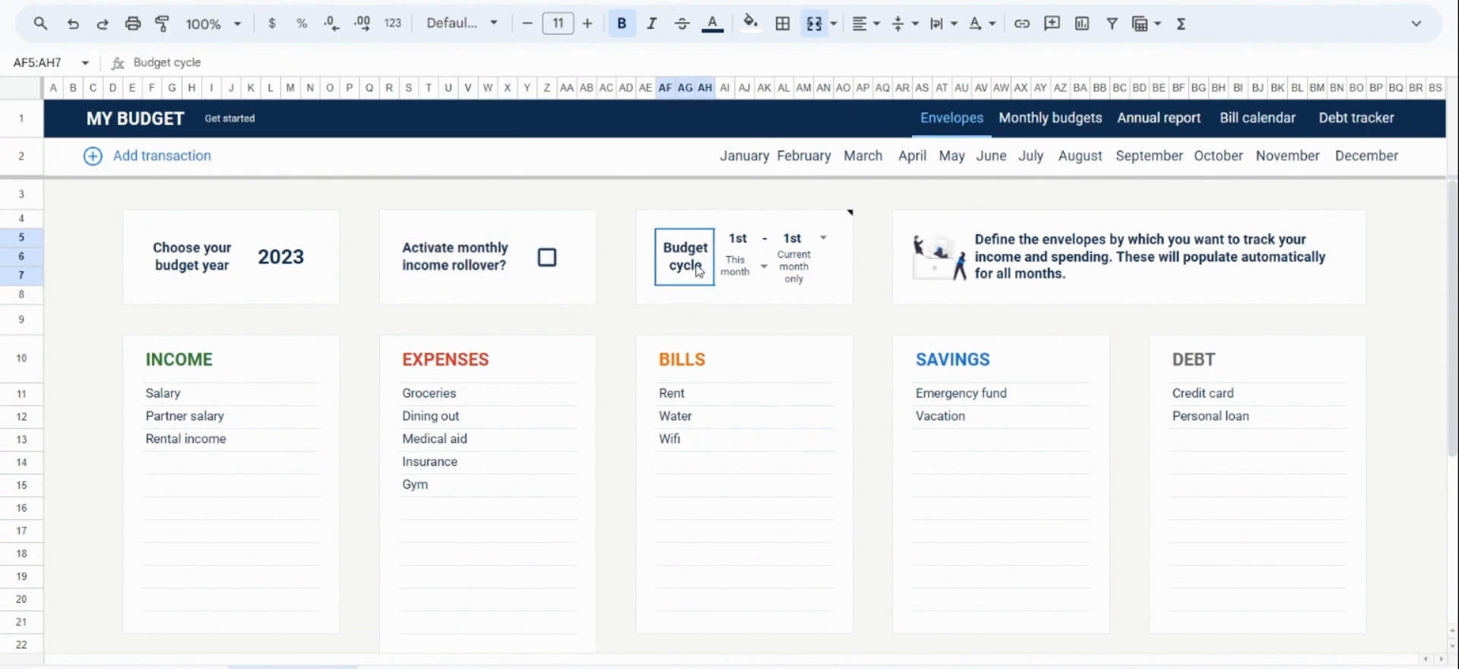
click(801, 269)
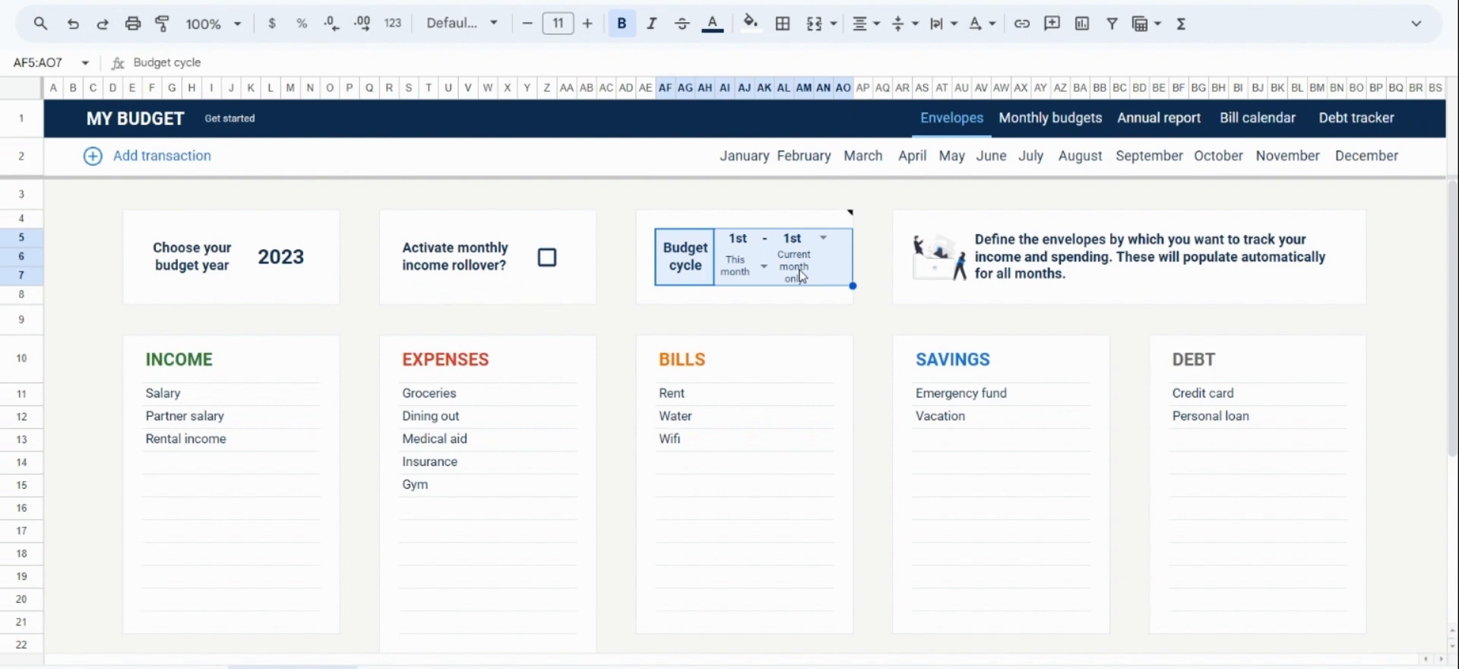
mouse_move(544, 291)
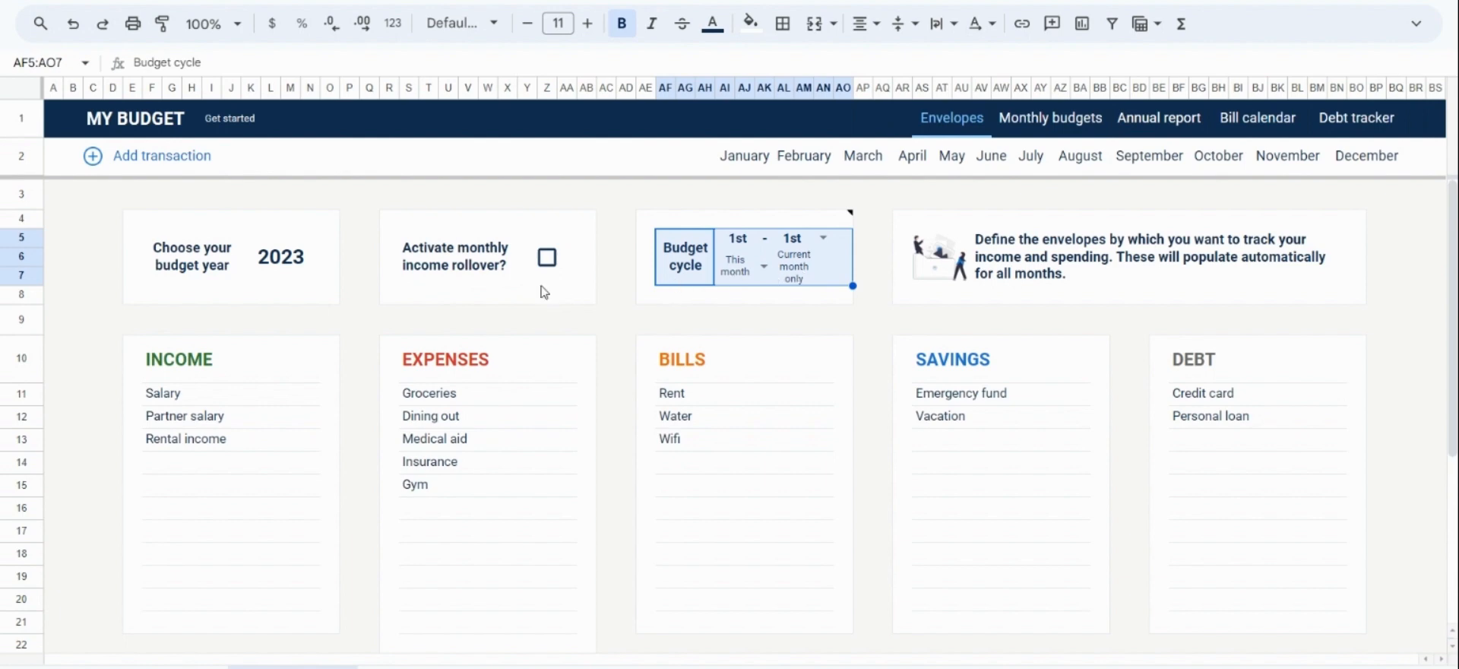
click(547, 257)
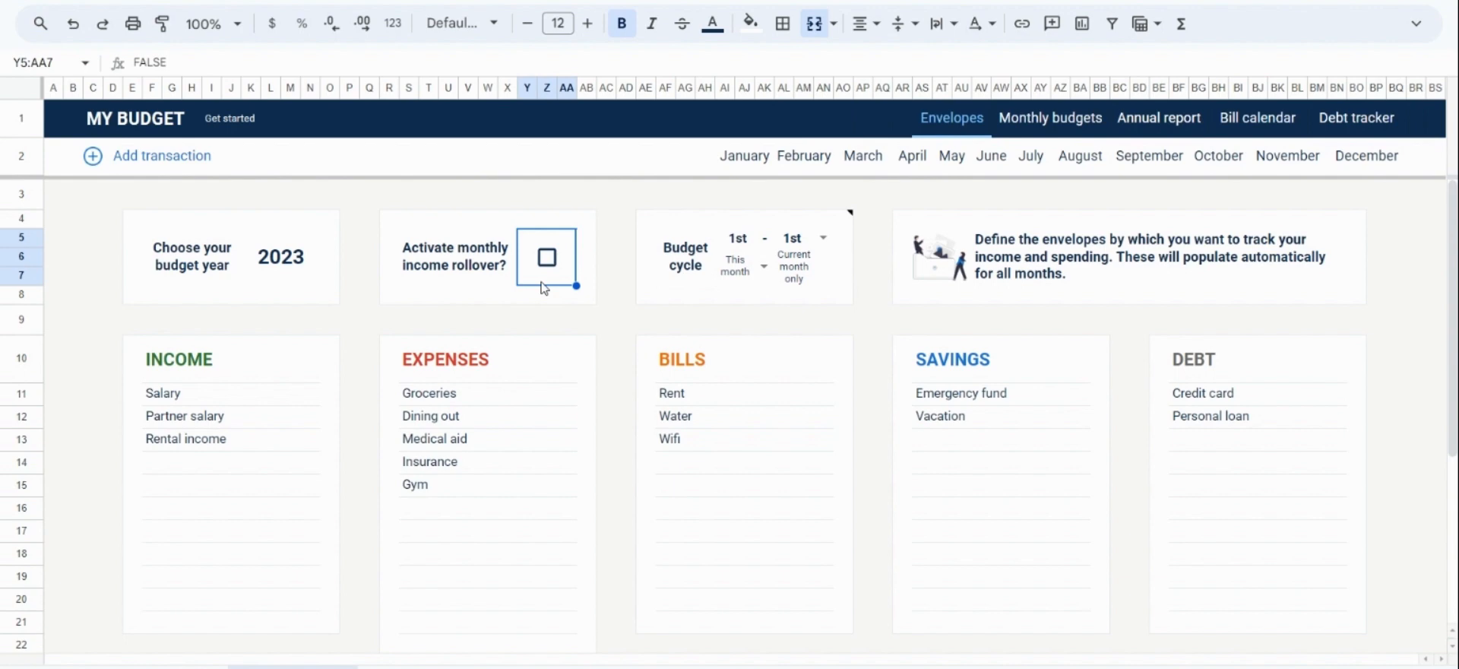
mouse_move(550, 269)
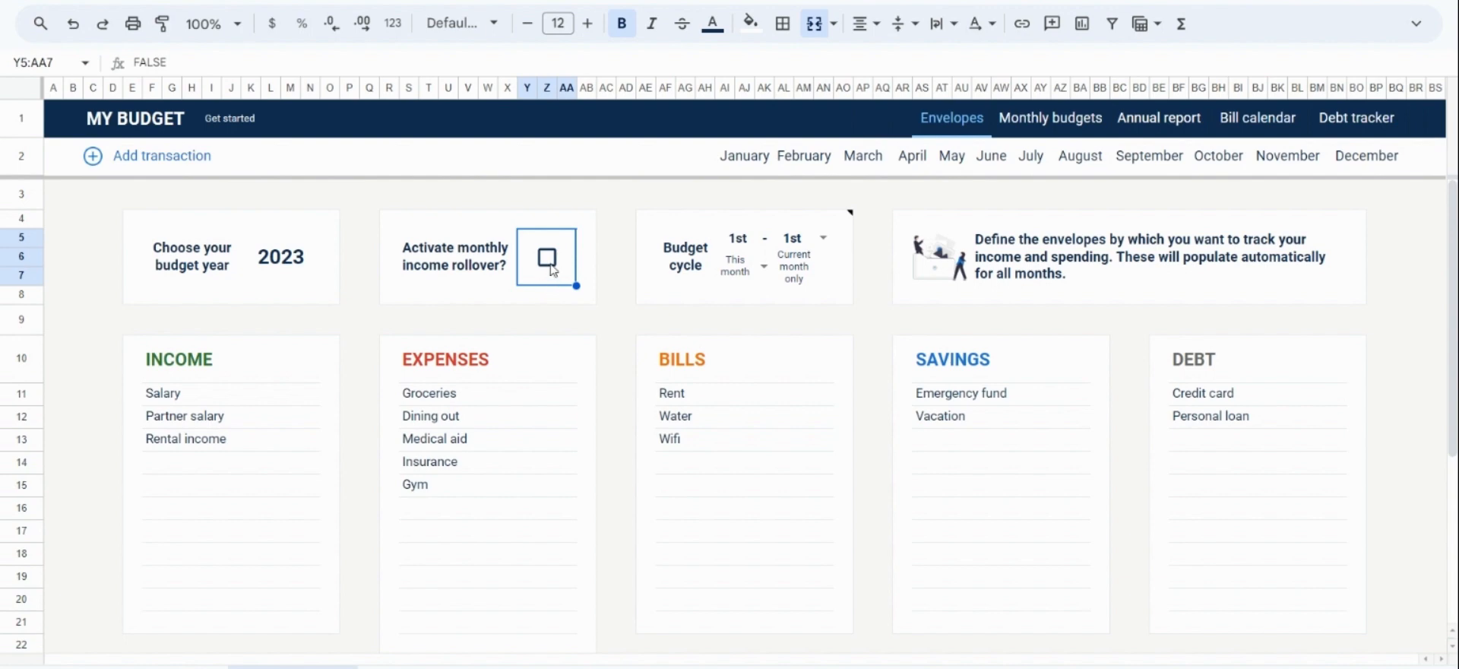
Step: Activate monthly income rollover and switch to the February monthly budget
click(547, 257)
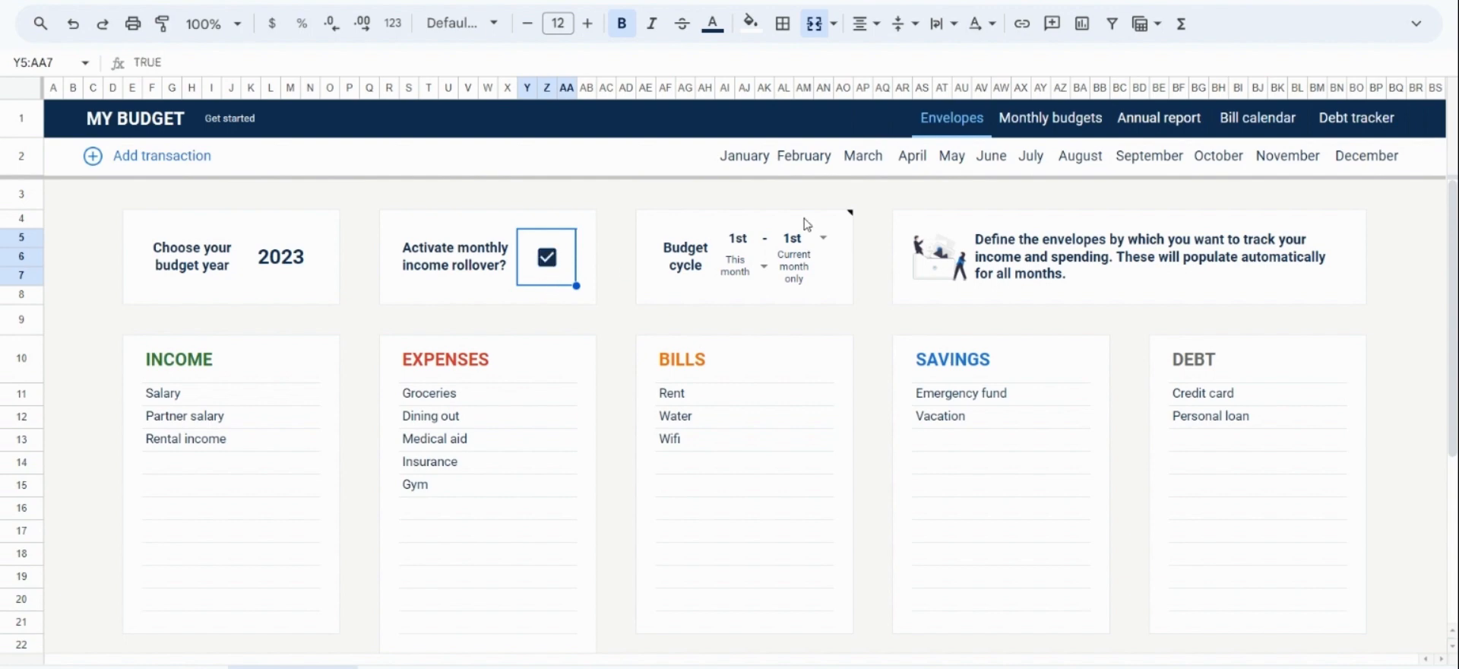
mouse_move(806, 176)
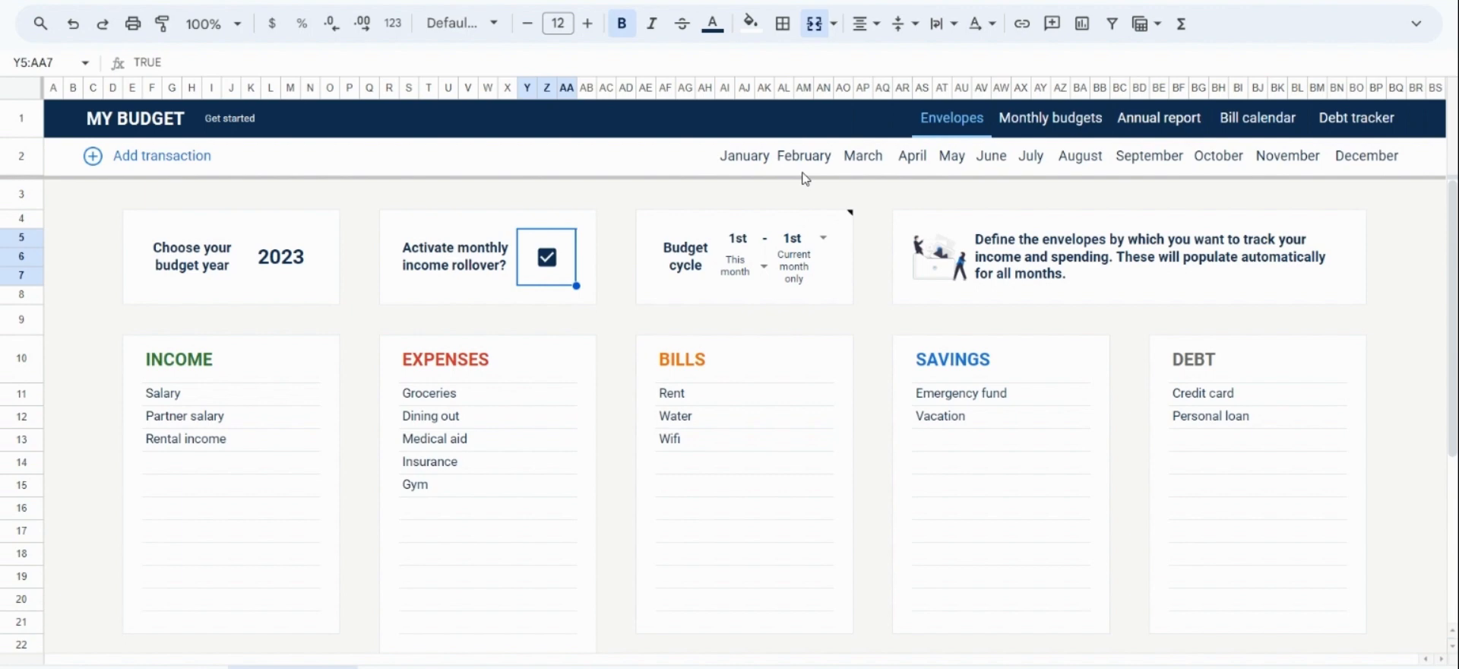
click(1050, 119)
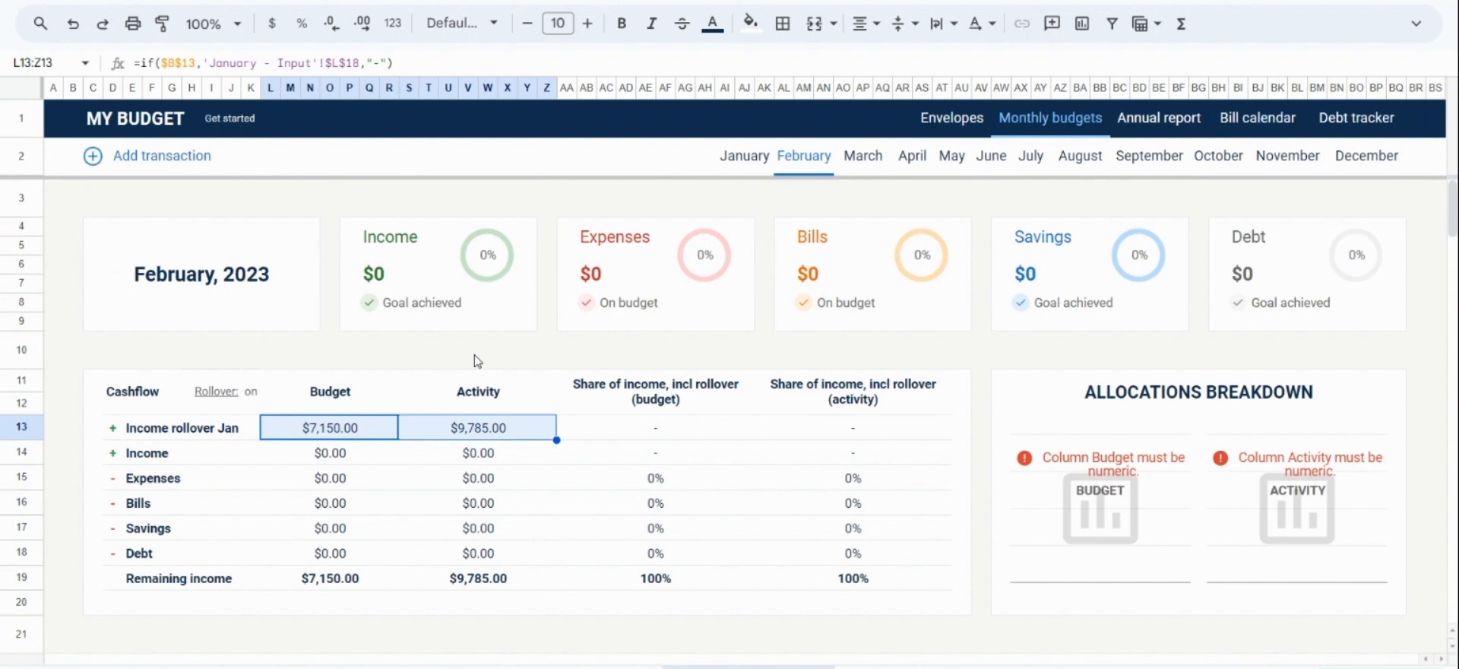
Step: Review February's rollover status and $4,500 Salary income with $14,285 actual and $11,650 budgeted remaining
click(216, 391)
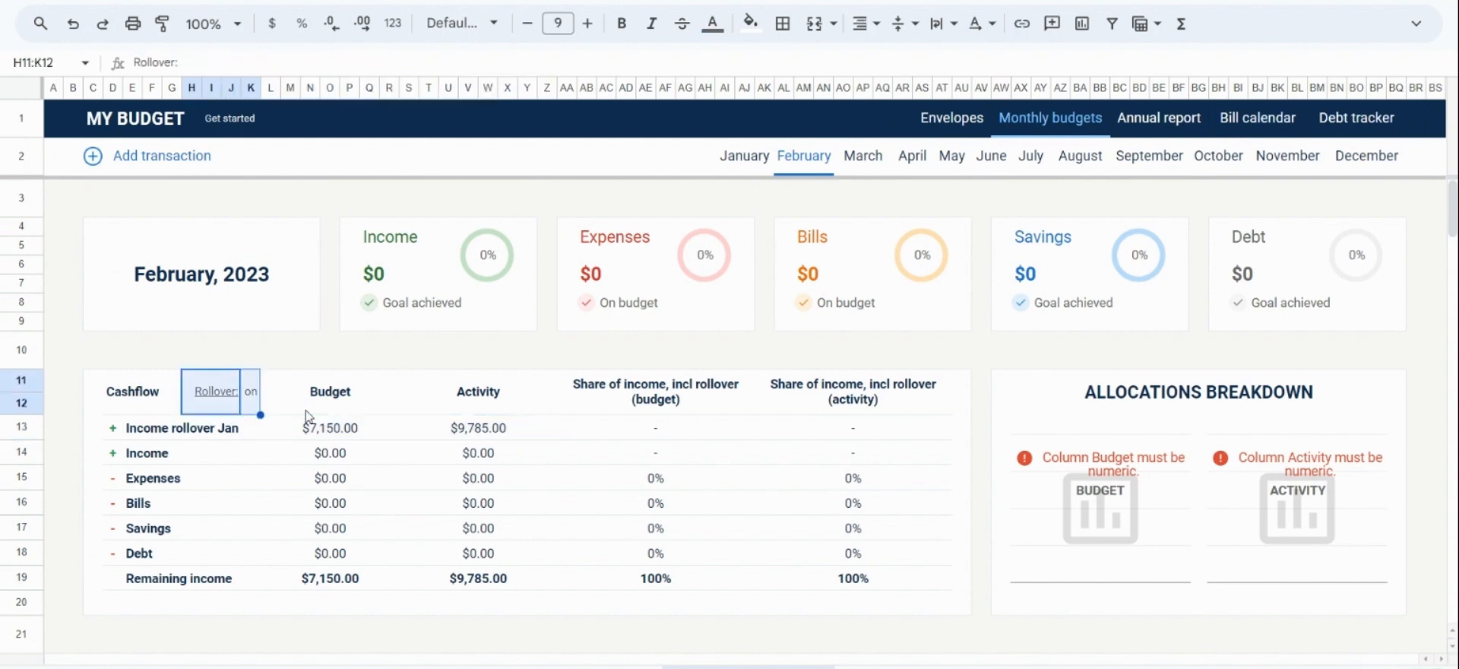
mouse_move(812, 429)
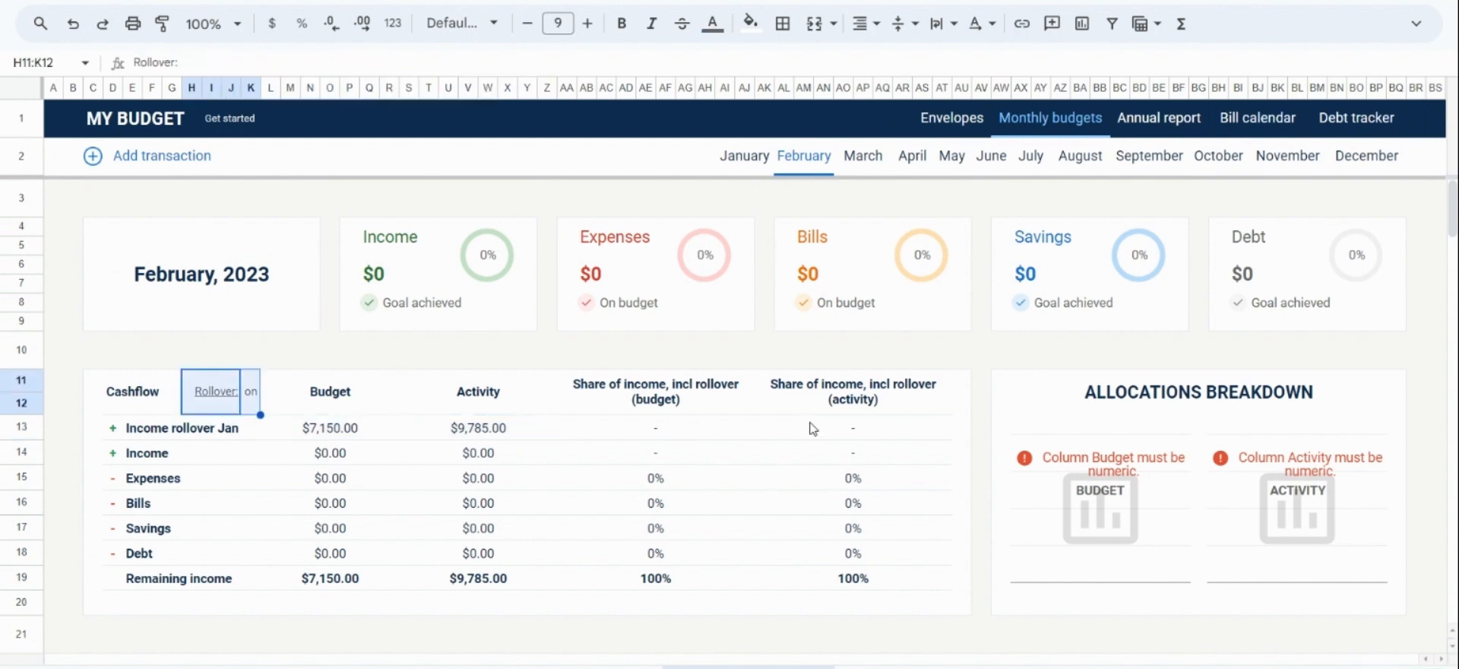
scroll(down, 3)
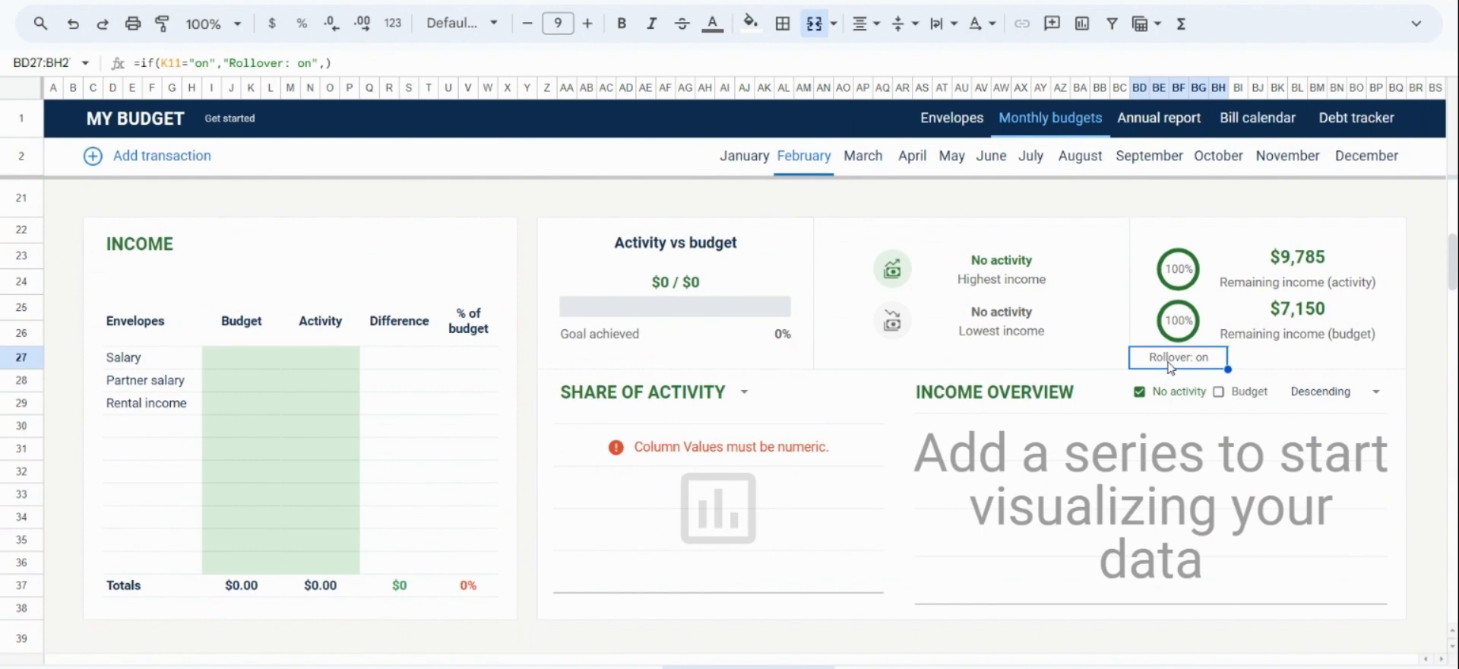
mouse_move(1386, 366)
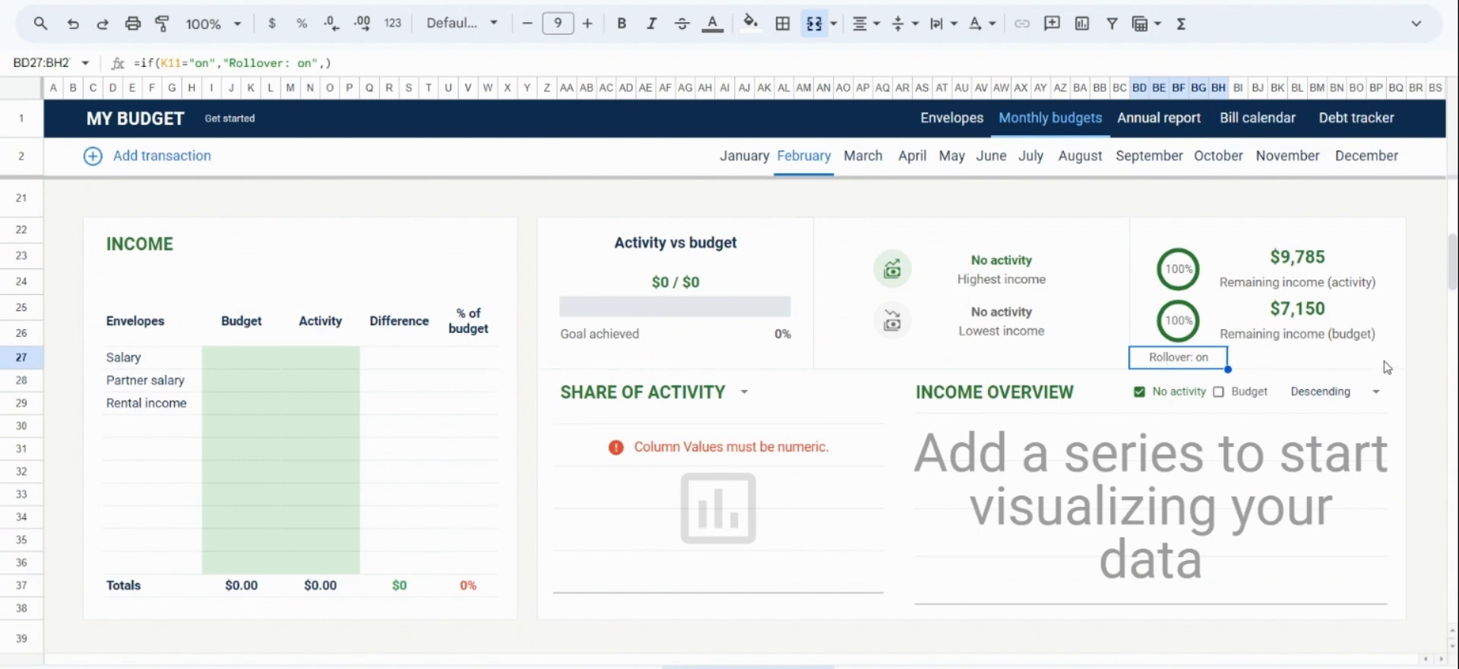
mouse_move(1380, 279)
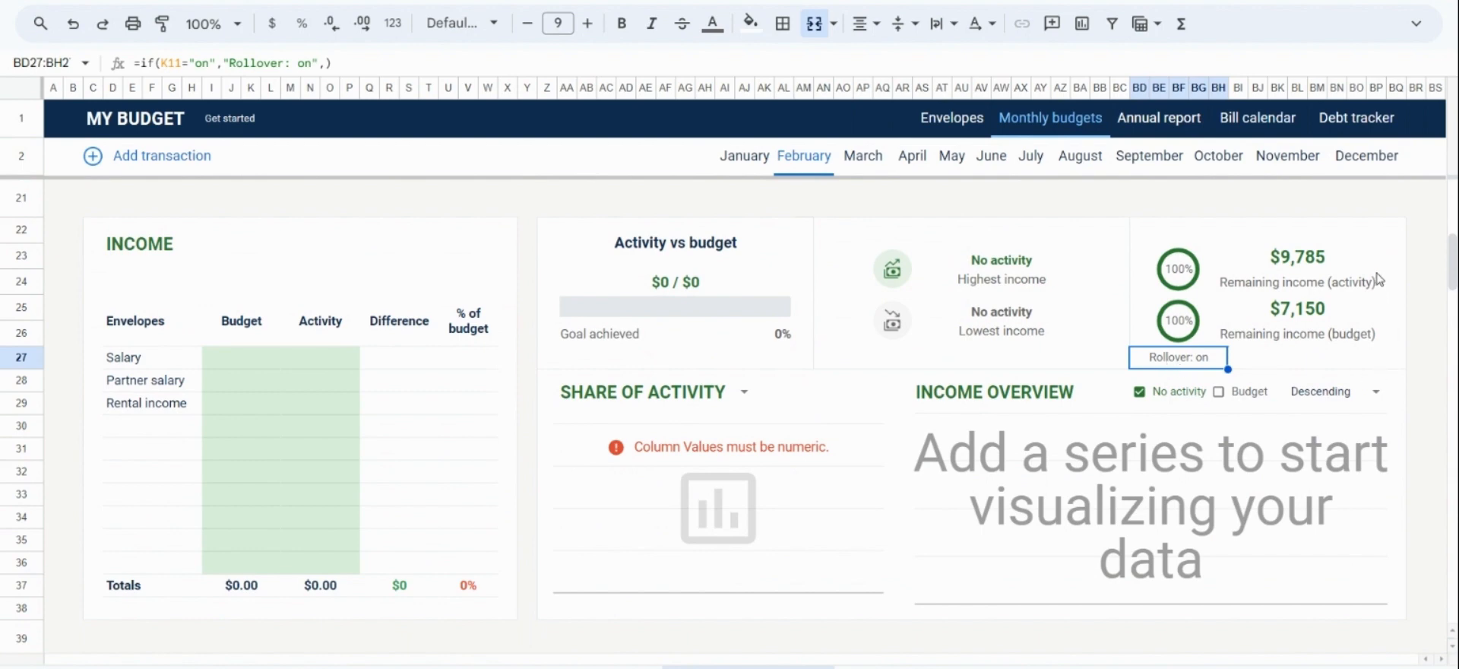
mouse_move(1350, 281)
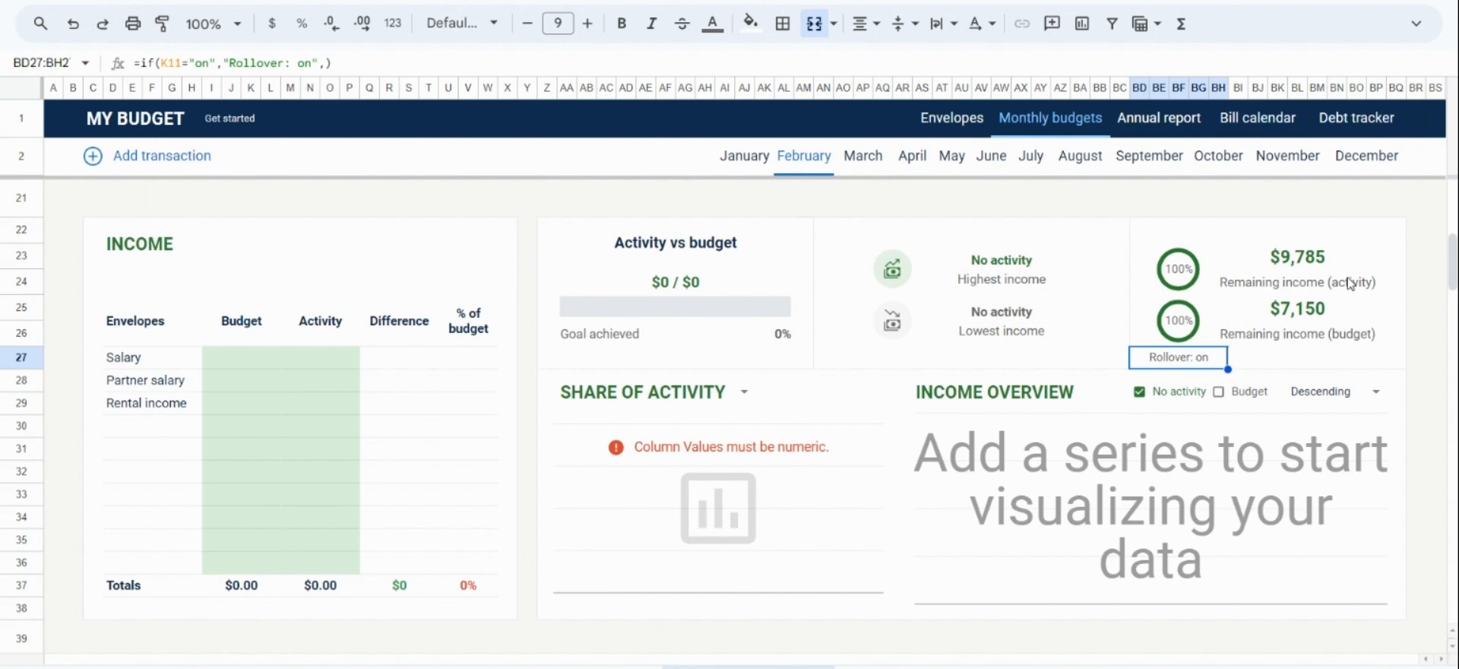
mouse_move(501, 434)
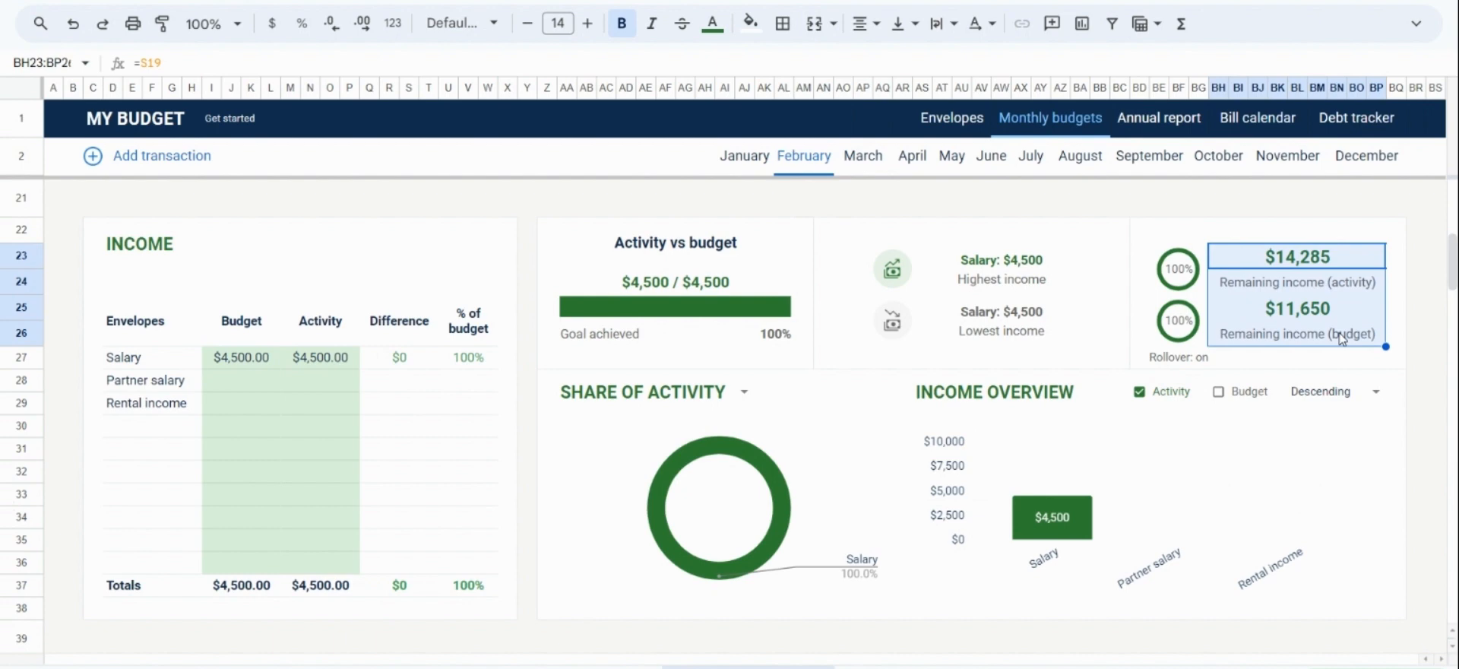
click(1297, 333)
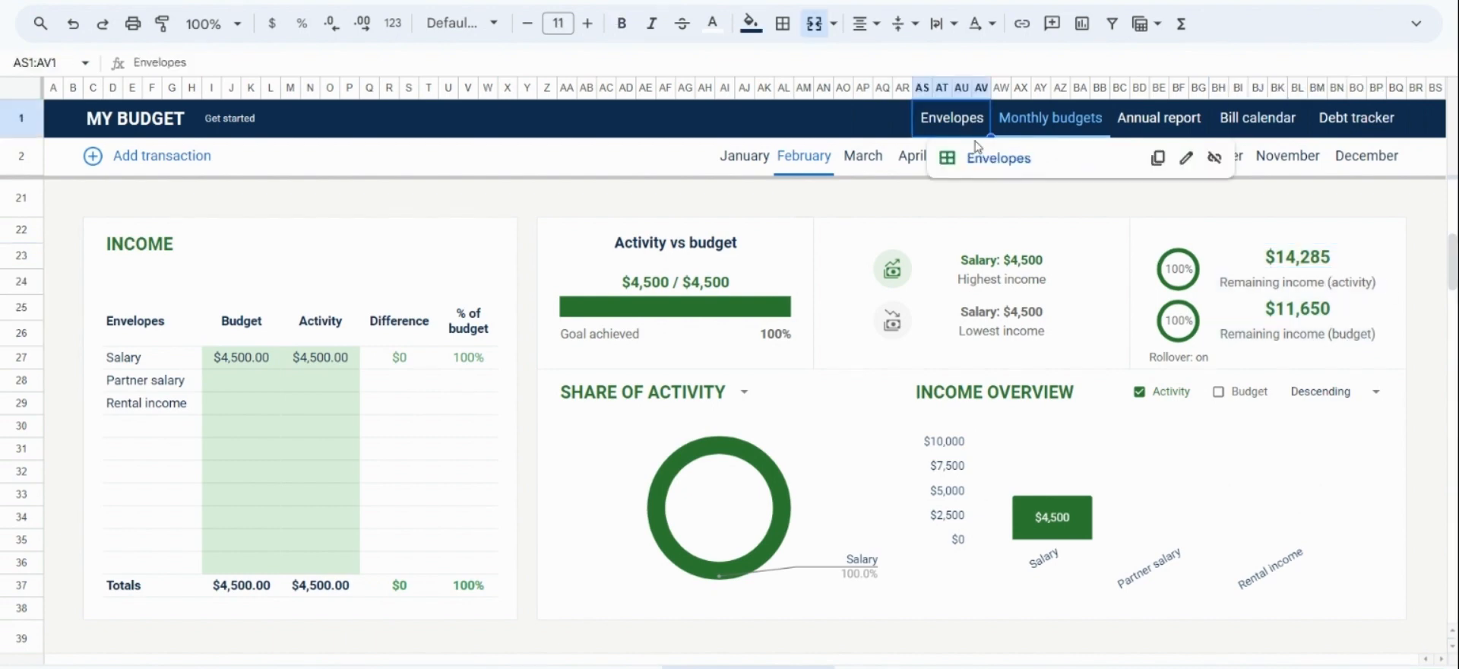
Step: On Envelopes, set the budget cycle to 15th - 15th ending Next month, then return to monthly budgets
click(952, 117)
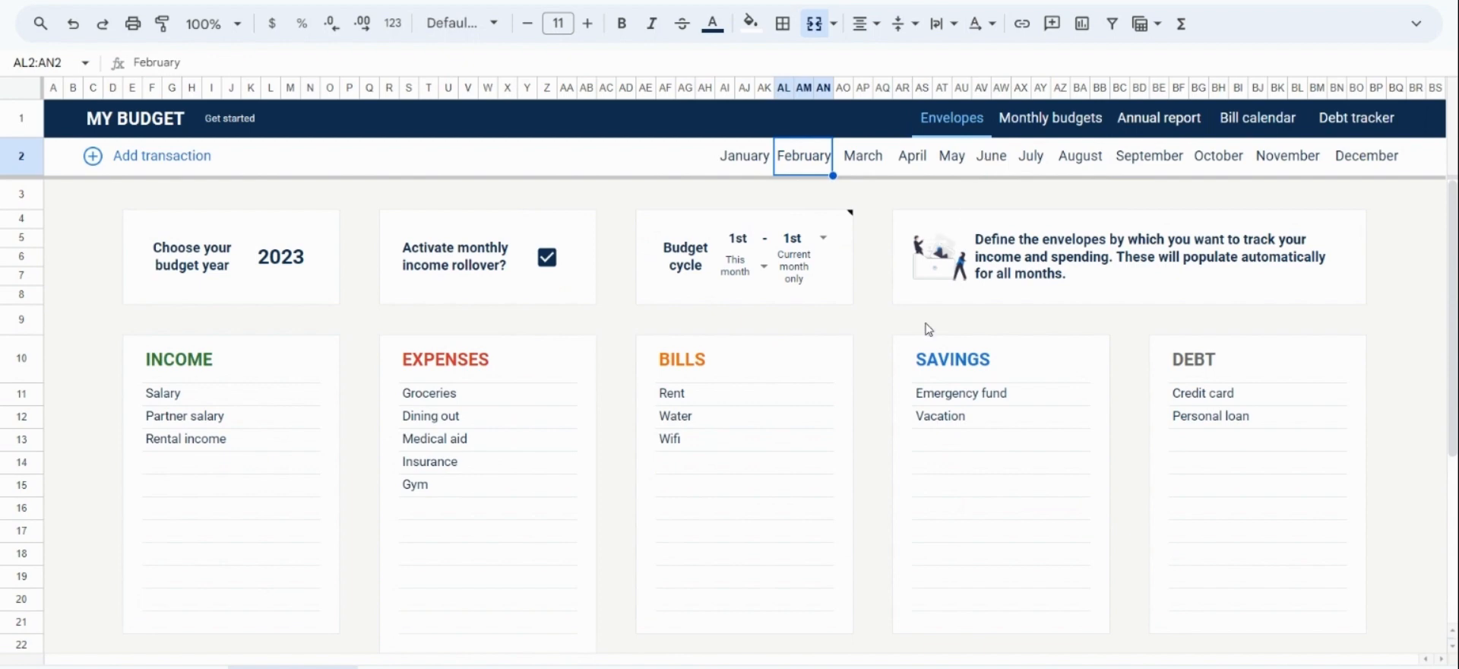
mouse_move(794, 316)
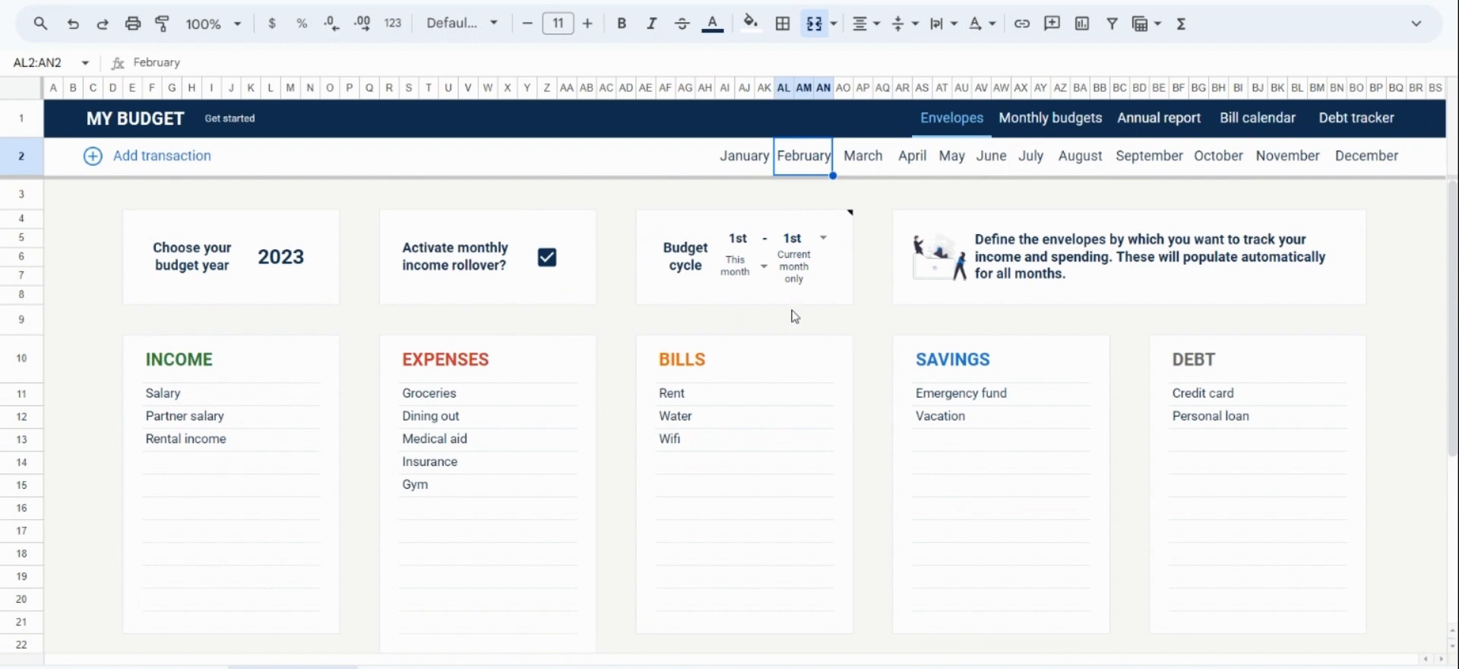
click(791, 237)
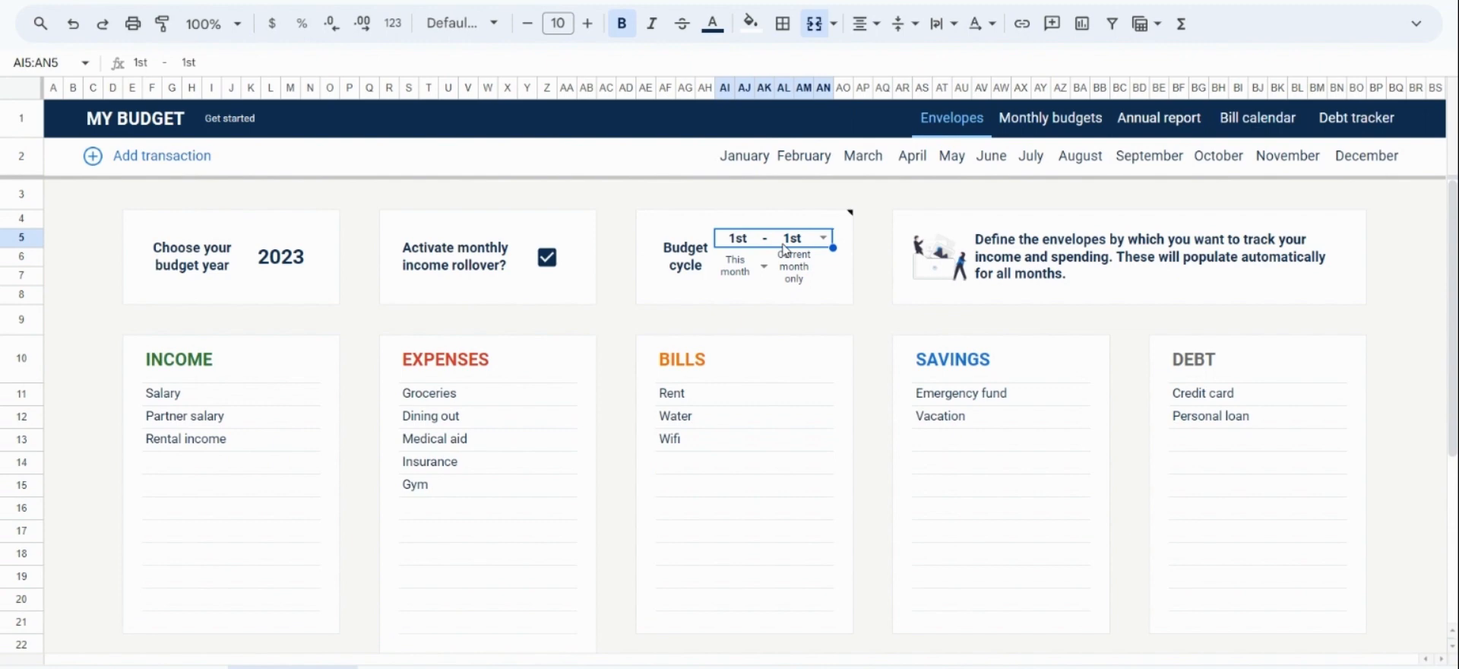
mouse_move(842, 246)
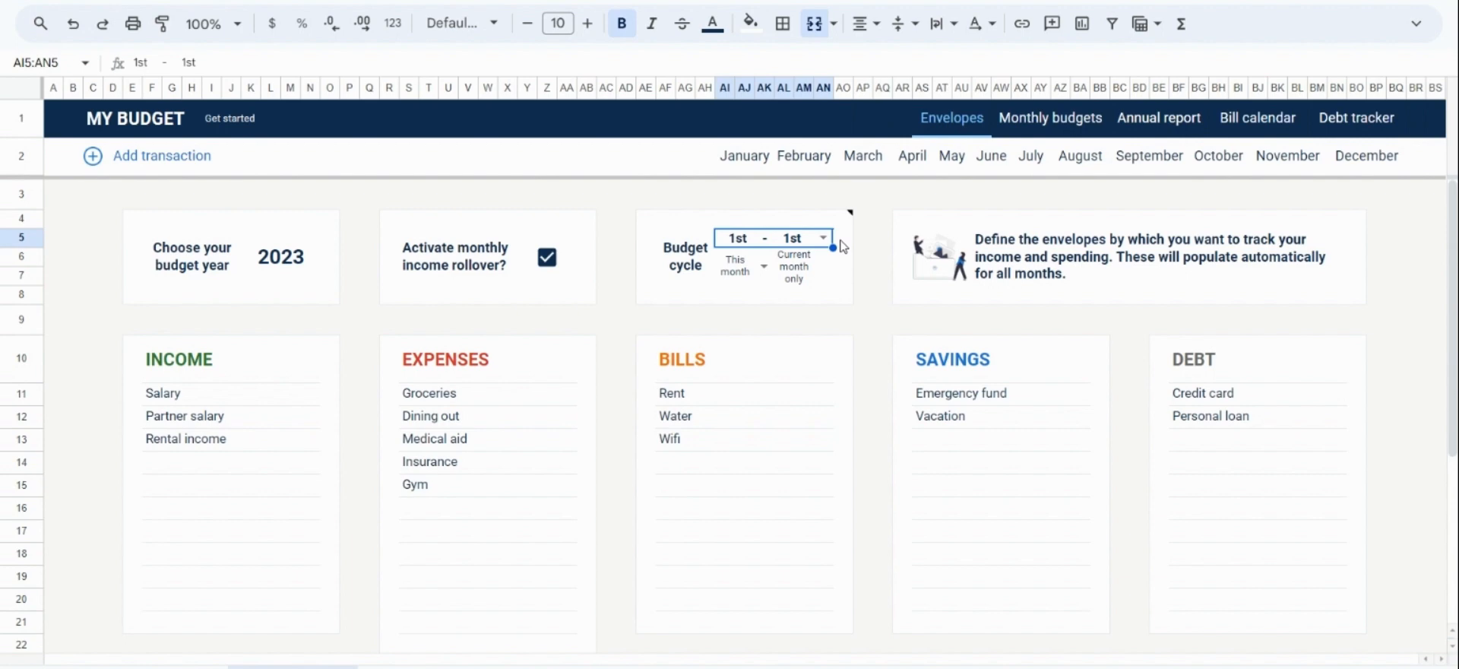
click(820, 237)
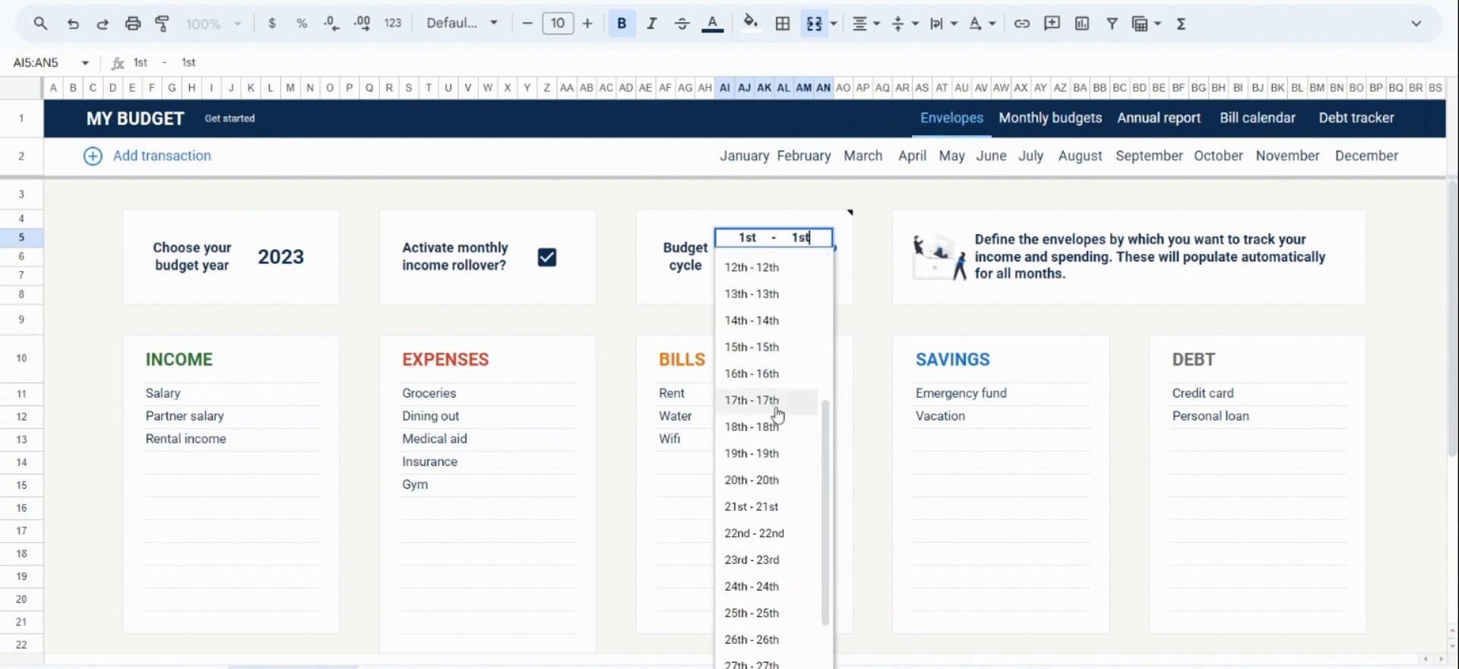
click(750, 347)
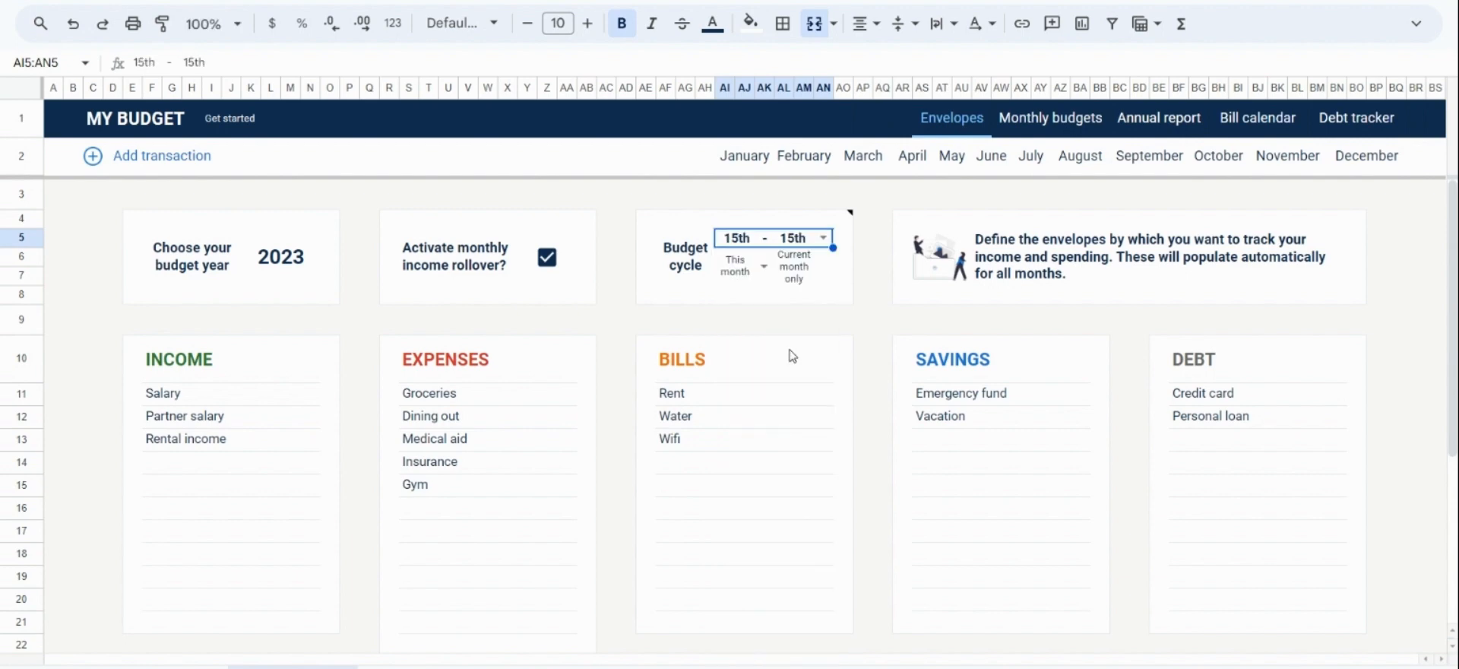
click(794, 265)
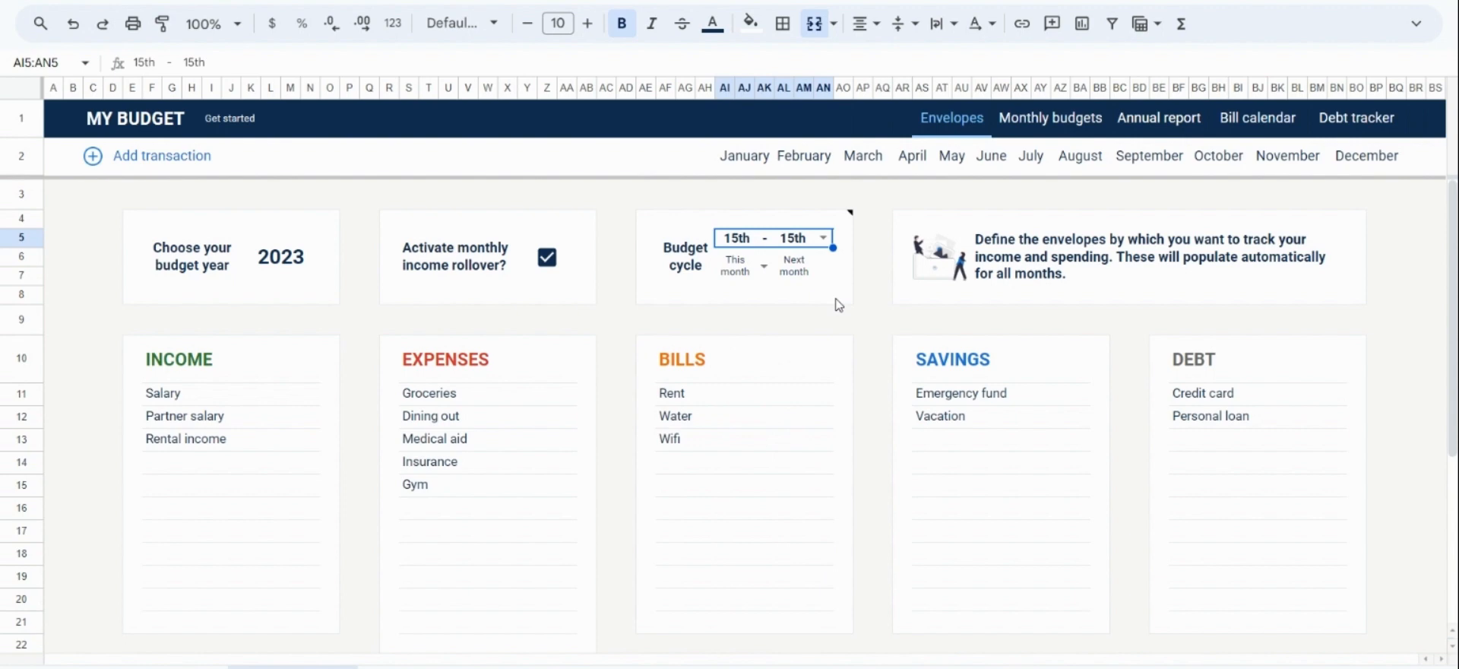
click(1051, 117)
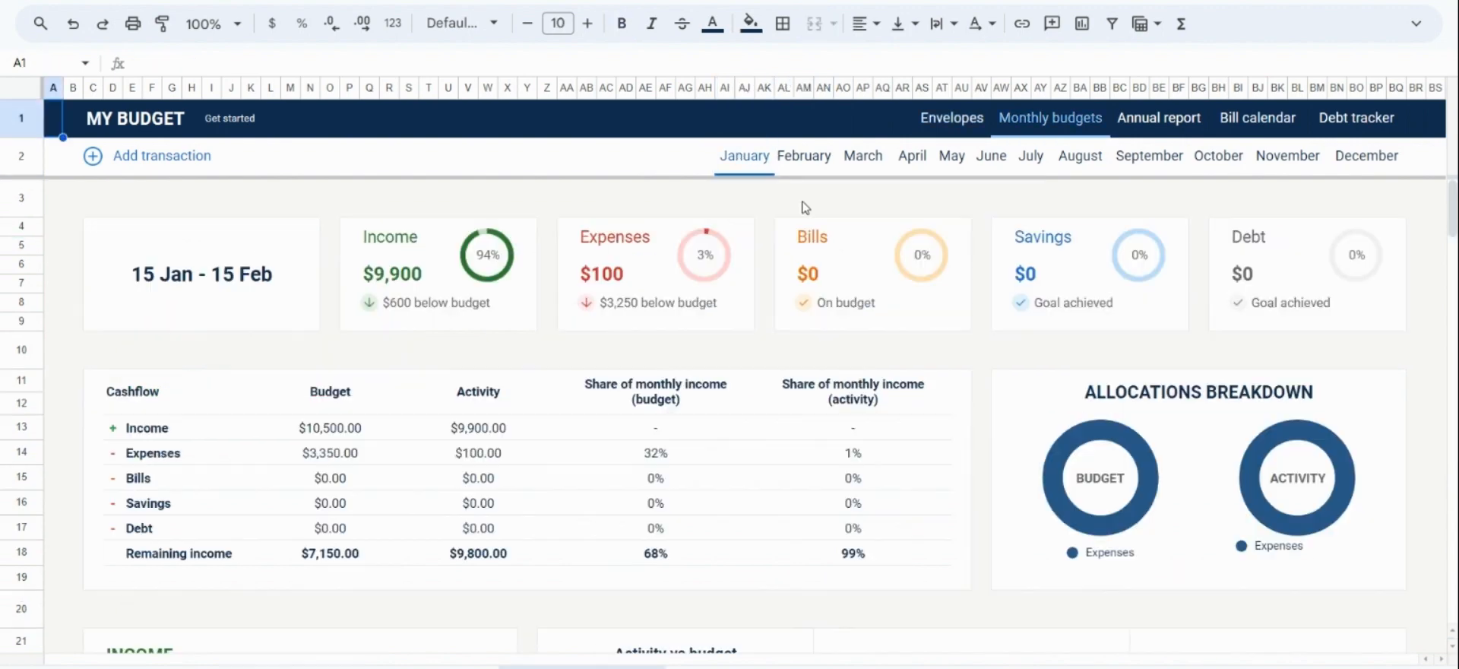
Step: Check the 15 Jan–15 Feb, February and March period headings, then go back to Envelopes
click(202, 274)
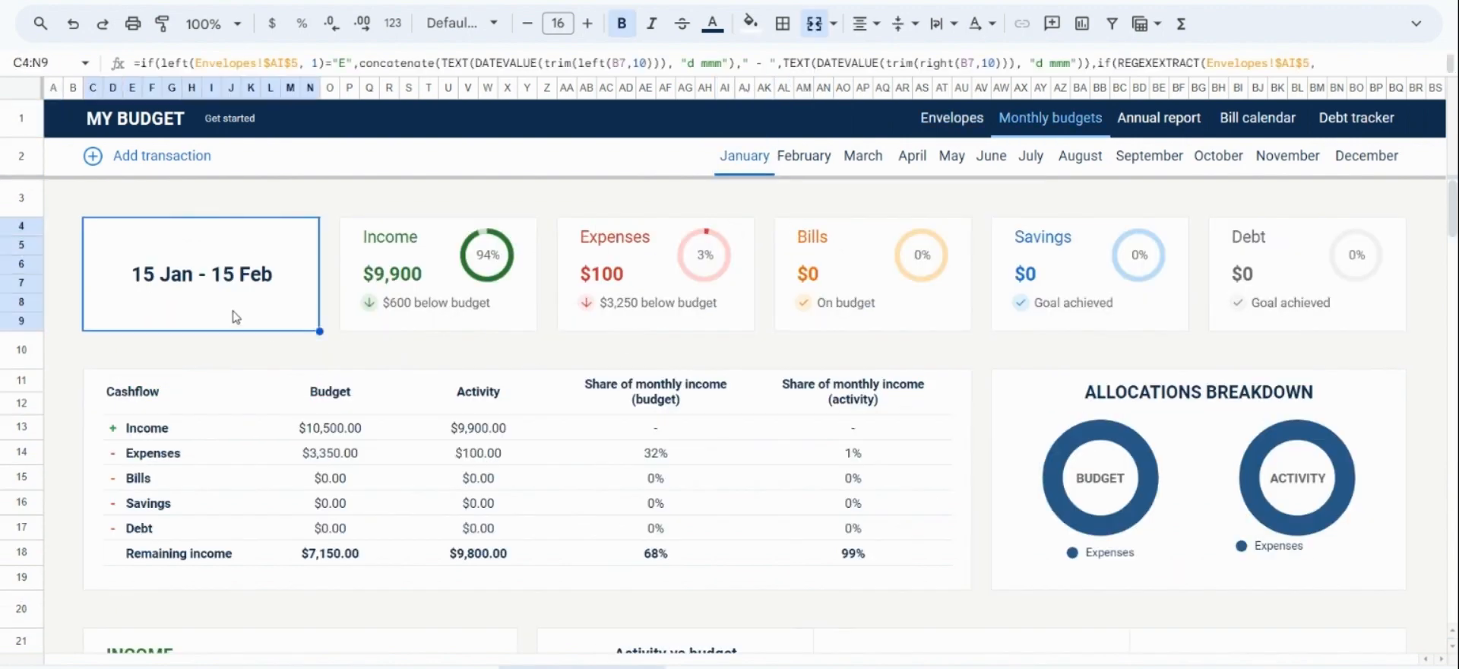
click(802, 156)
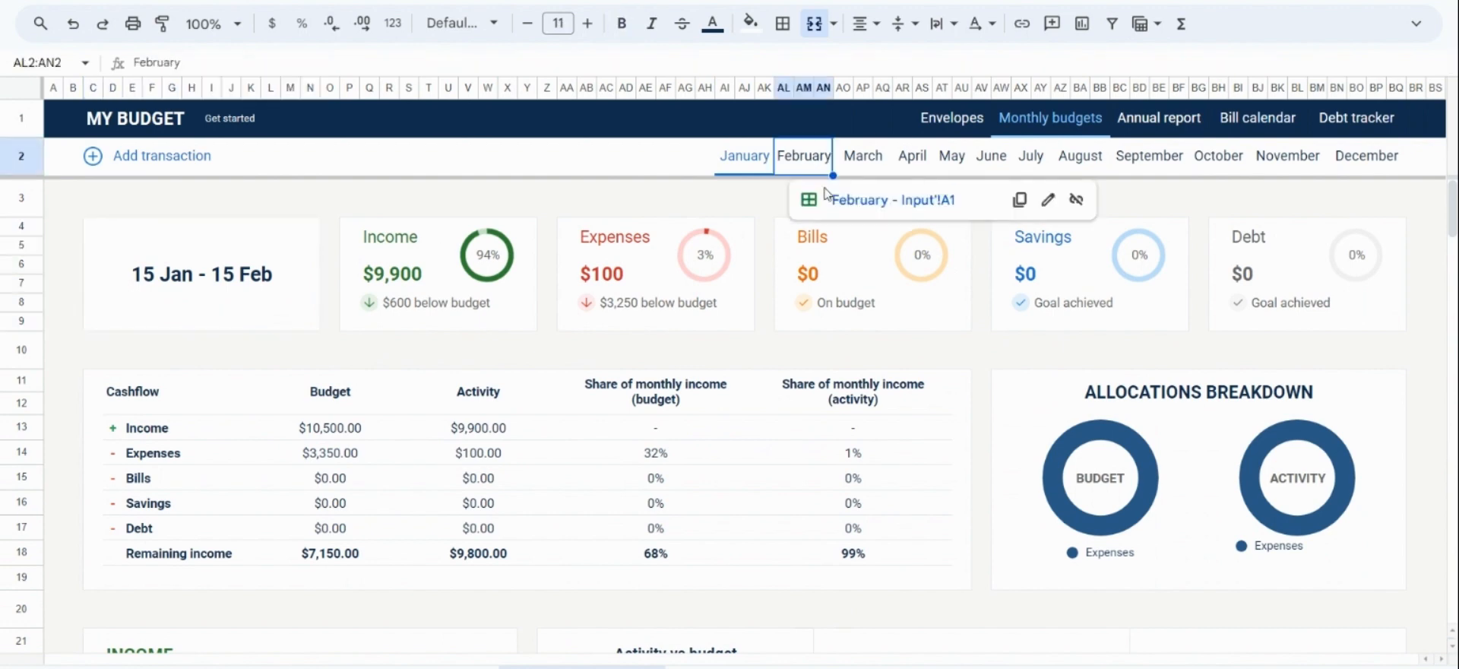
click(202, 273)
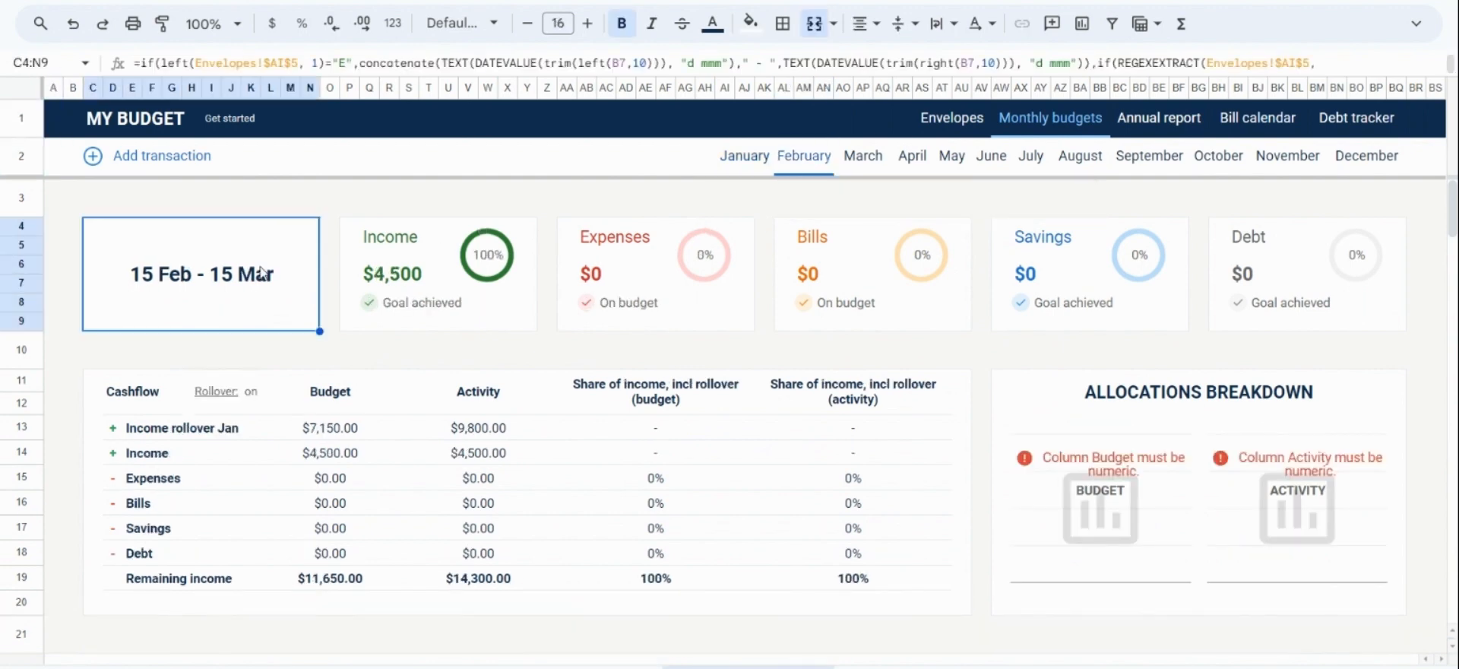
click(862, 155)
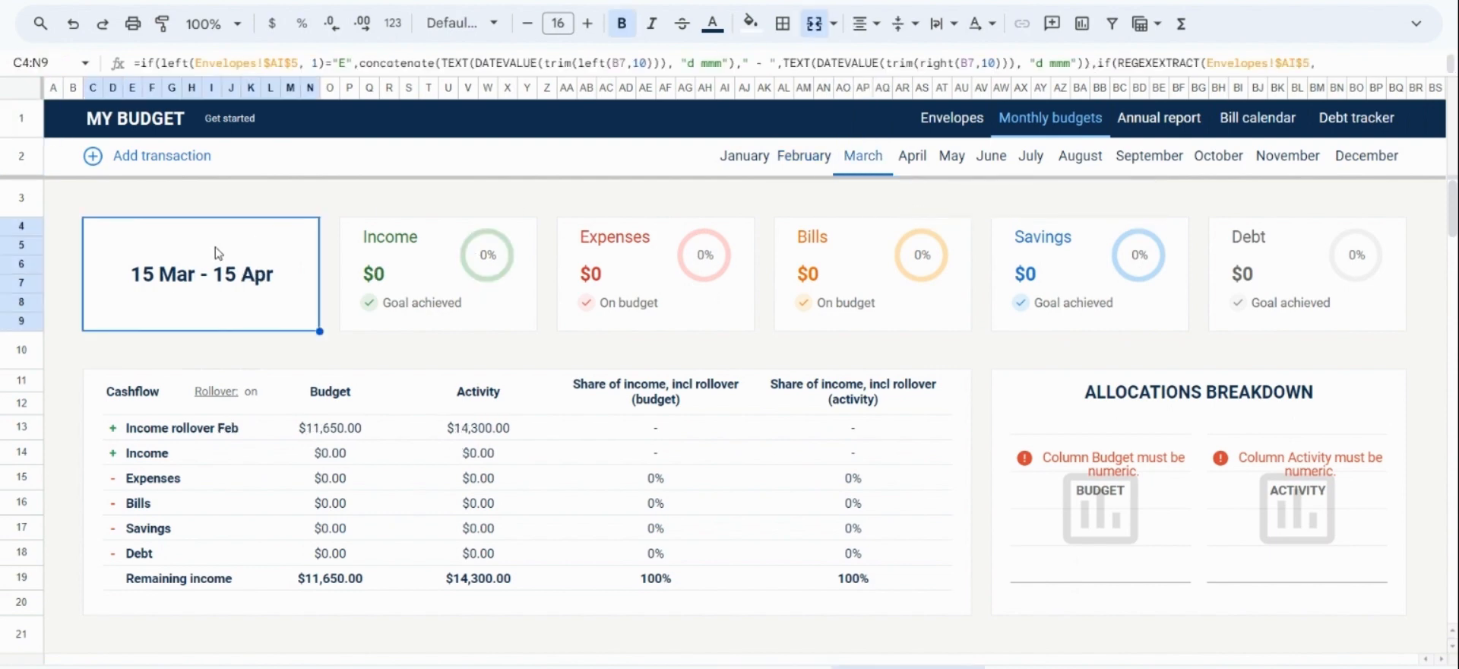
mouse_move(443, 198)
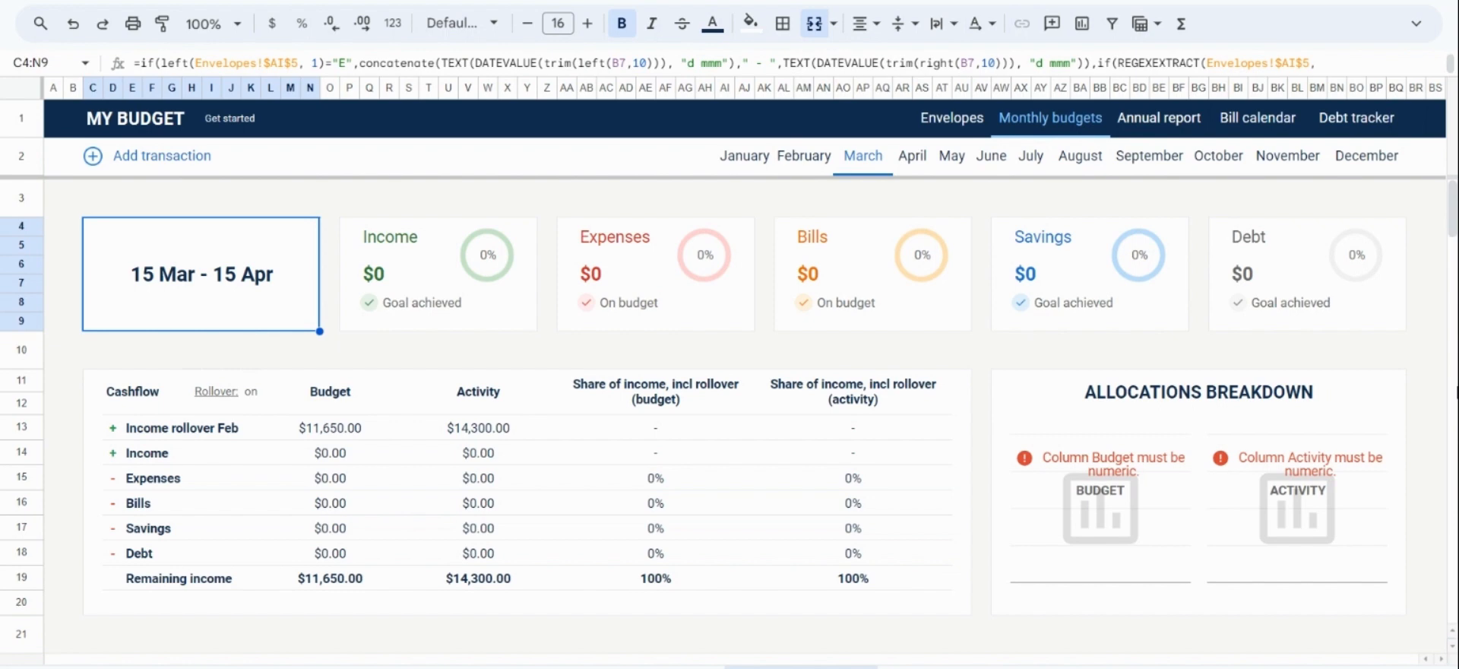
mouse_move(1003, 348)
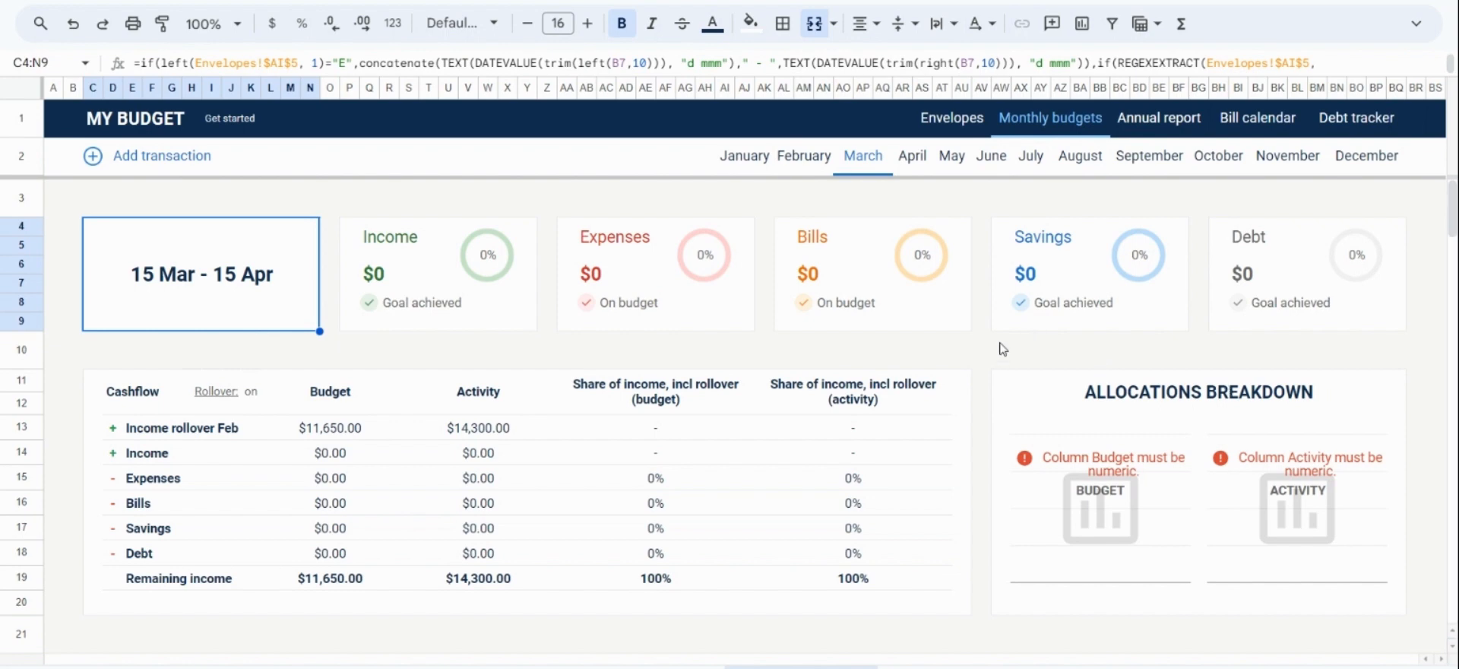
click(951, 119)
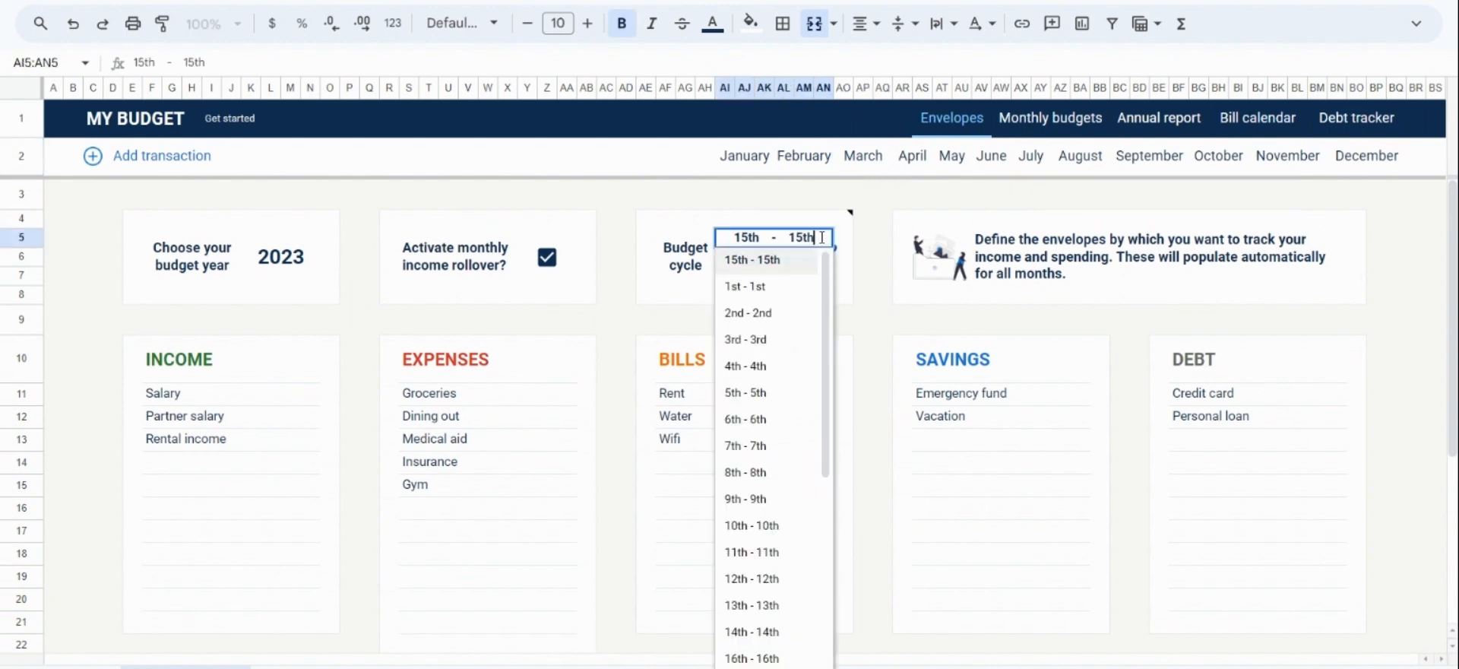
Step: Set the budget cycle to 1st - 1st, switch rollover off, and jump to the Annual report sheet
click(743, 286)
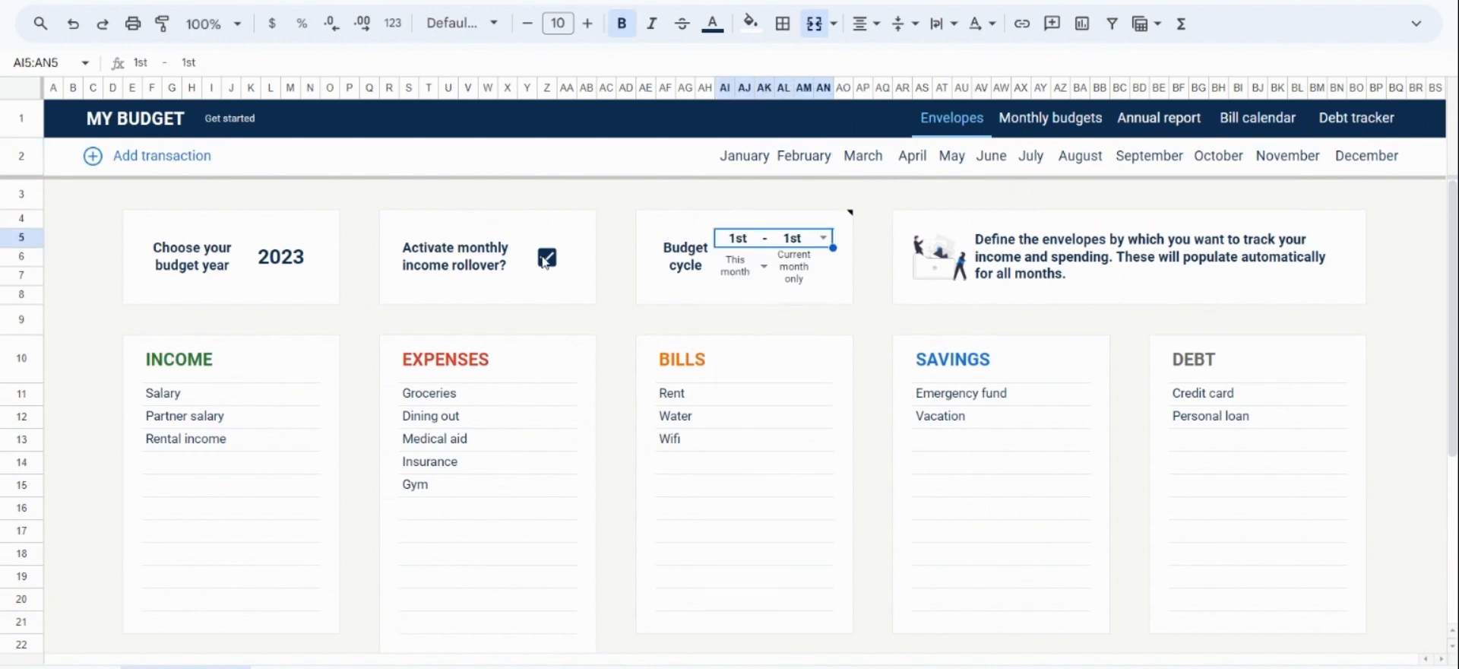
click(547, 259)
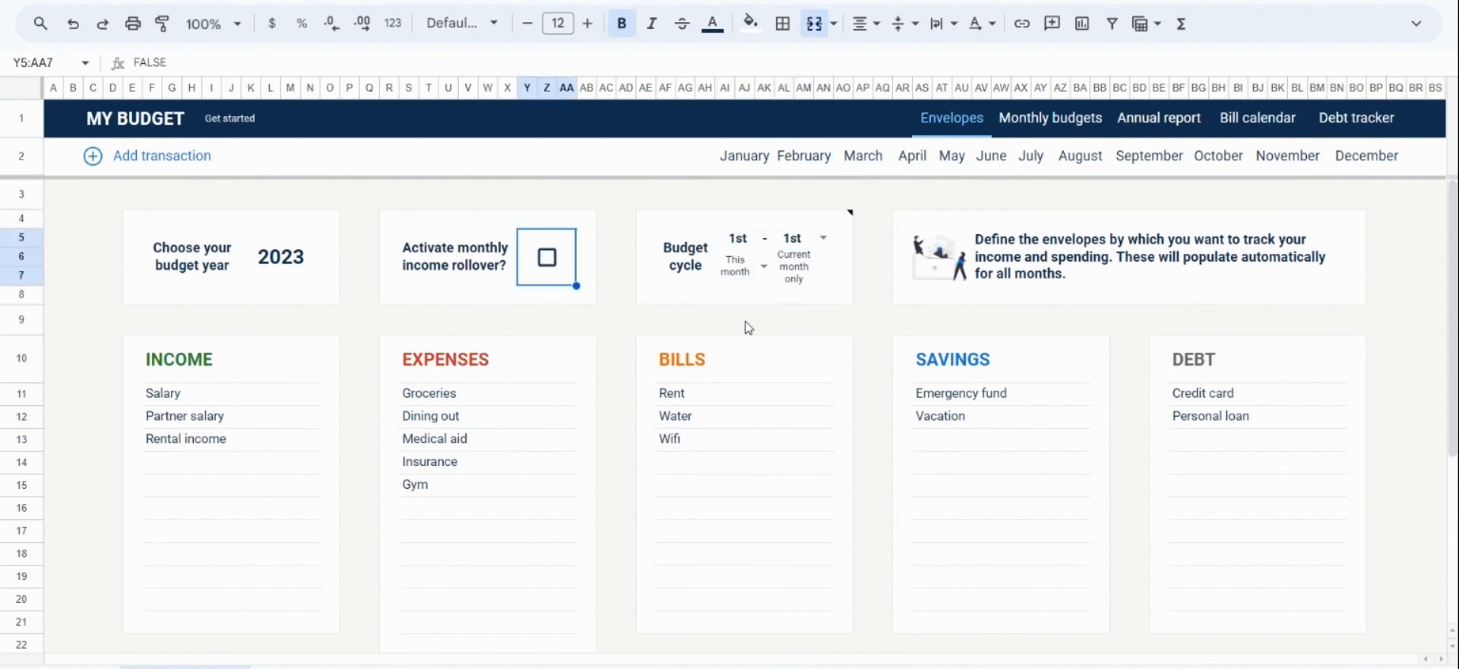
mouse_move(839, 330)
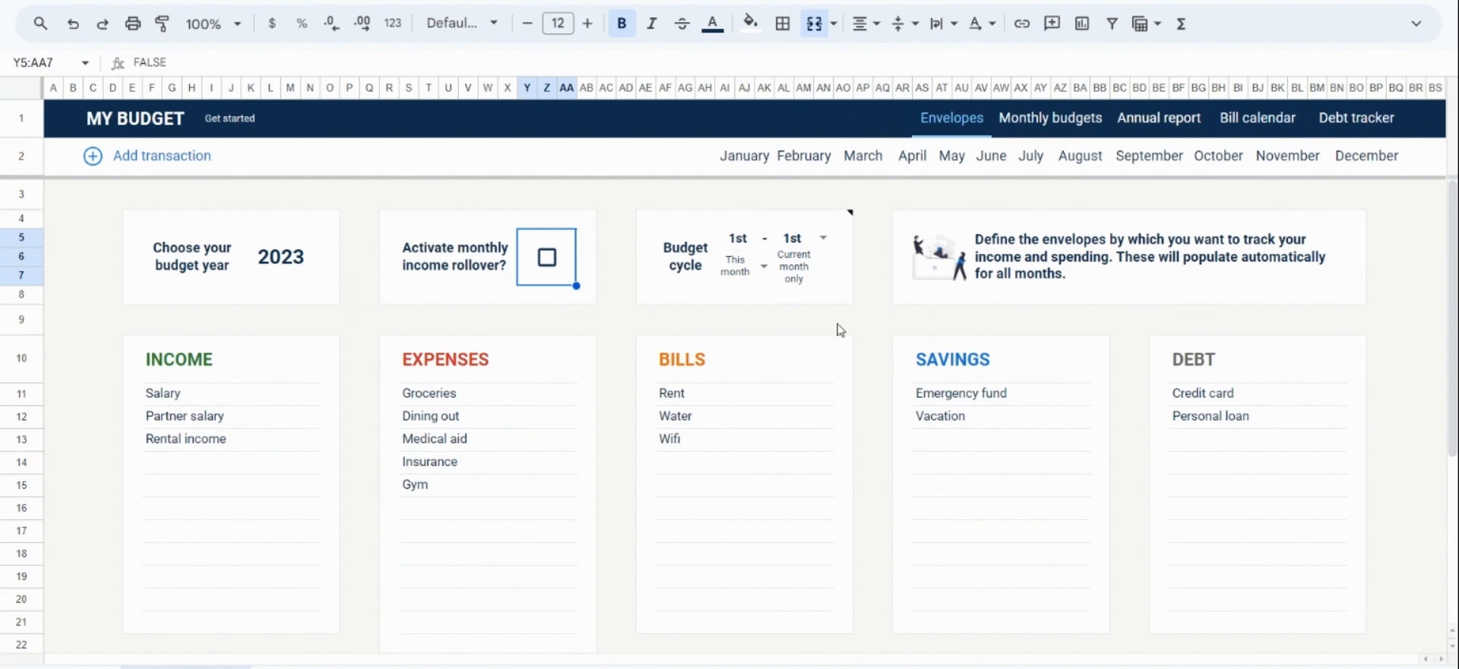
click(1159, 117)
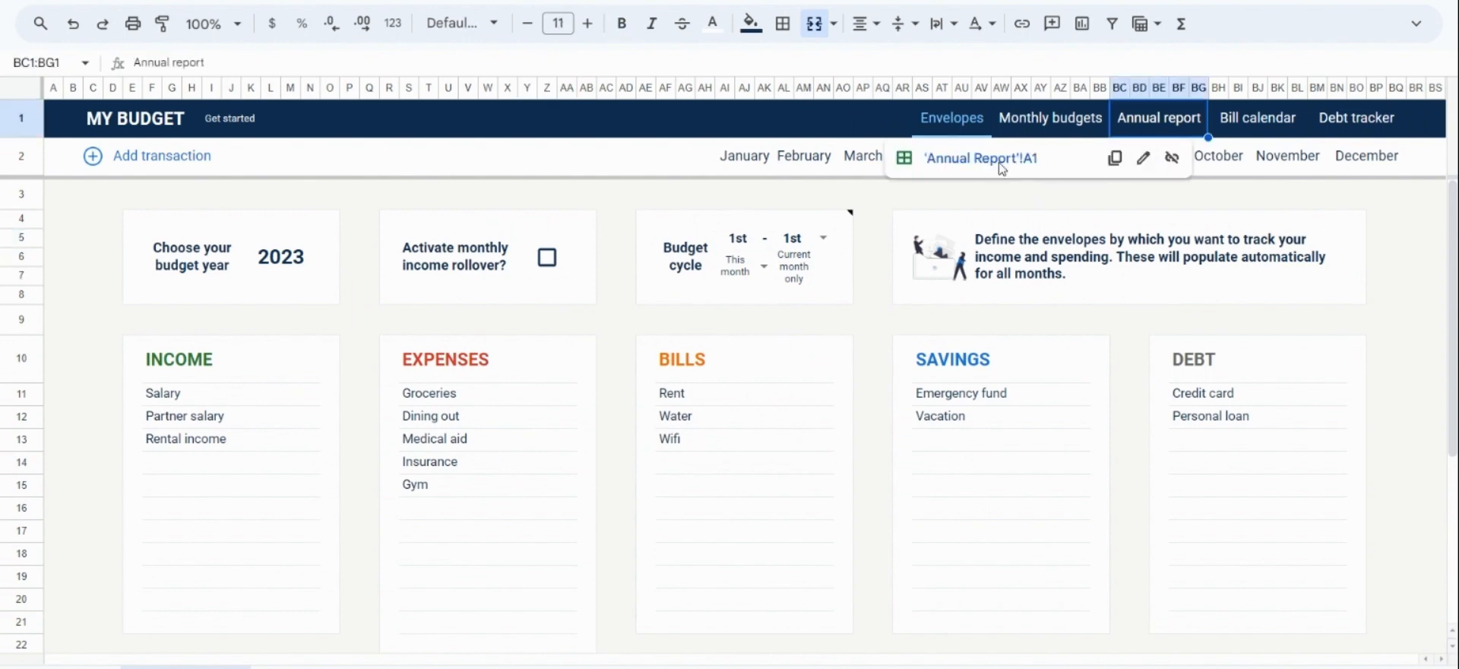
click(1158, 119)
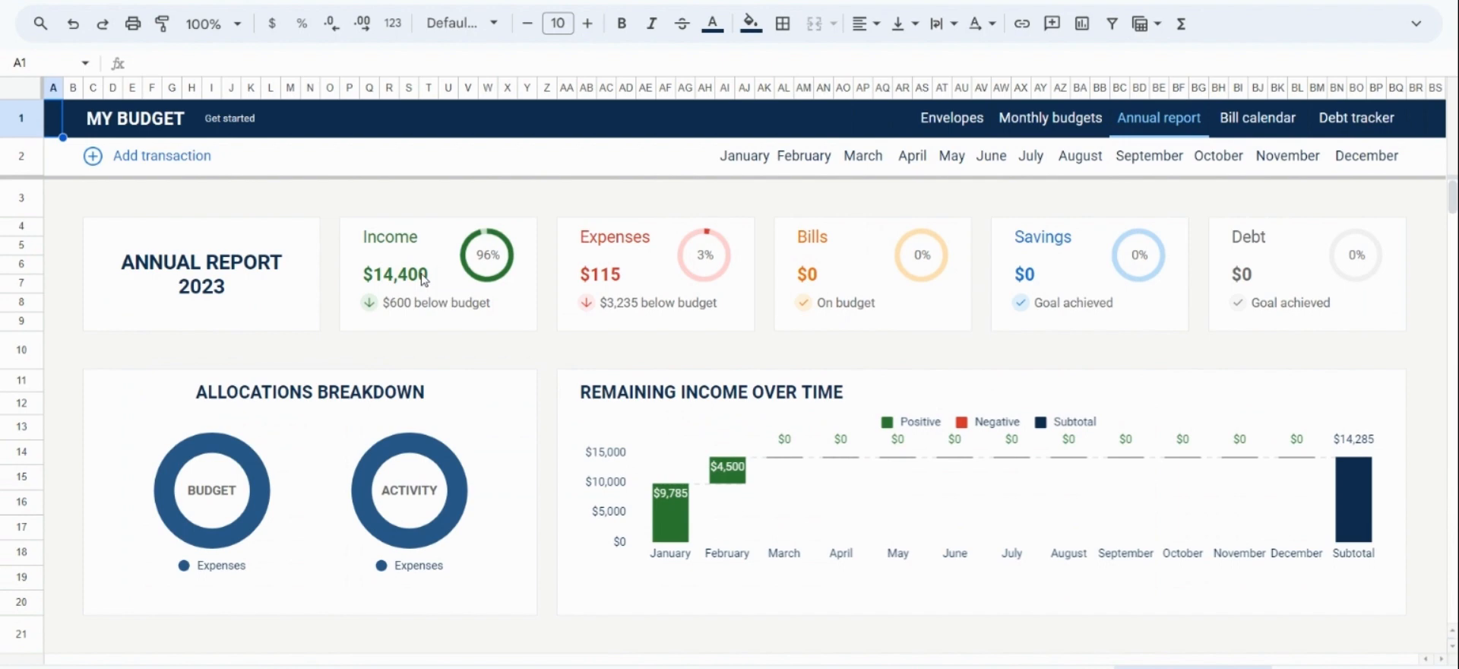
mouse_move(457, 292)
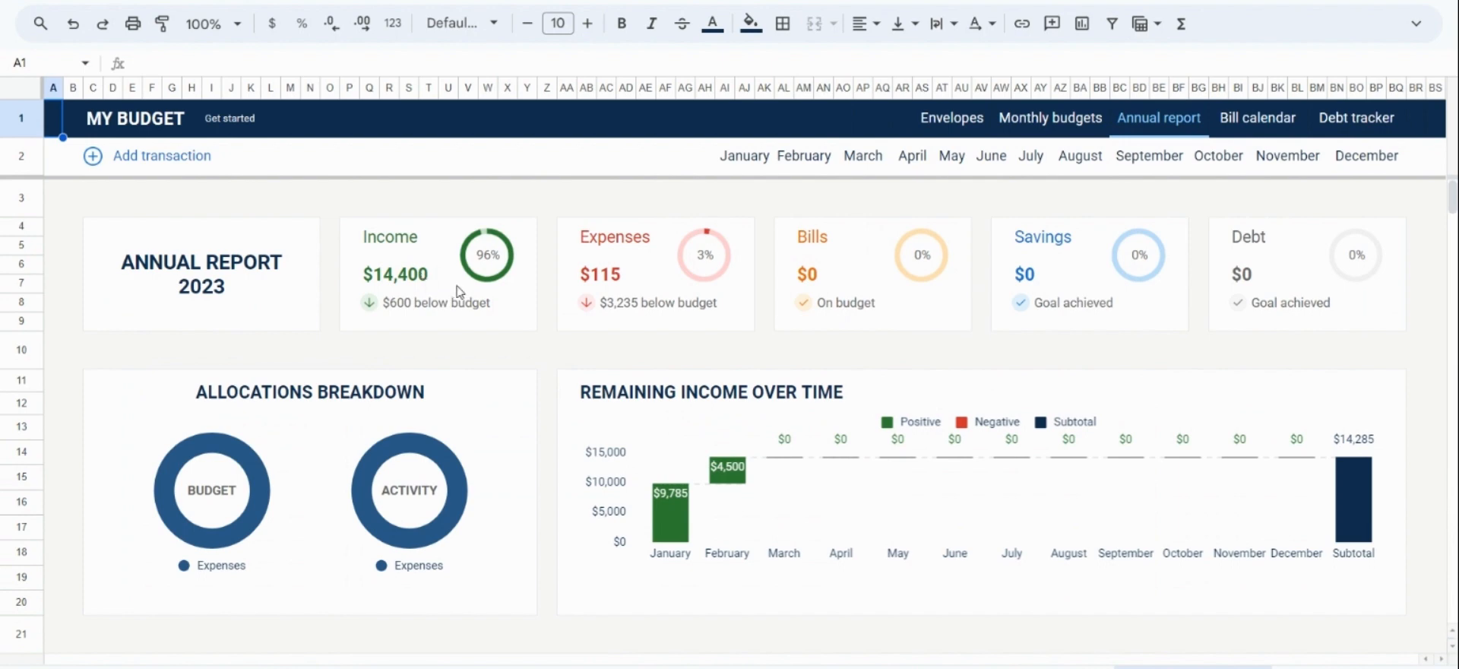
mouse_move(666, 294)
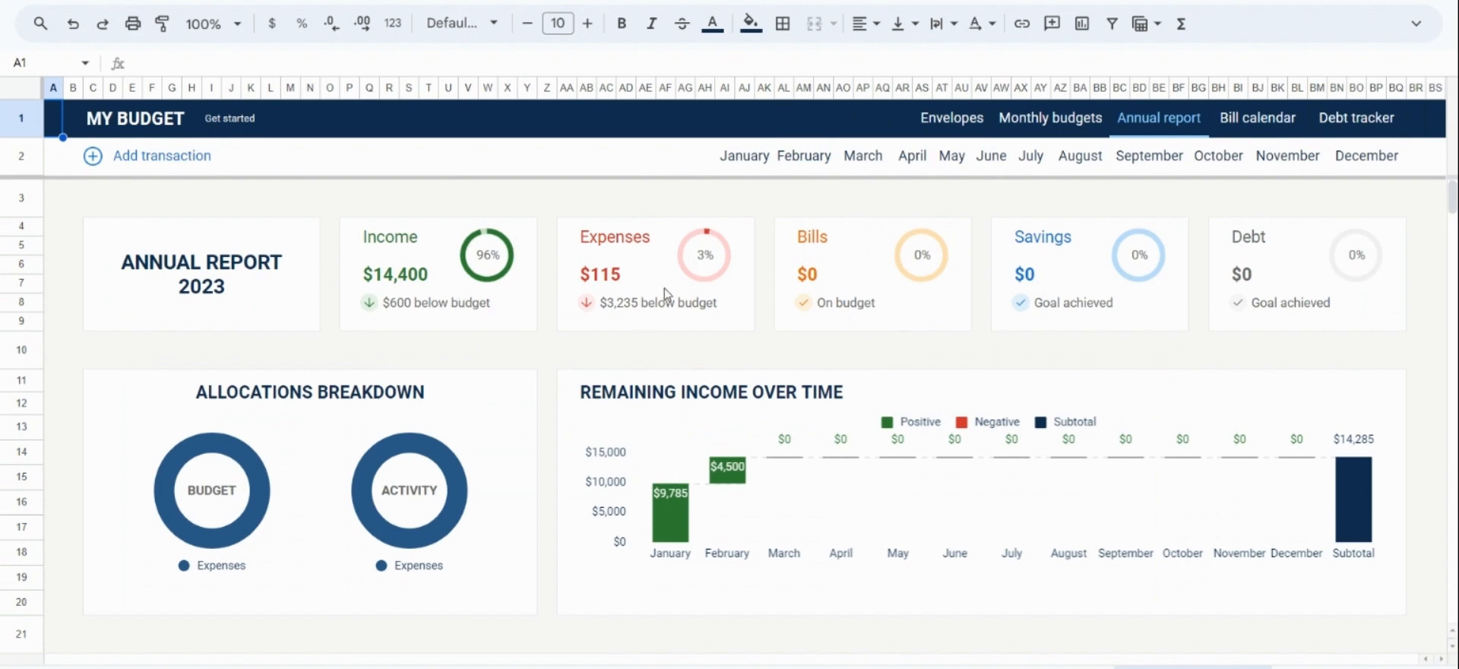
mouse_move(1285, 277)
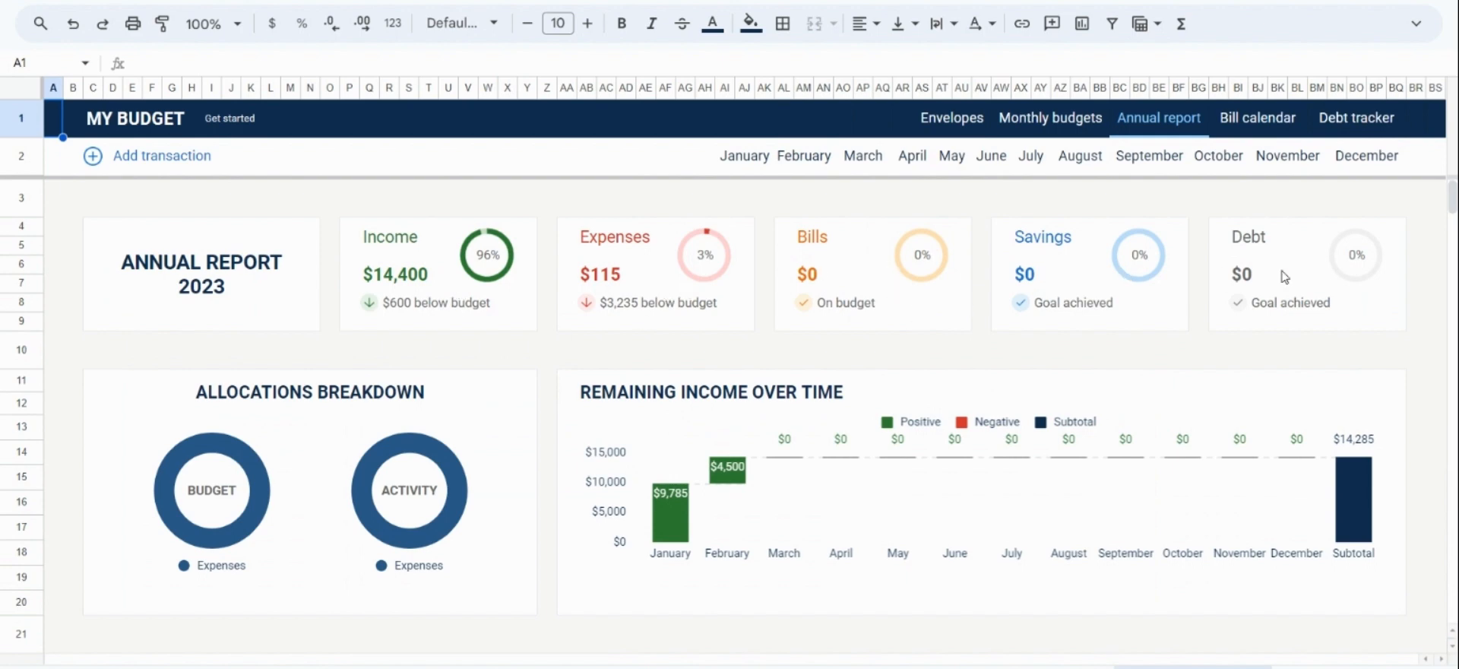
mouse_move(1045, 376)
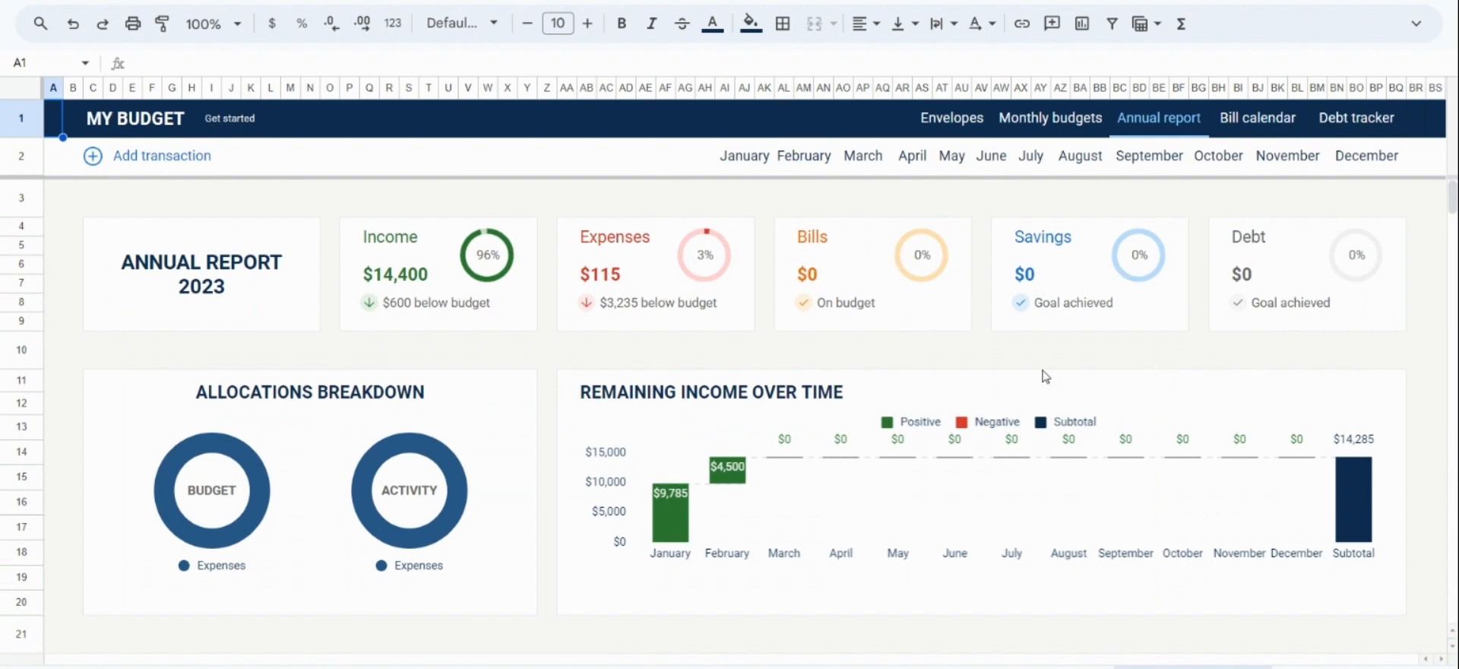
scroll(down, 3)
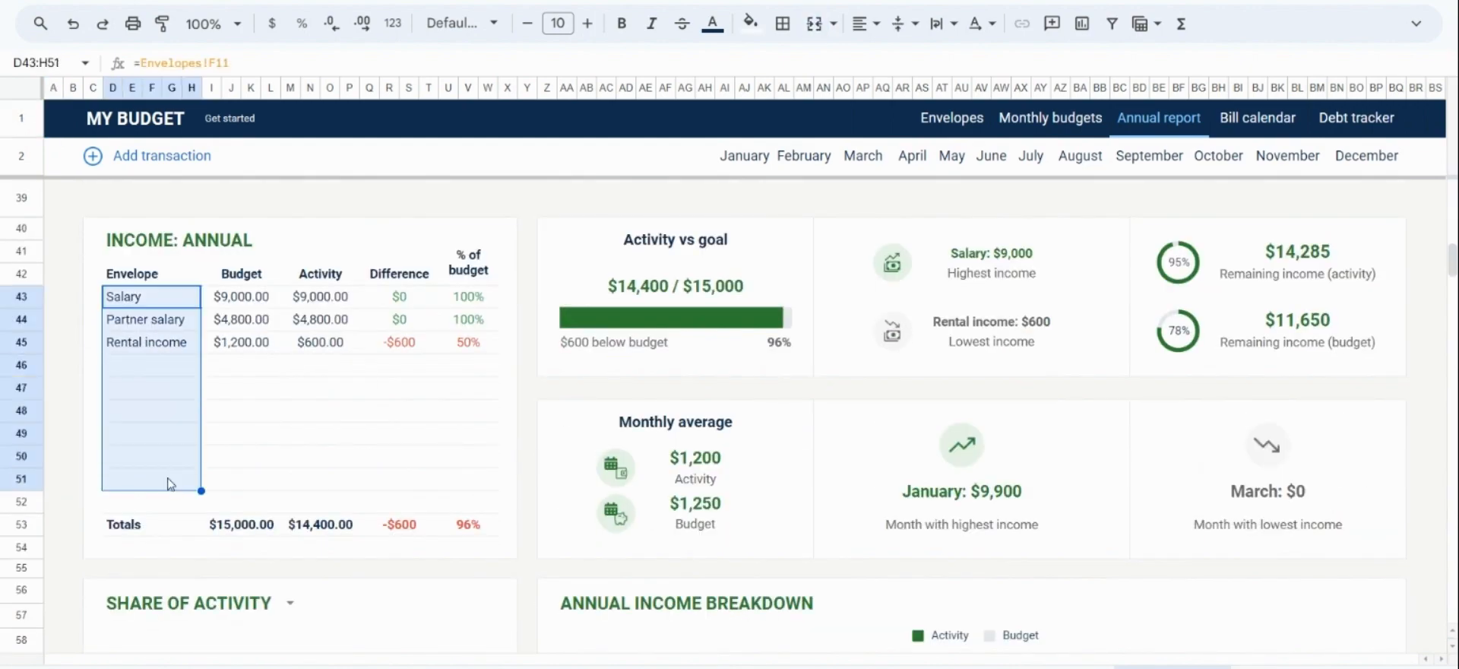
scroll(down, 3)
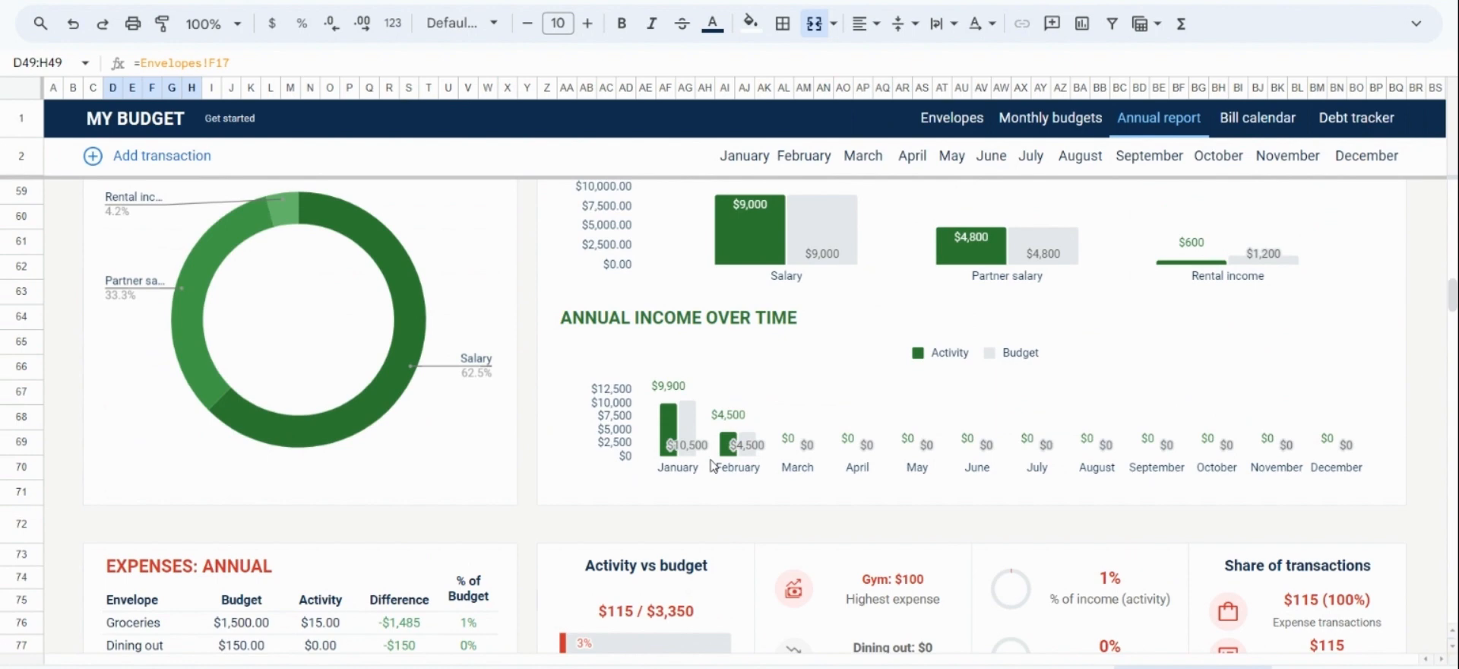
mouse_move(736, 447)
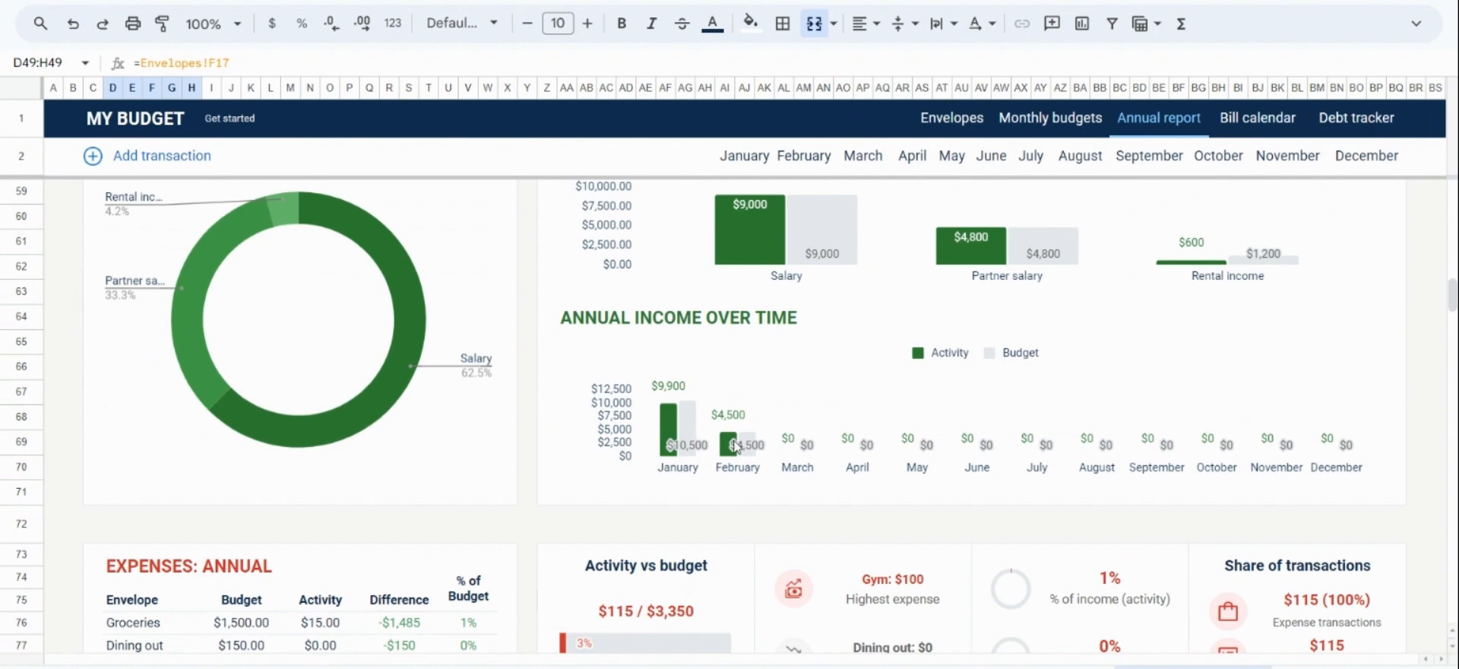
scroll(up, 3)
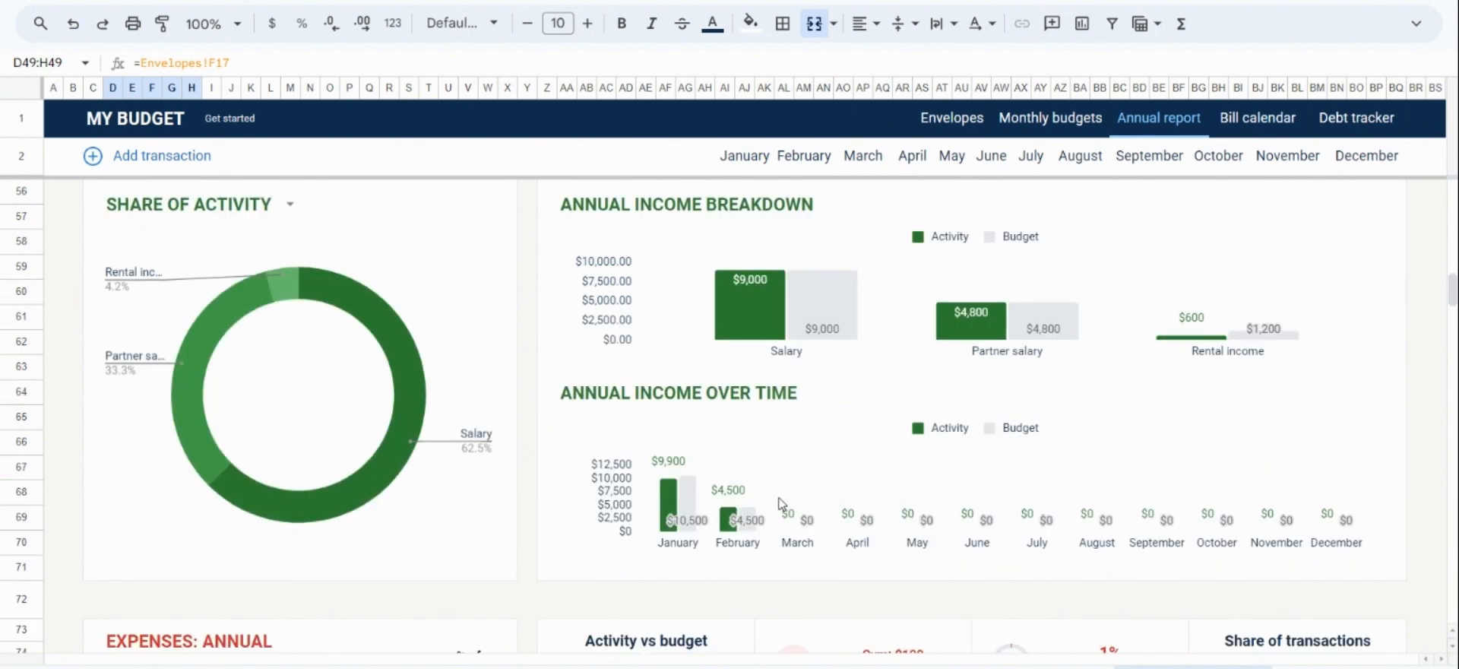
scroll(up, 3)
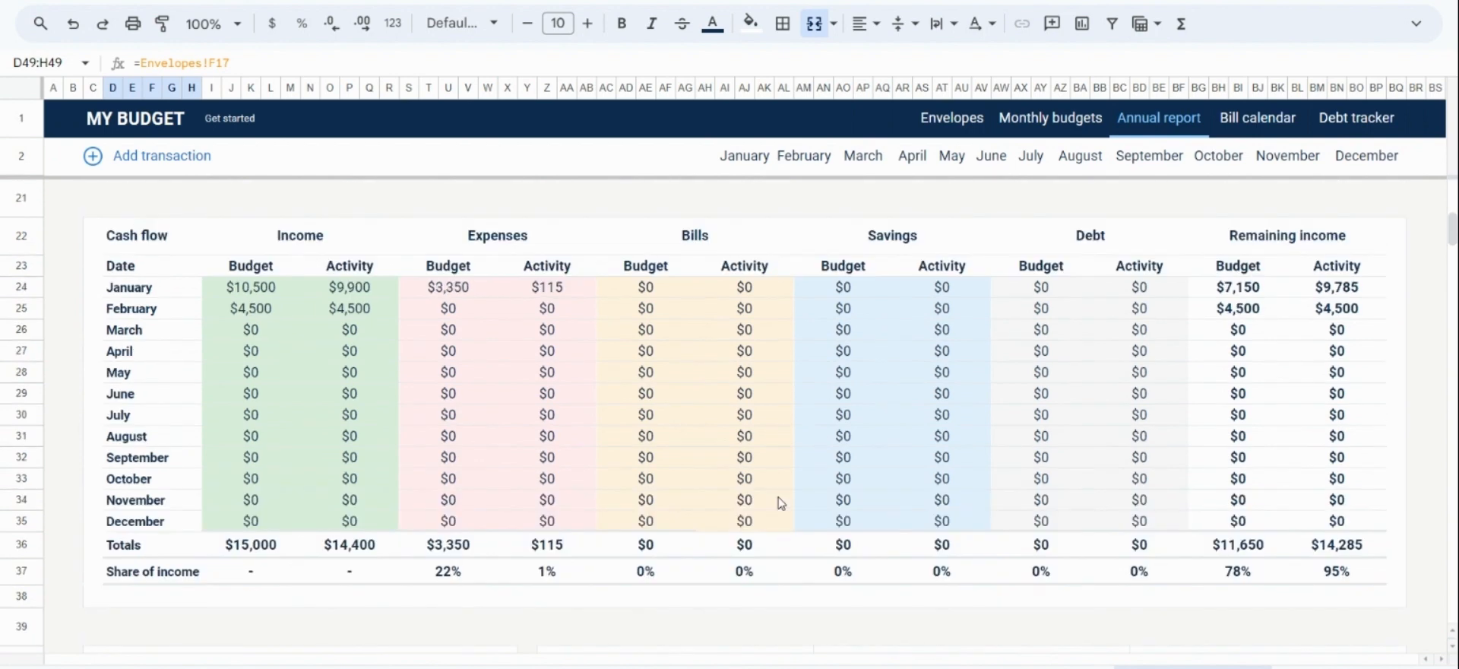
mouse_move(510, 457)
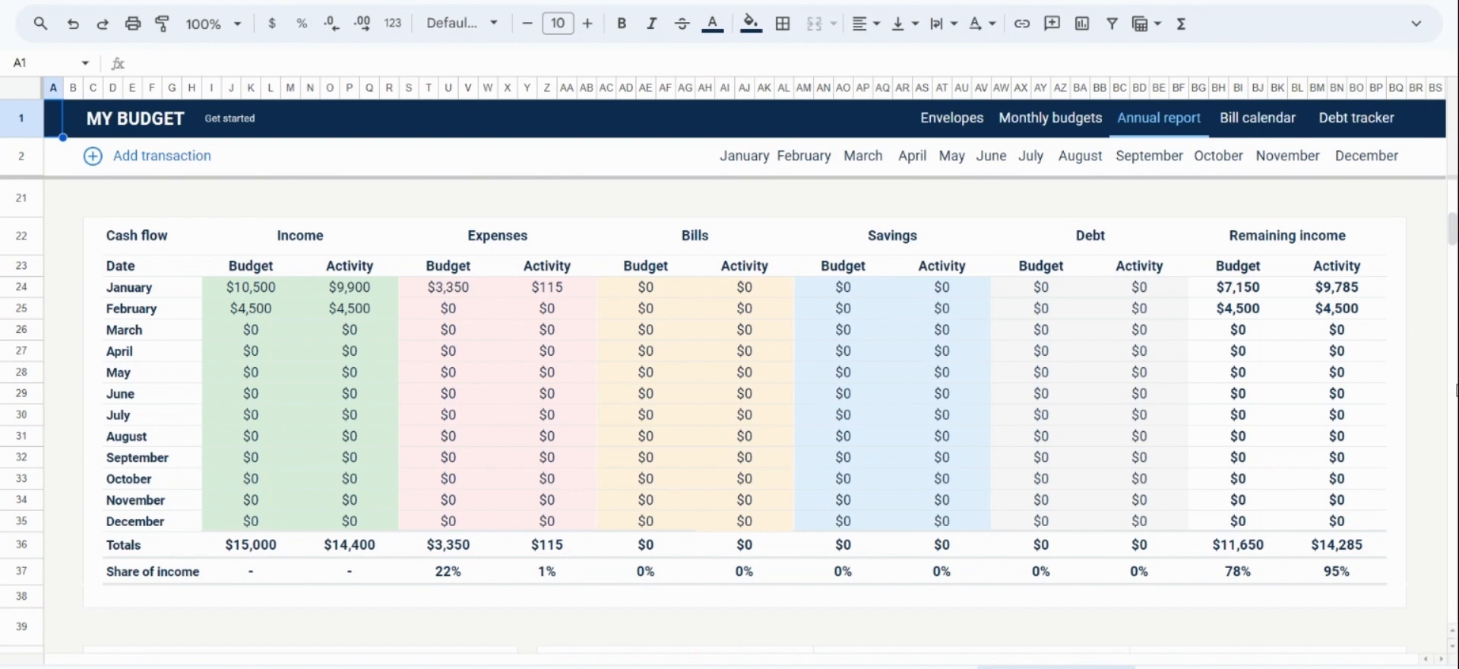
mouse_move(1359, 284)
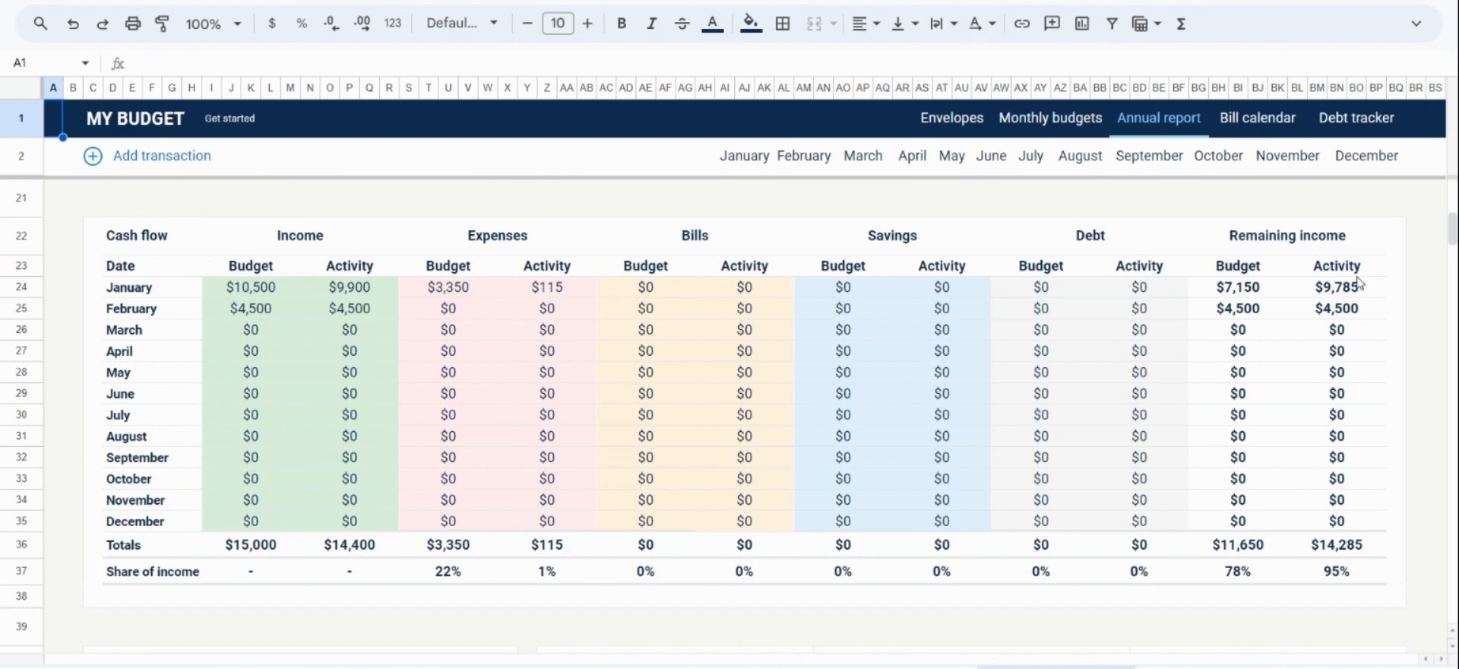
click(1258, 117)
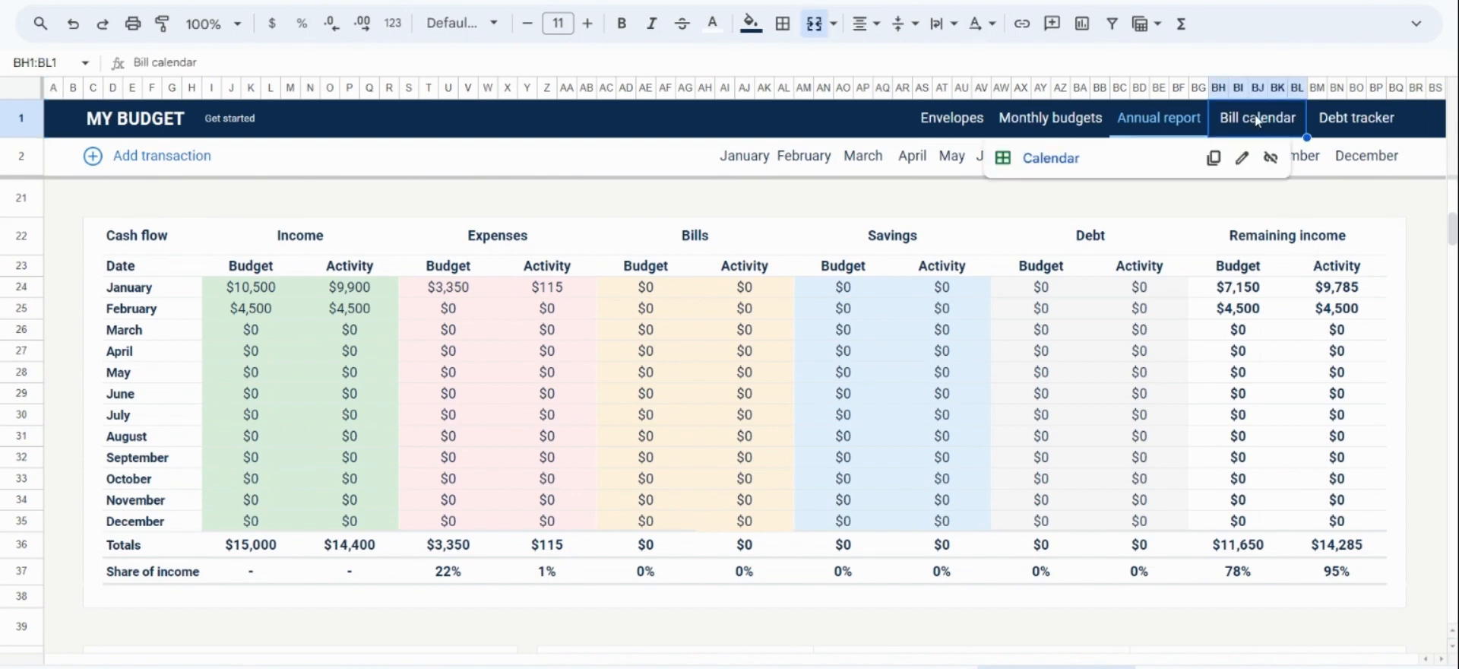
Step: On the Bill calendar, view January 2023 and locate the Salary: $4,500 entry on the 11th
click(1257, 117)
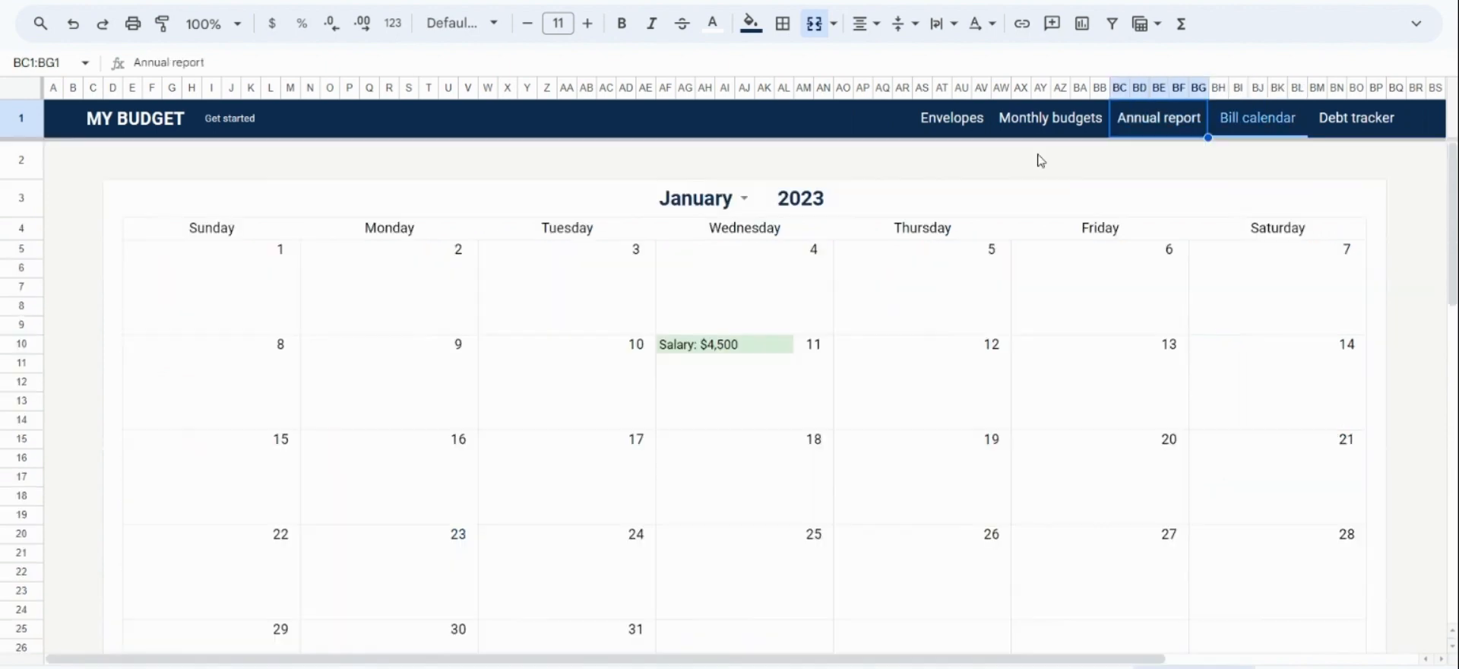
mouse_move(1388, 418)
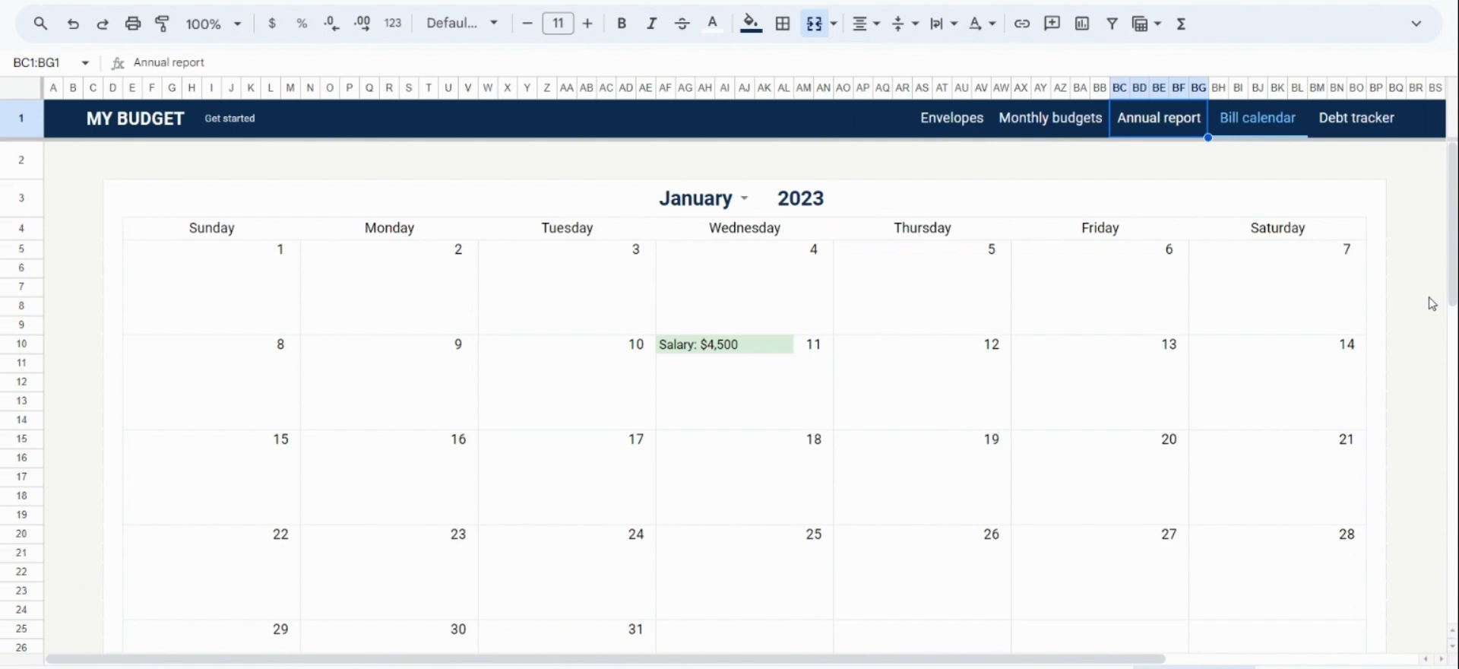
click(693, 197)
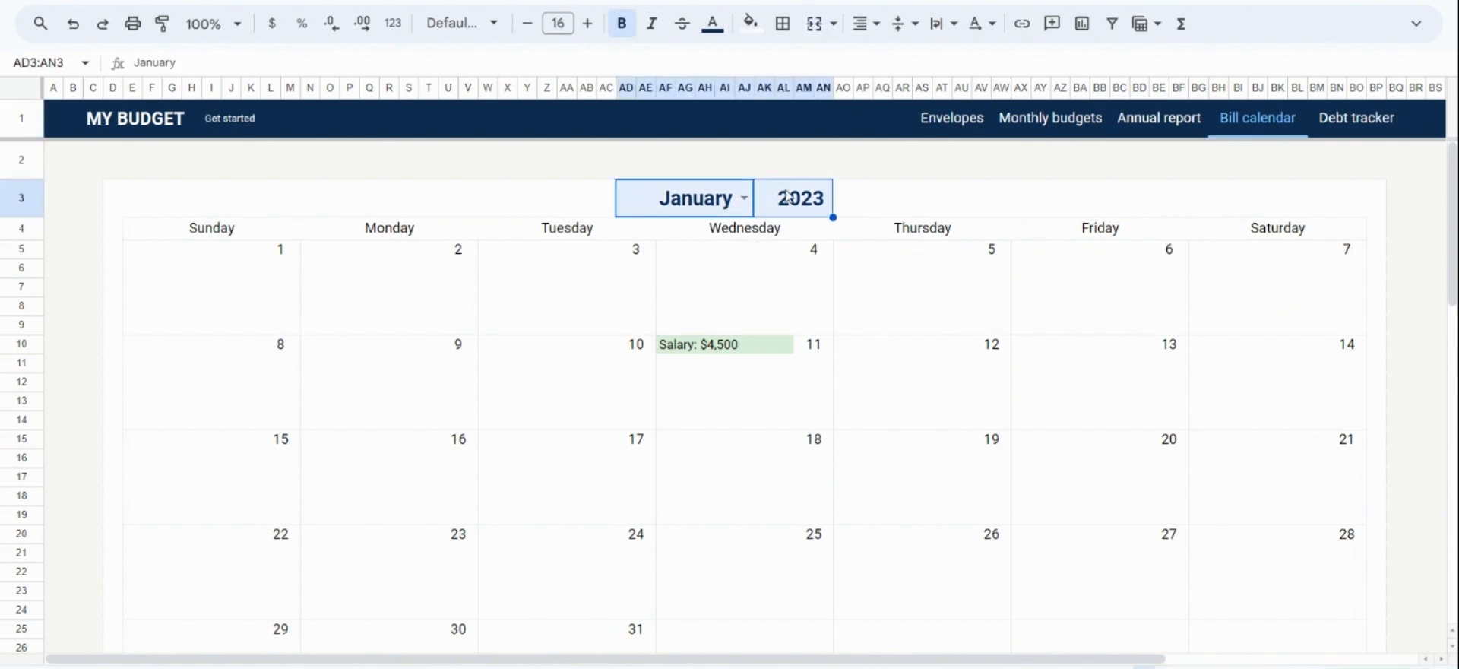
mouse_move(881, 202)
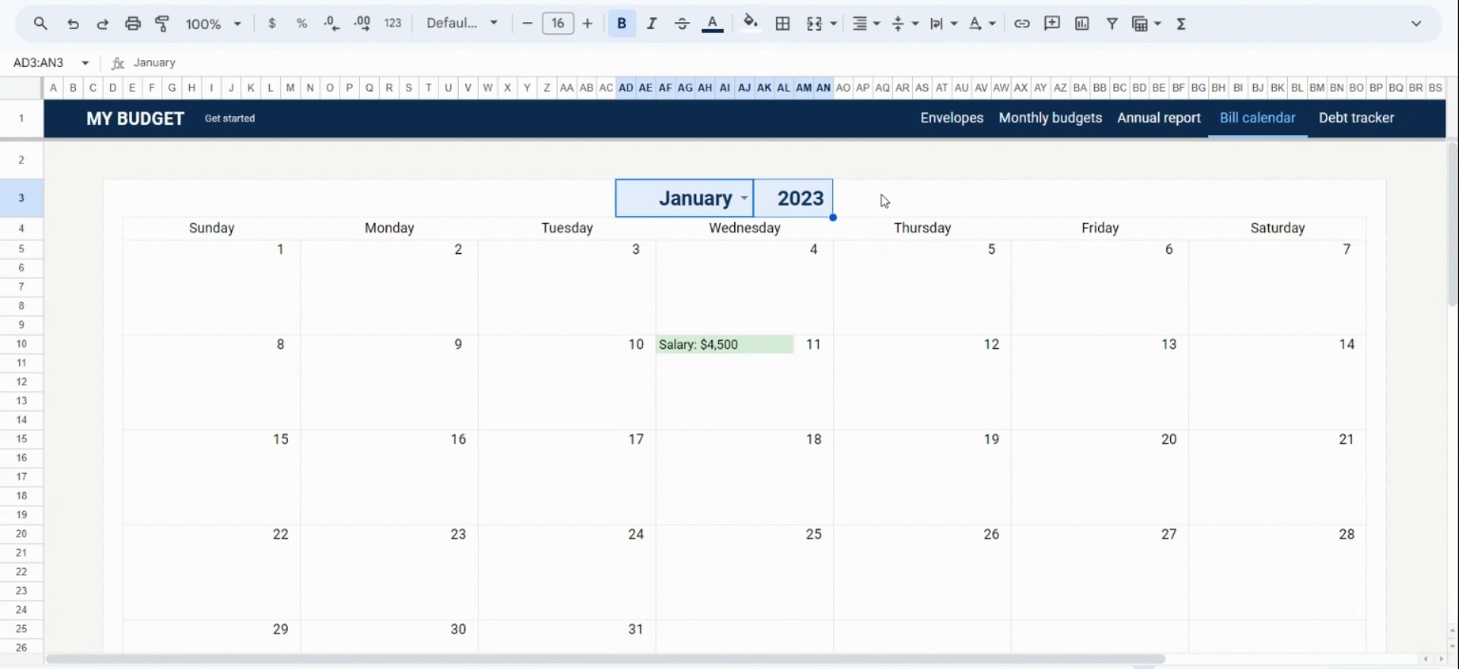
click(931, 198)
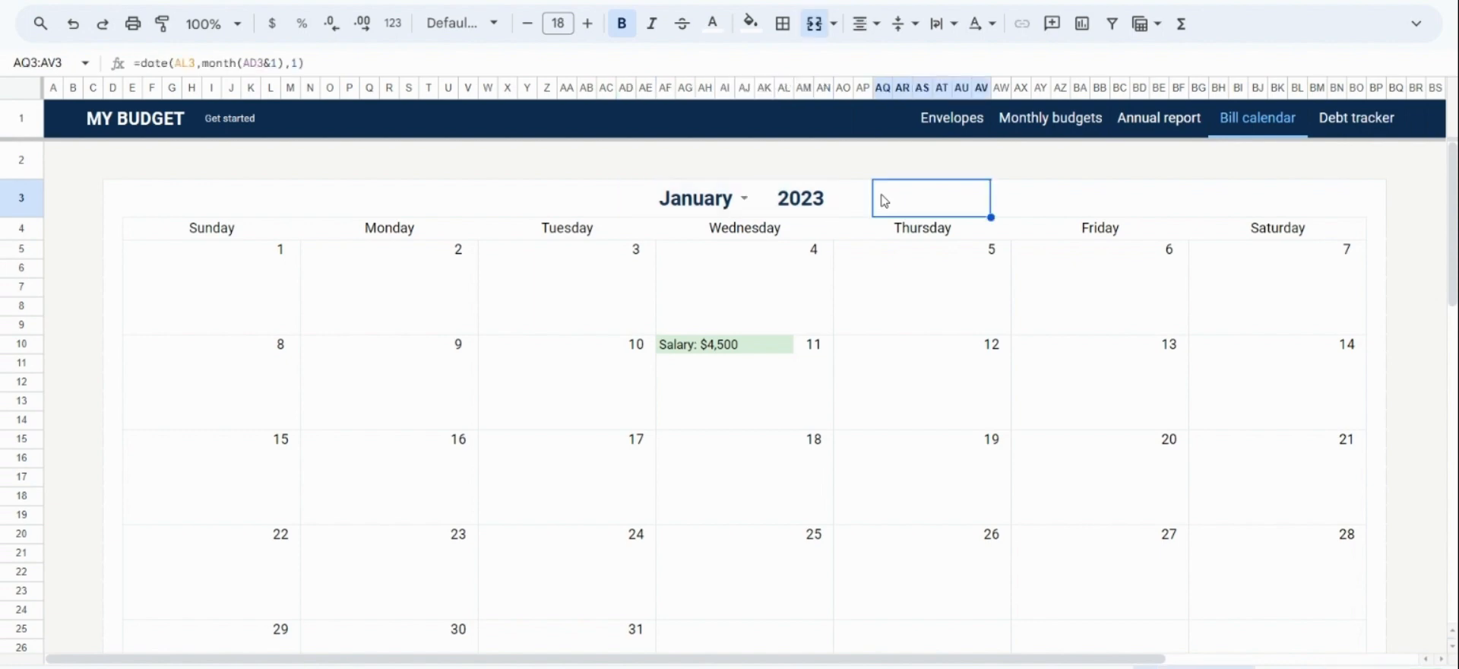
scroll(down, 3)
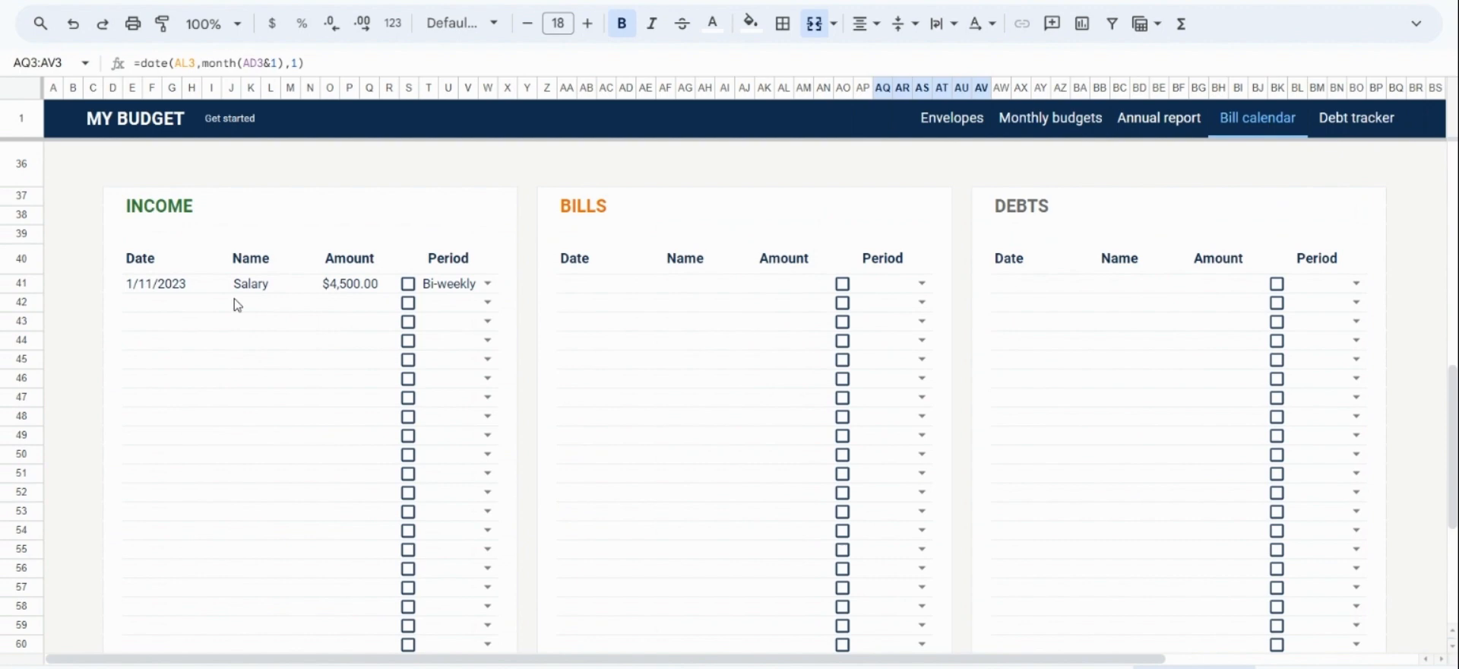
mouse_move(251, 304)
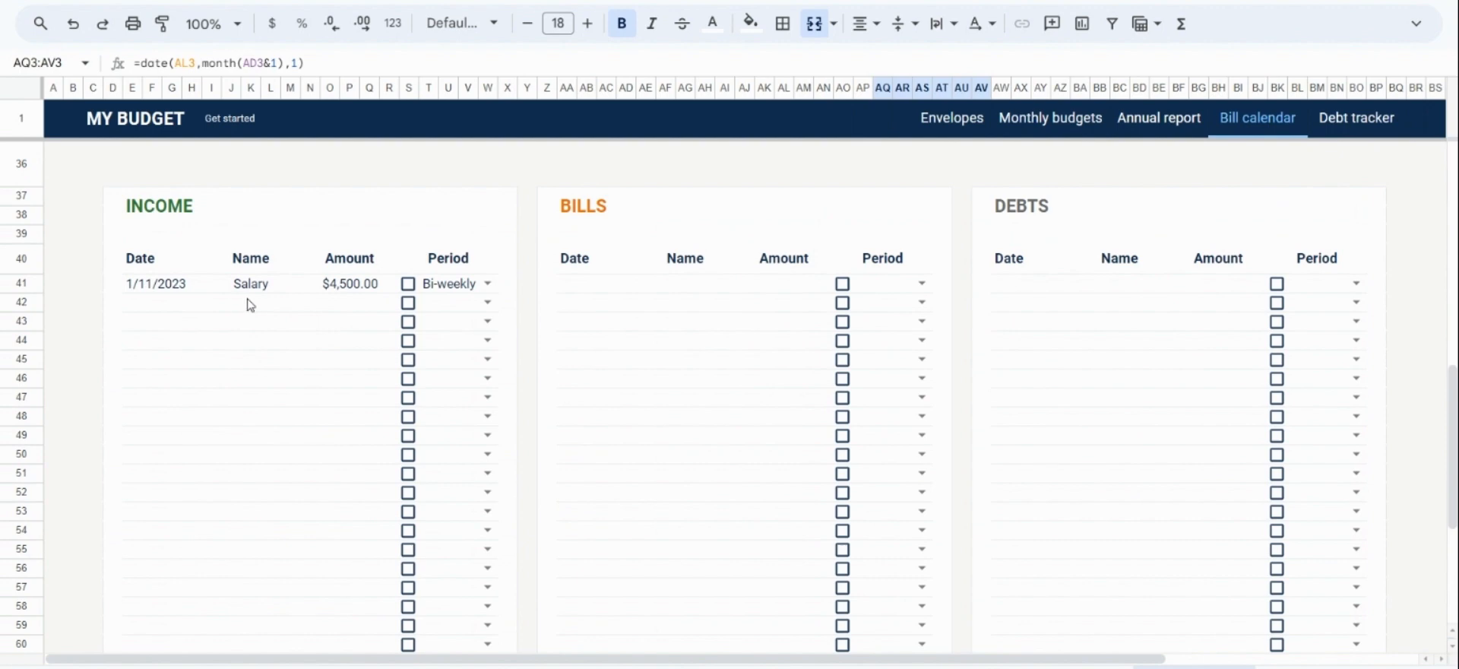
scroll(up, 3)
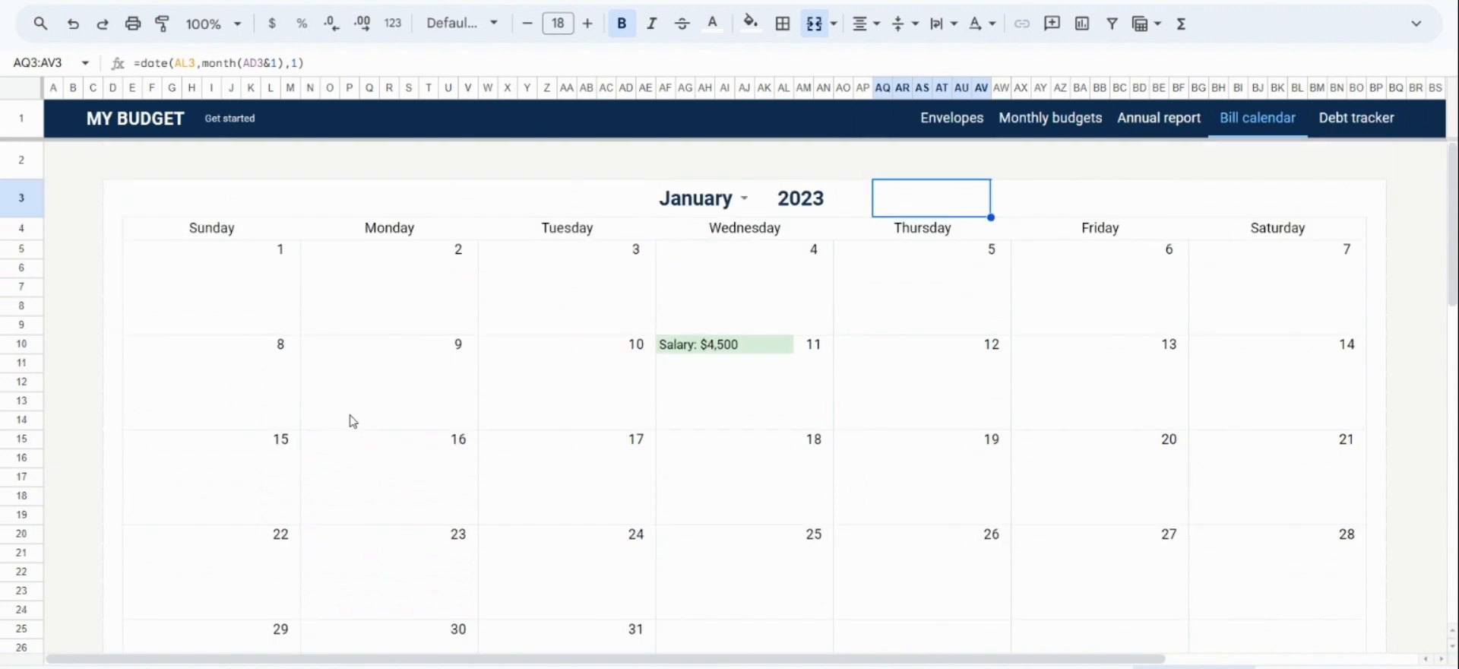
click(726, 364)
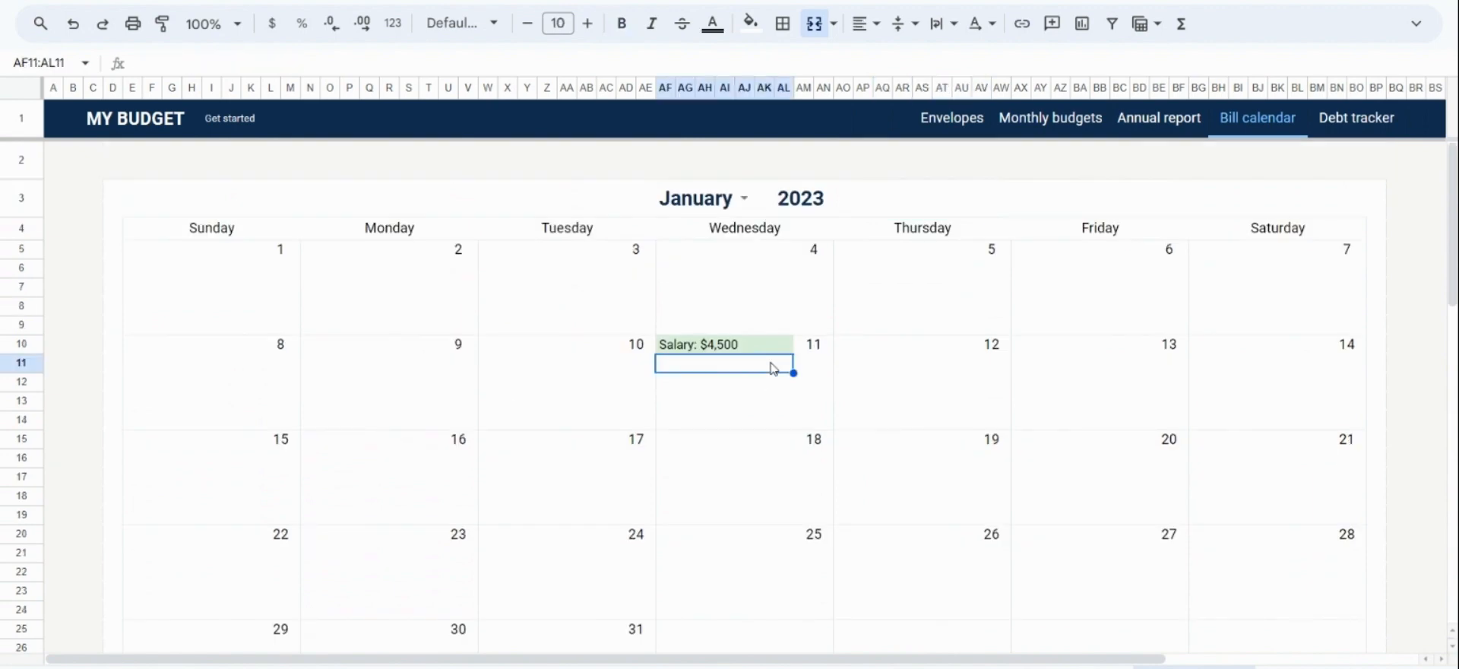
mouse_move(762, 423)
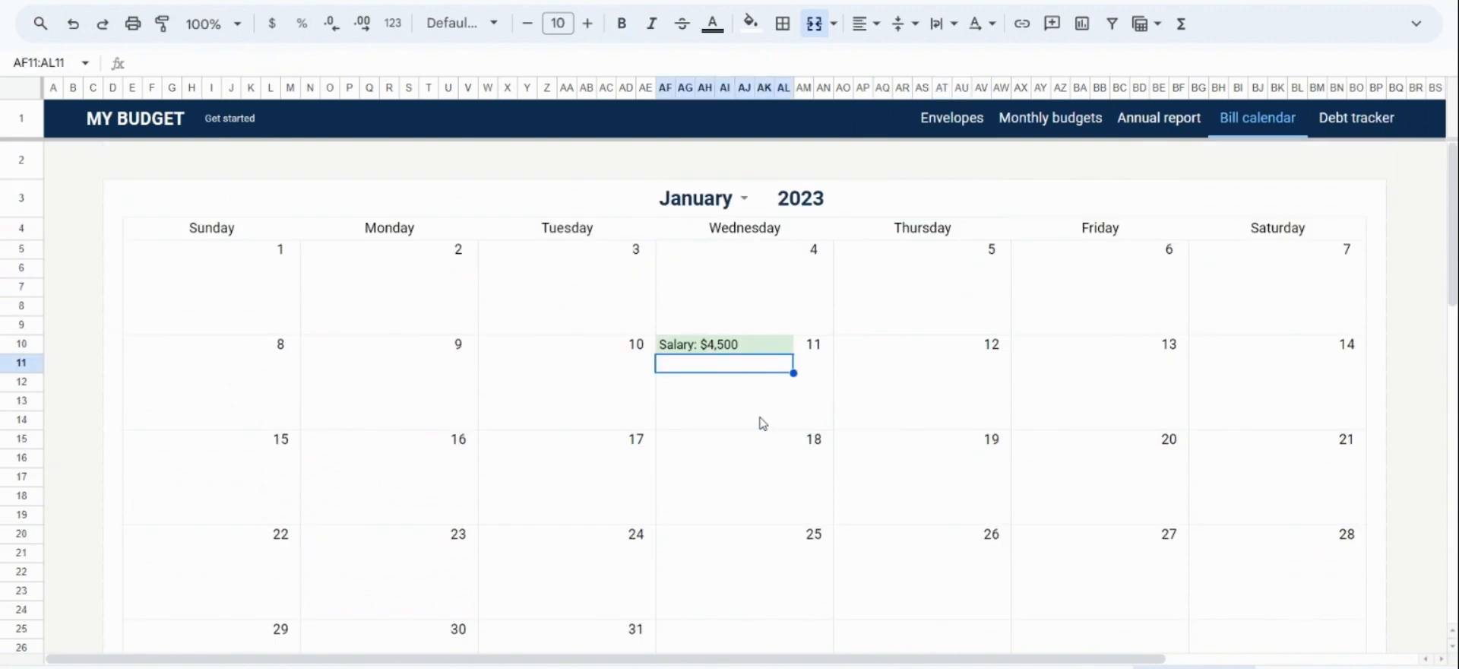
Step: Set the Salary income period to Monthly, check February shows it on the 11th, and return to January
scroll(down, 3)
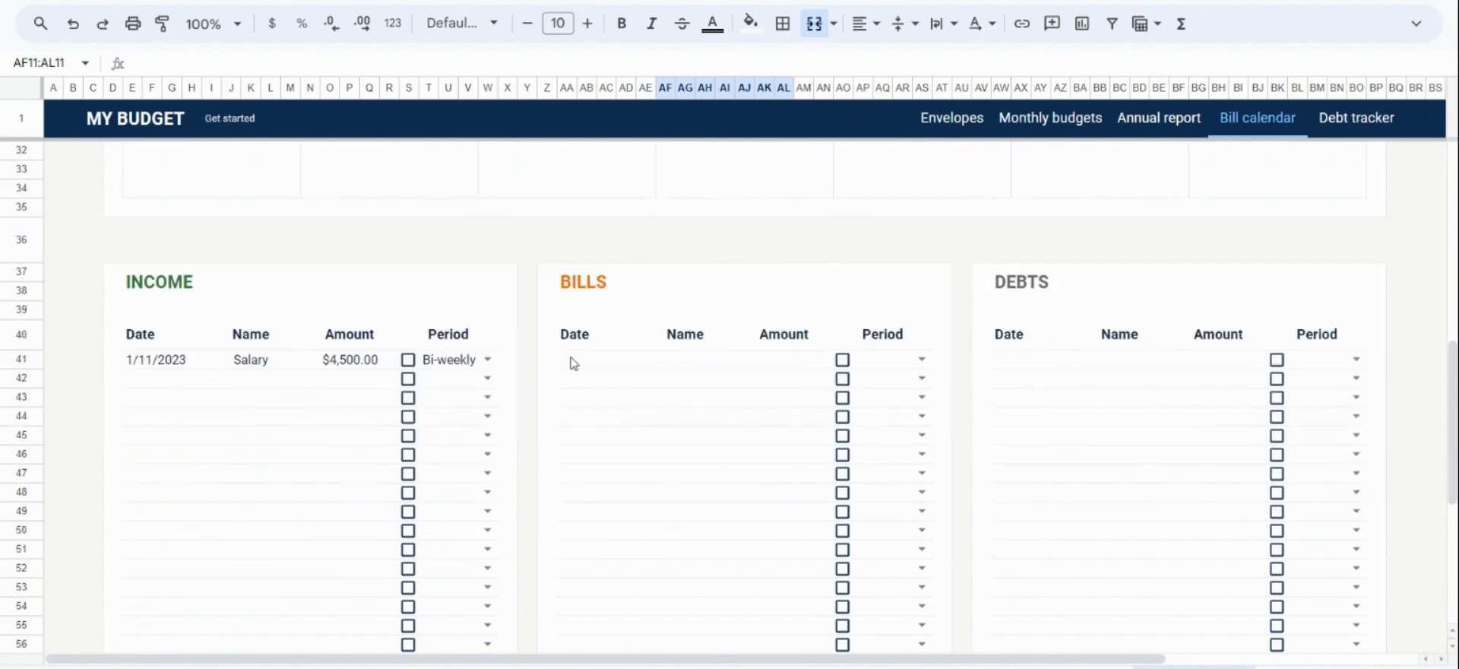
mouse_move(470, 433)
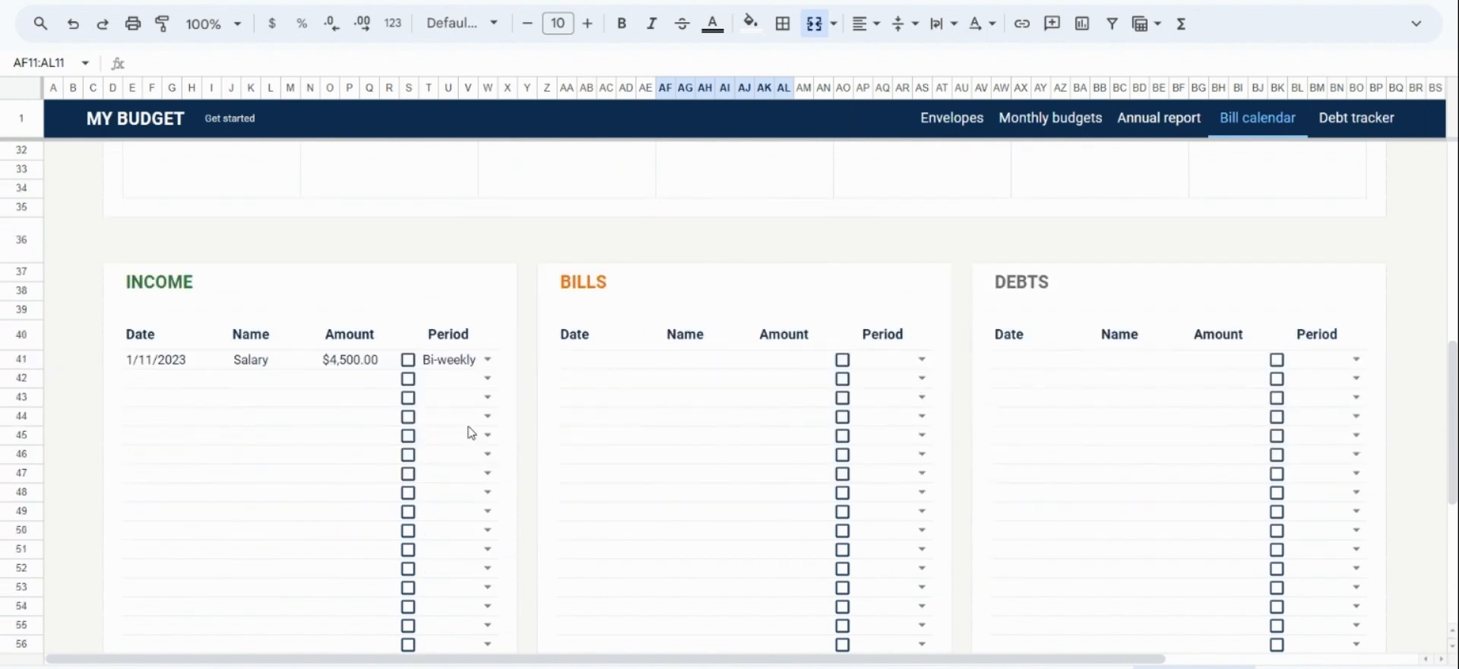
mouse_move(486, 380)
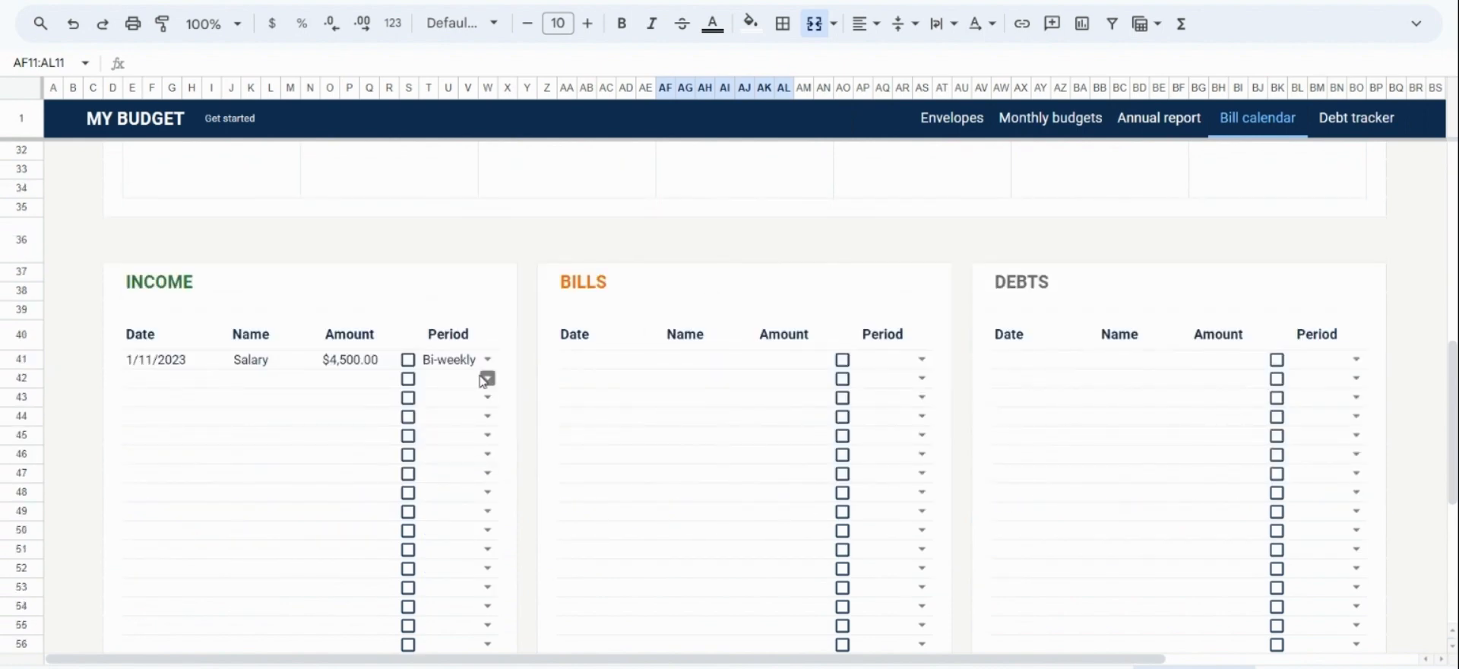
click(486, 358)
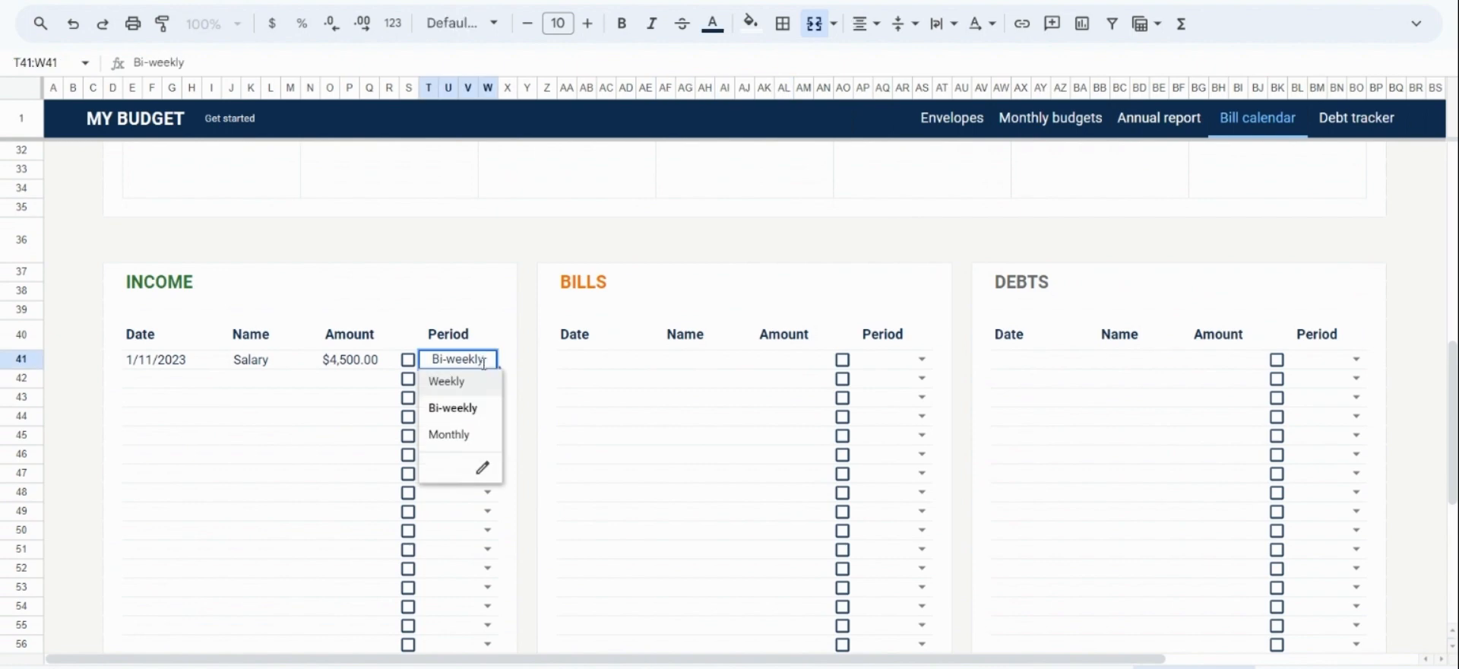
mouse_move(488, 394)
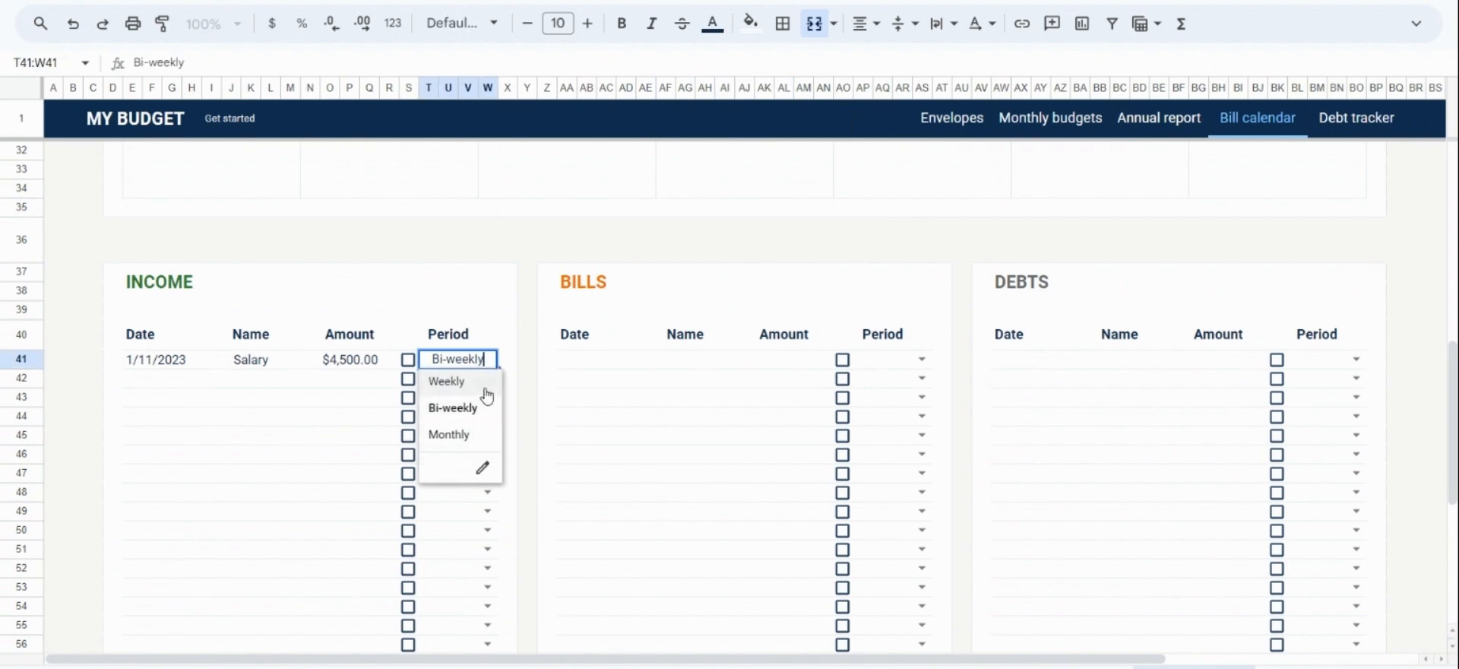
mouse_move(483, 435)
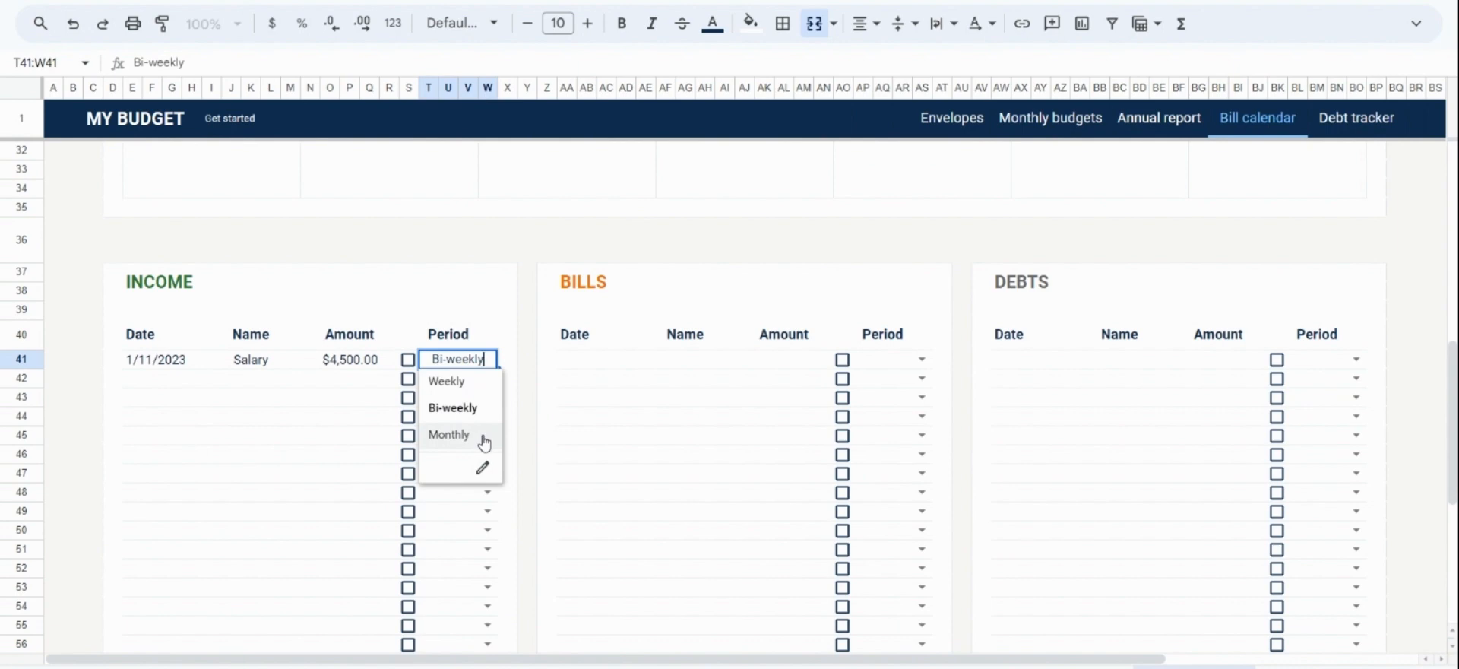
click(449, 434)
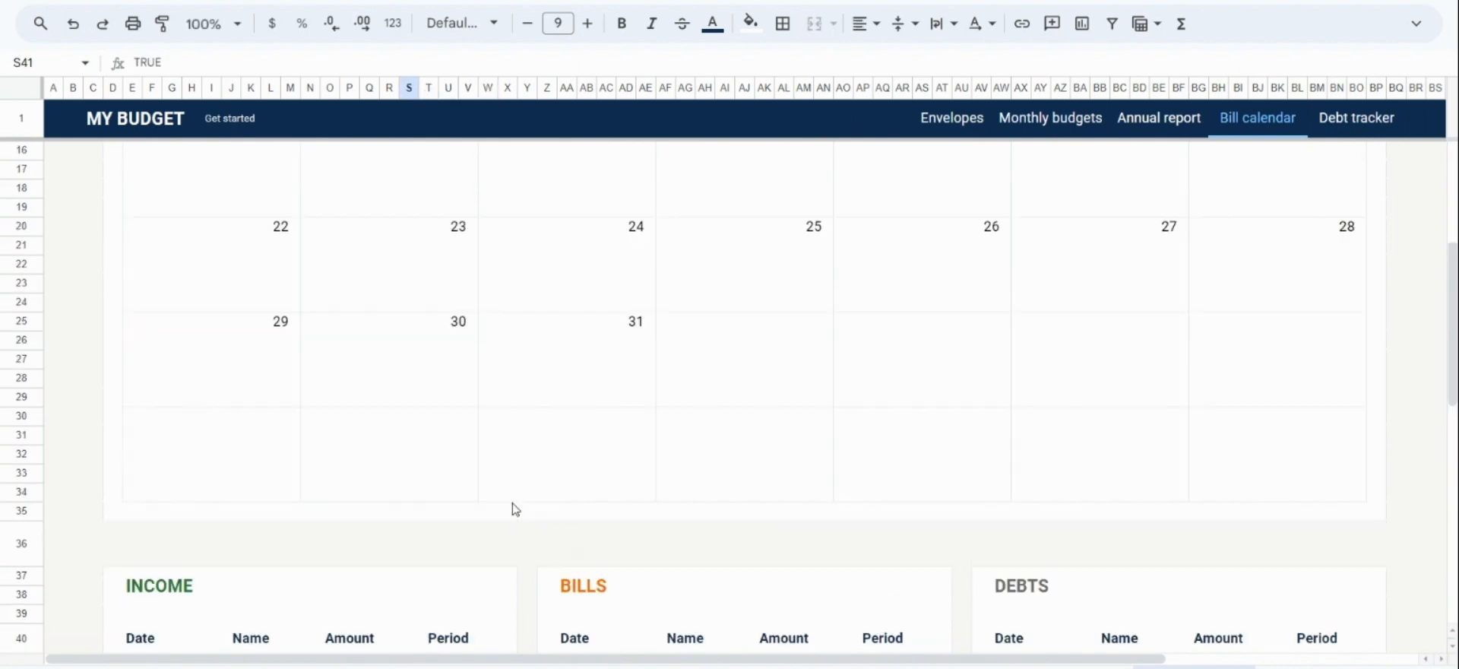
scroll(up, 3)
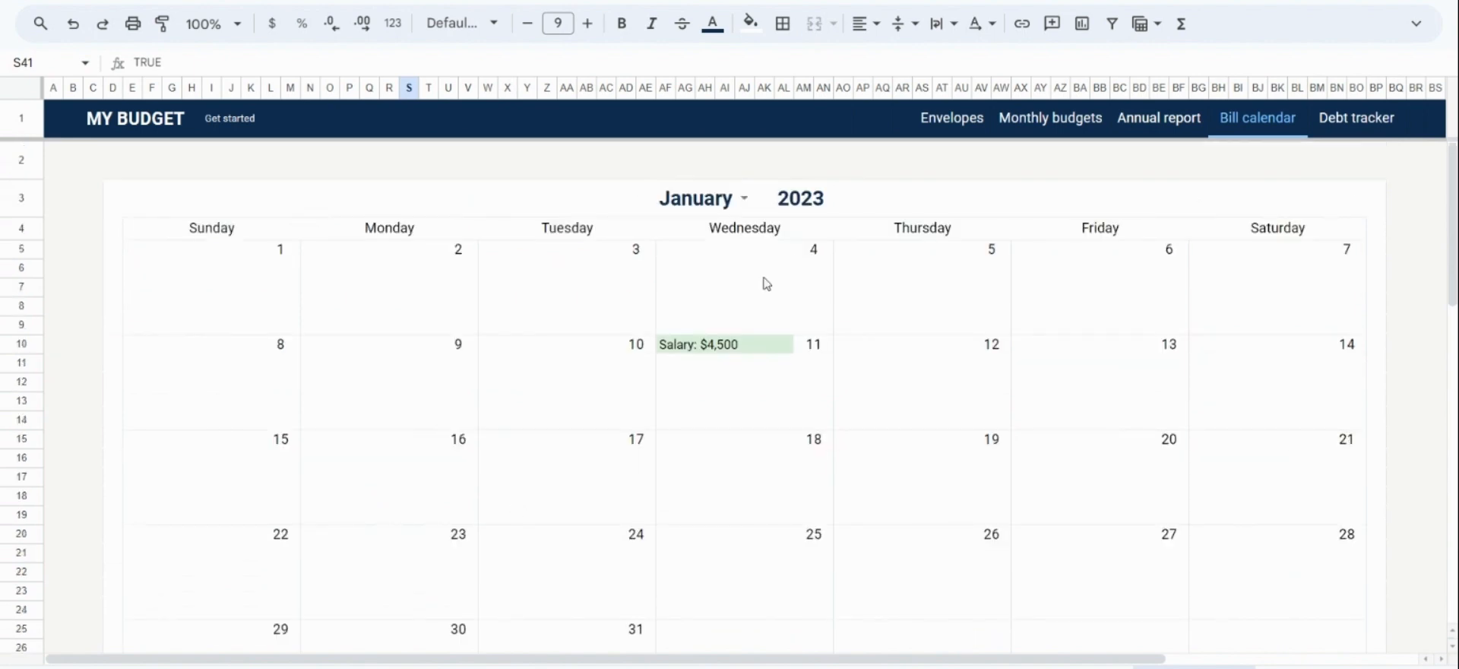
click(742, 198)
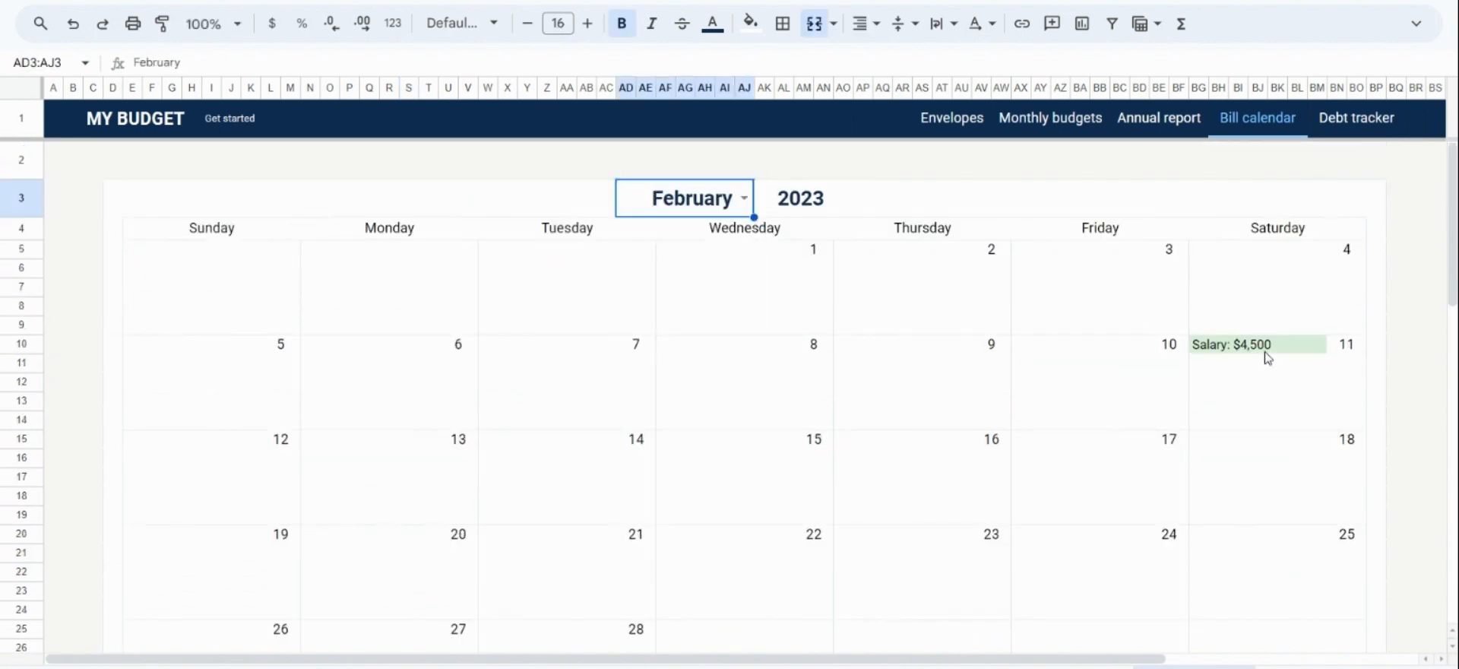
click(684, 198)
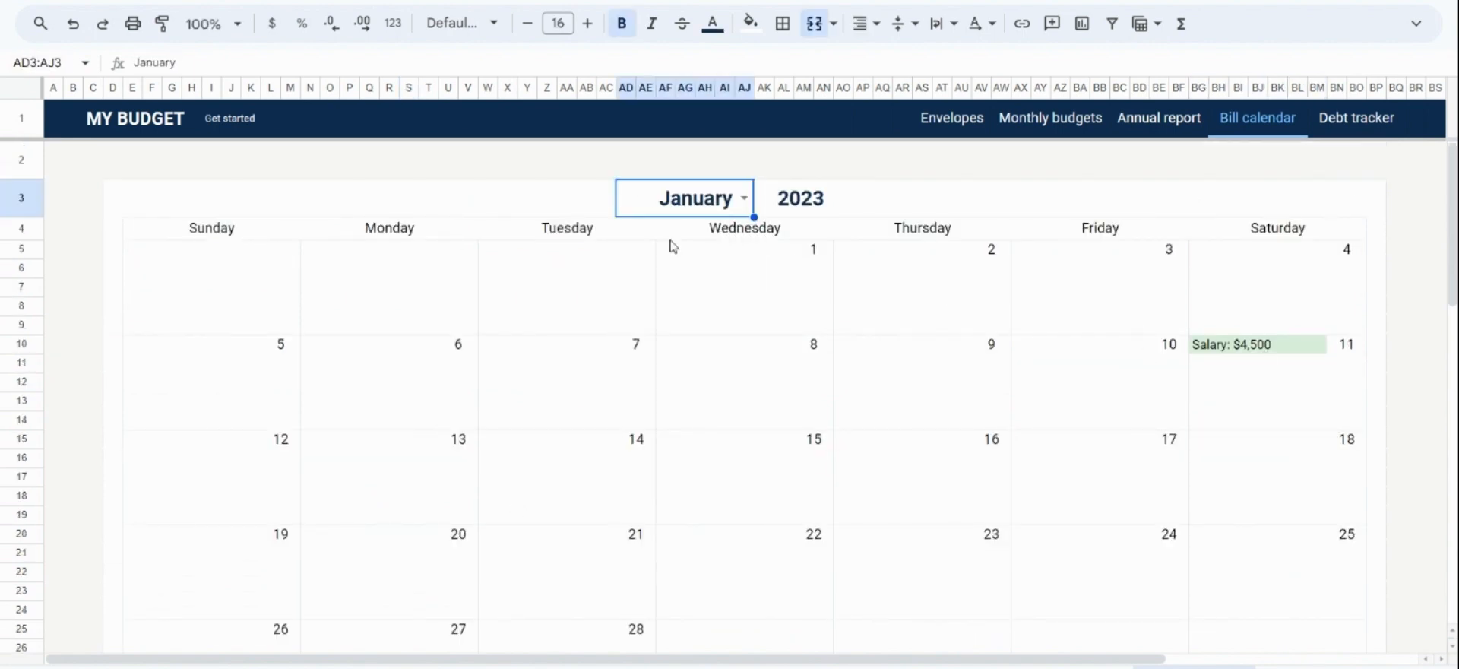
Step: Enter a monthly $3,500 Rent bill on 1/15/2023 and a $200 Credit card debt on 1/30/2023
scroll(down, 3)
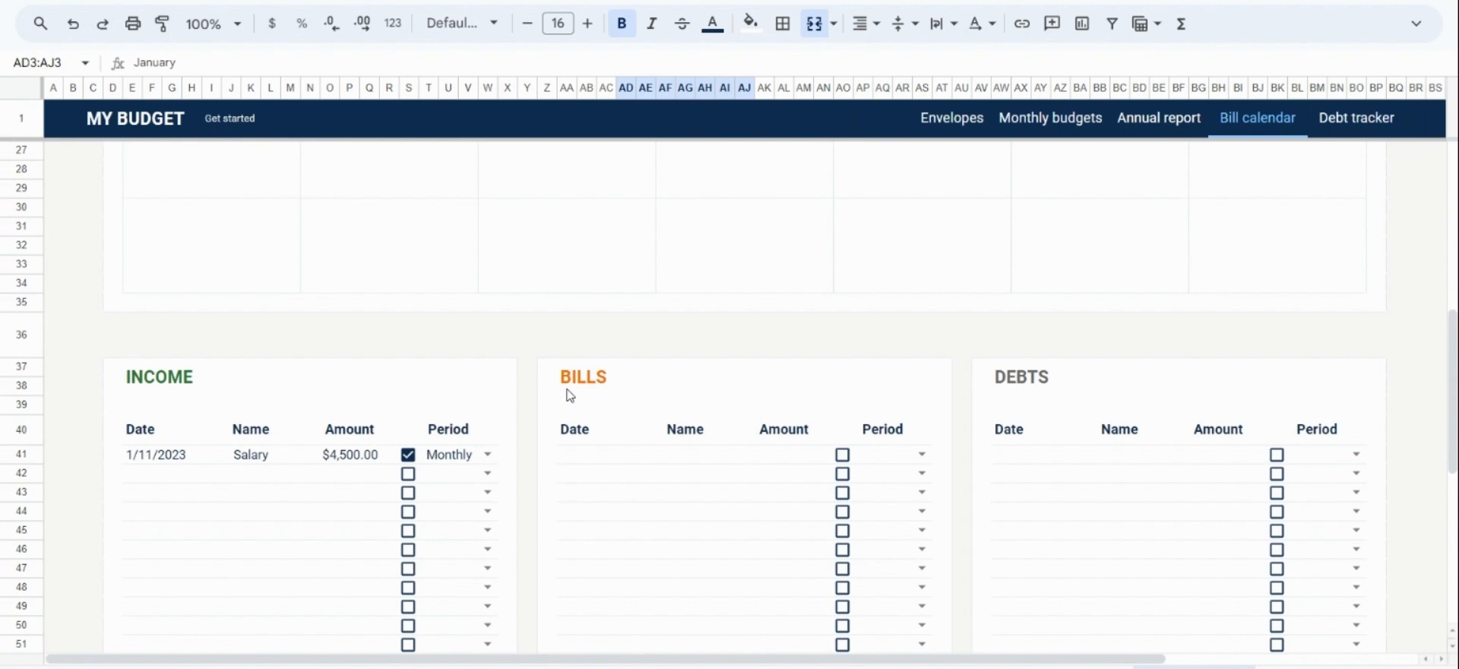
click(783, 454)
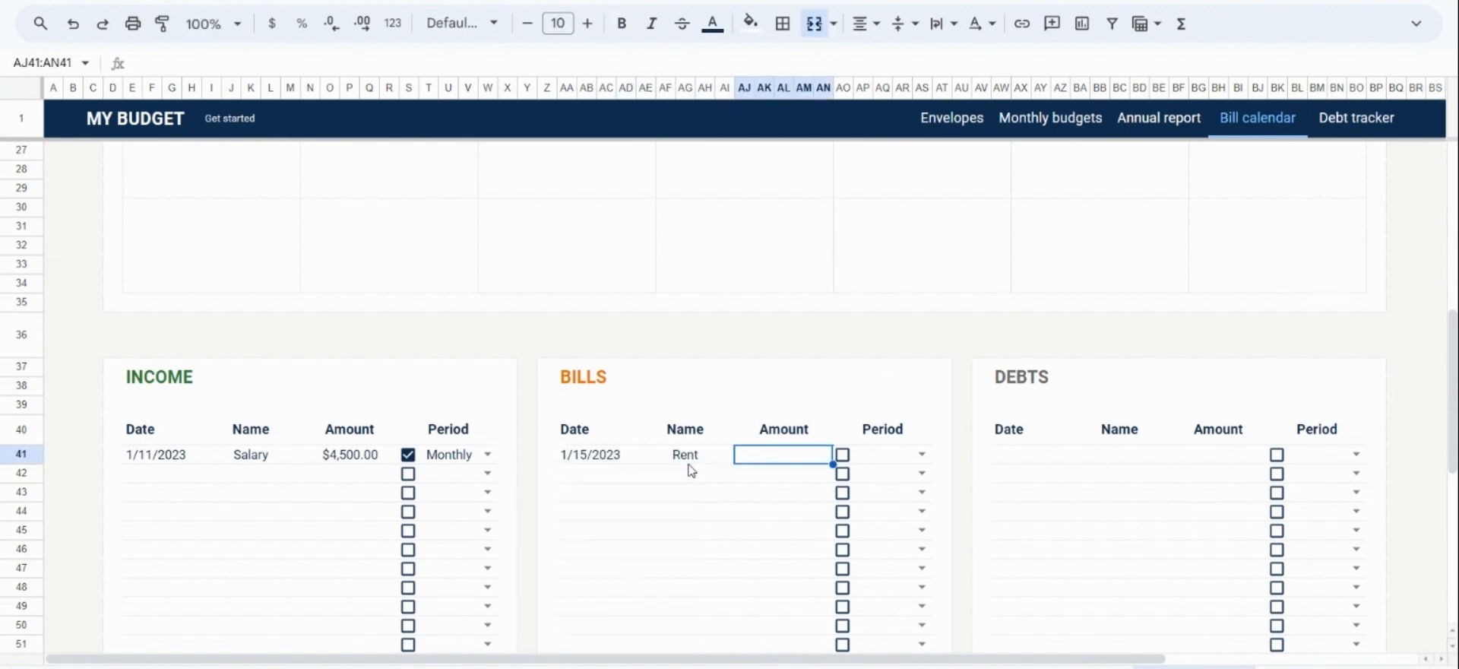
click(1029, 455)
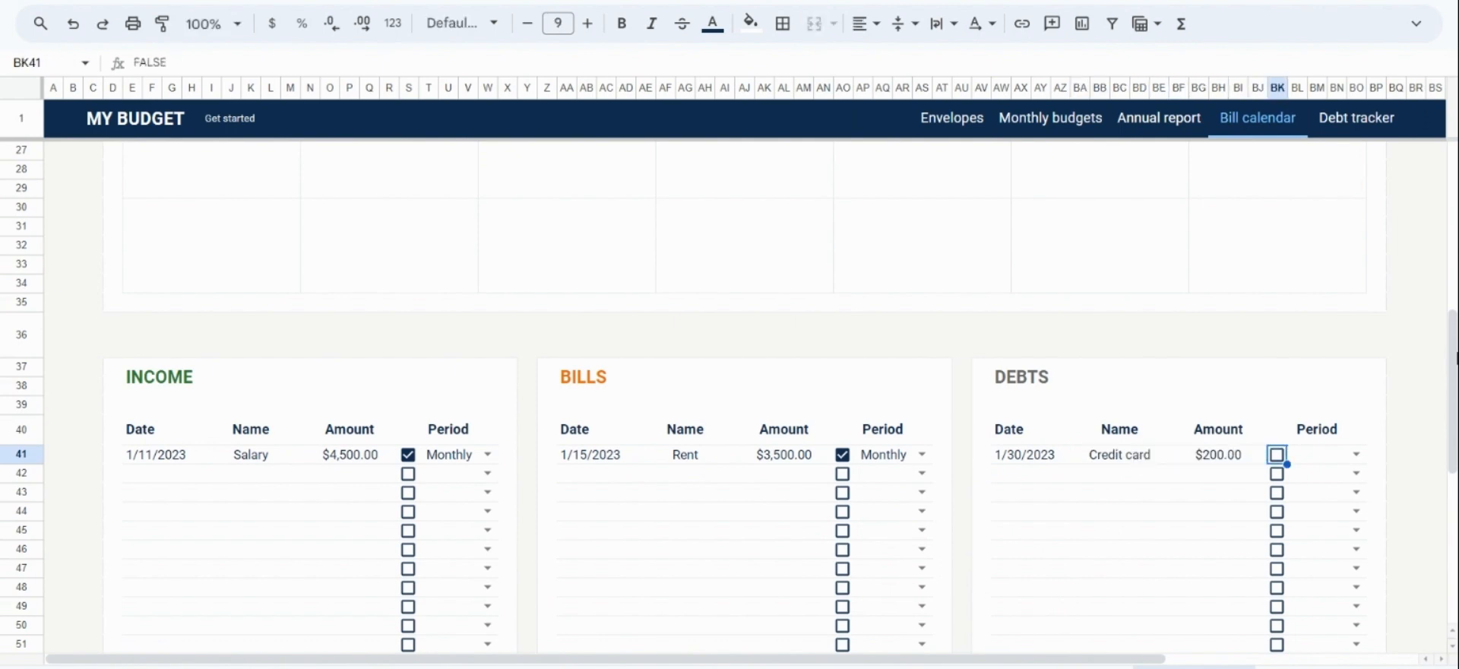
mouse_move(1348, 380)
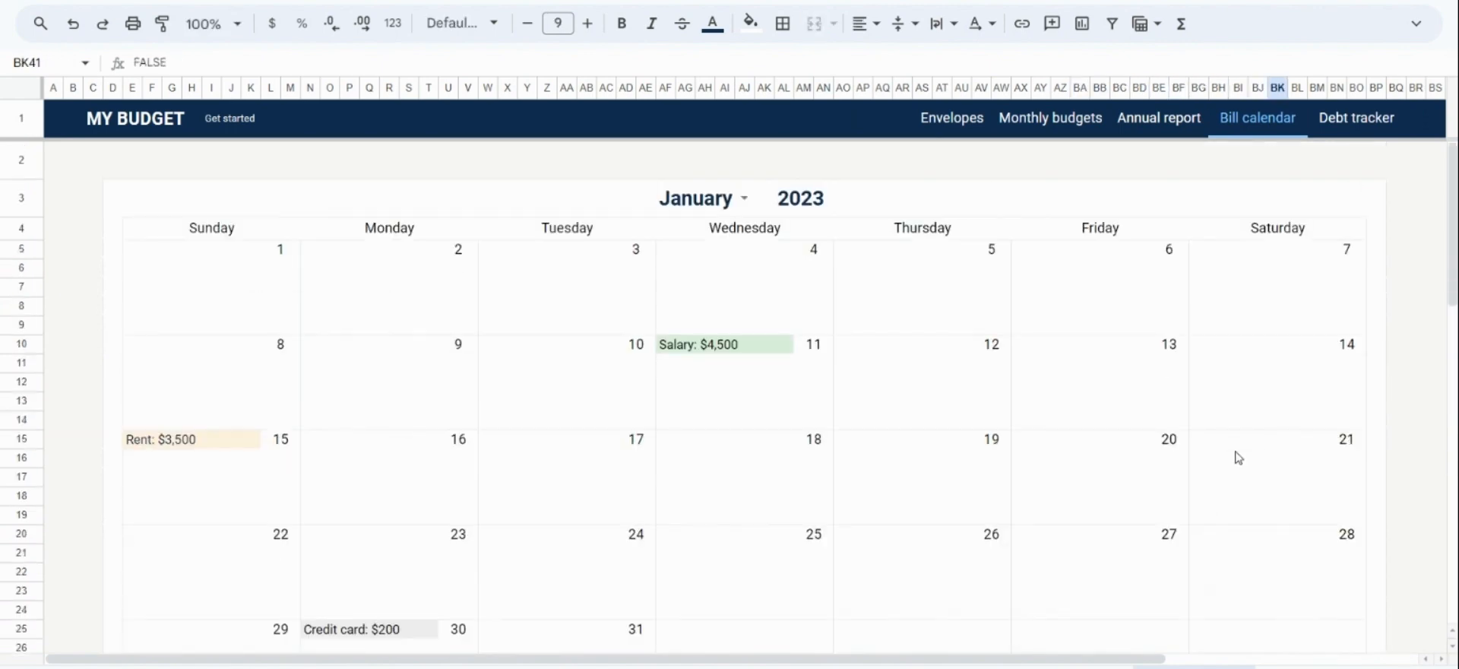
mouse_move(833, 517)
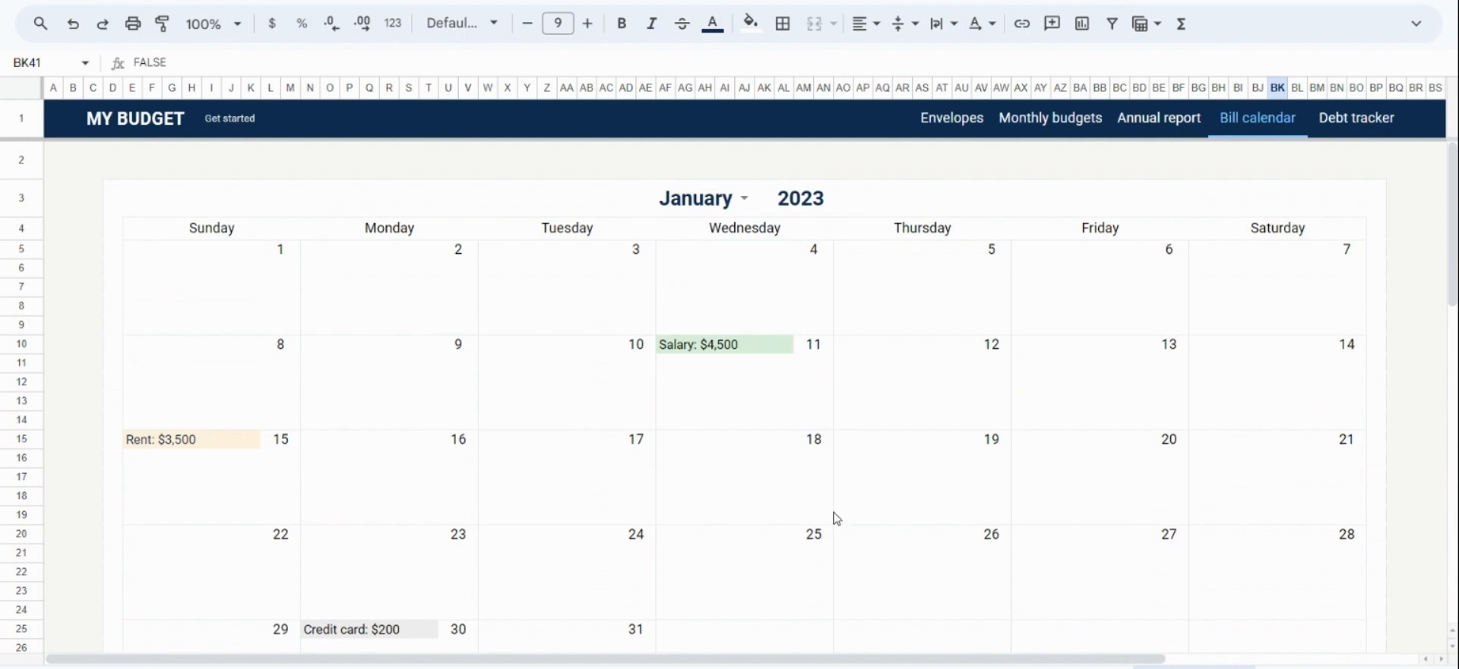
click(913, 460)
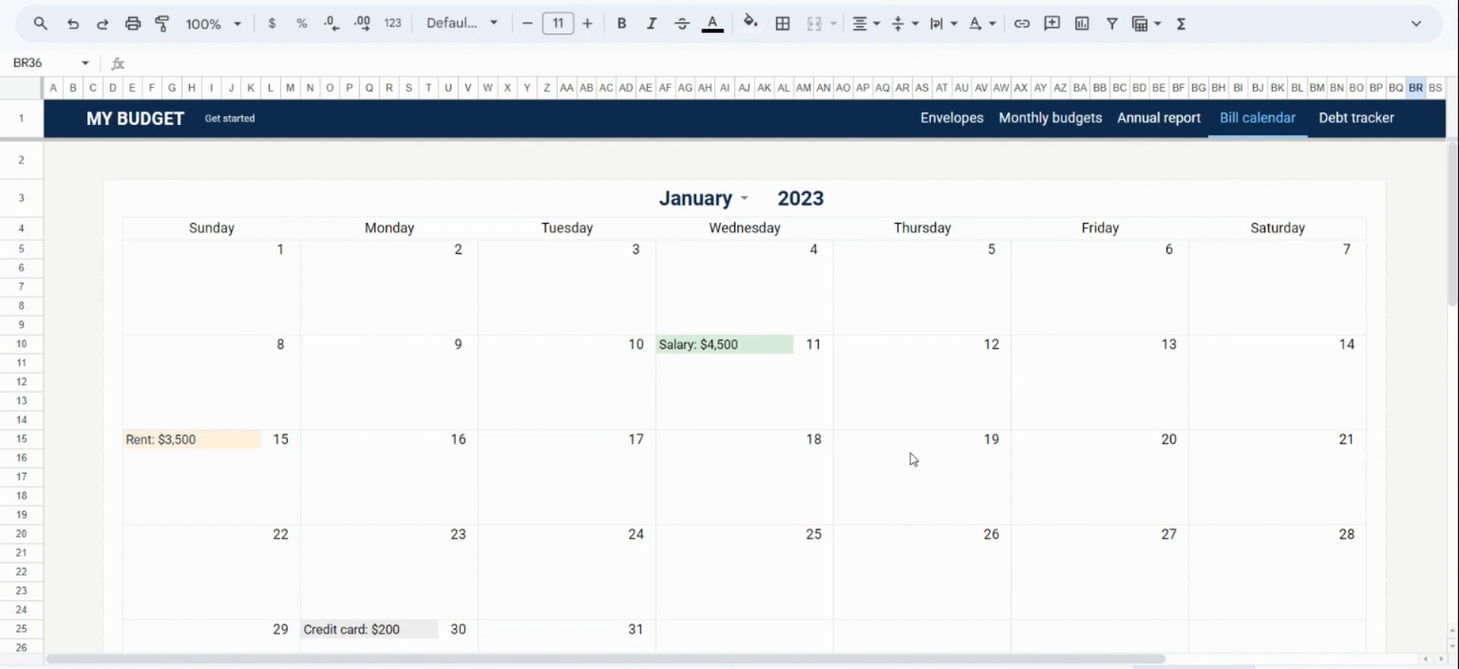
mouse_move(1347, 209)
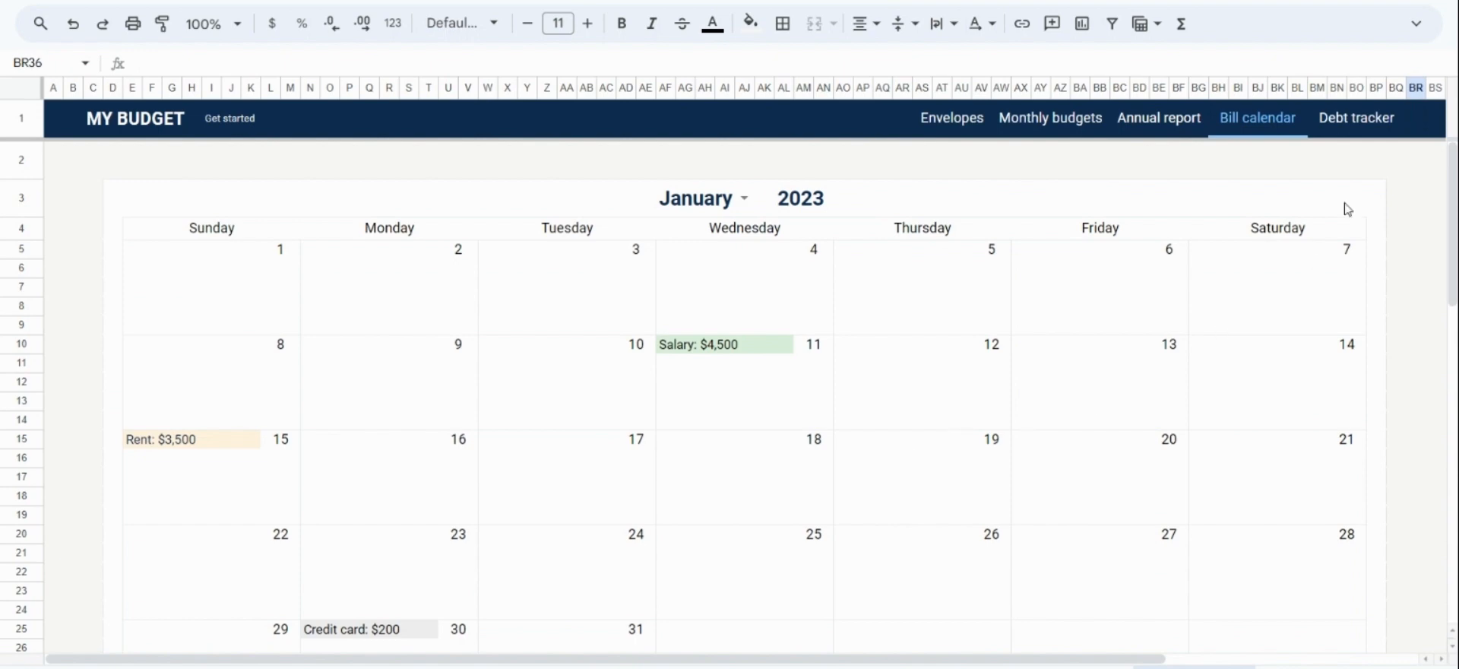
Step: Show the Debt input overview with the snowball method note and the Start month/year settings
click(1356, 117)
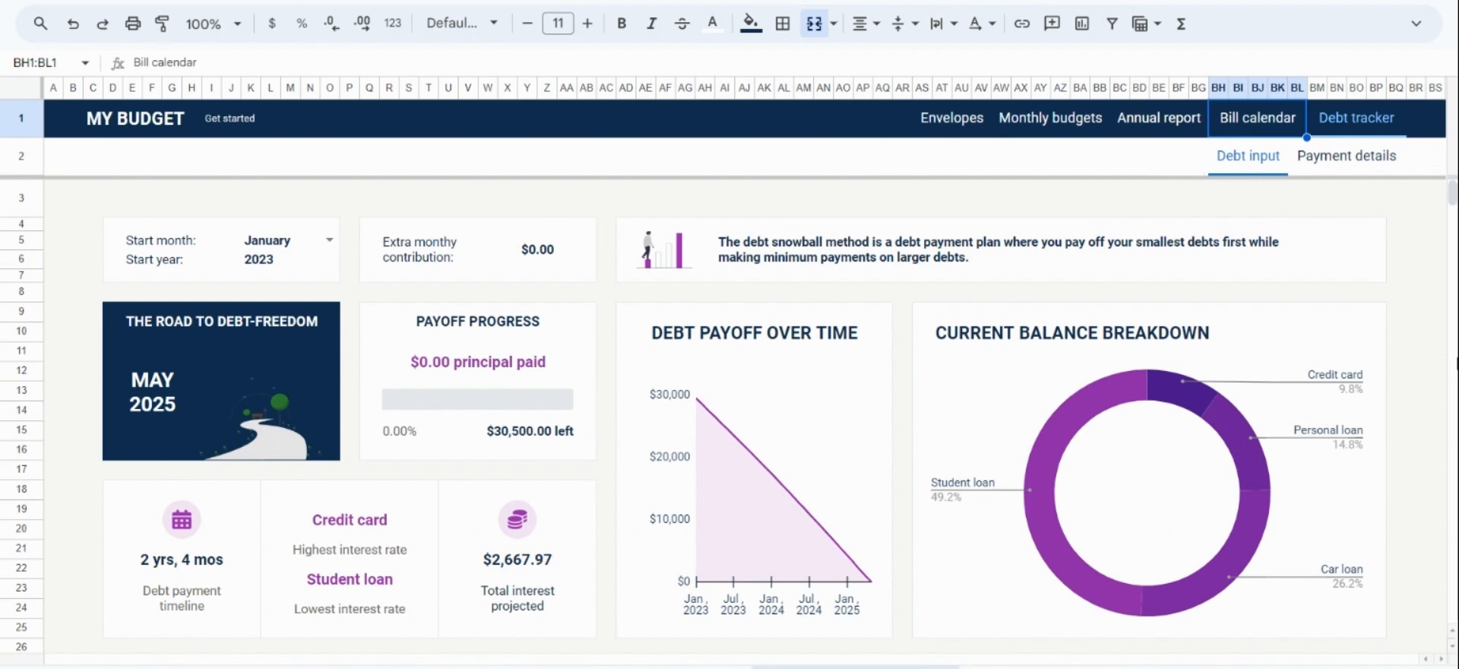
mouse_move(1112, 263)
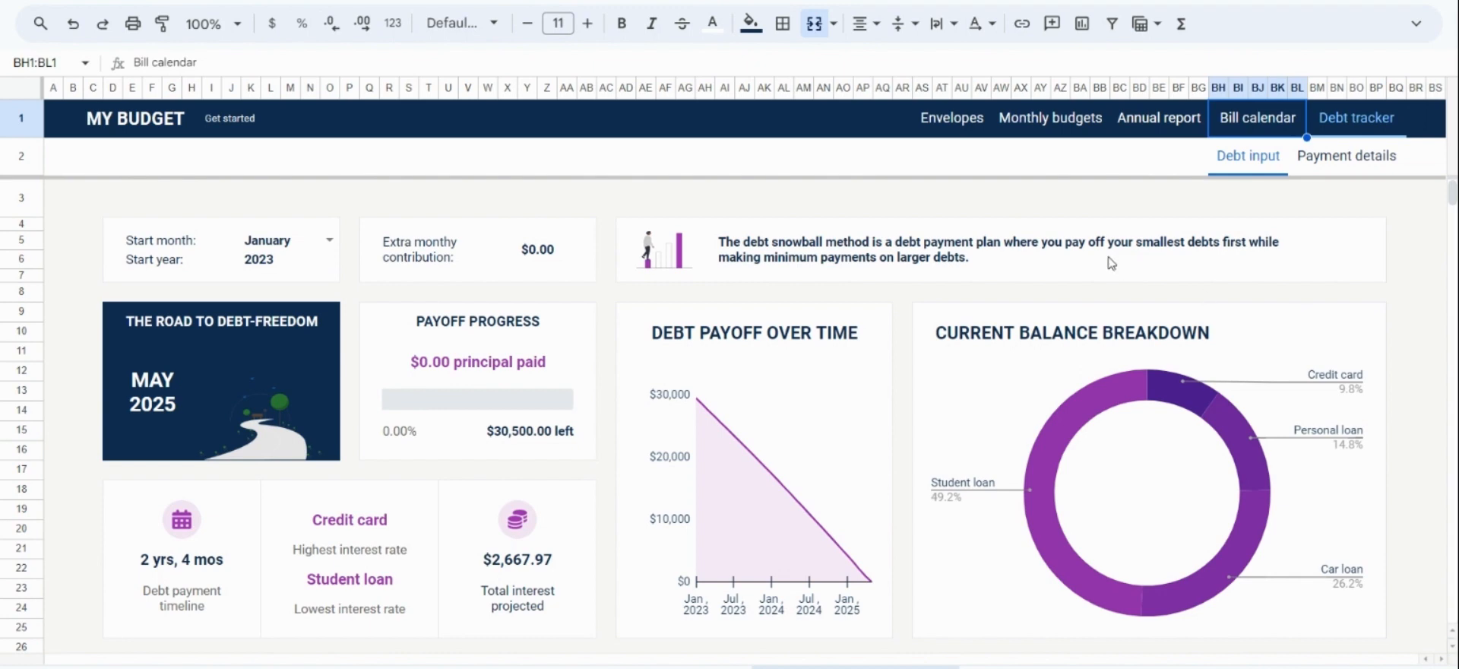
click(1014, 250)
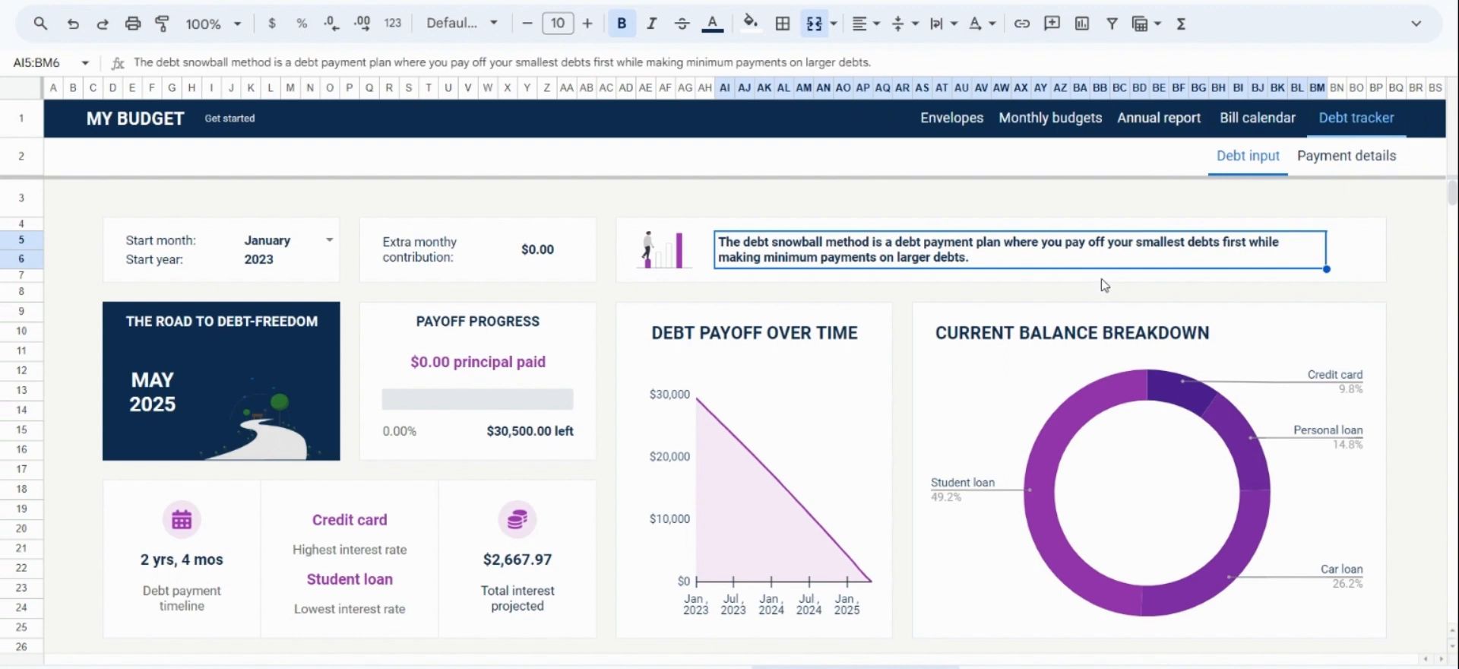
click(271, 259)
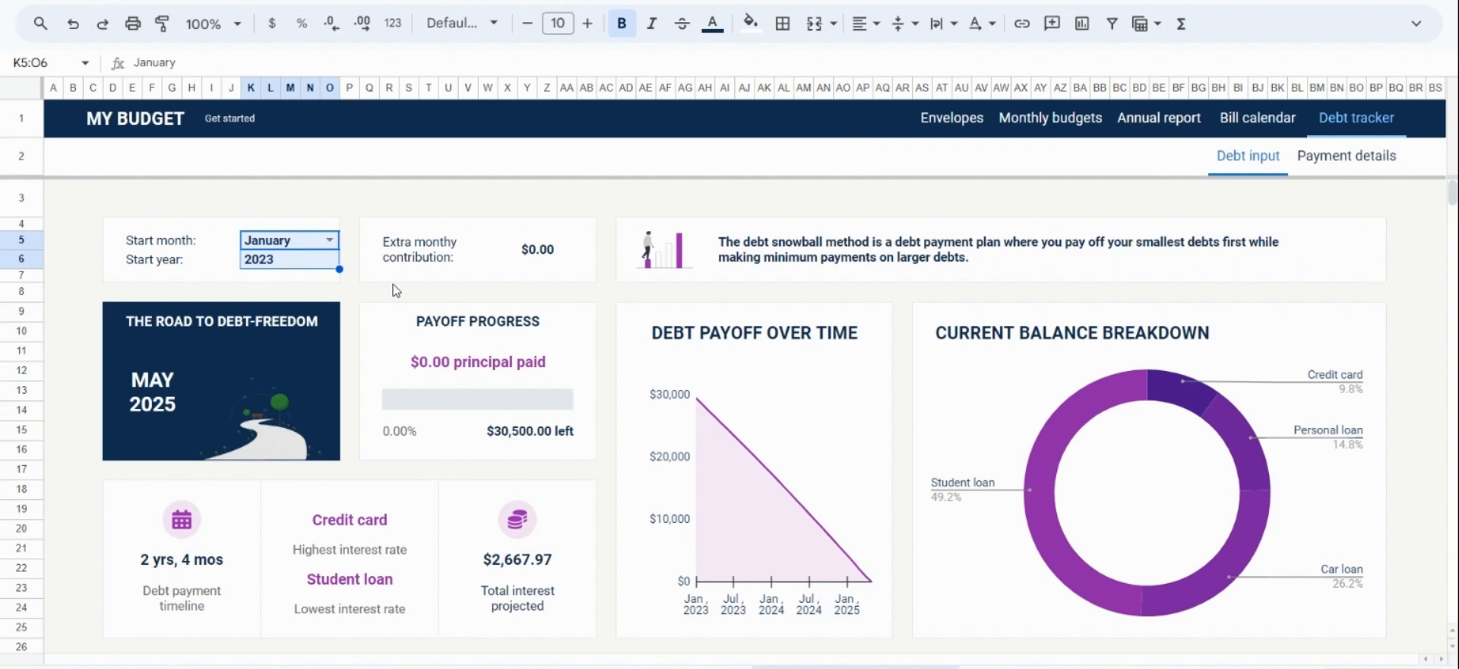
scroll(down, 3)
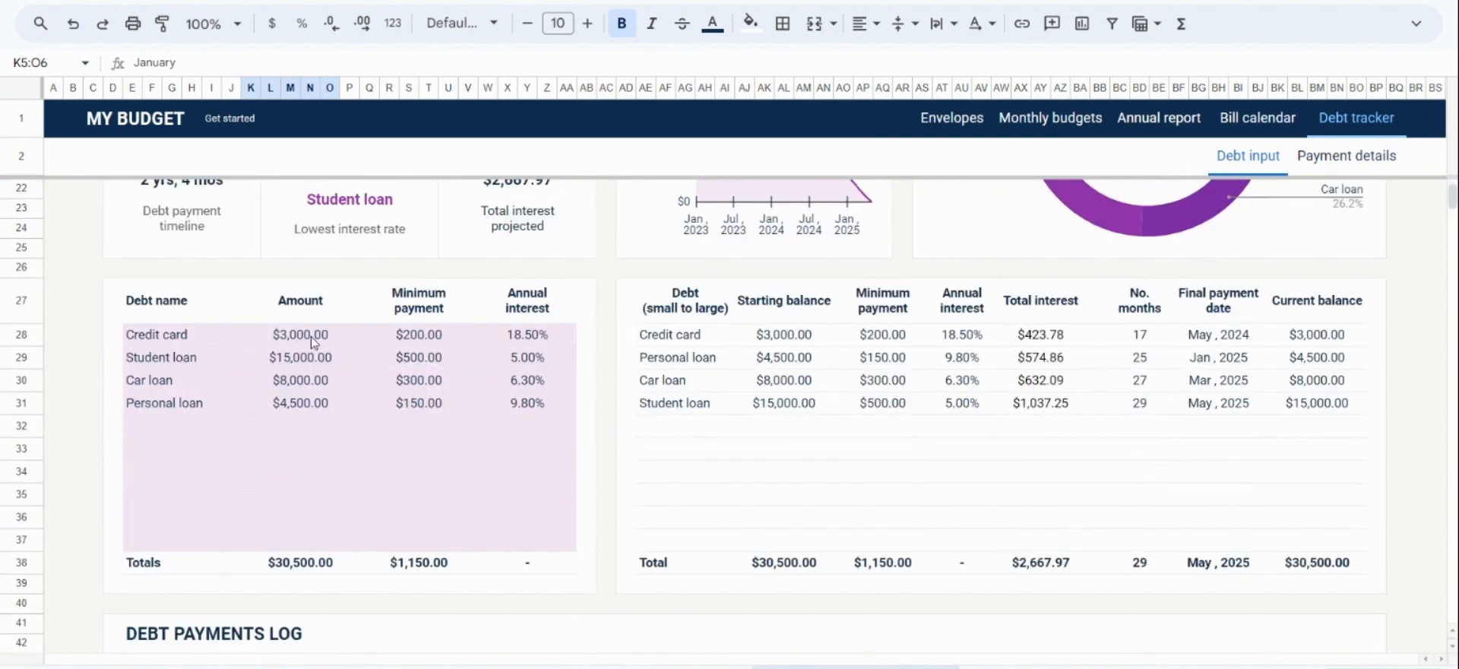
click(157, 335)
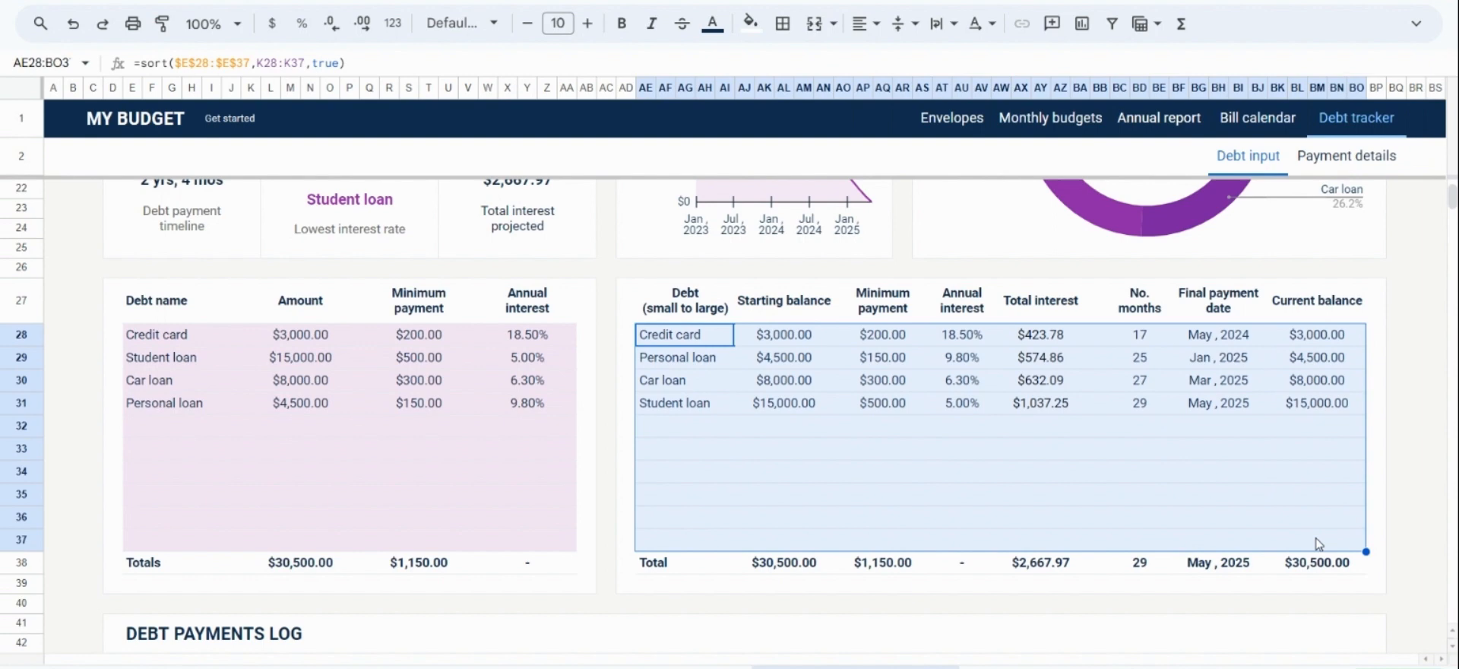
scroll(up, 3)
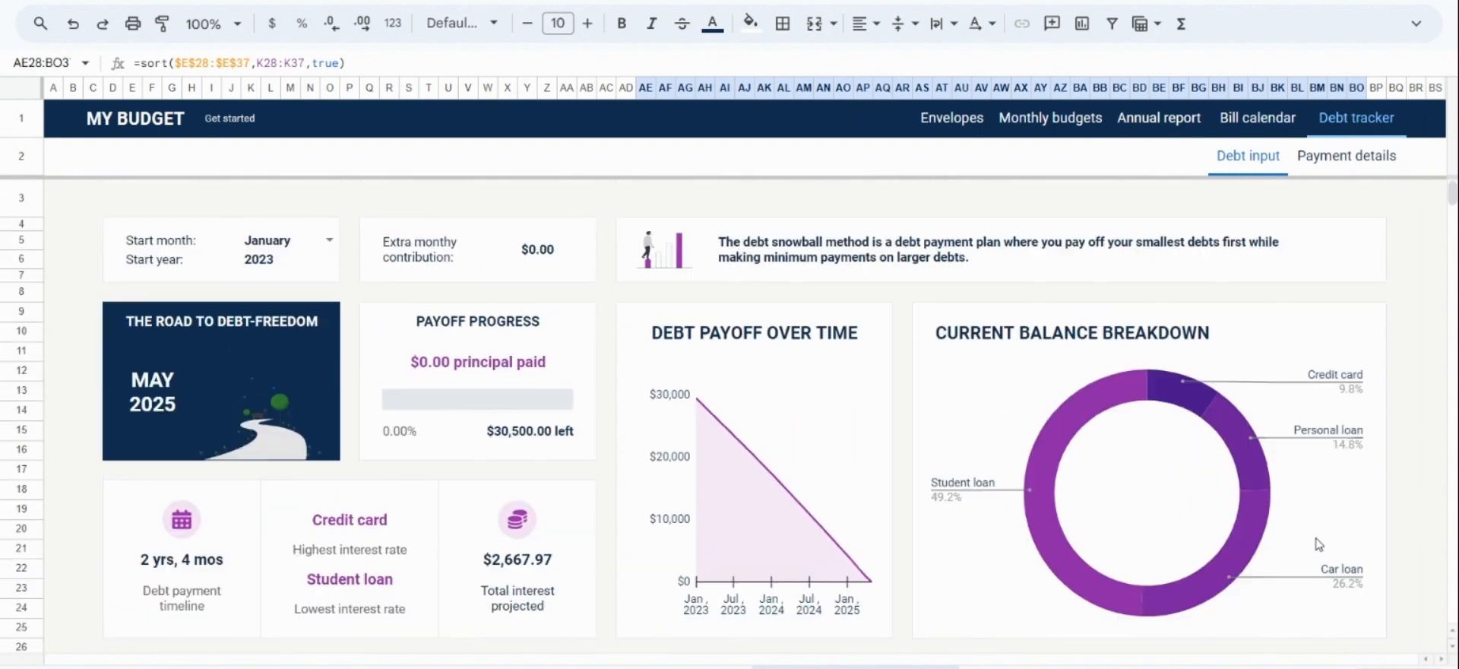
mouse_move(615, 531)
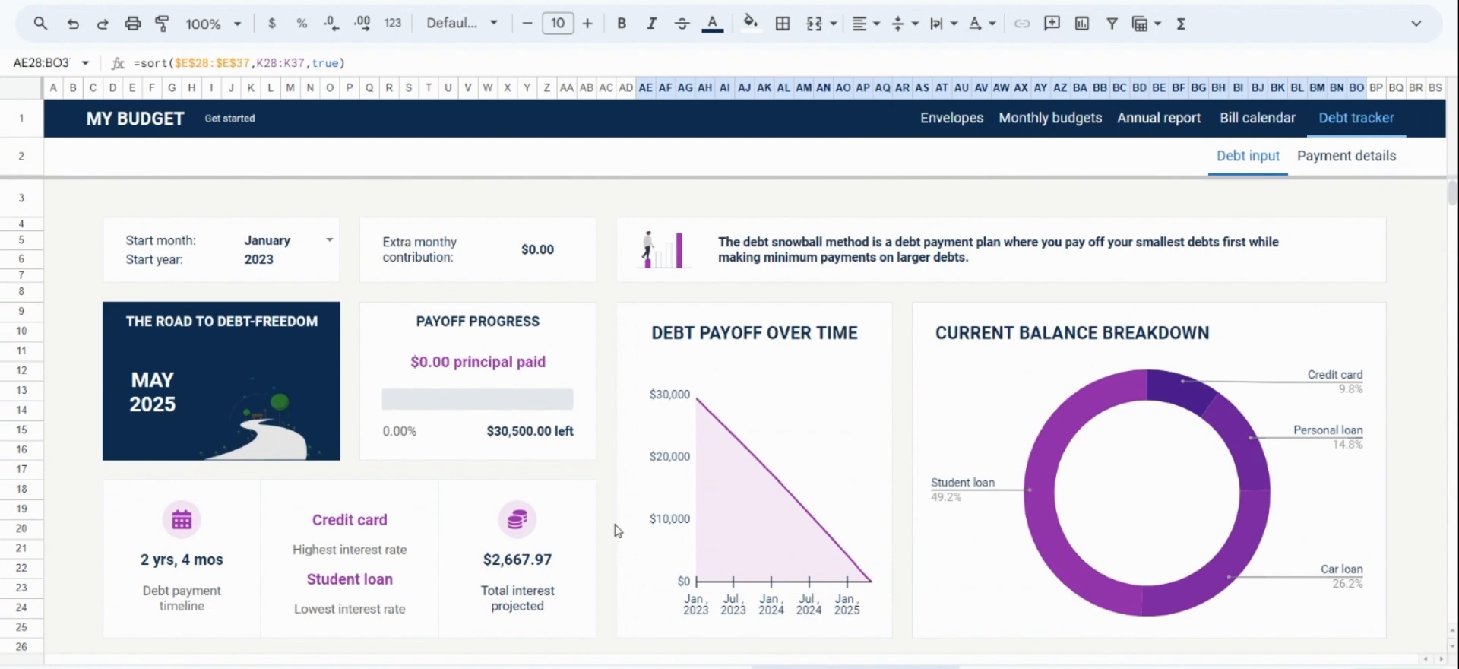
mouse_move(600, 512)
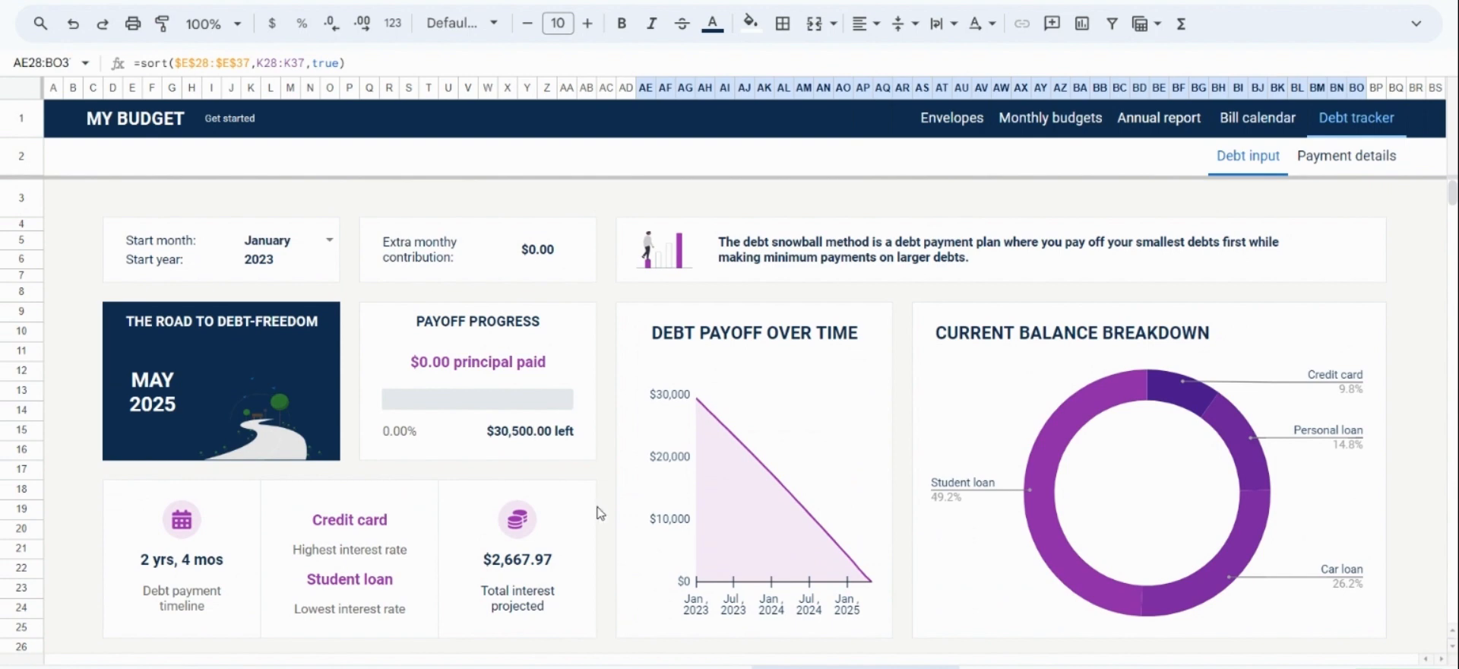
click(517, 430)
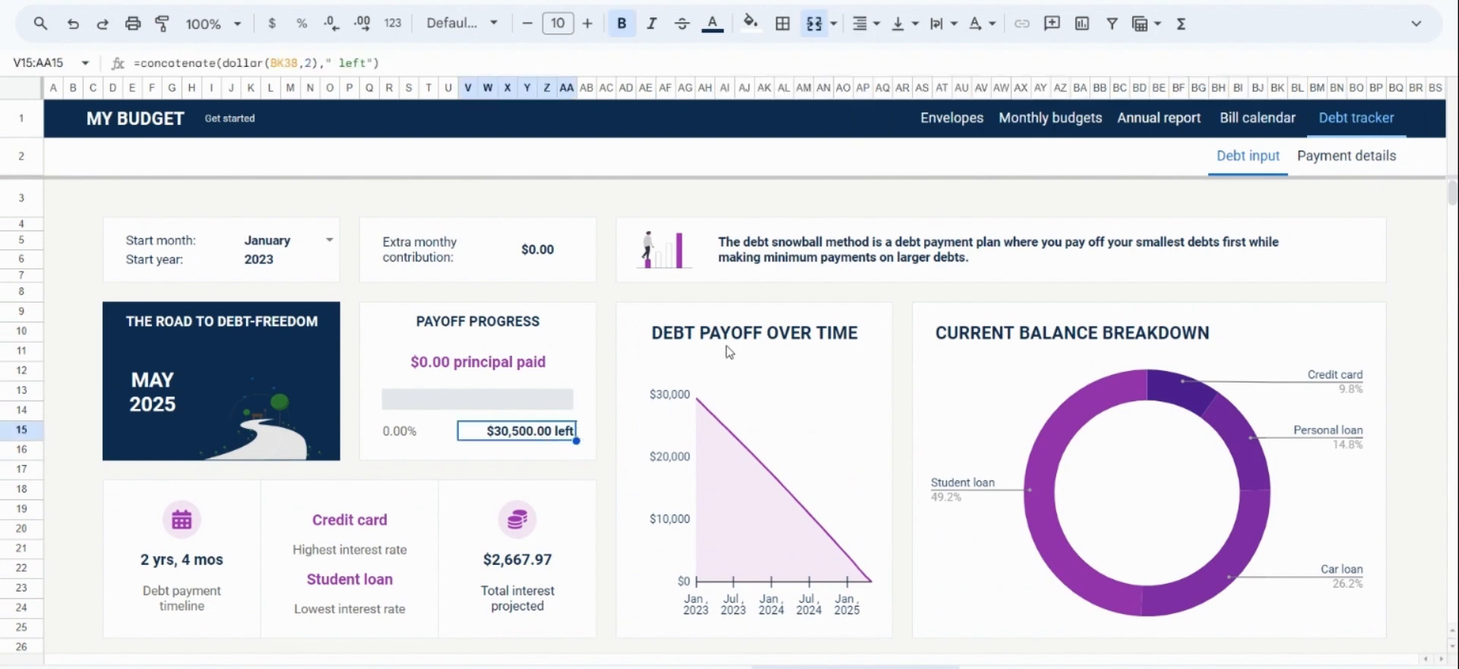
click(754, 332)
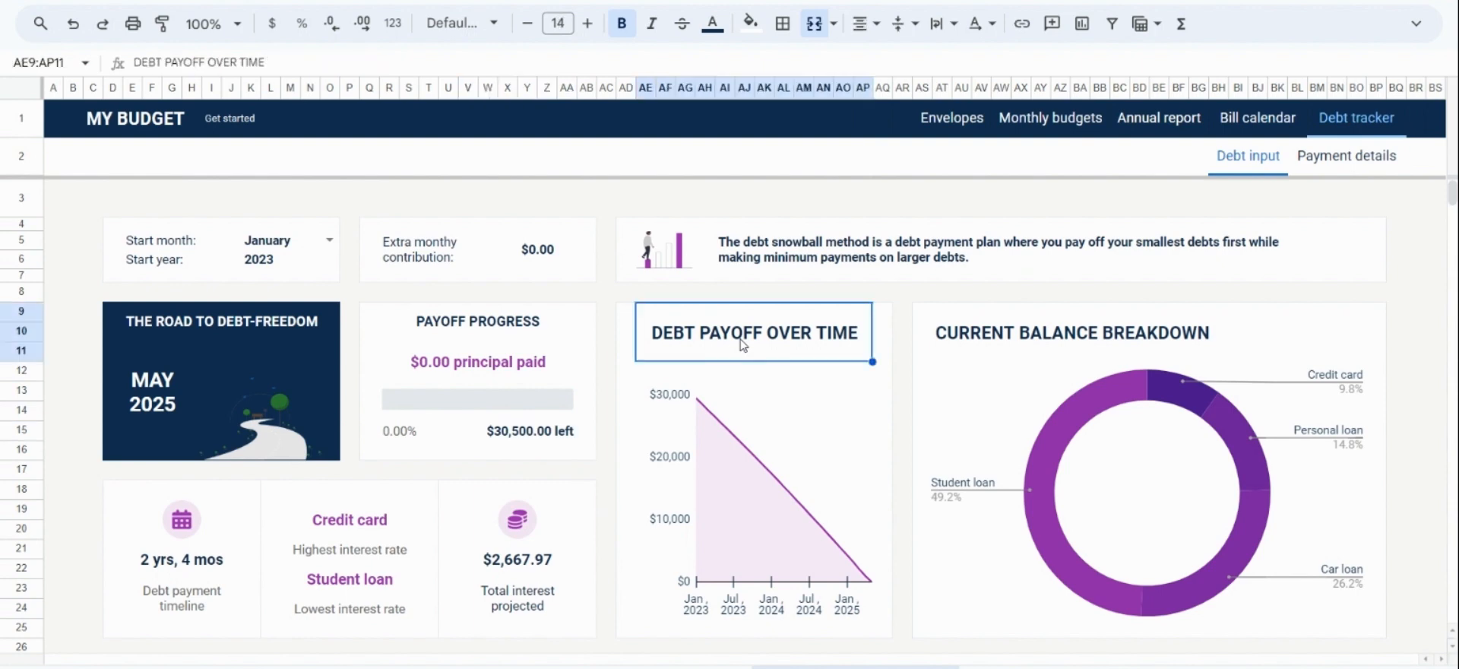
click(518, 560)
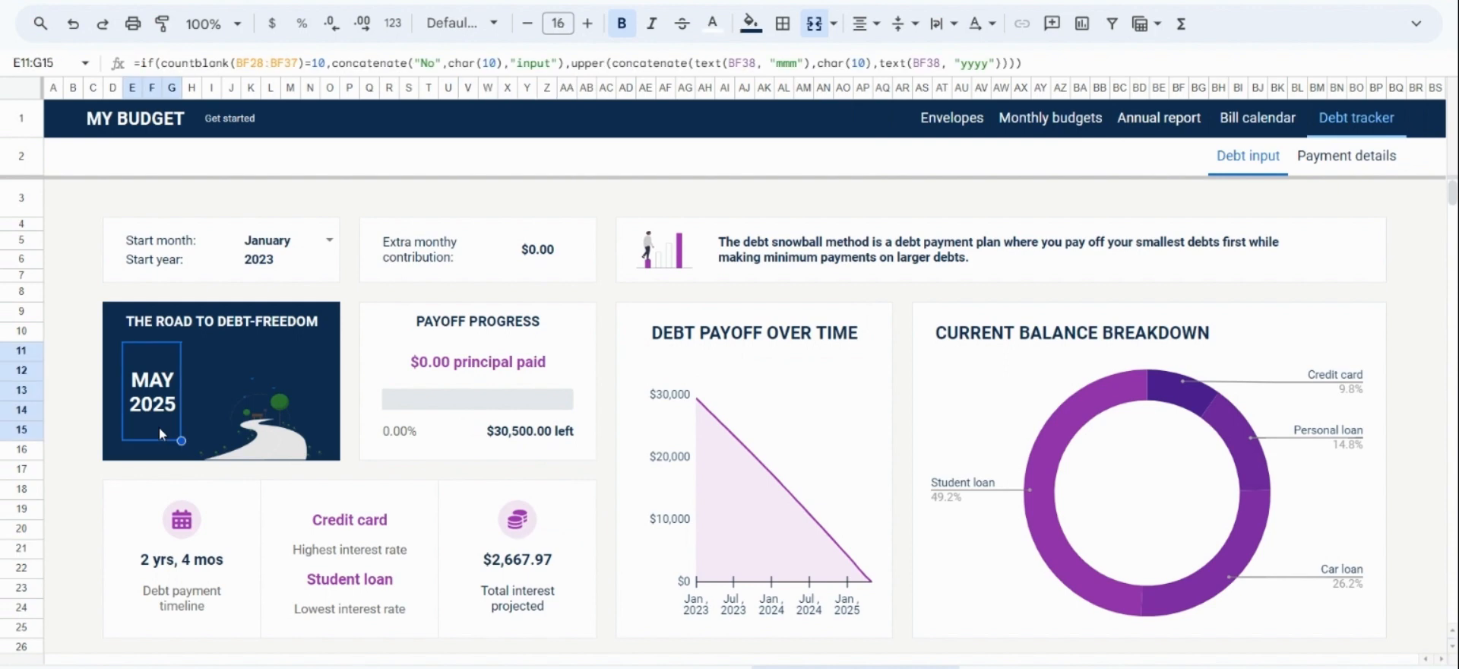
mouse_move(1064, 200)
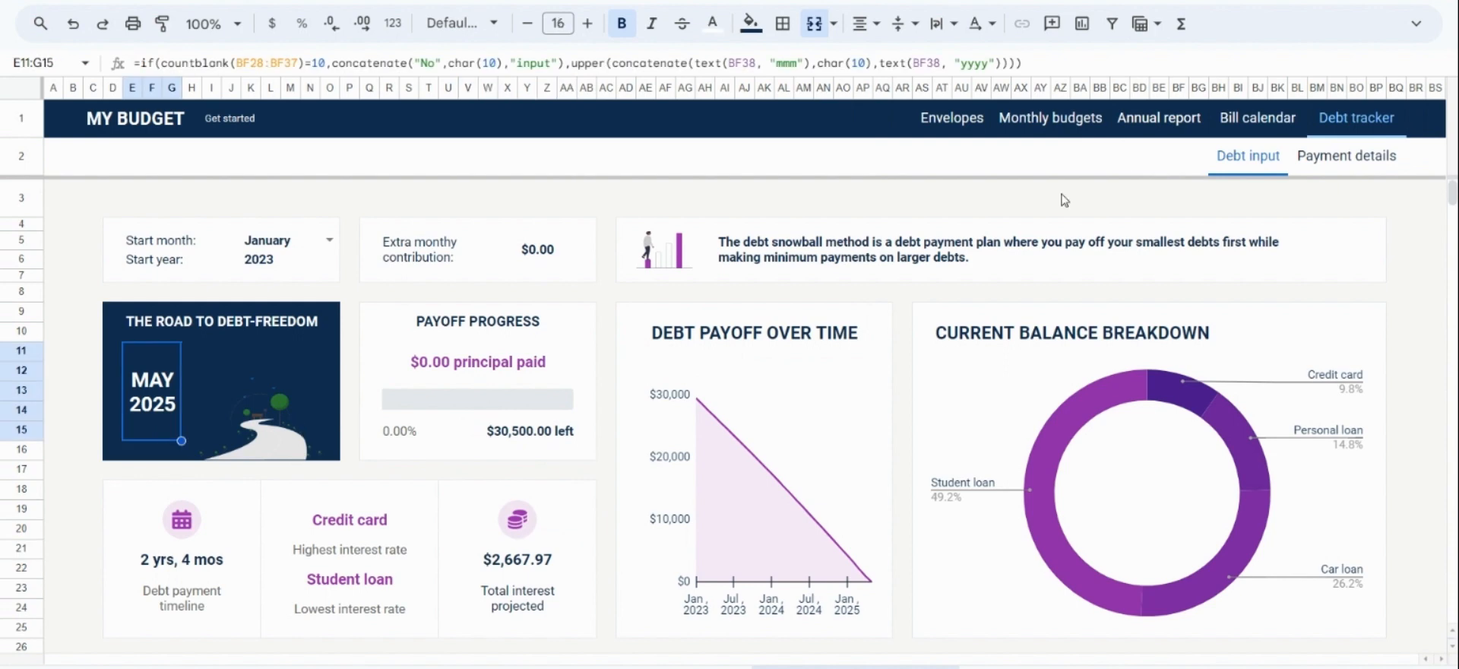
click(1257, 117)
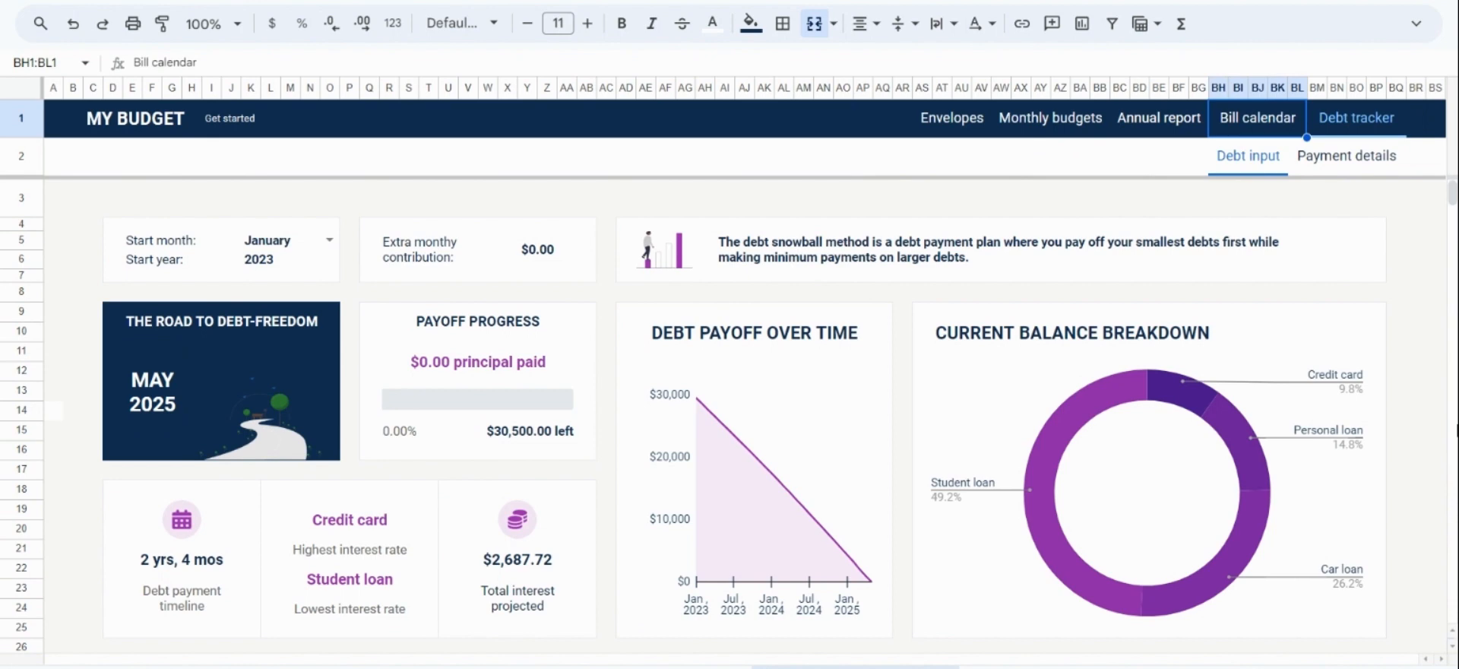
mouse_move(1374, 441)
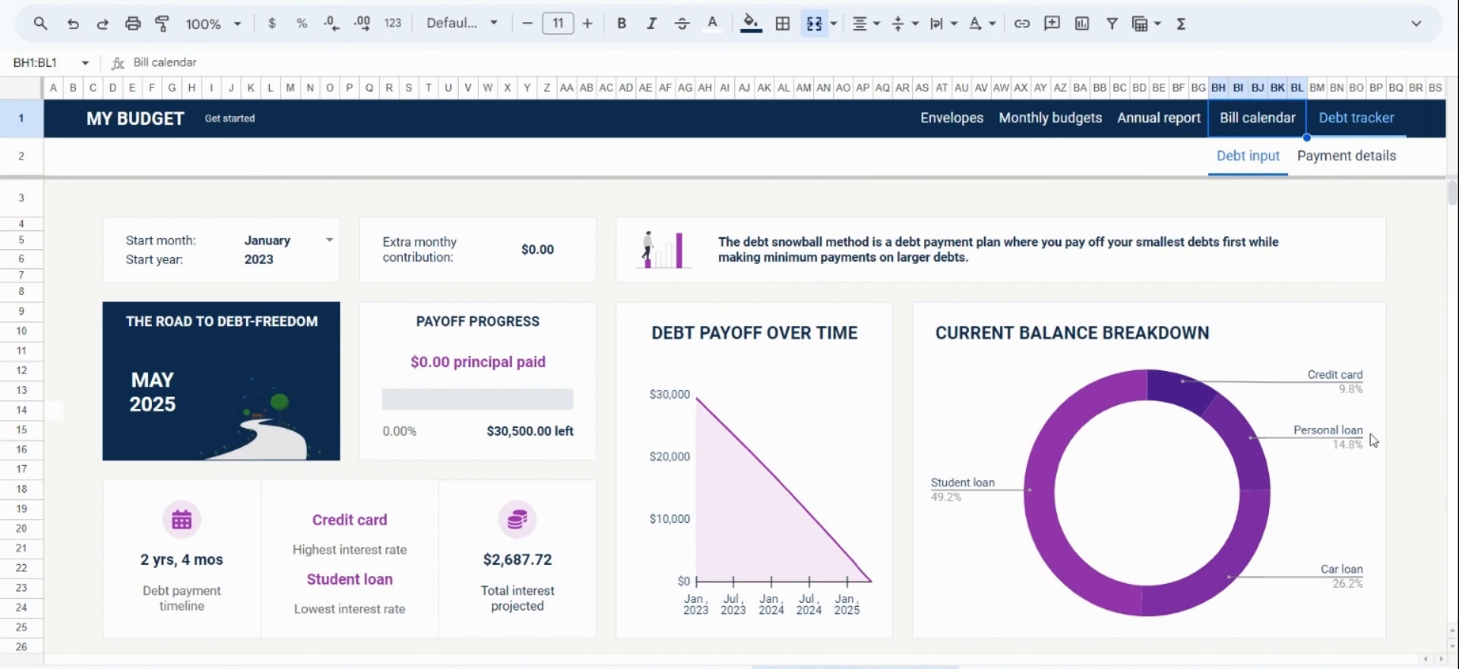
Step: Review the credit card's Projected (min + rollover) and Actual payment columns, including the April 2023 formula
click(1346, 155)
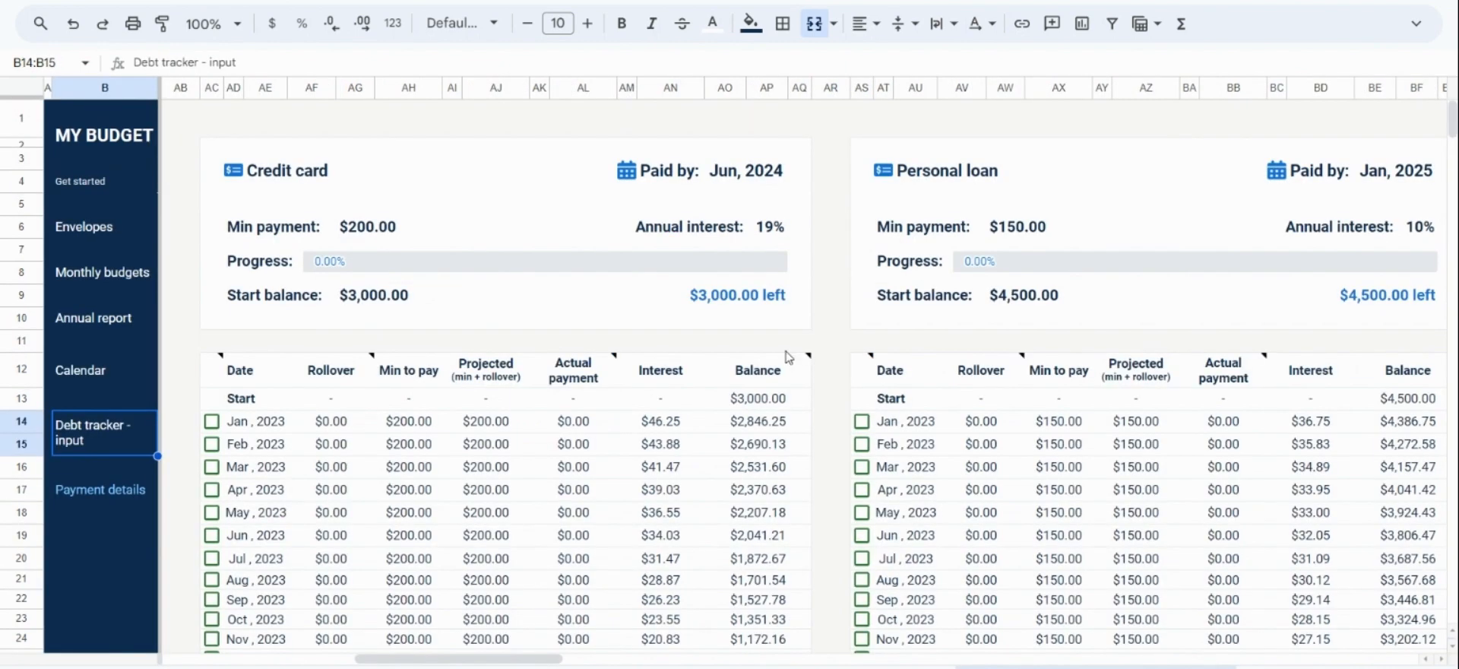
mouse_move(280, 433)
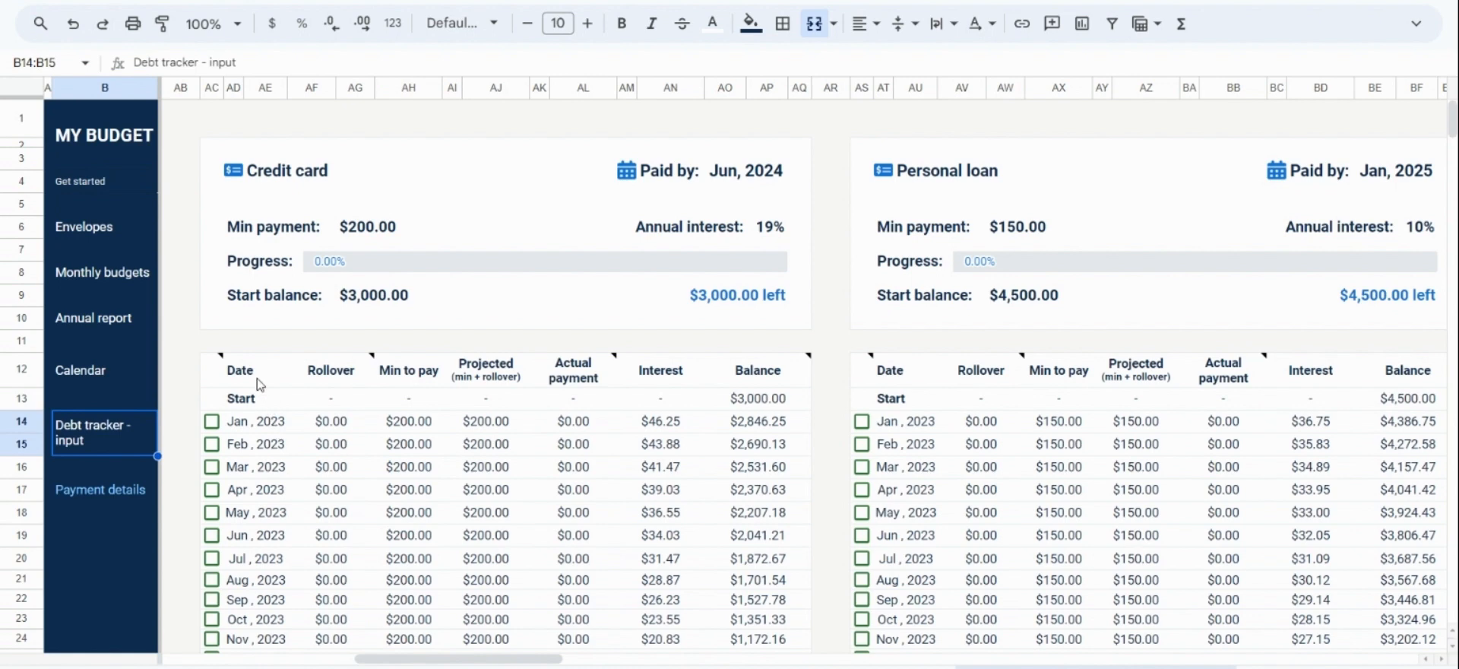
mouse_move(319, 377)
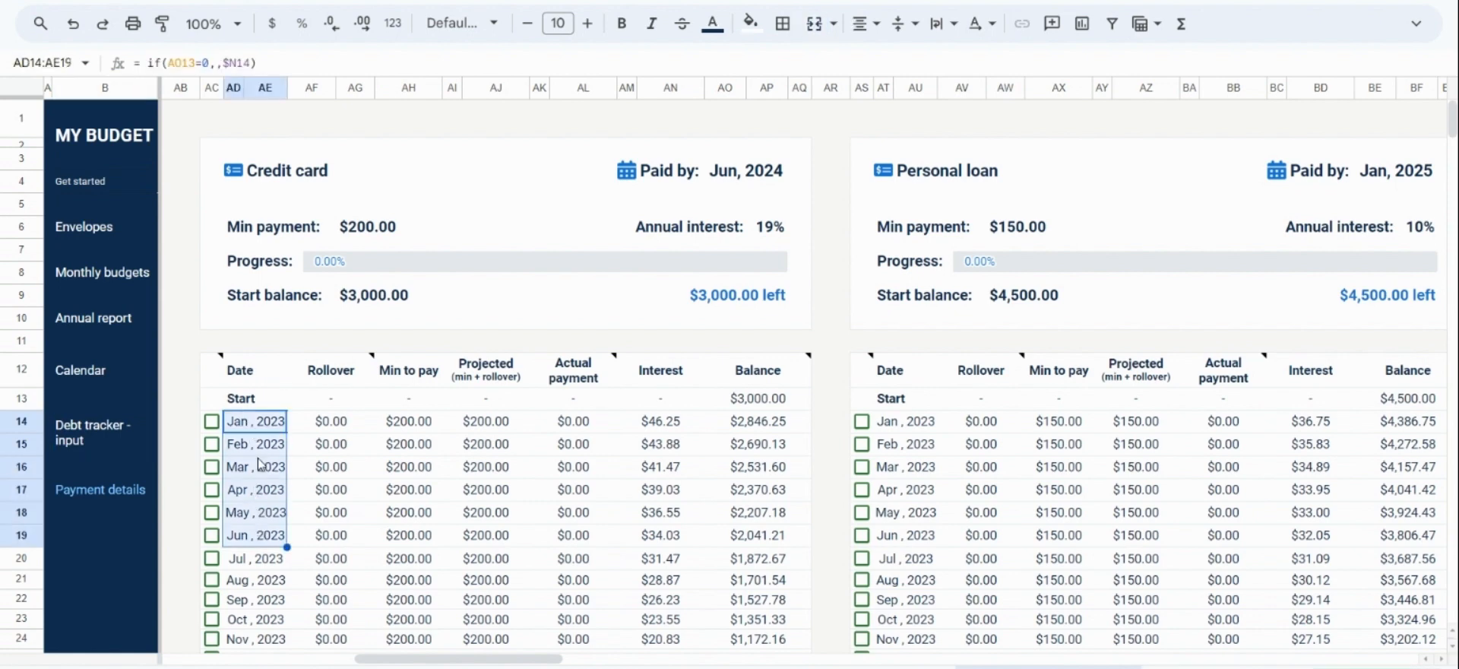
mouse_move(548, 447)
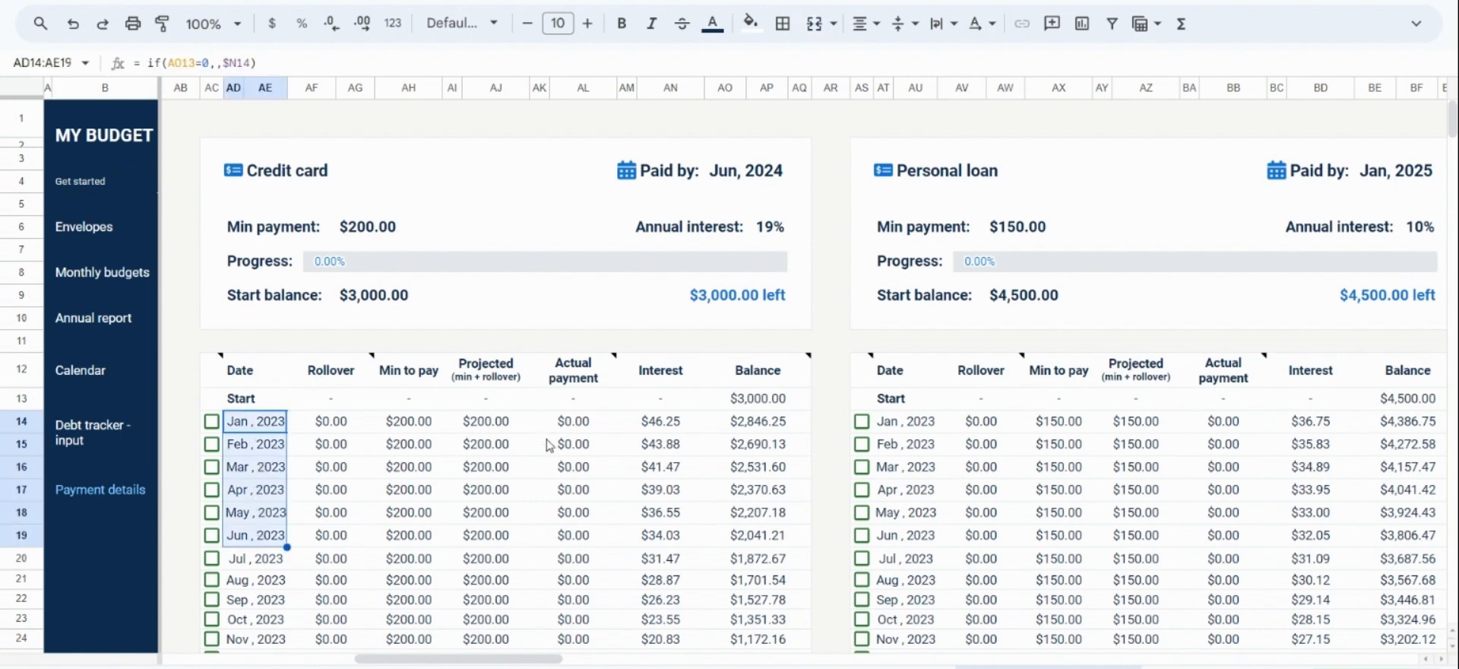
click(407, 421)
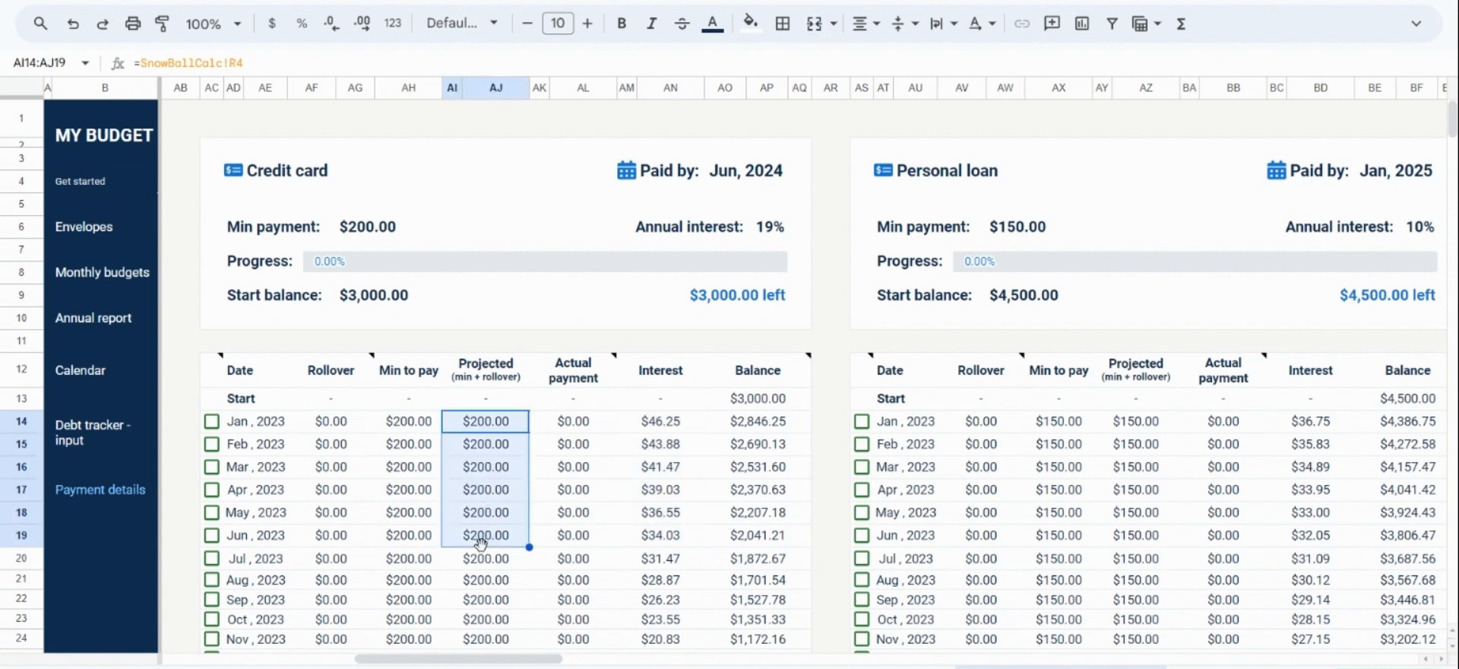
click(573, 421)
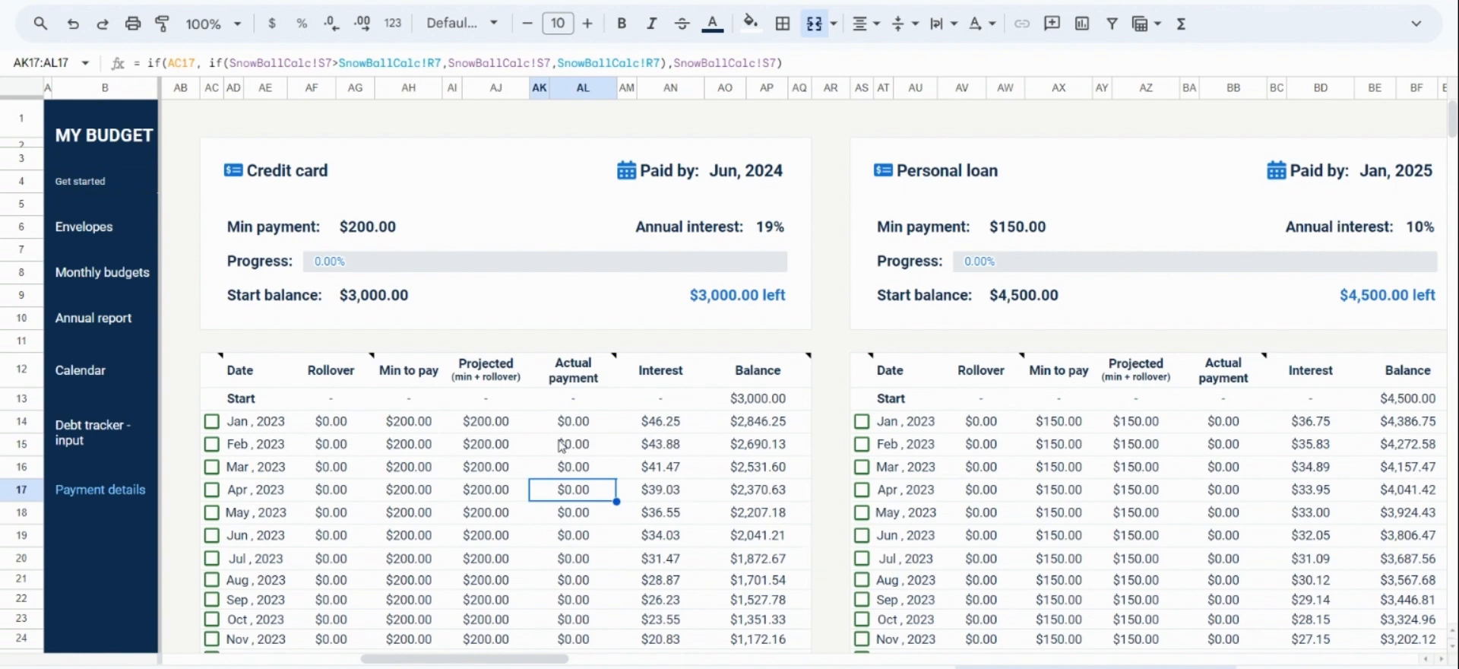
click(485, 369)
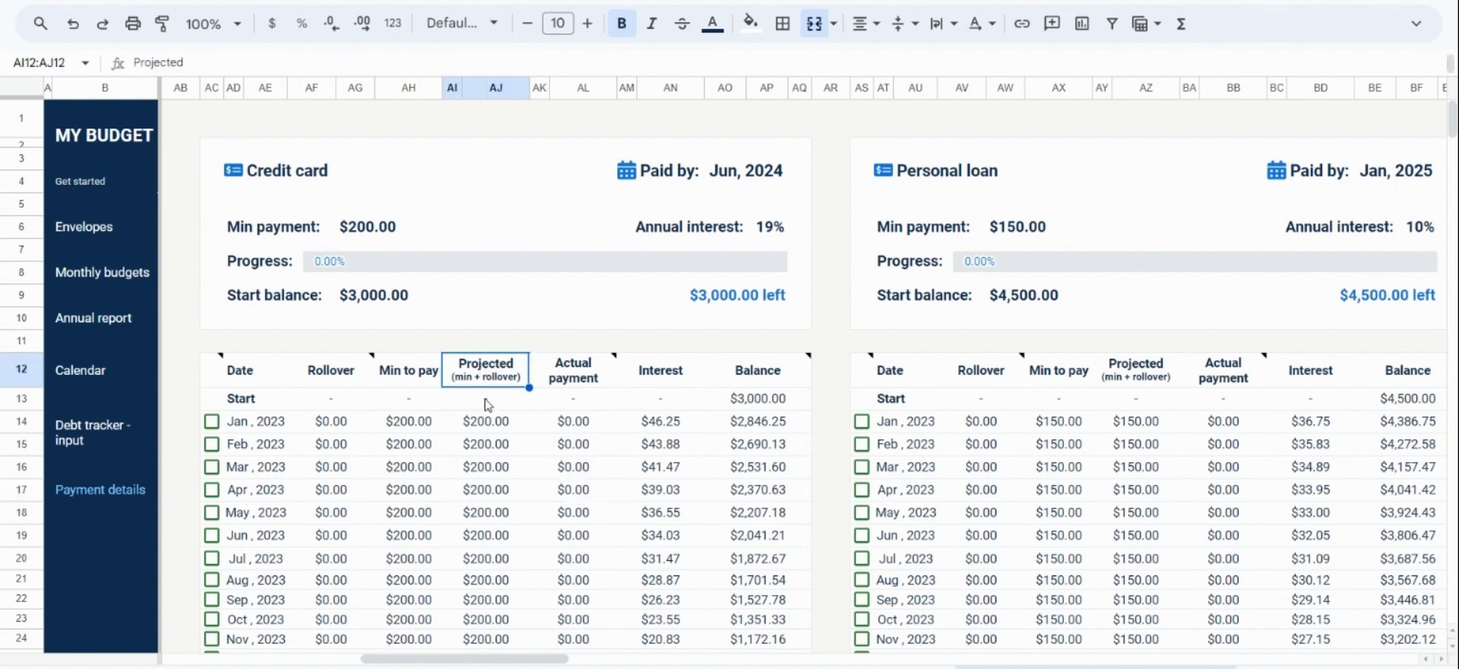
mouse_move(416, 450)
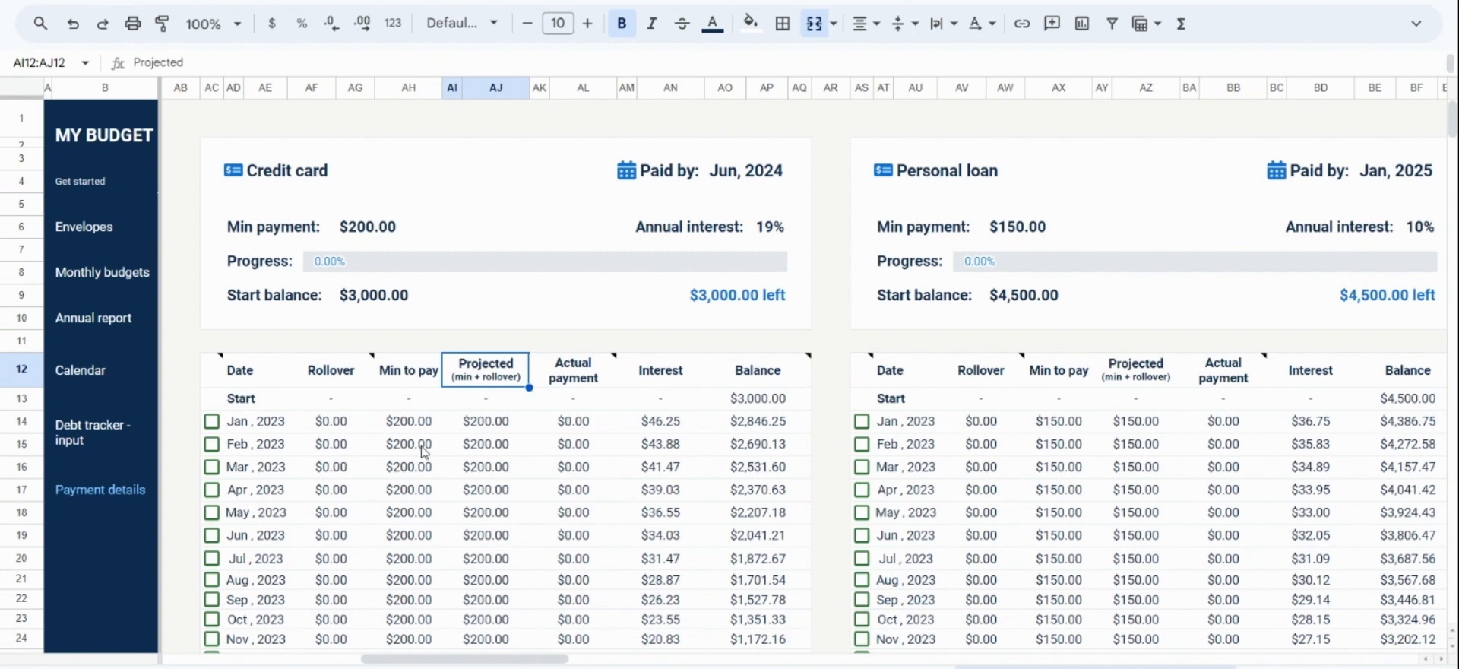
Step: Locate the June 2024 credit card payoff row in the schedule
scroll(down, 3)
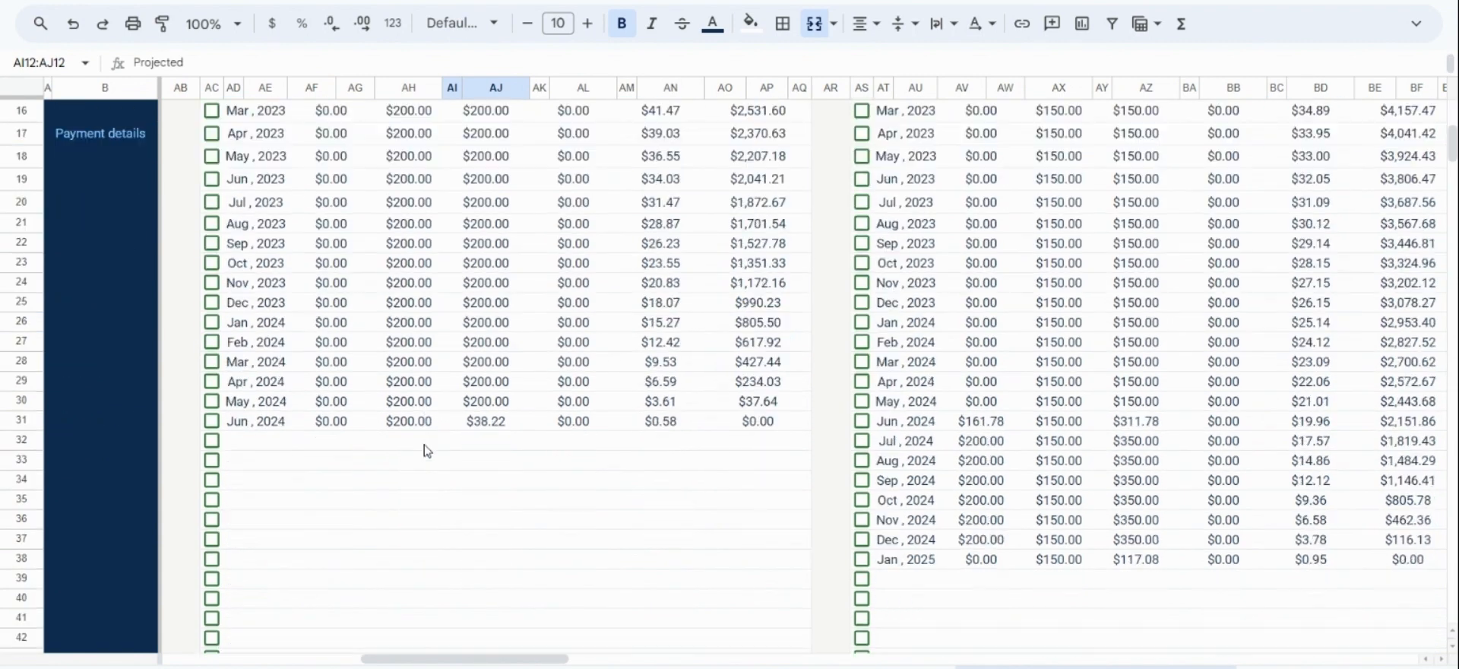
scroll(down, 3)
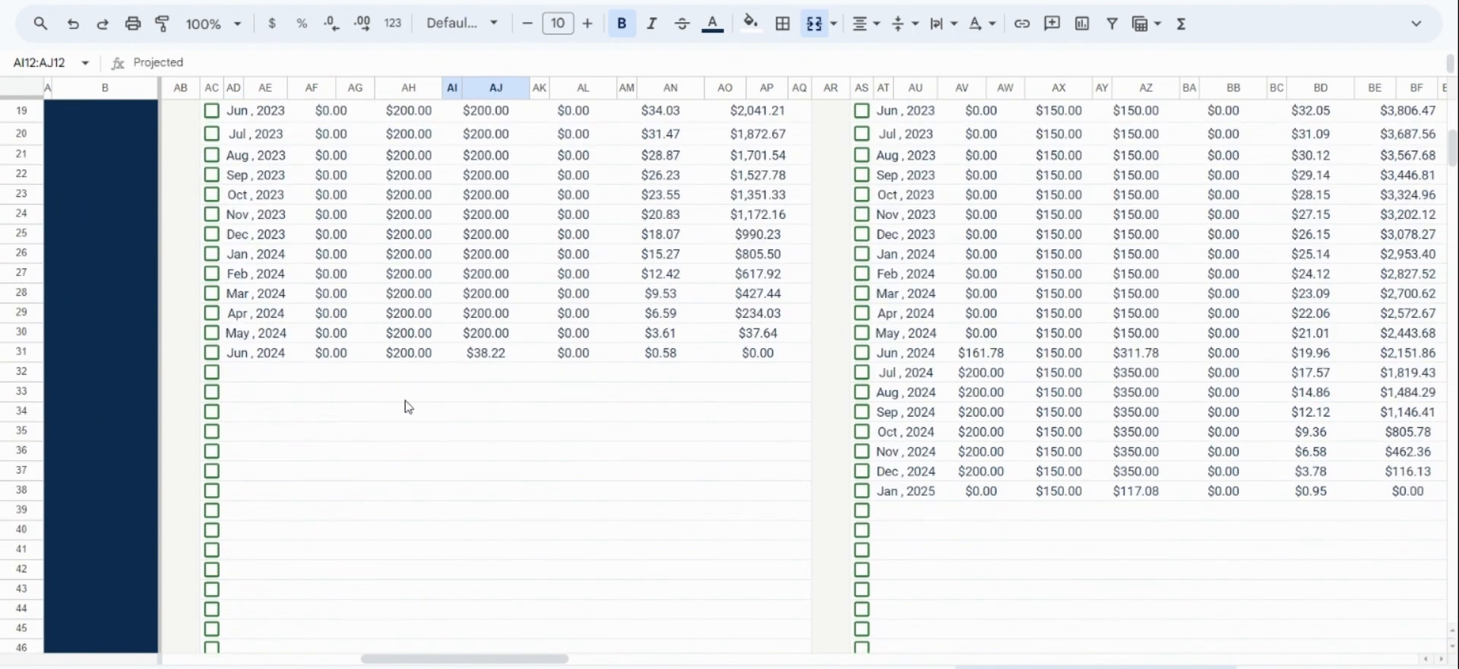
click(254, 351)
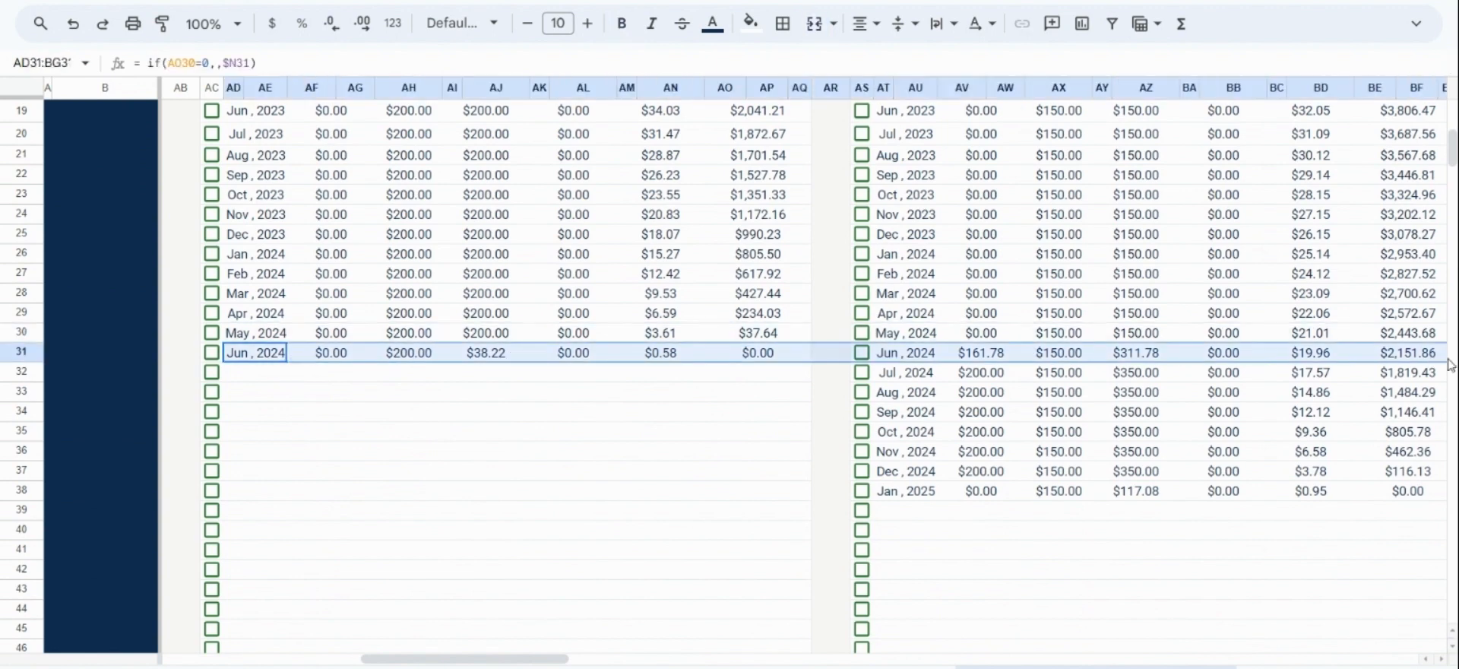
mouse_move(774, 411)
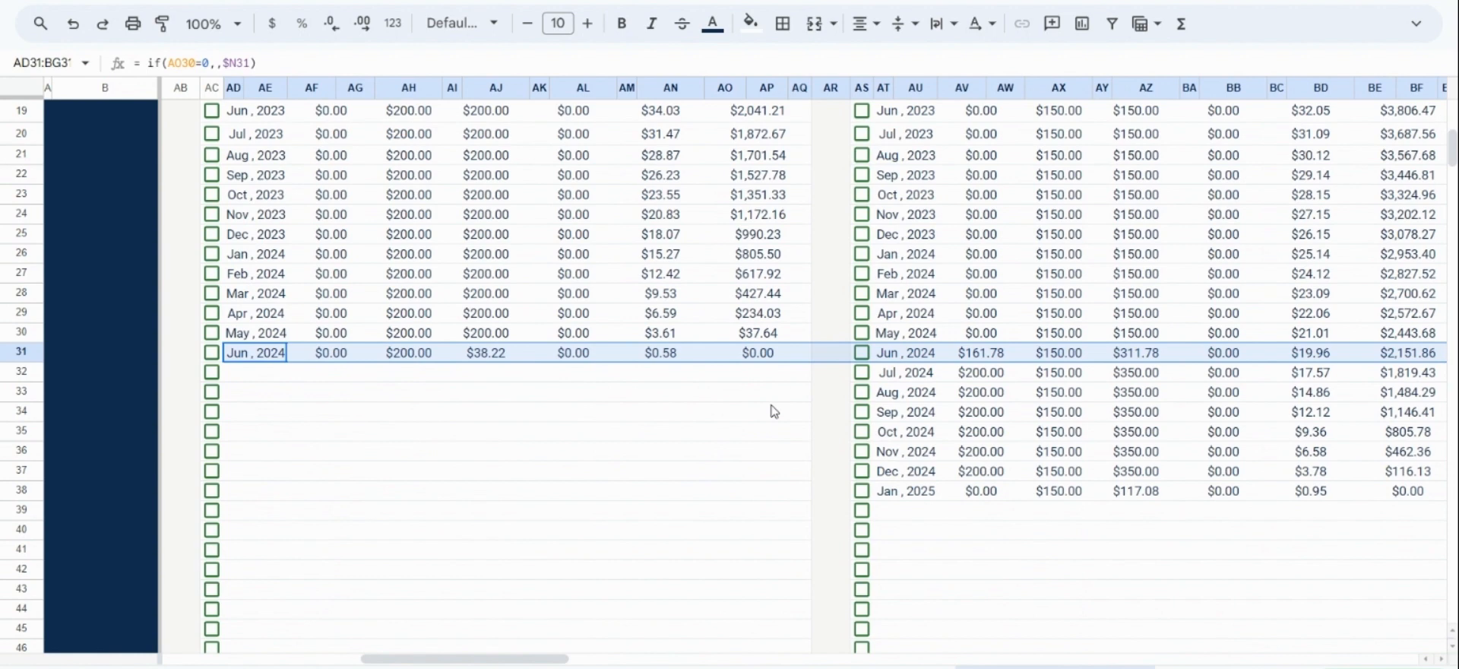
scroll(up, 3)
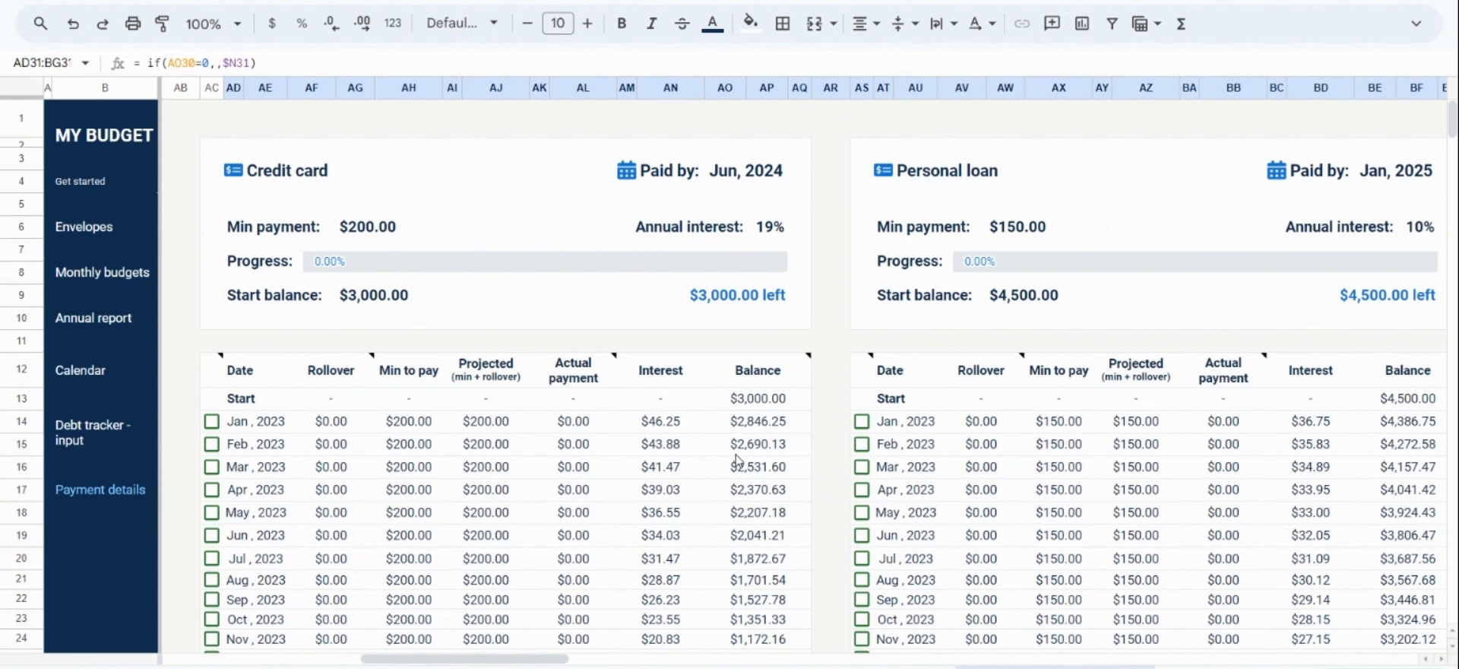
scroll(down, 3)
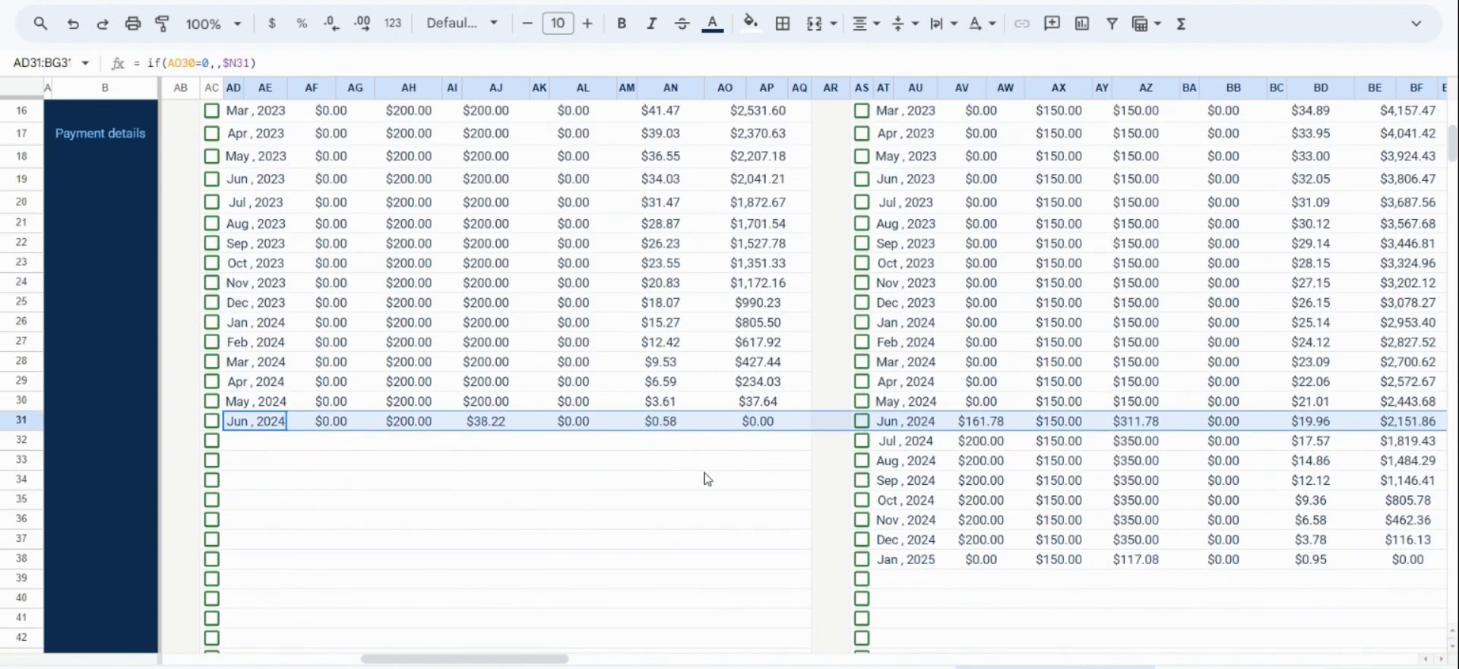
mouse_move(1016, 476)
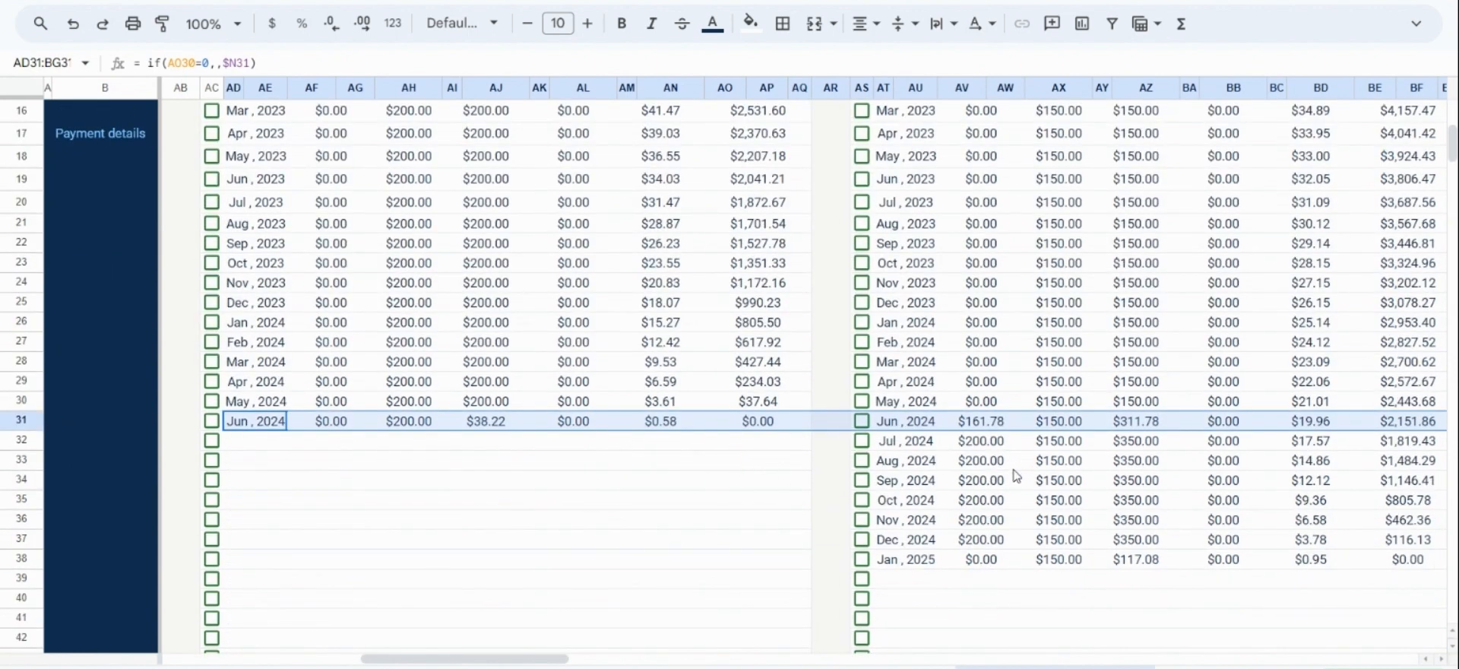
scroll(up, 3)
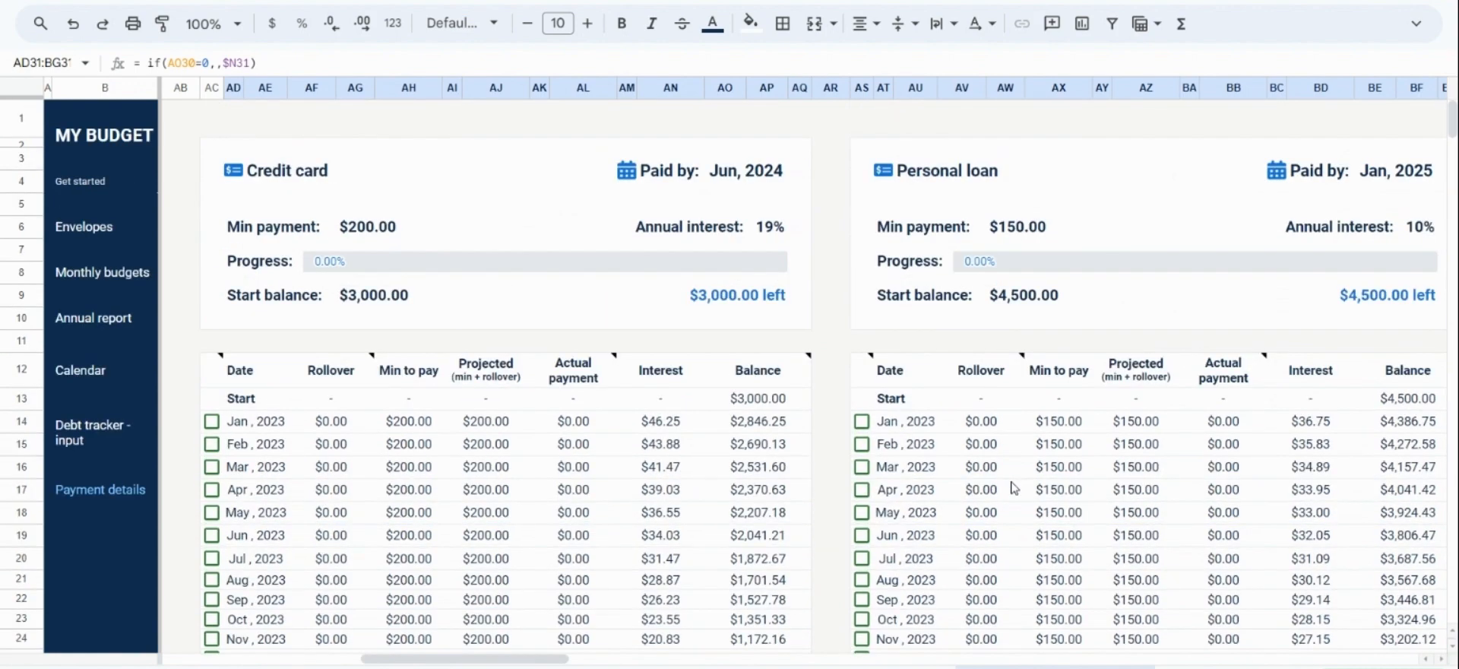
scroll(down, 3)
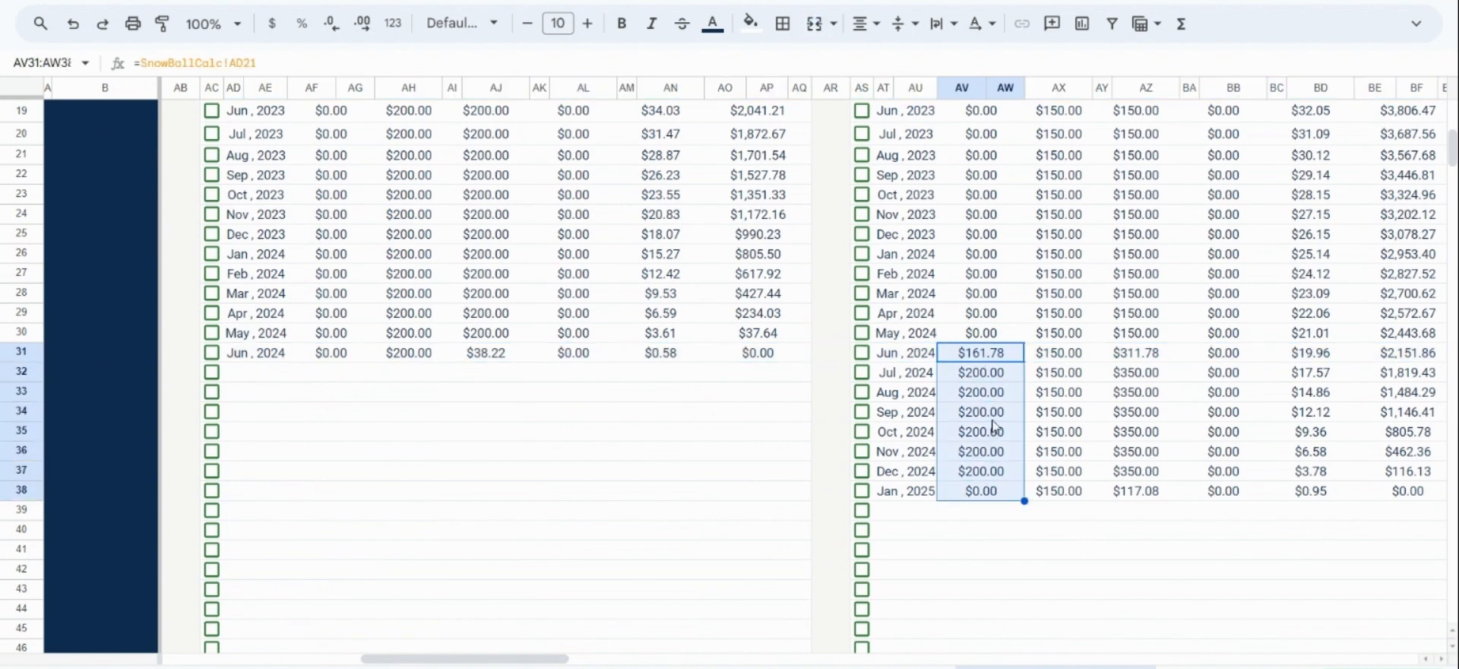
Step: Check the personal loan's July 2024 rollover and the rest of its schedule
click(981, 373)
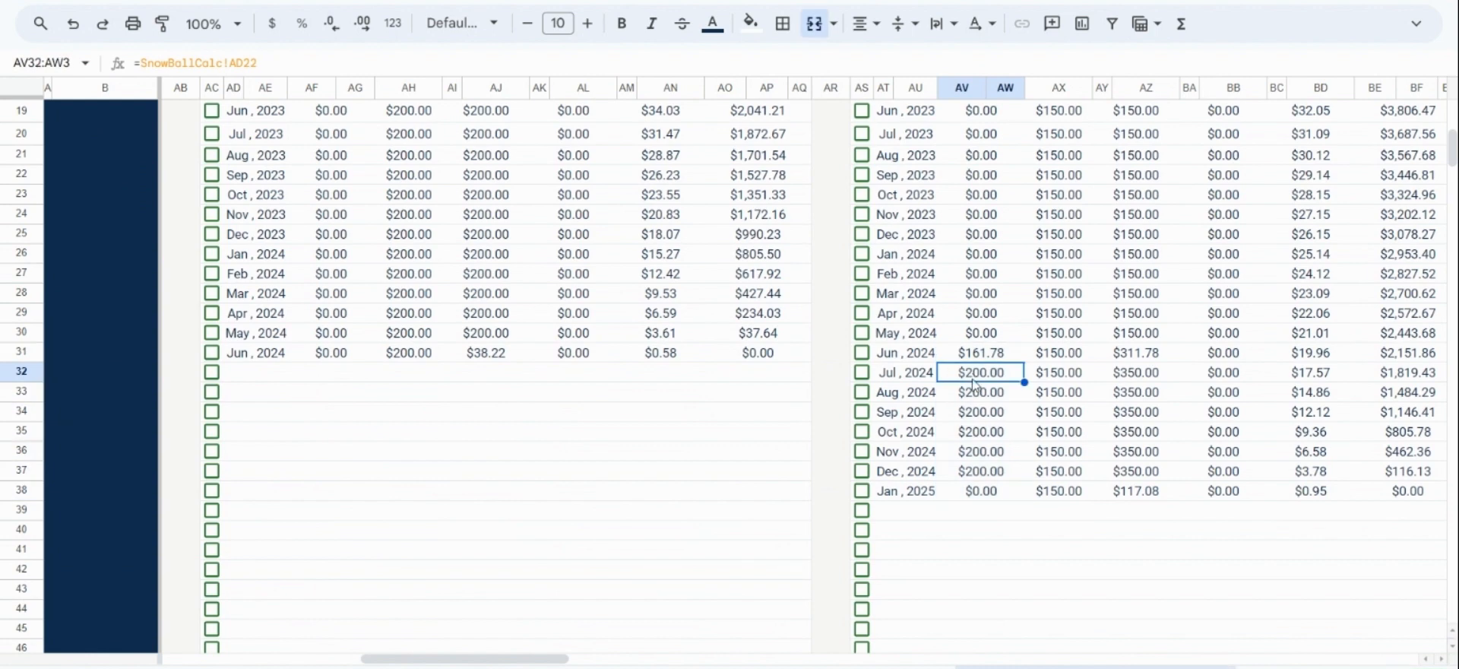
mouse_move(983, 400)
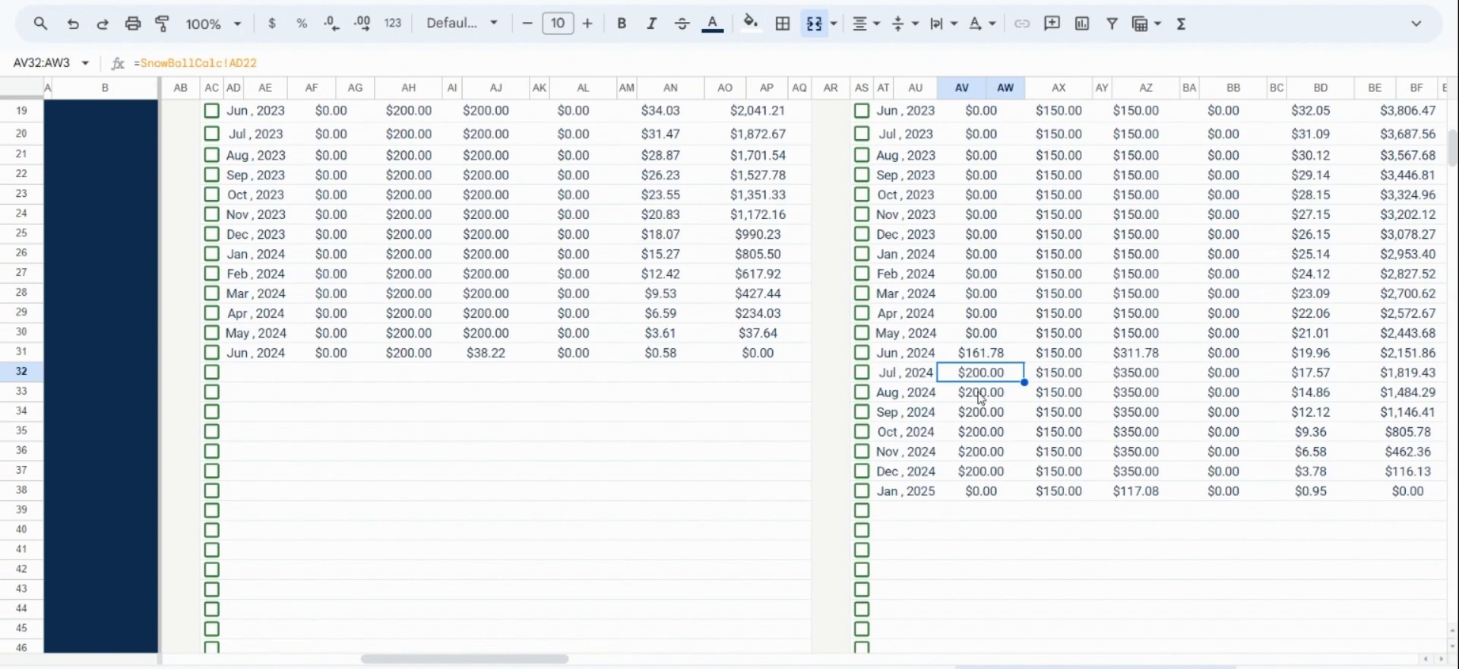
scroll(right, 3)
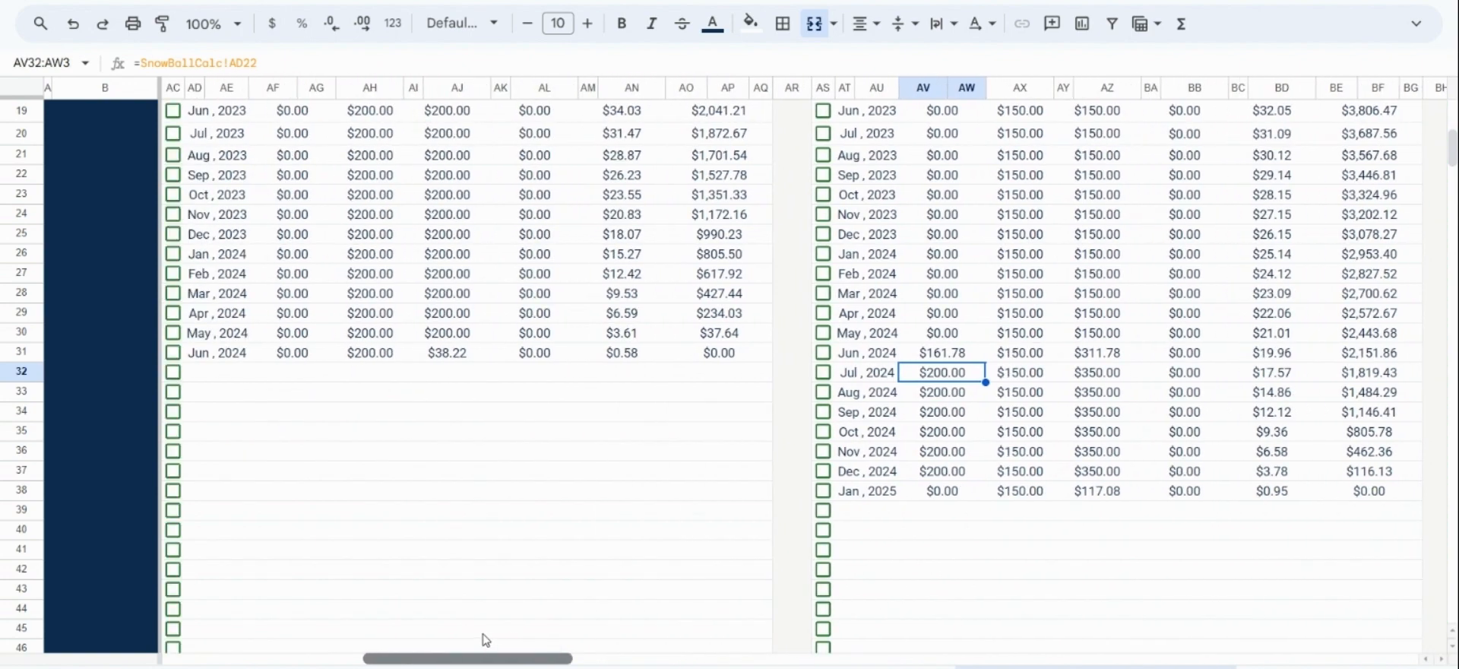
scroll(up, 3)
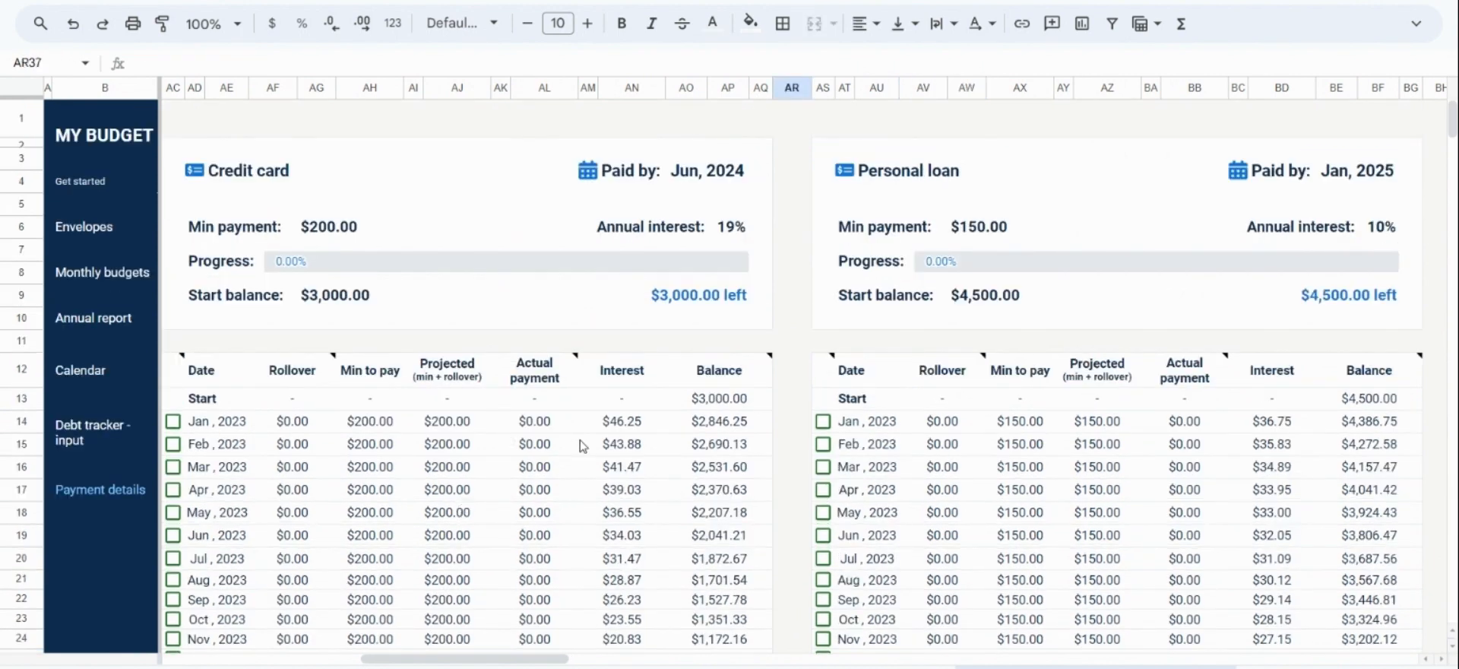
Step: Return from the Actual payment column to the Debt input page's empty Debt Payments Log
click(533, 370)
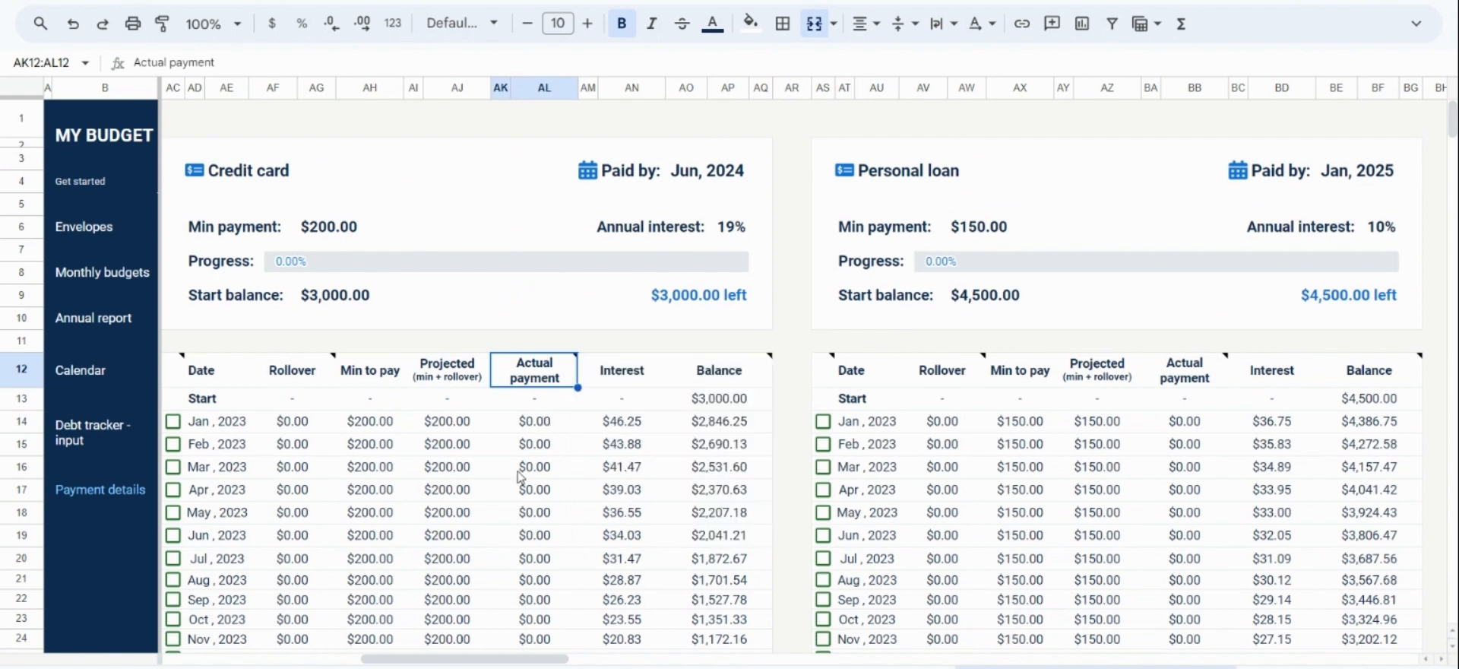
mouse_move(562, 435)
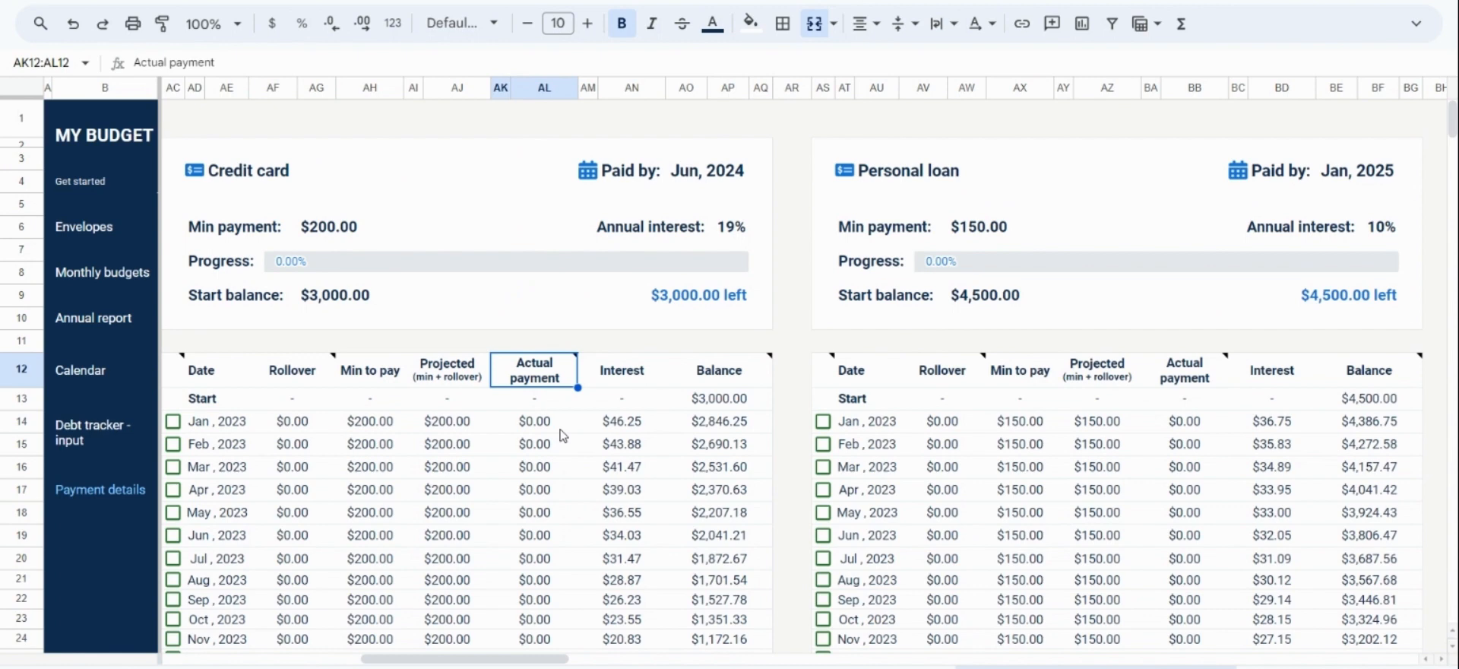
mouse_move(566, 433)
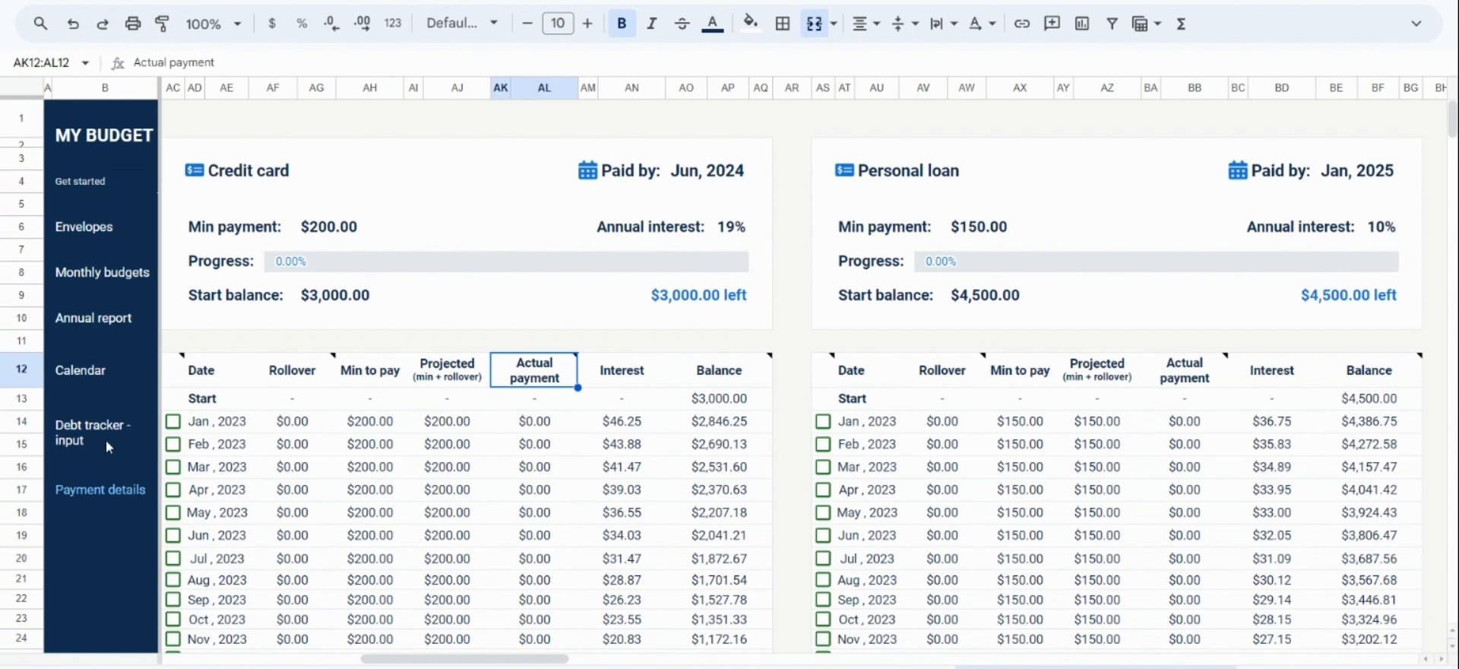
click(93, 432)
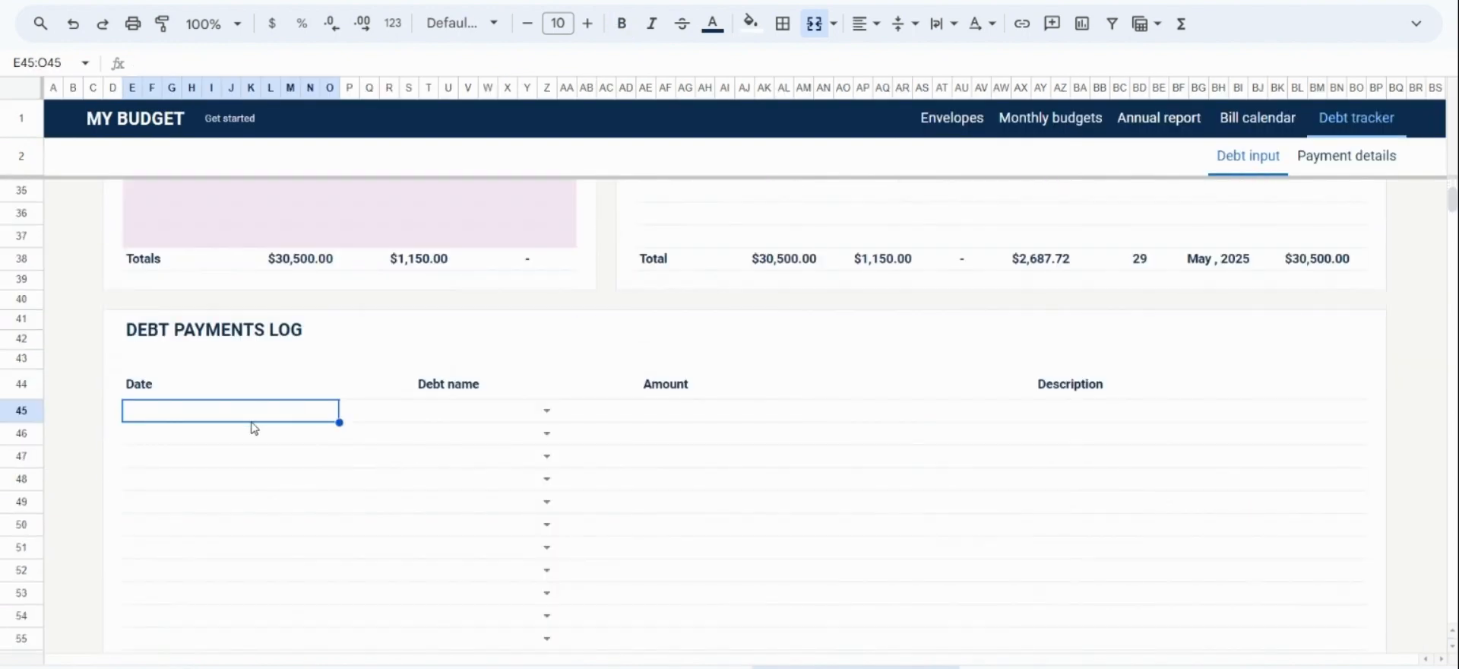
Step: Enter a 1/12/2023 Credit card payment of 1000 in the payments log's first row
click(230, 410)
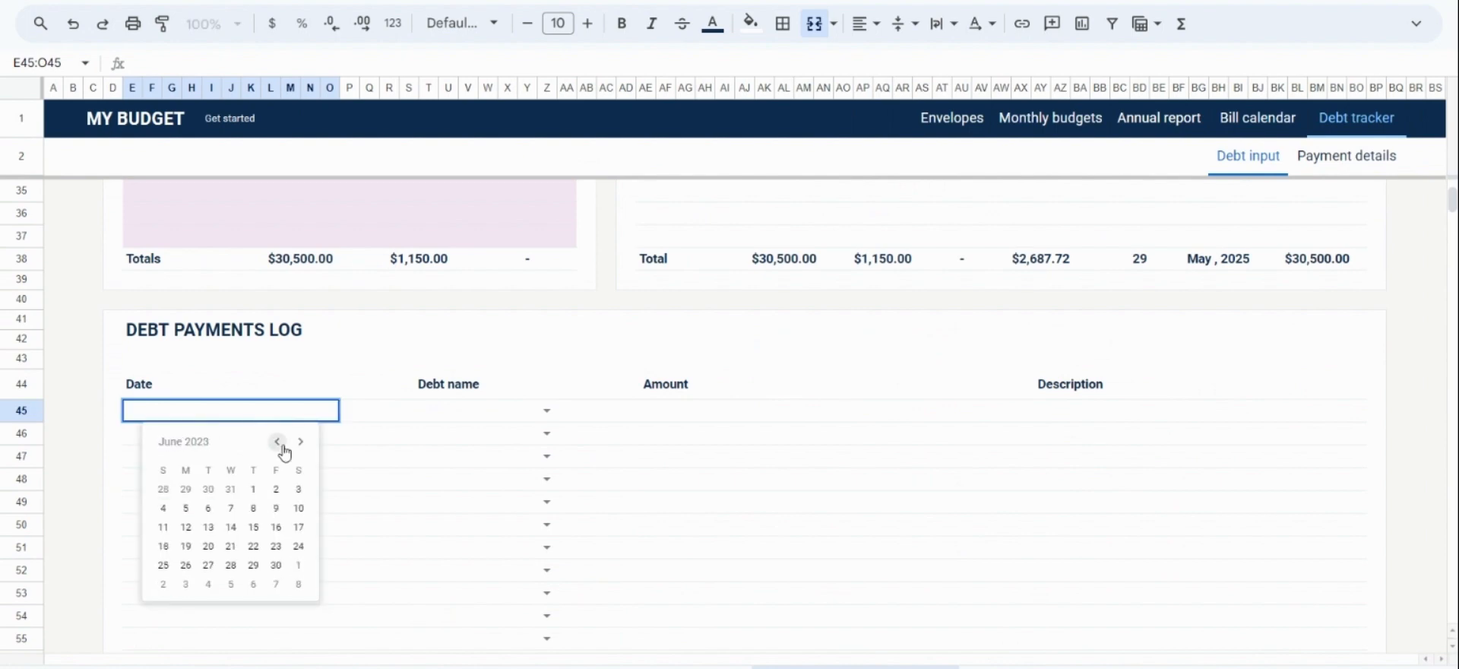
click(277, 441)
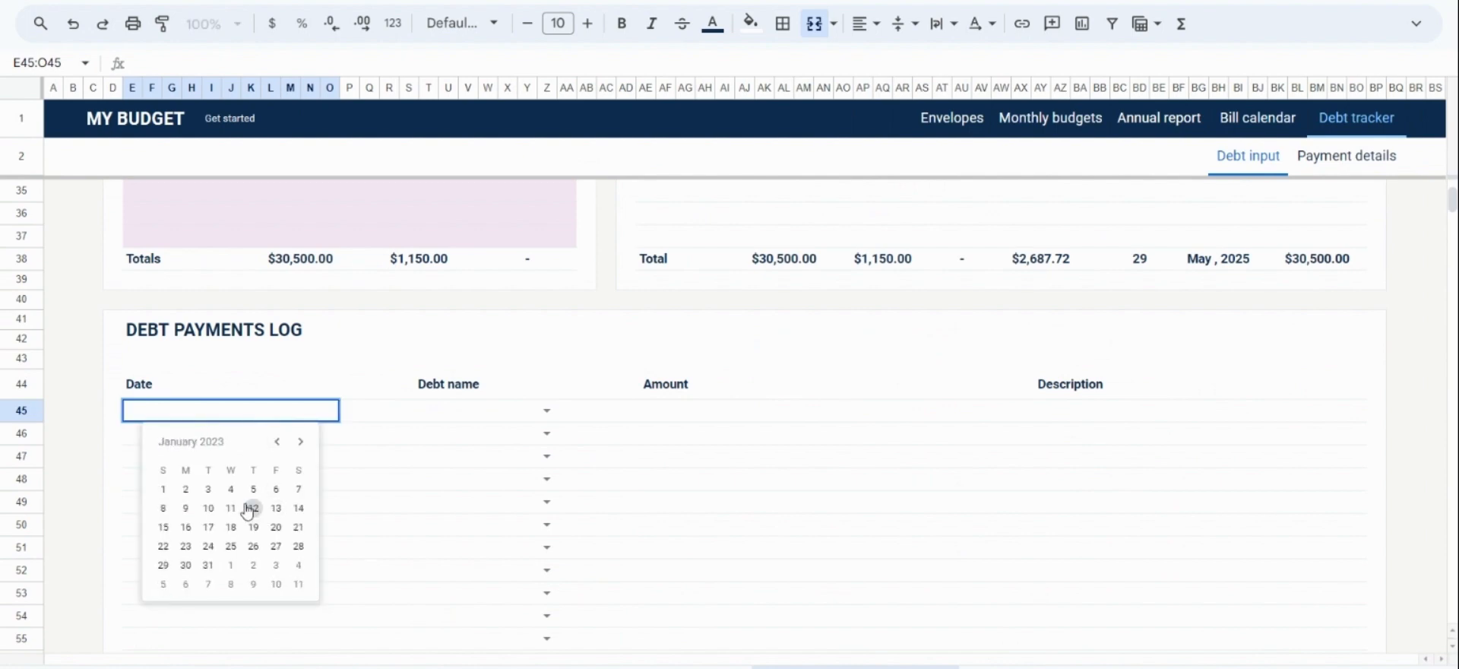
click(253, 508)
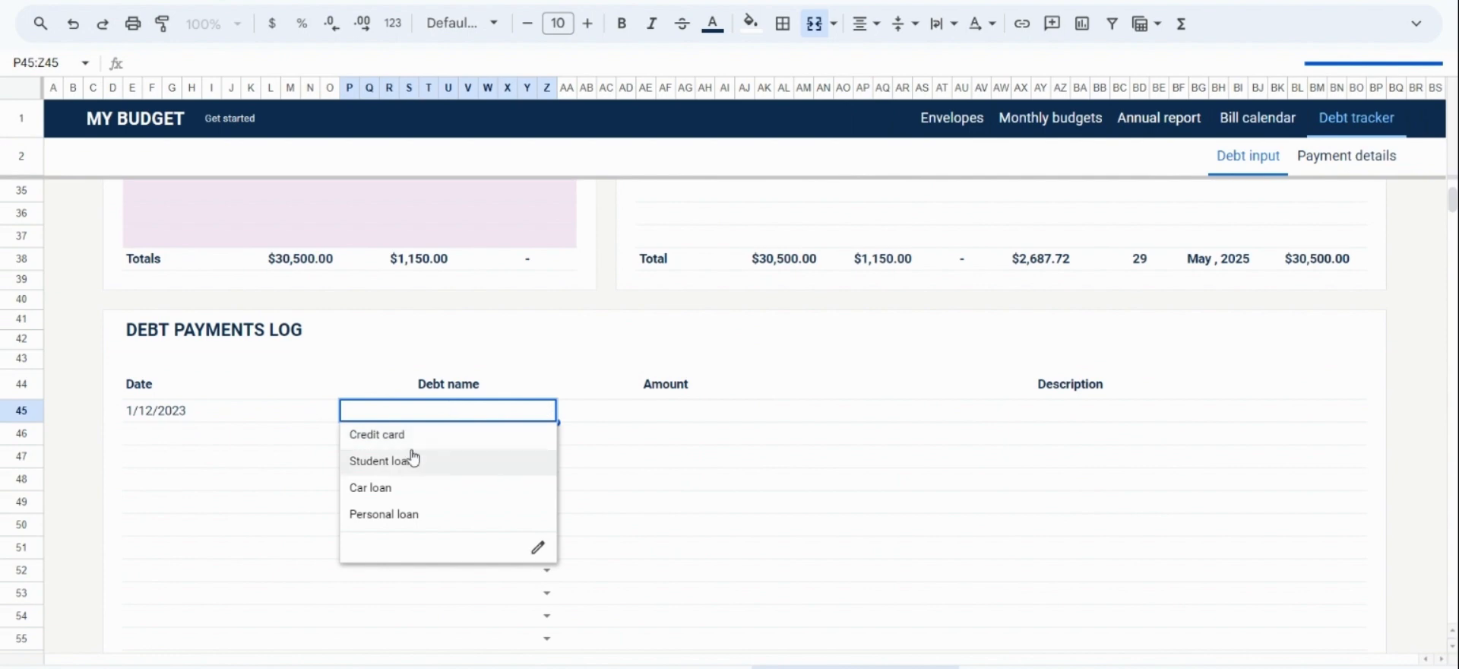
click(377, 434)
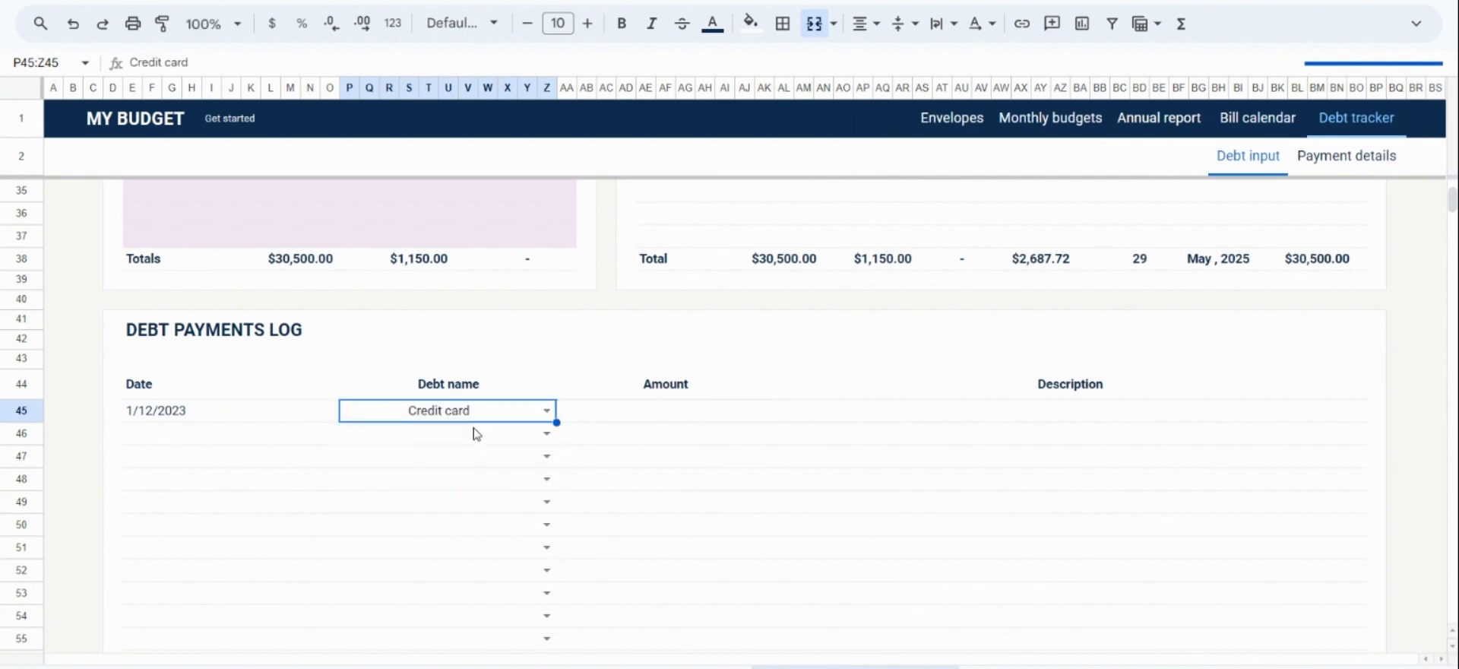
text(1000)
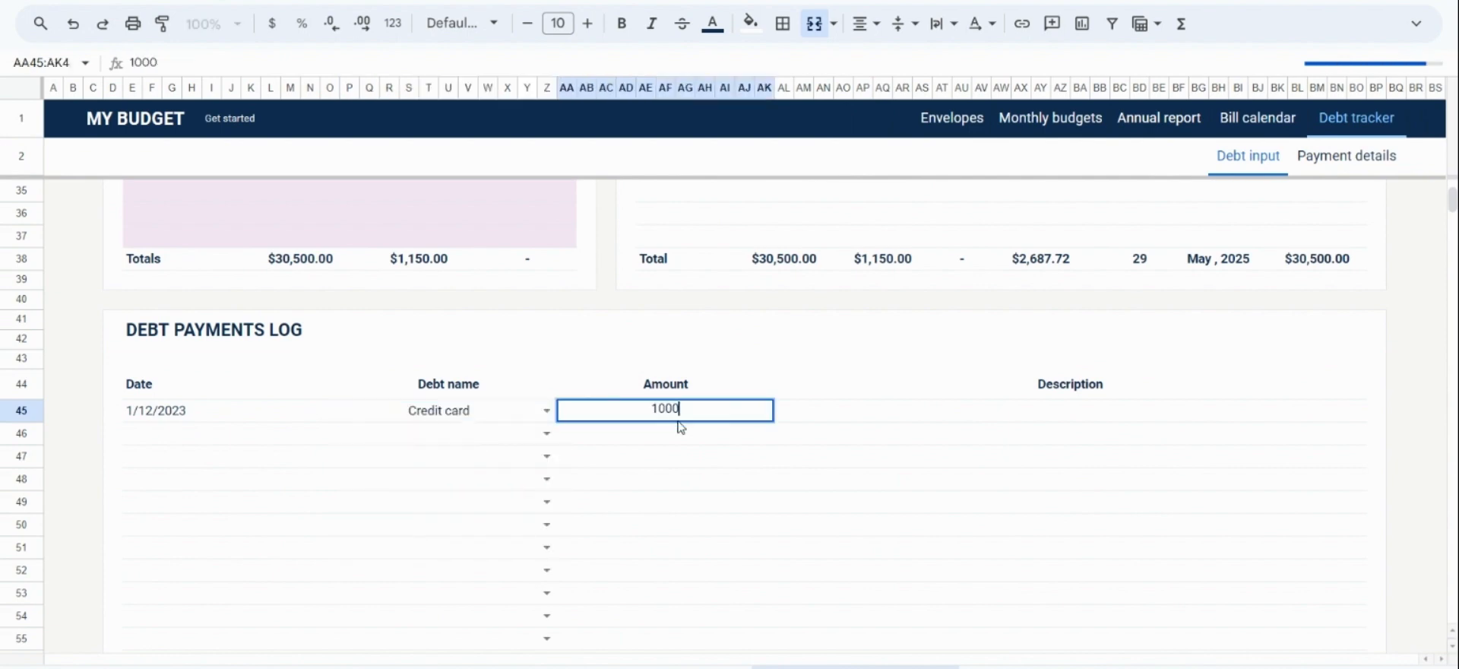
key(Return)
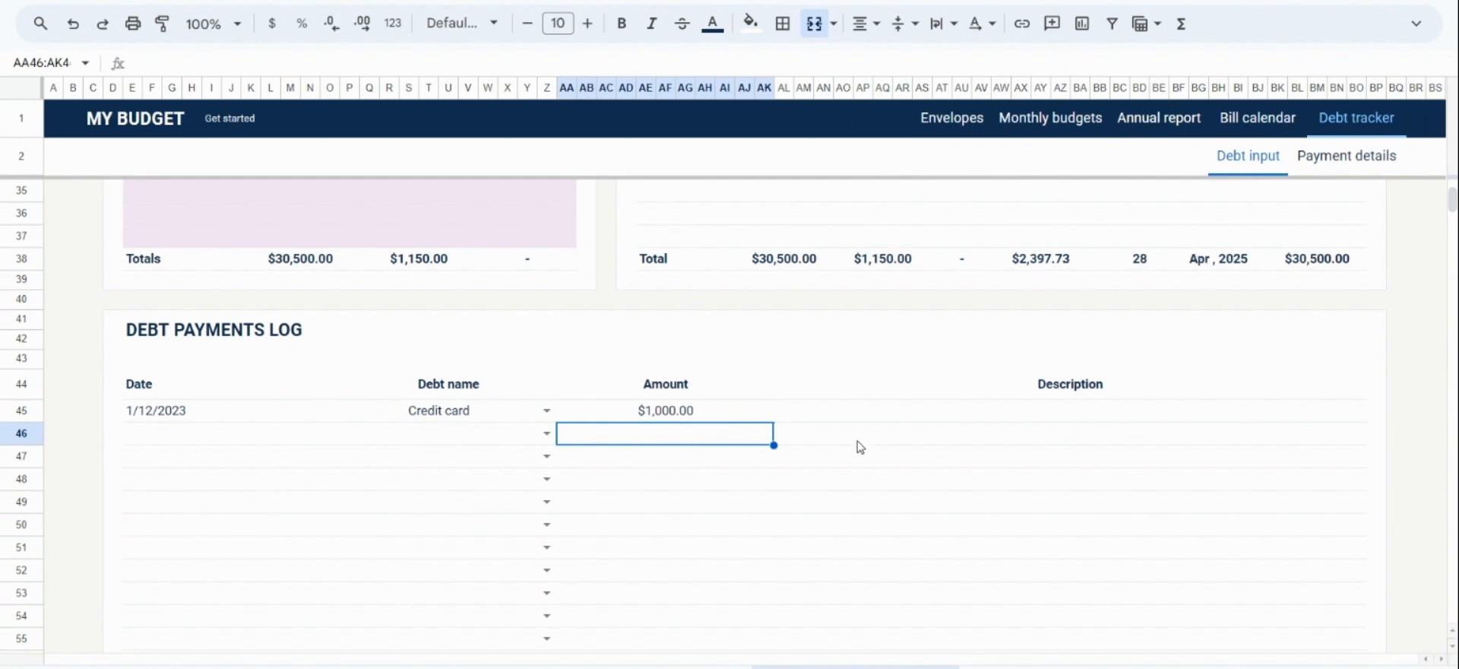
click(1345, 155)
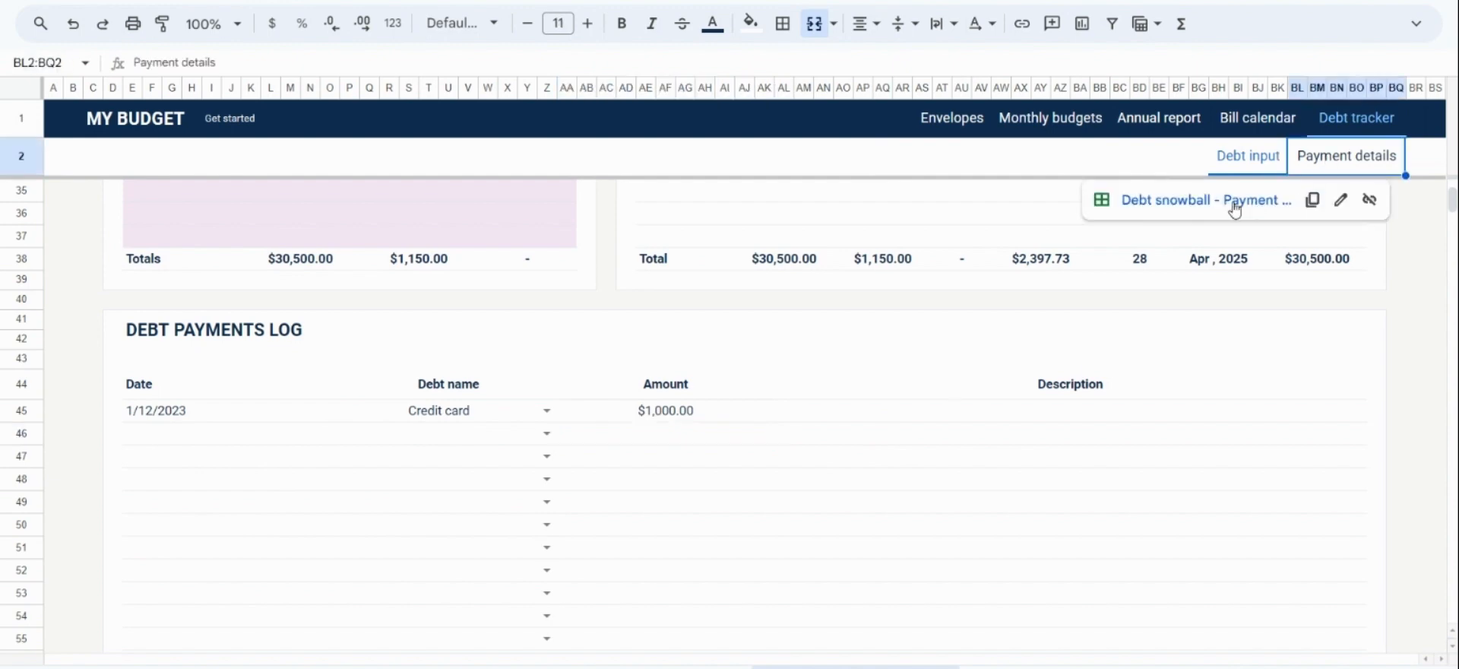
Step: Tick the Jan–Mar 2023 paid checkboxes for the Credit card and Personal loan tables
click(1246, 155)
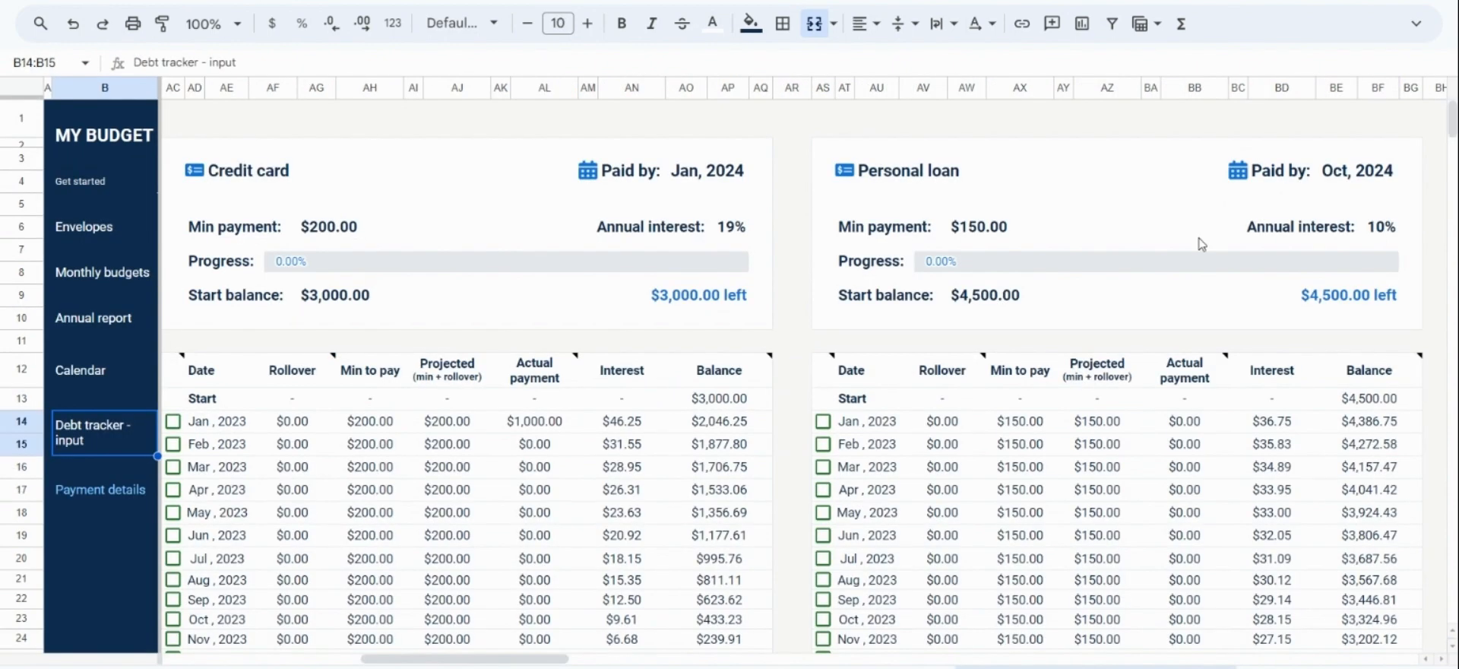
click(533, 421)
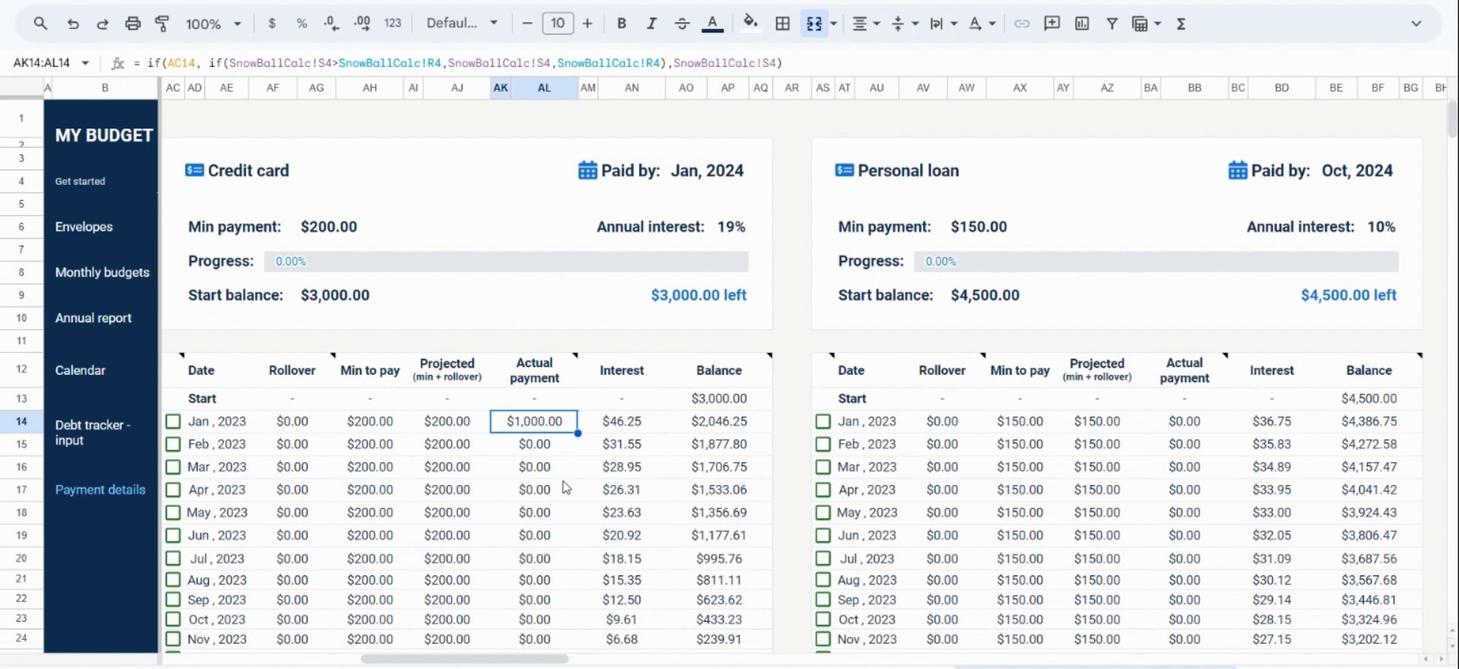
mouse_move(469, 435)
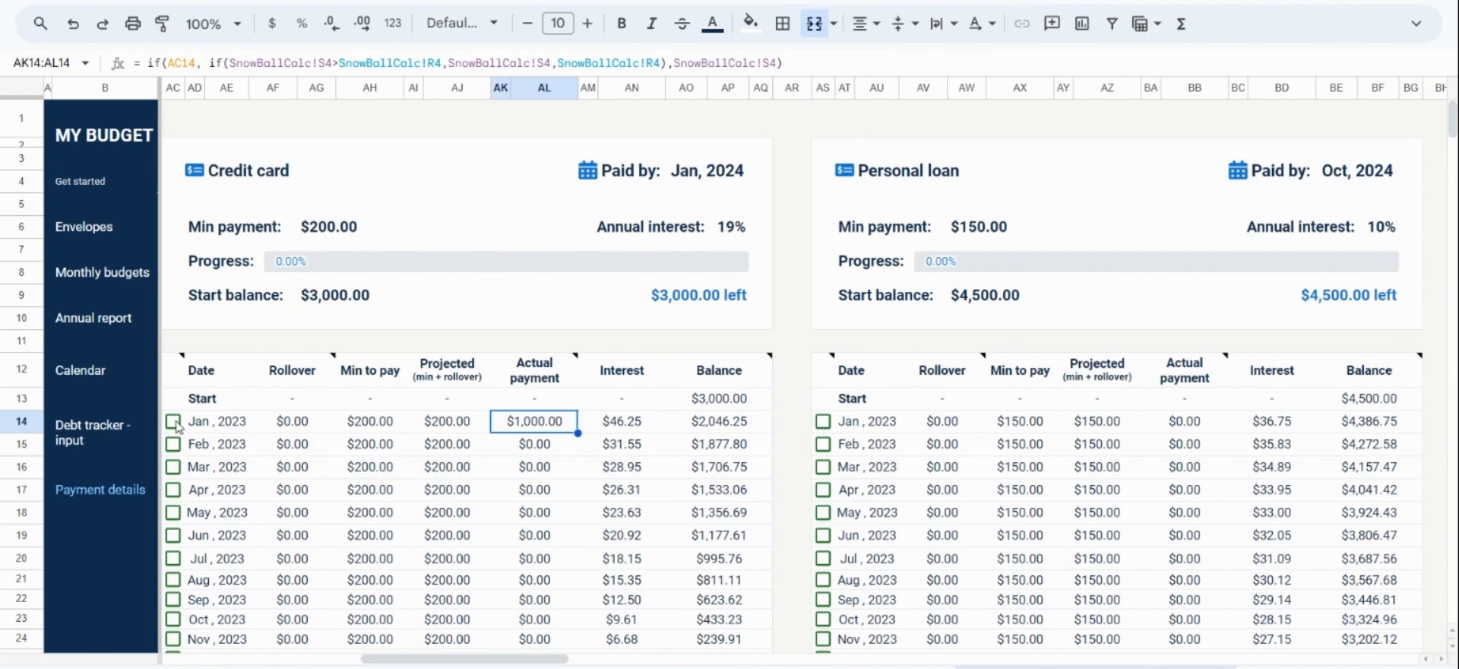
click(172, 422)
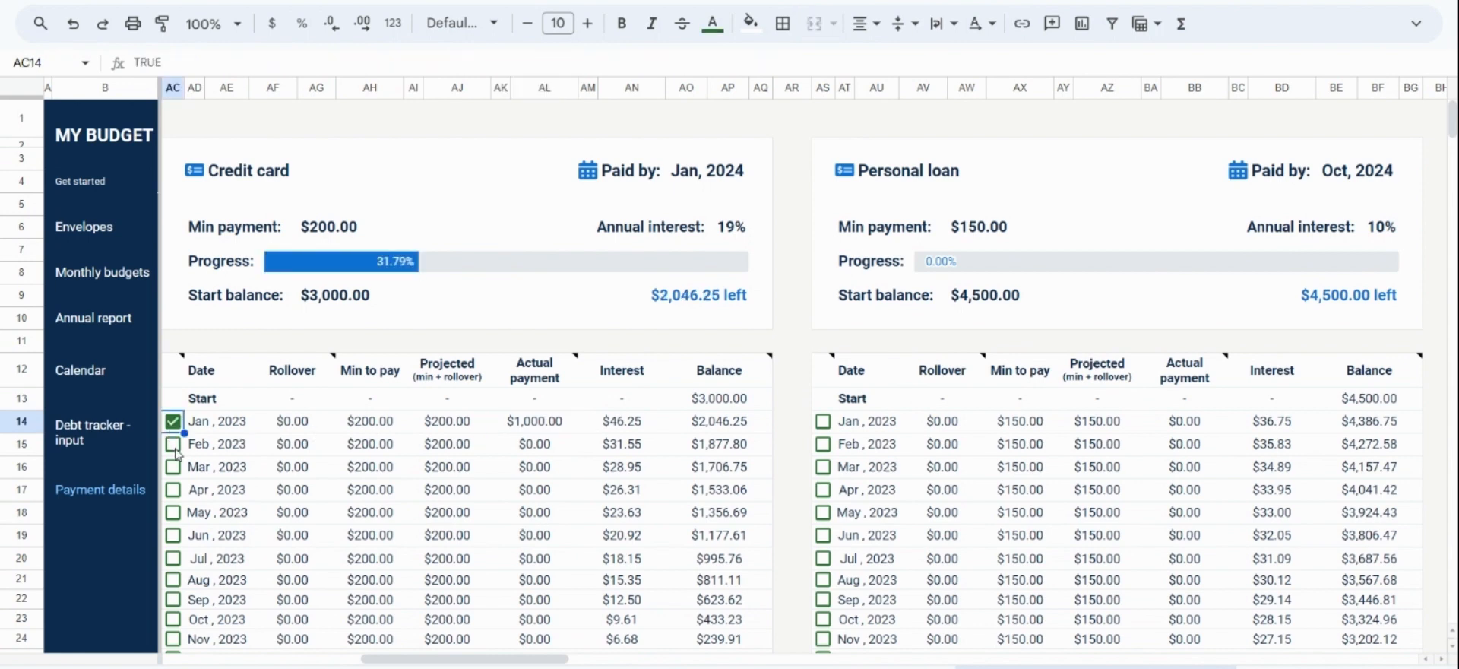
click(172, 466)
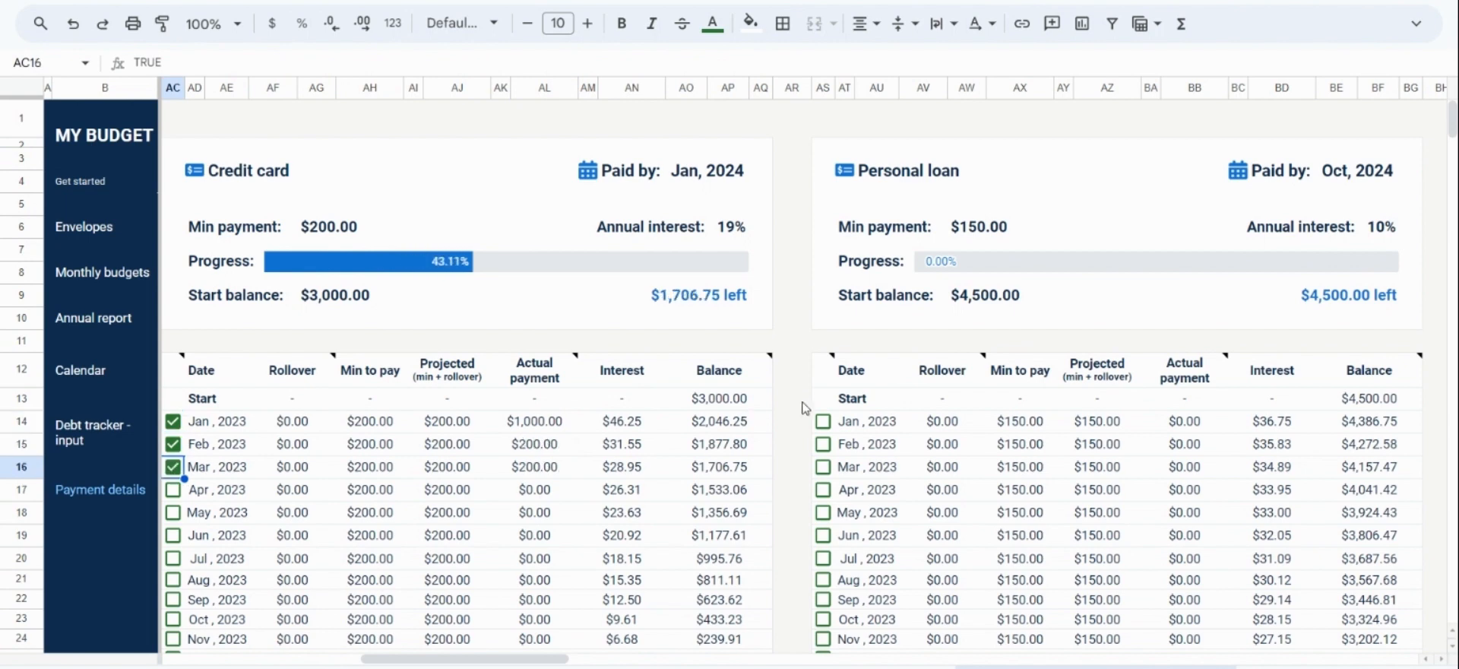
click(823, 444)
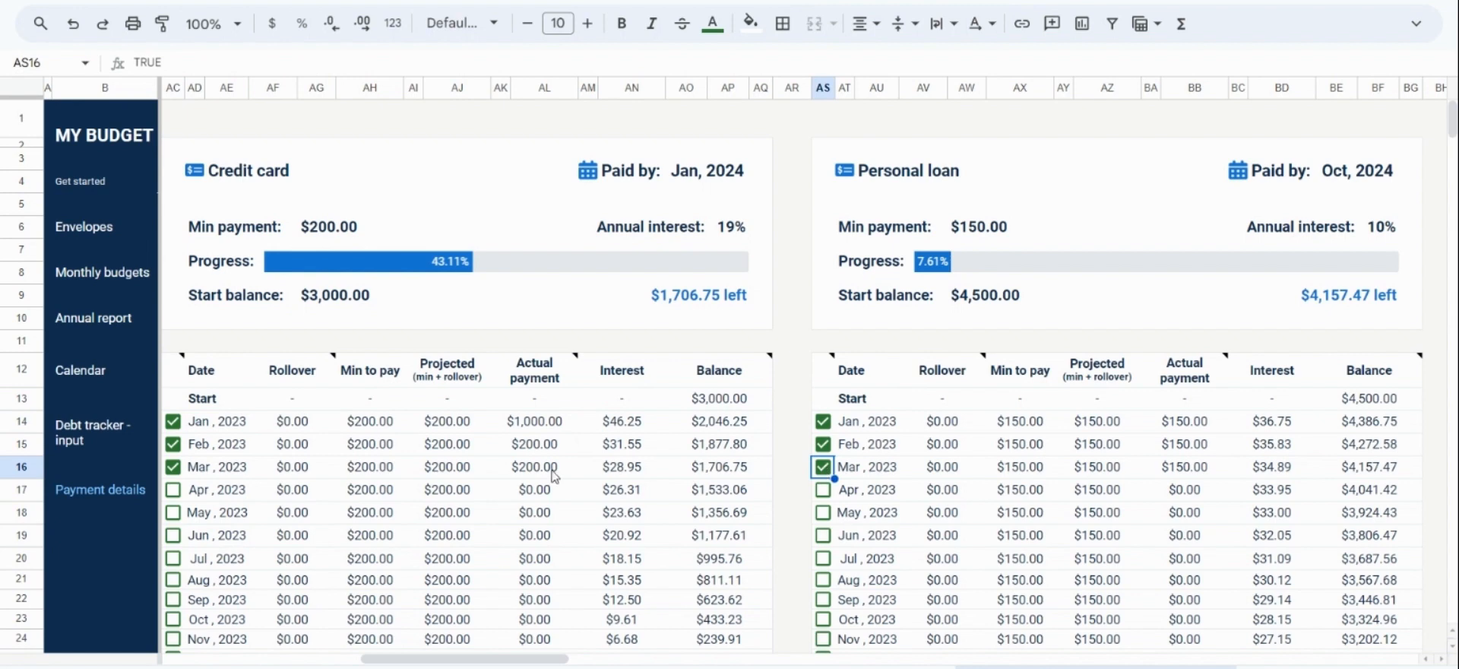
mouse_move(320, 477)
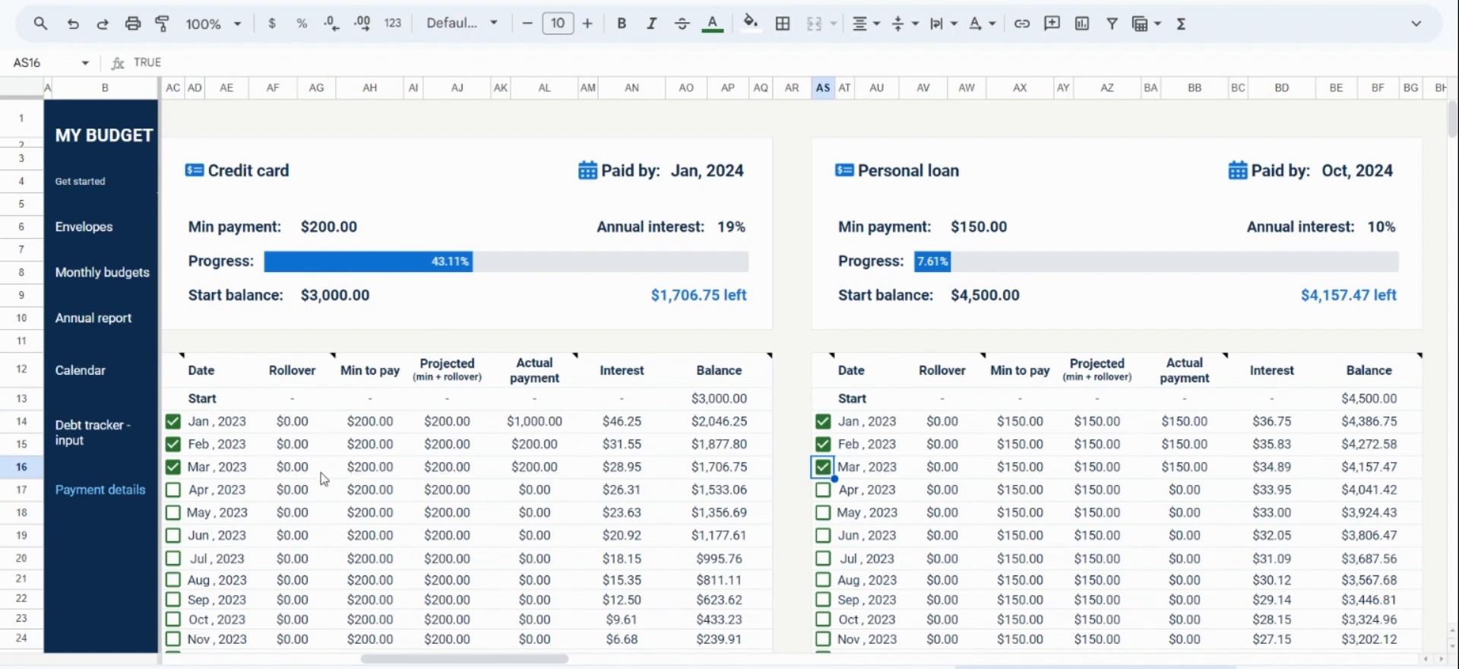
mouse_move(206, 437)
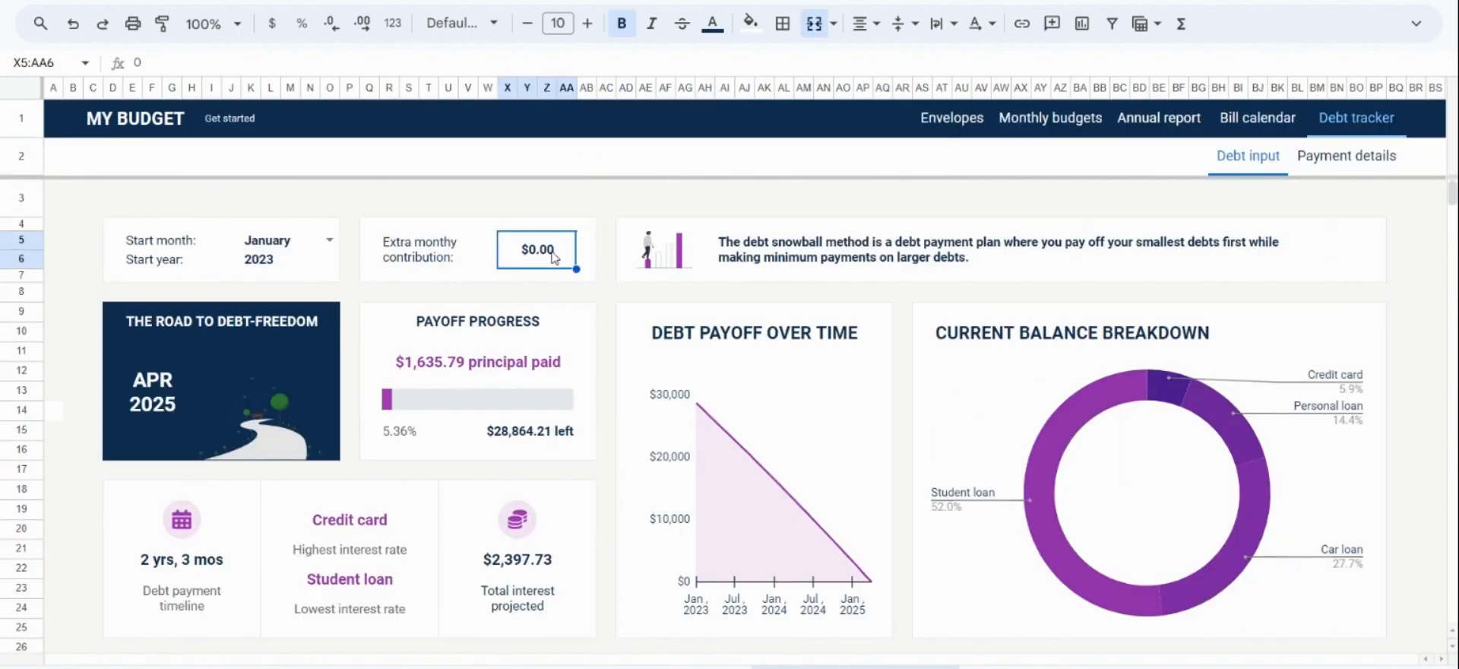
Step: Enter 50 as the extra monthly contribution and check the 2-year 2-month payoff timeline
text(5)
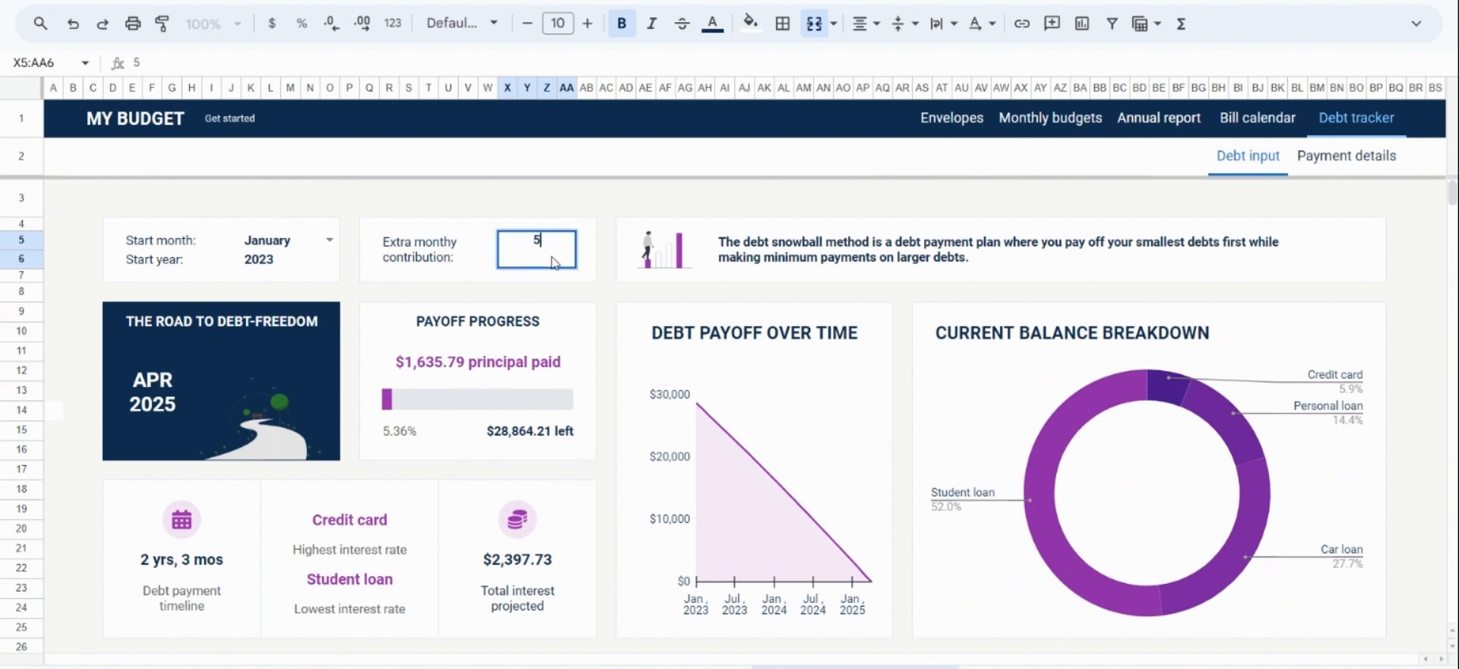
text(0.00)
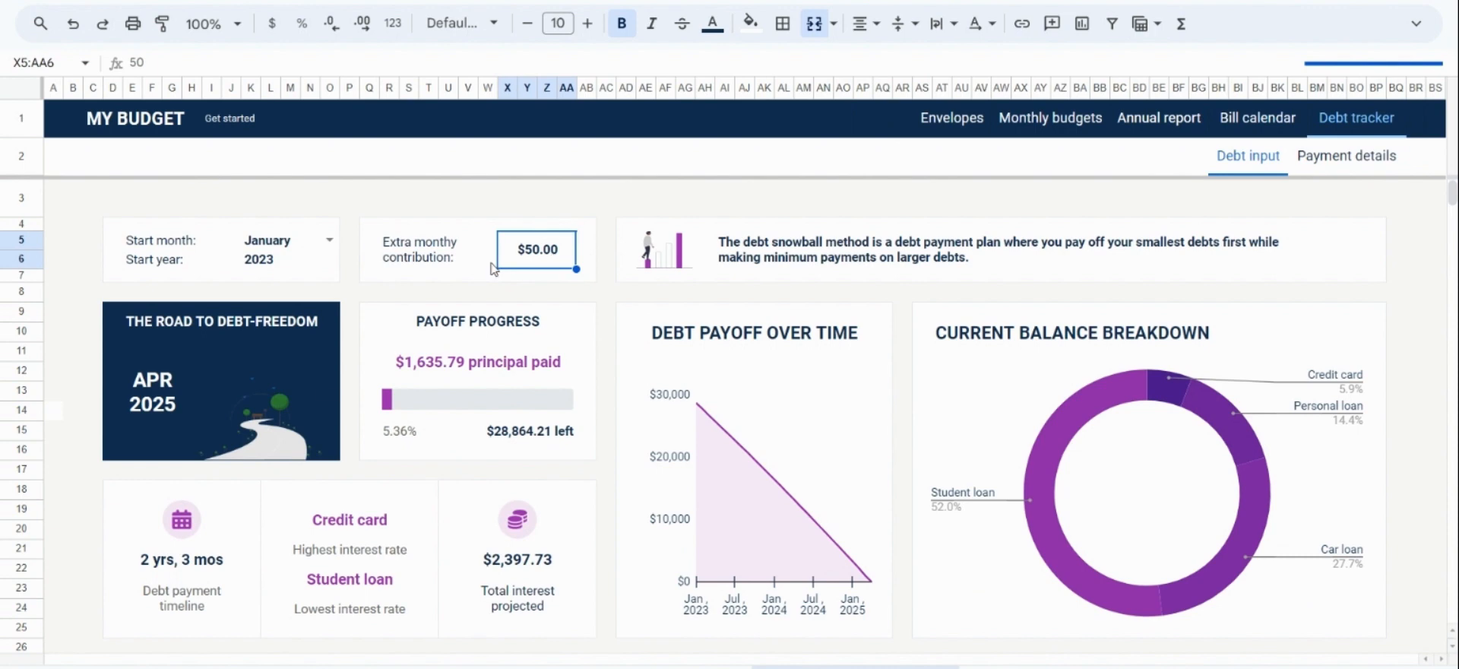
mouse_move(222, 572)
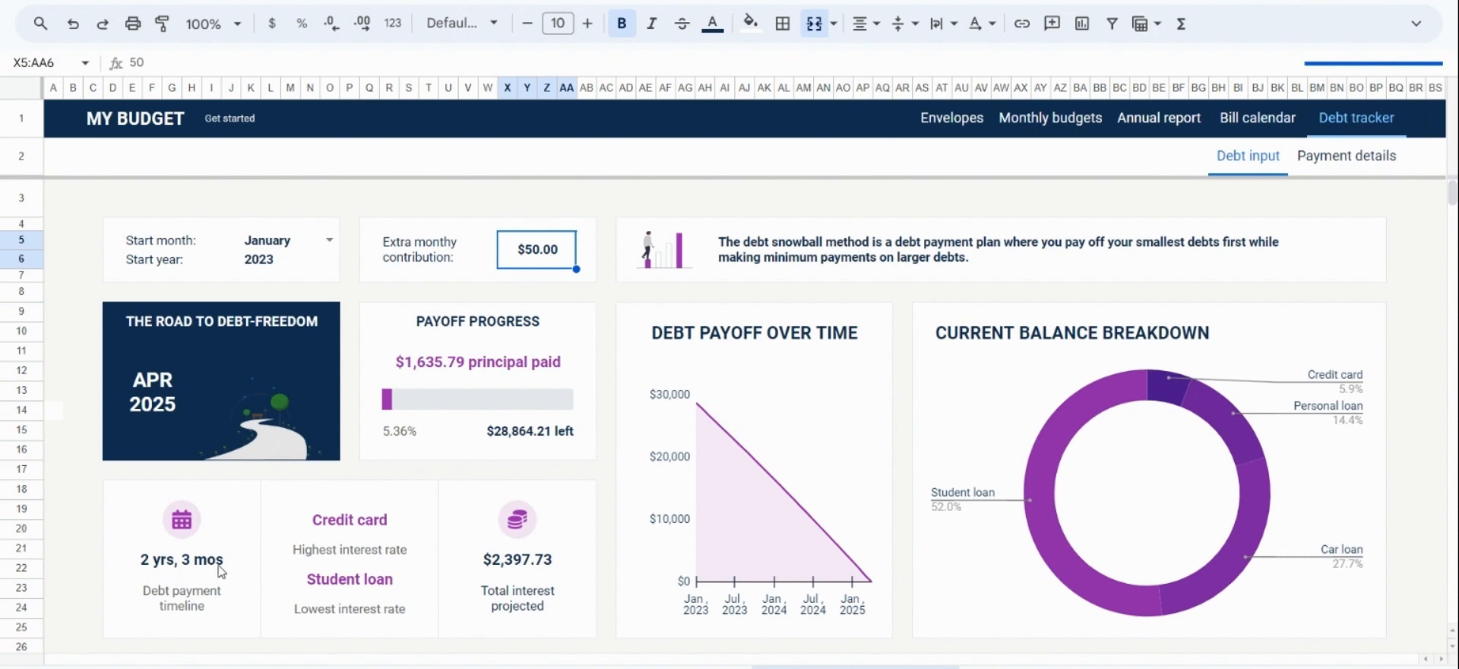
mouse_move(243, 574)
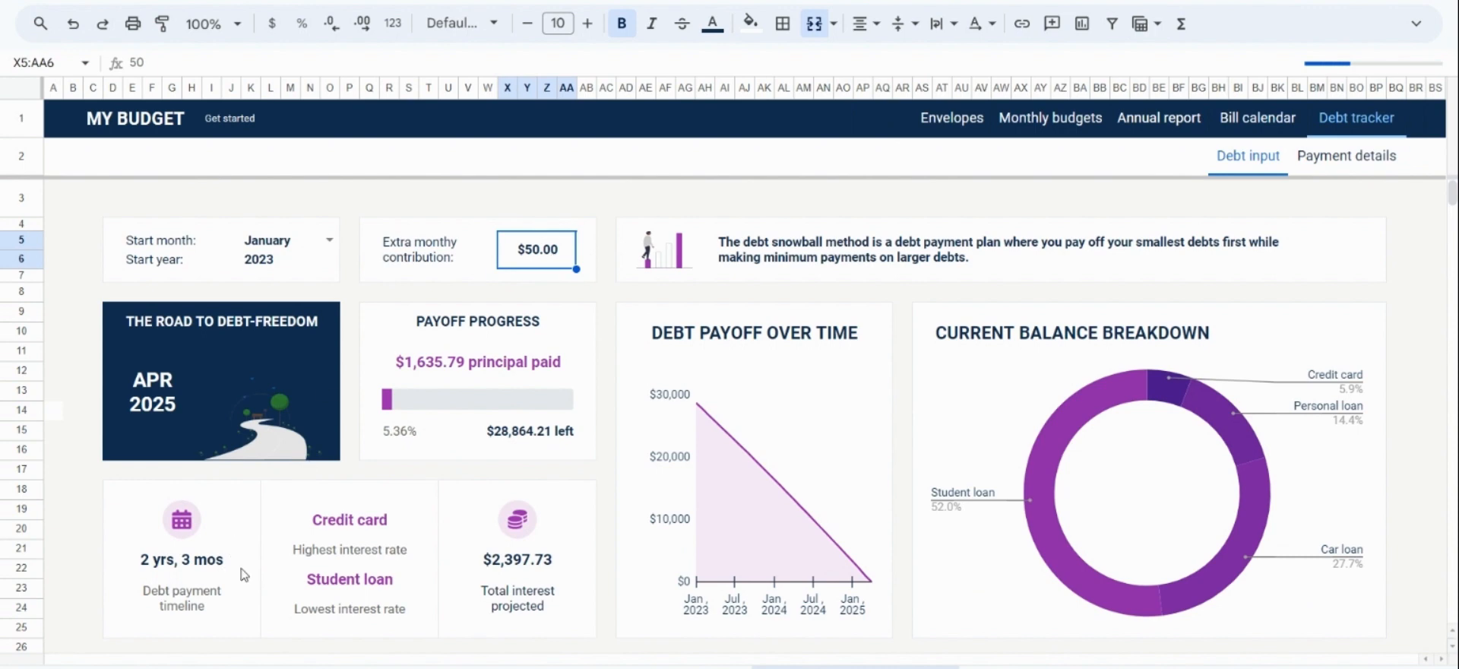
click(181, 560)
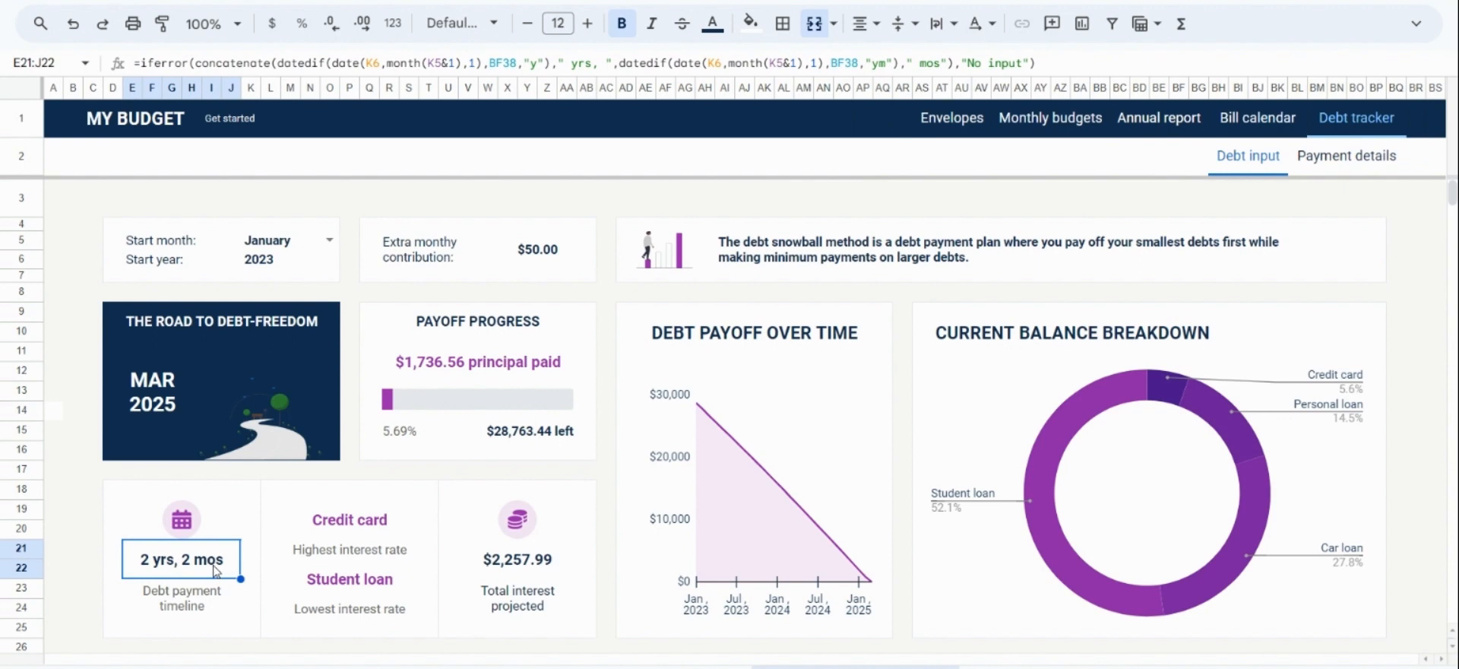
mouse_move(572, 292)
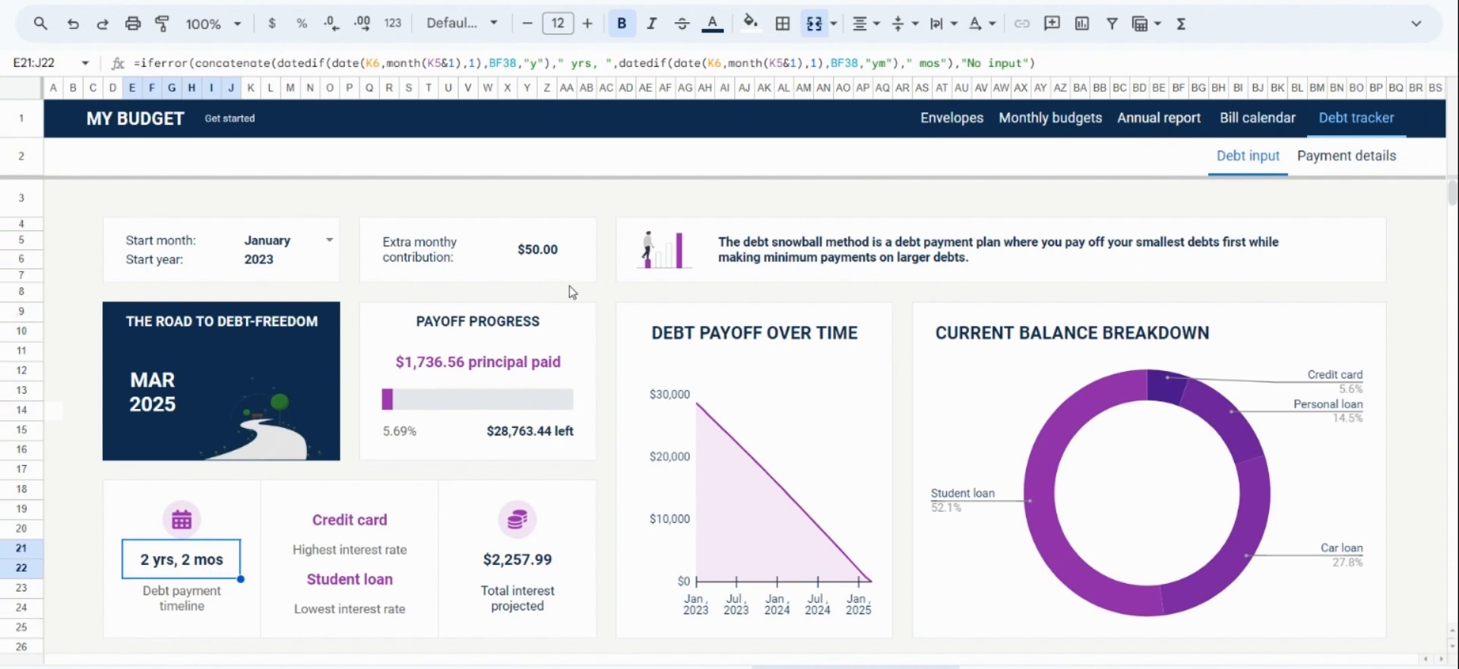
mouse_move(982, 244)
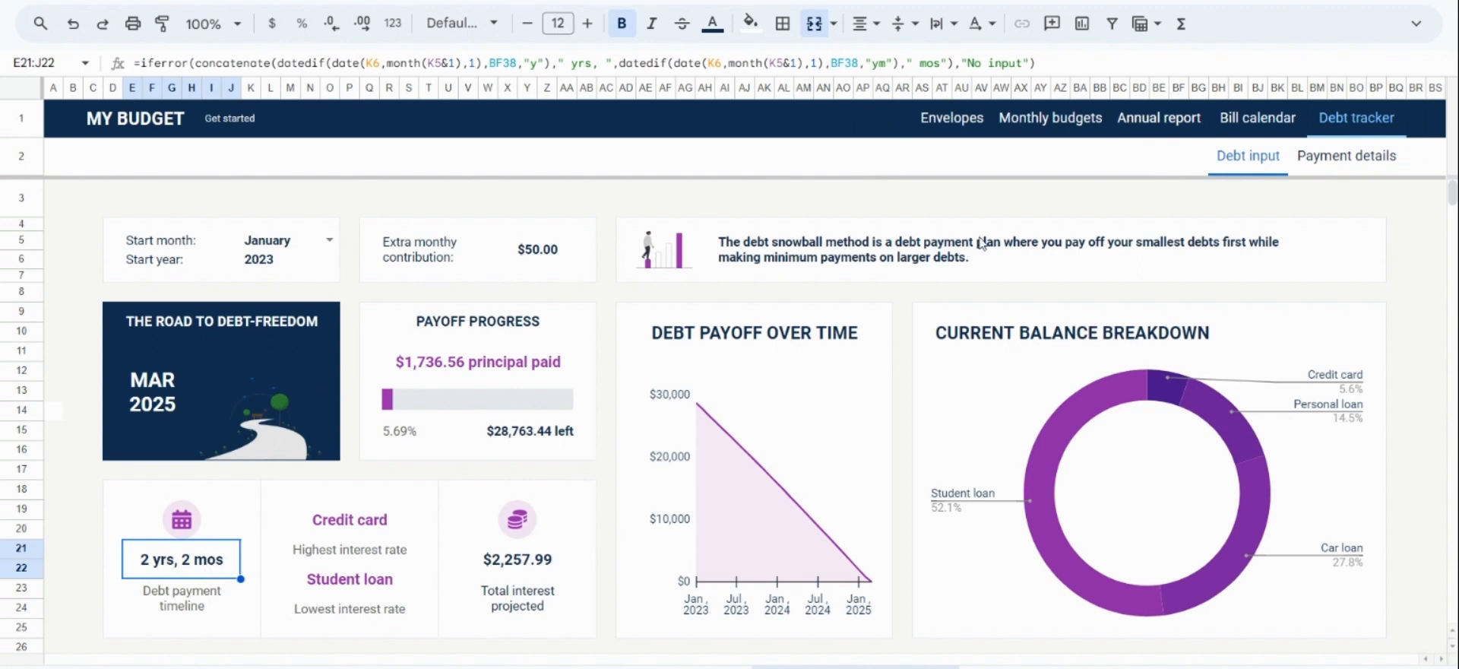
click(1347, 155)
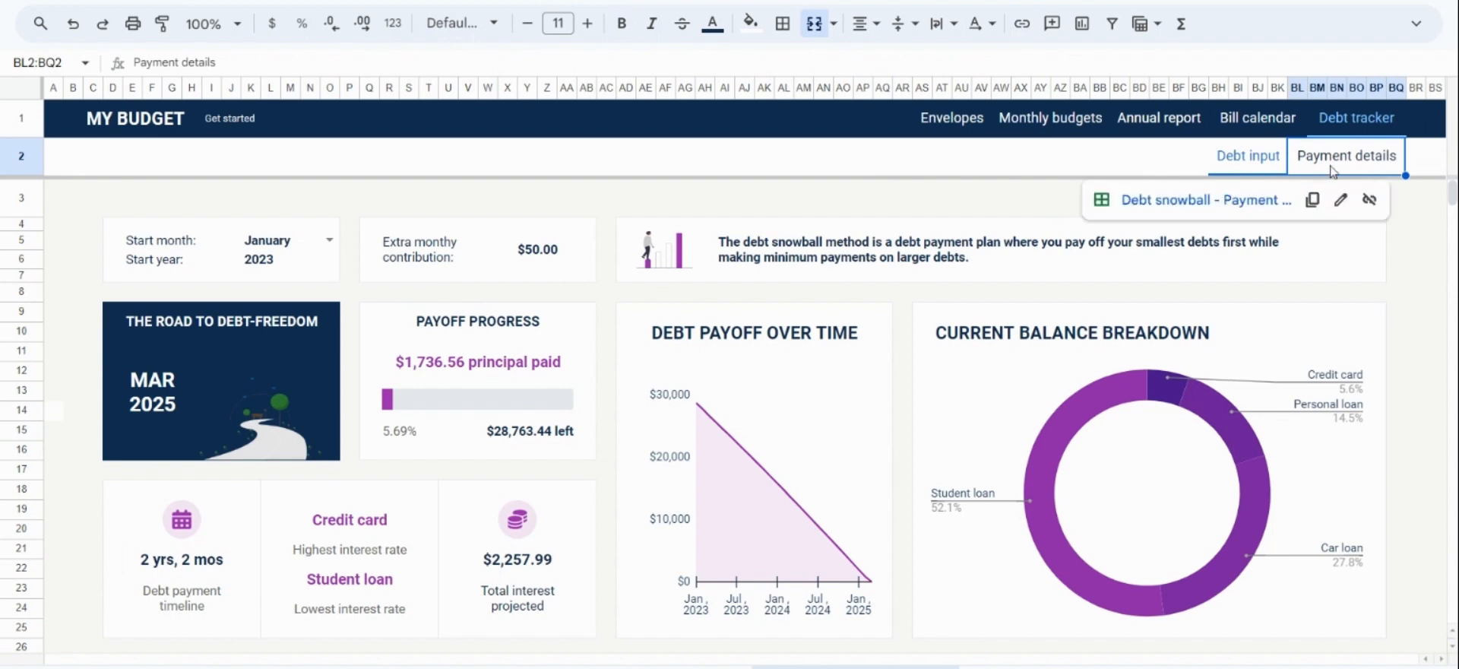
Step: Return to the Payment details overview and inspect the first $0.00 Monthly extra value
click(1246, 155)
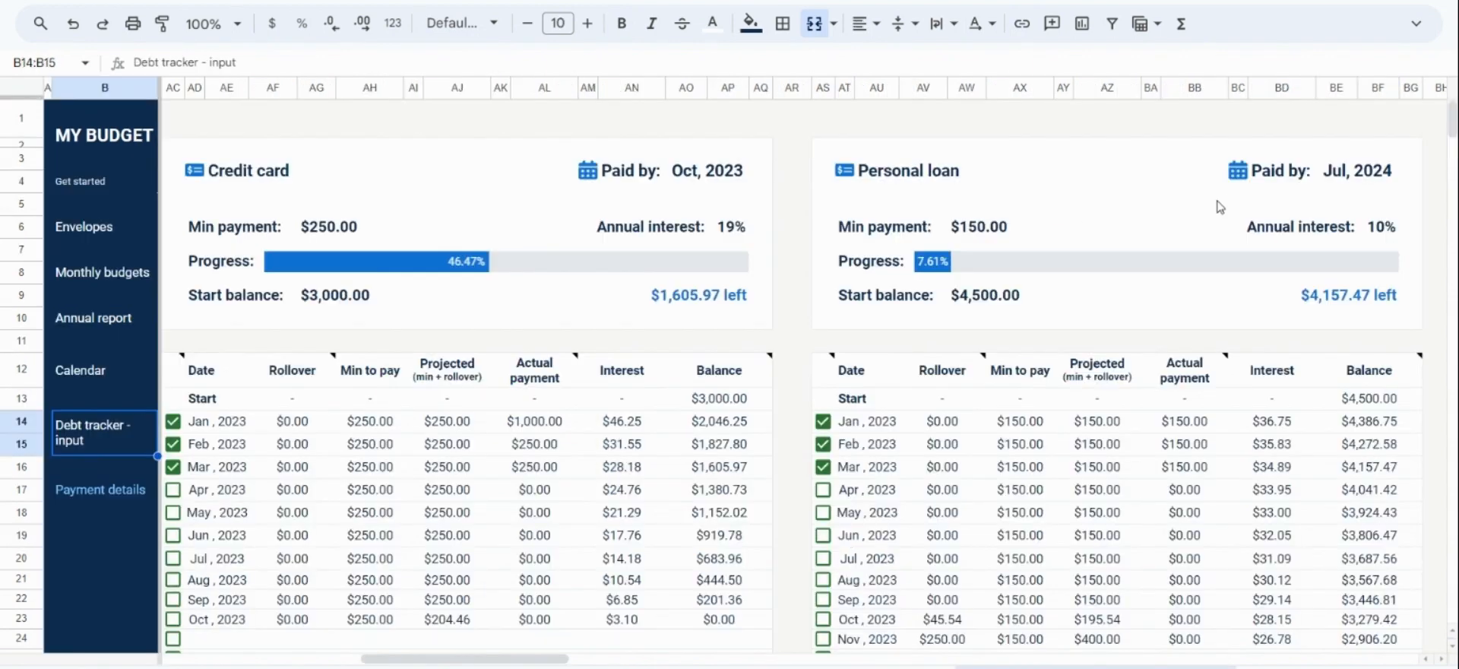
scroll(left, 3)
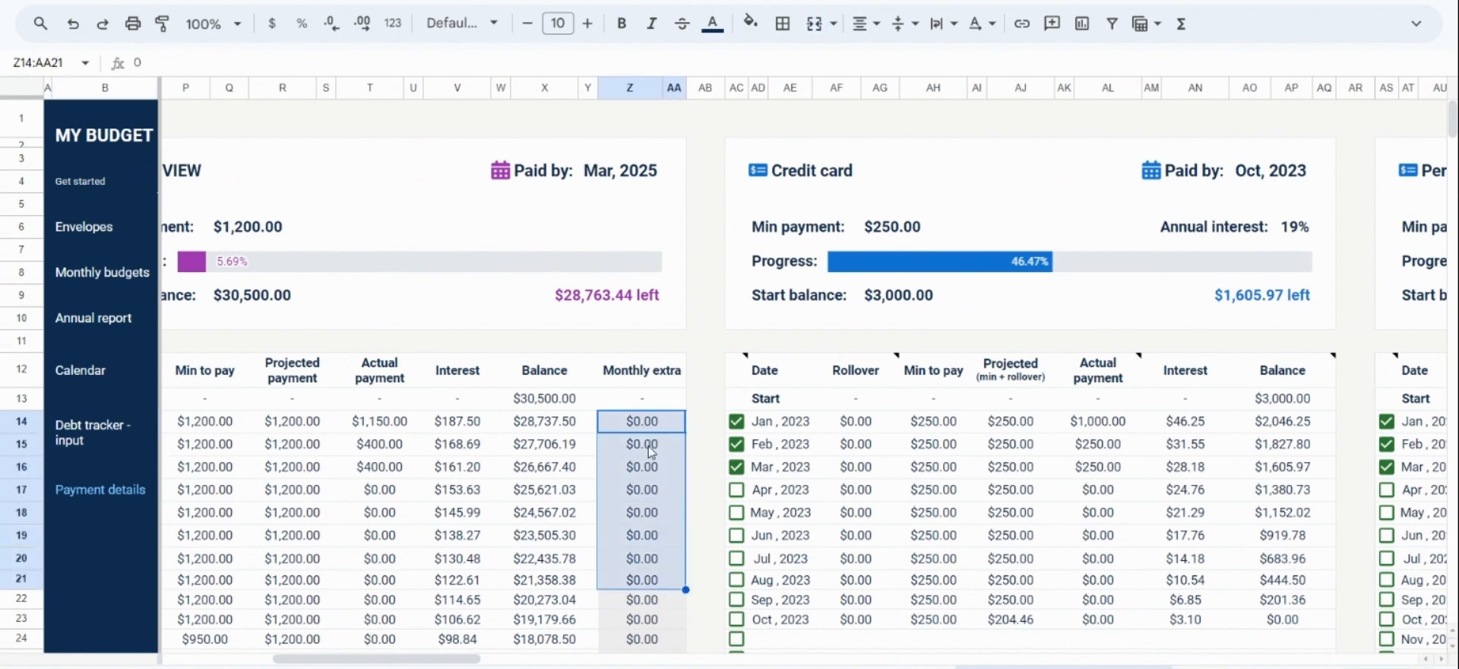
click(641, 421)
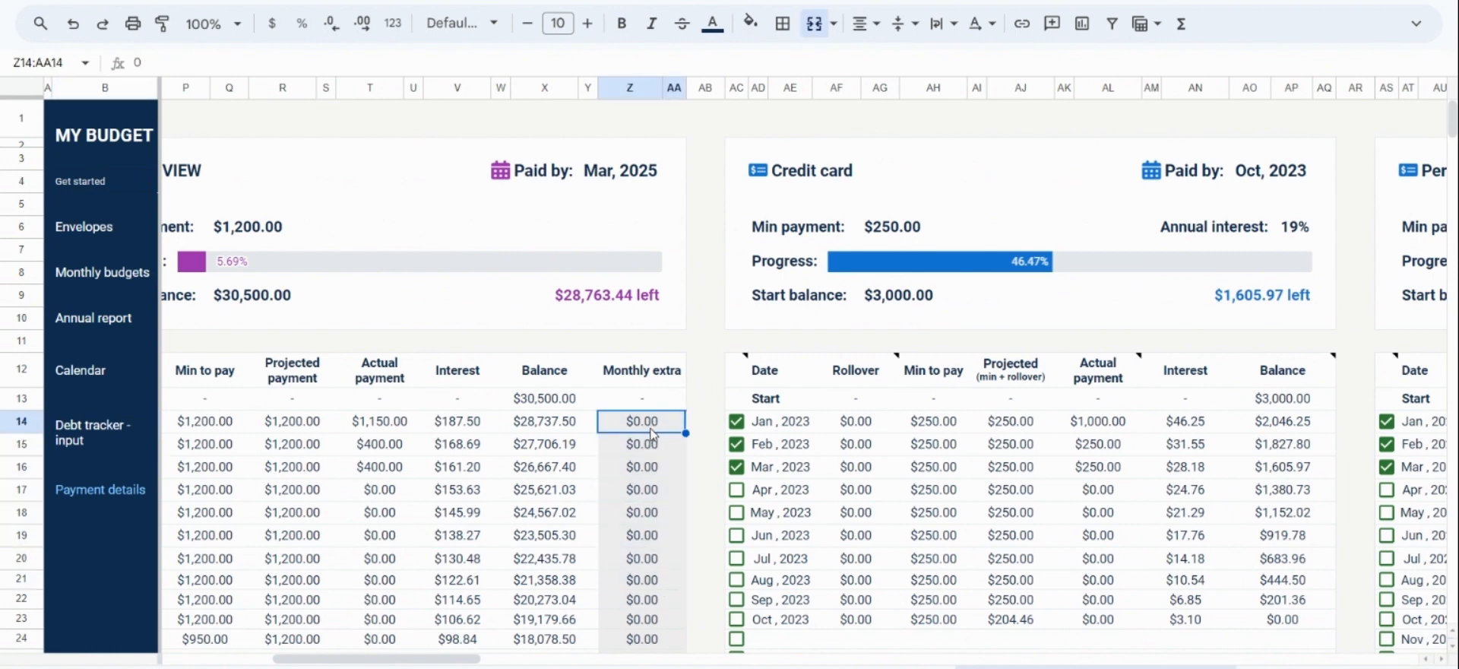